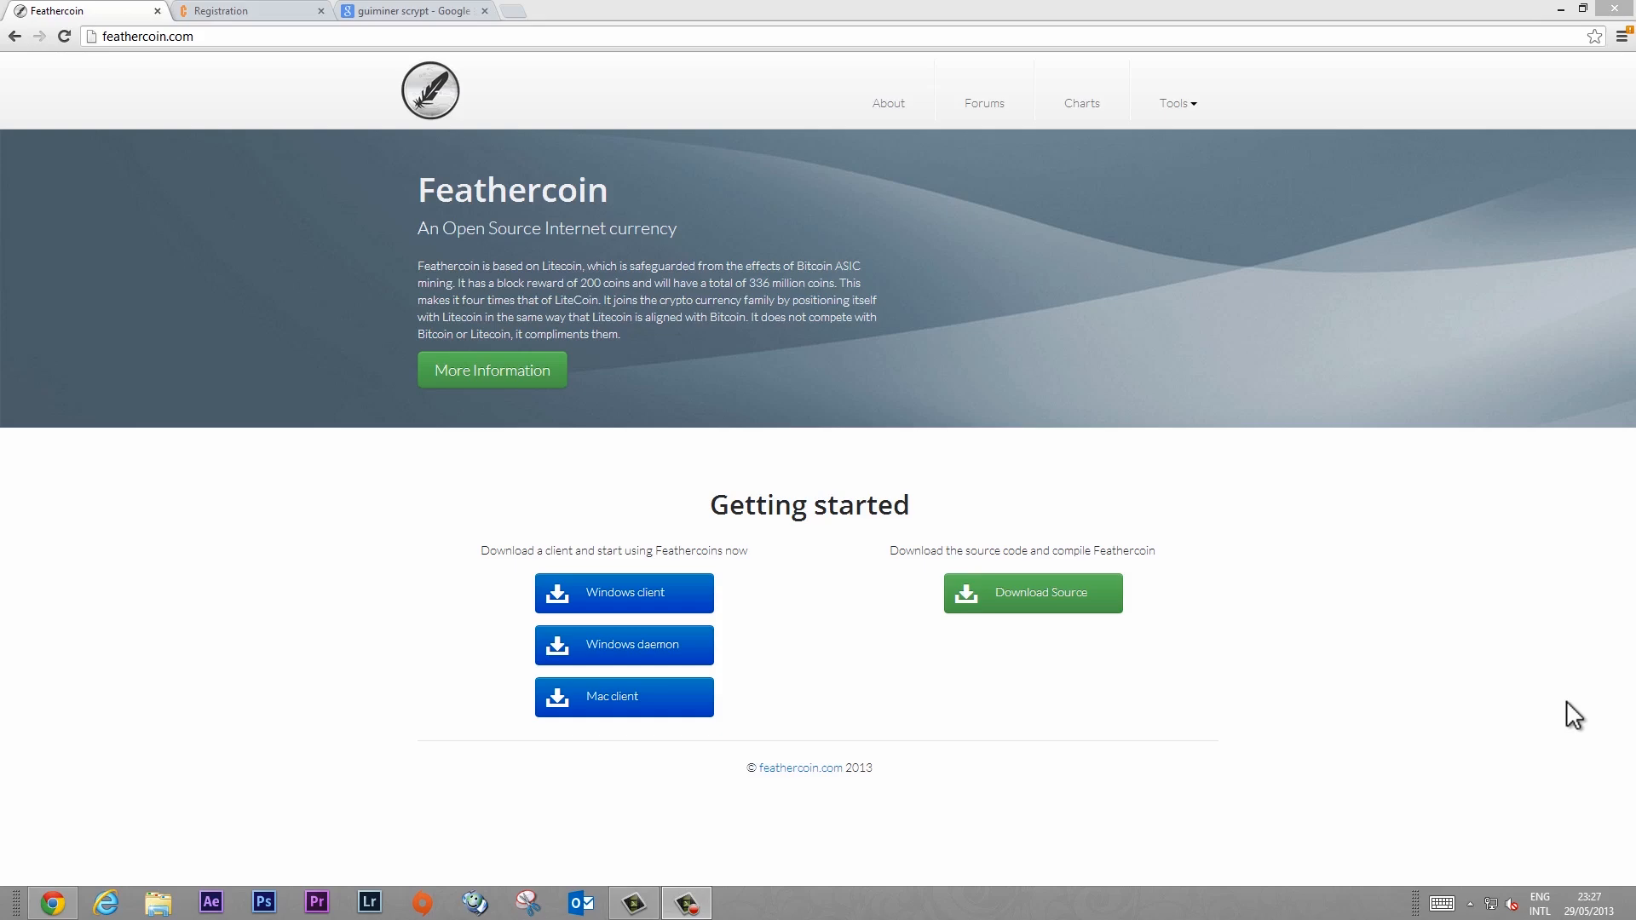
mouse_move(1424, 603)
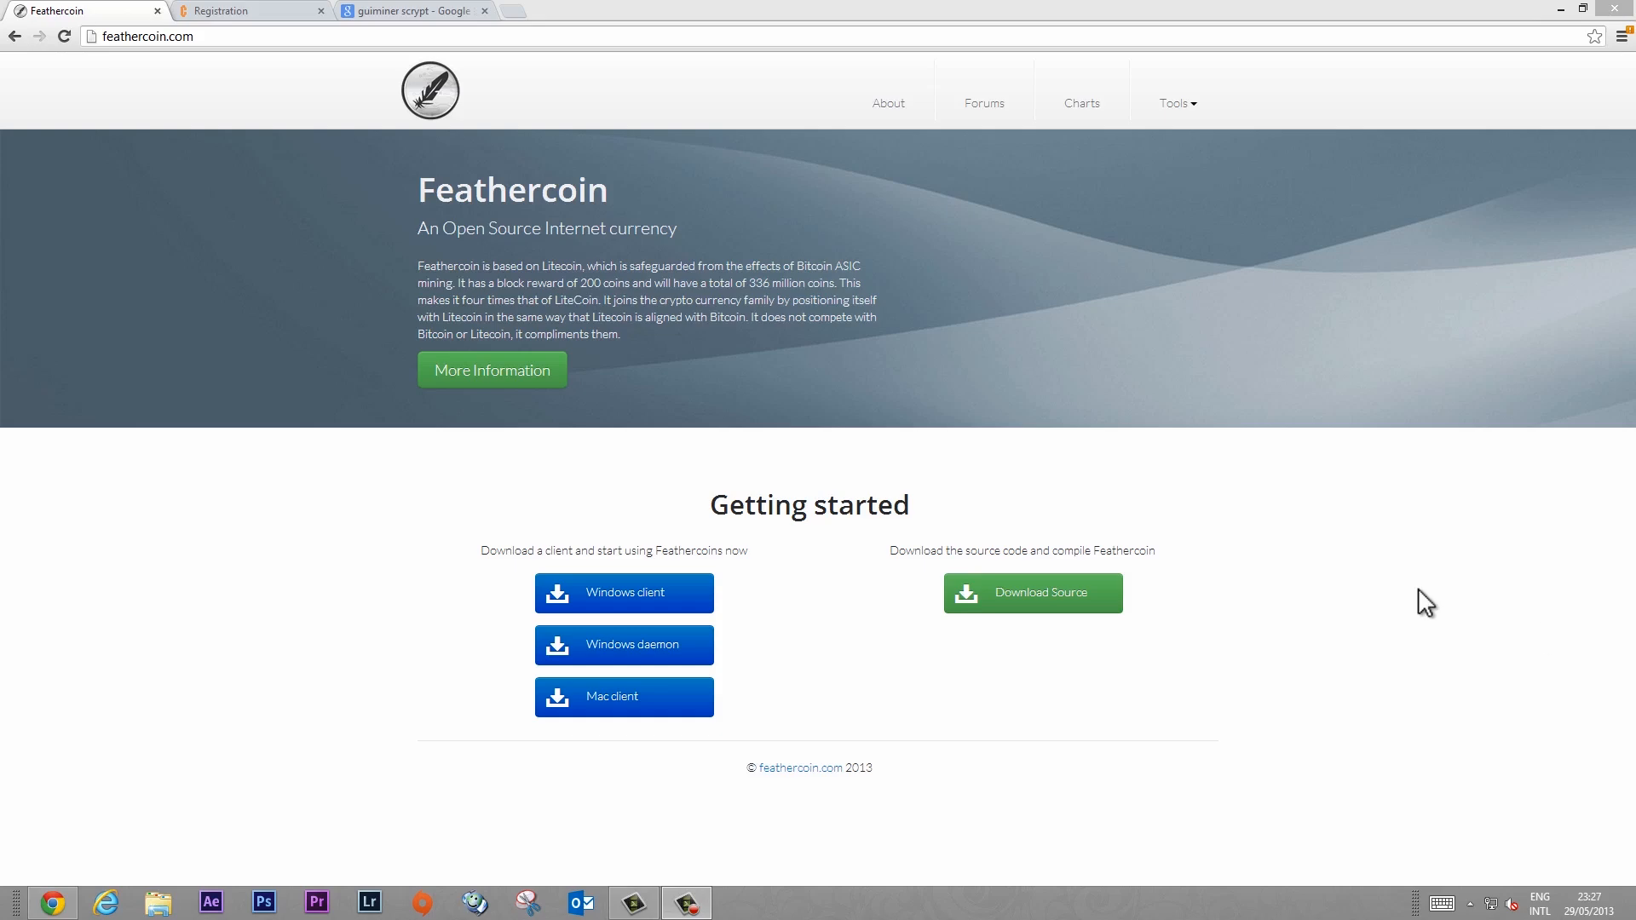
mouse_move(440, 559)
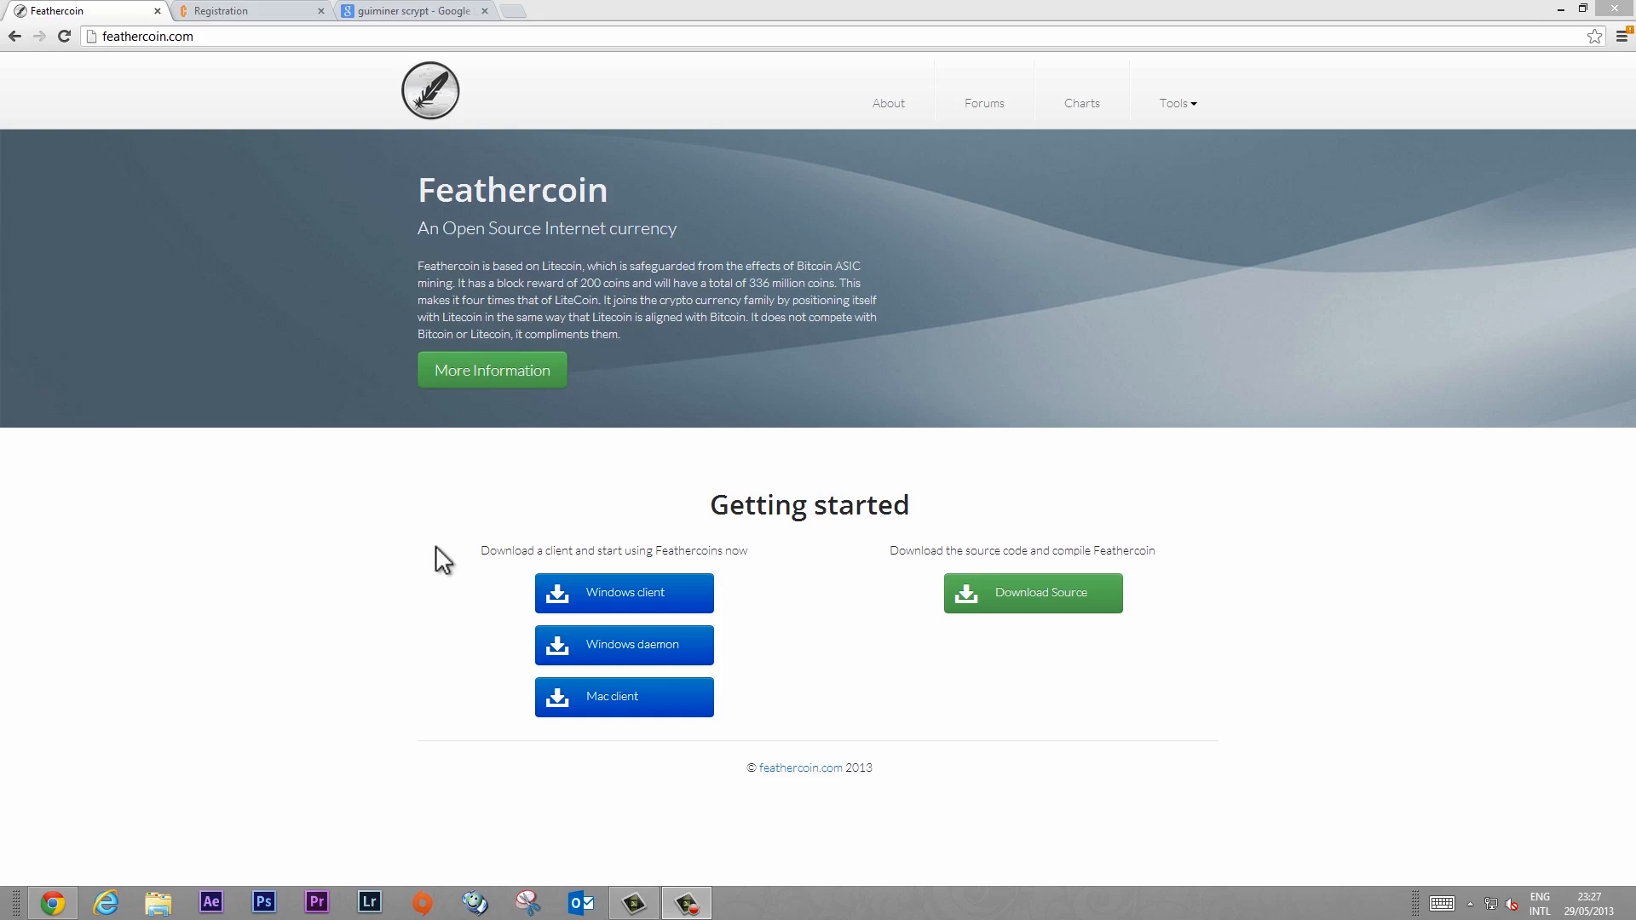
Step: Download the FeatherCoin.zip Windows wallet client from feathercoin.com's Getting started section
left_click(192, 36)
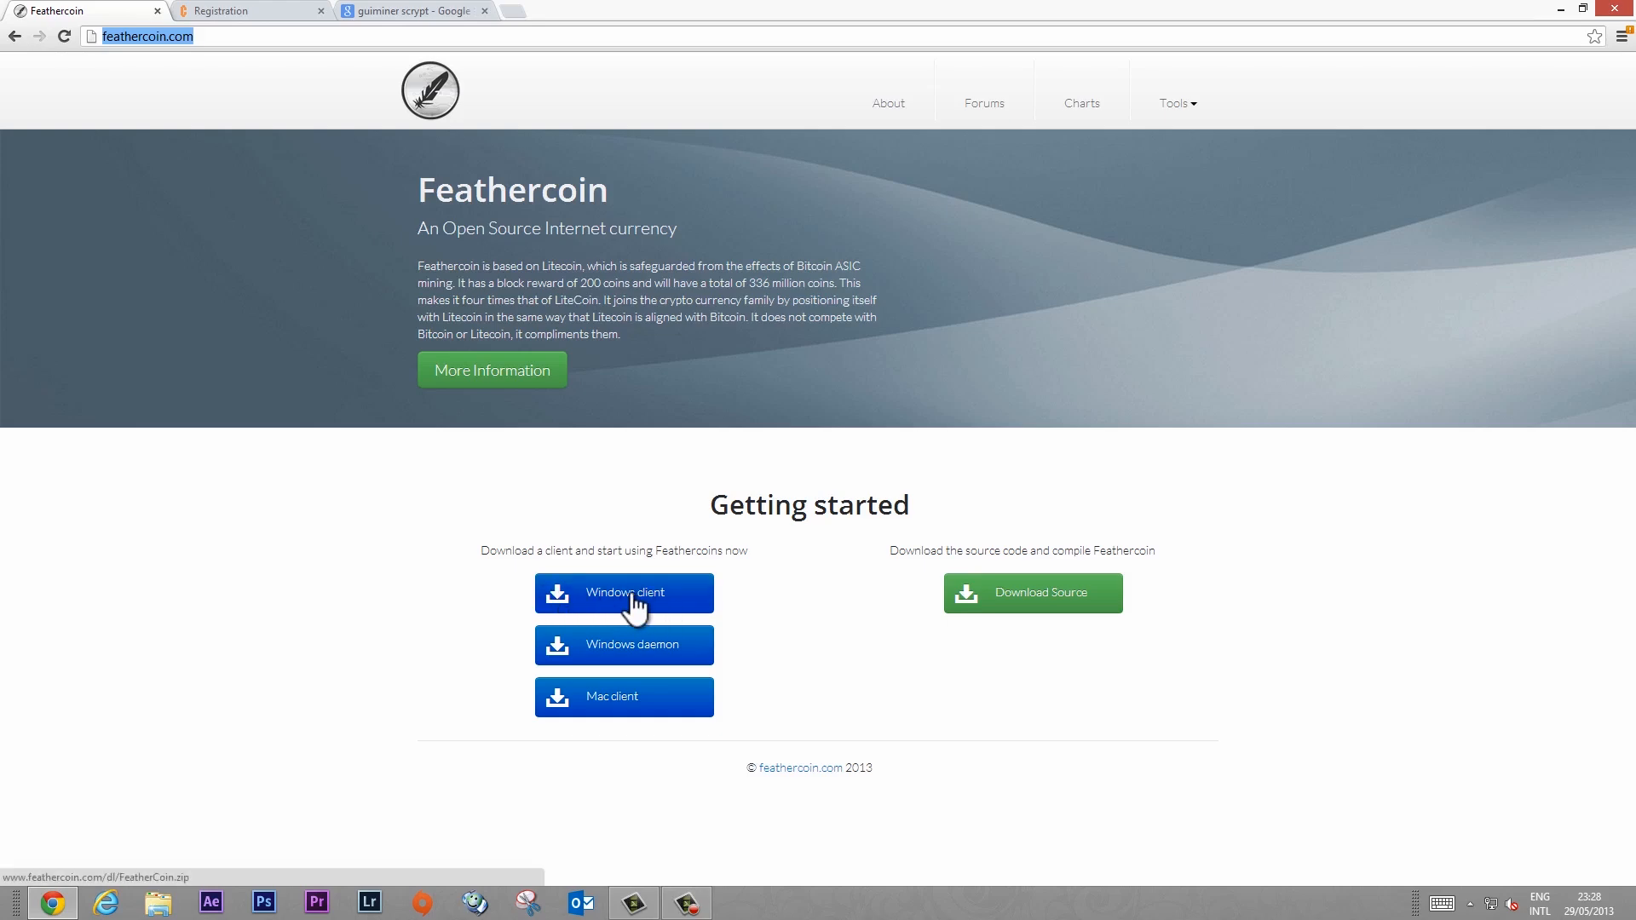
left_click(624, 593)
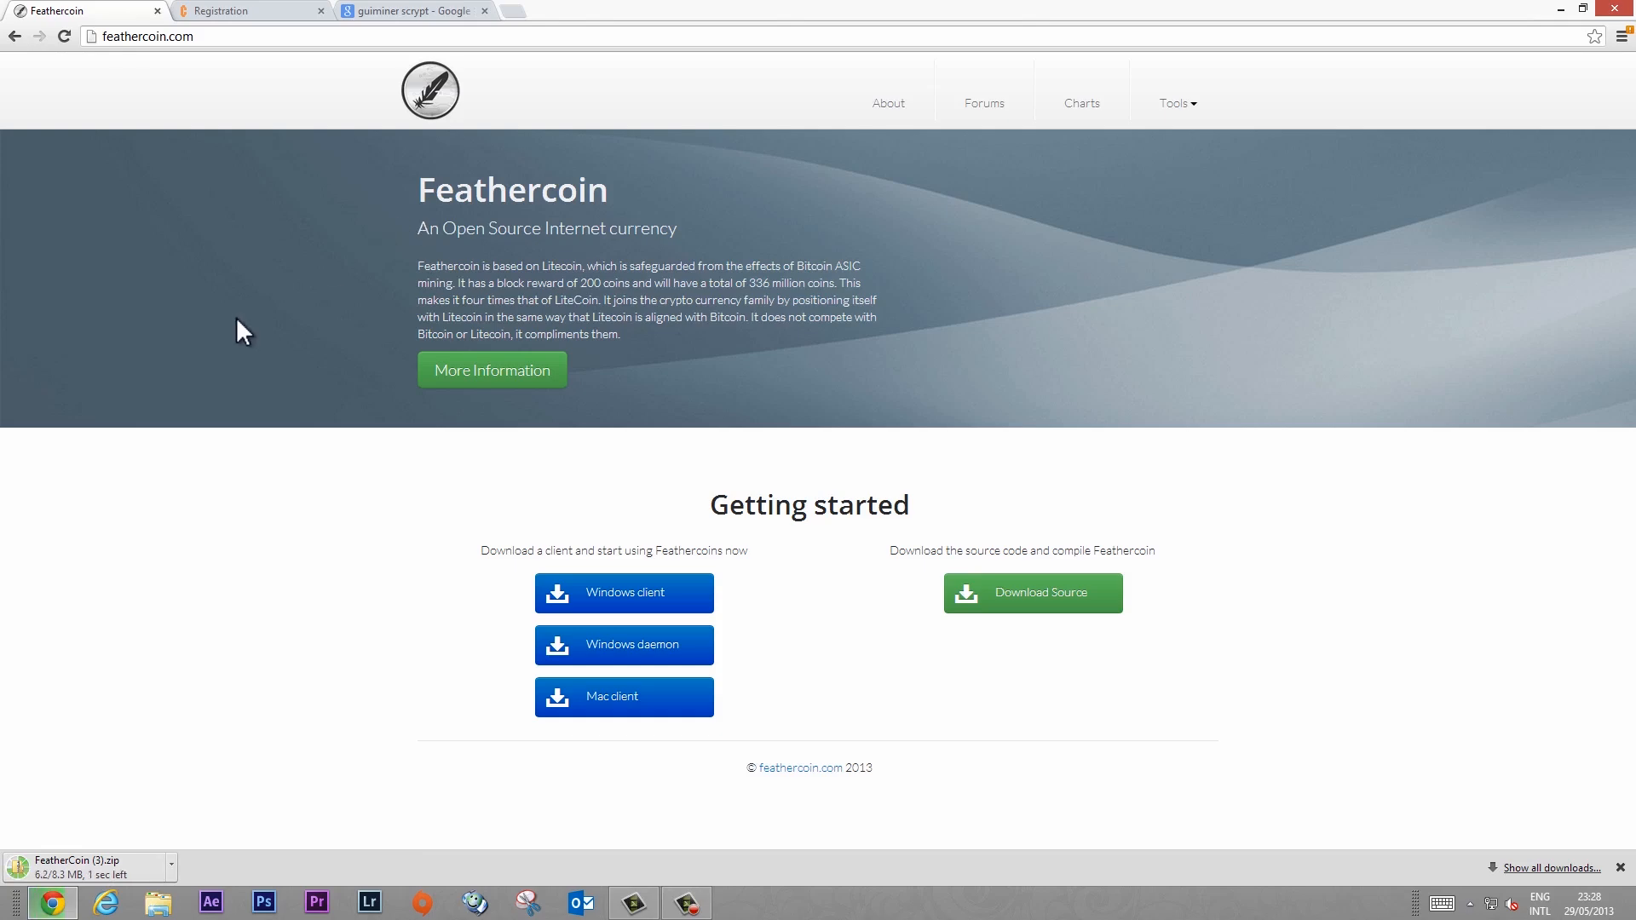
mouse_move(203, 93)
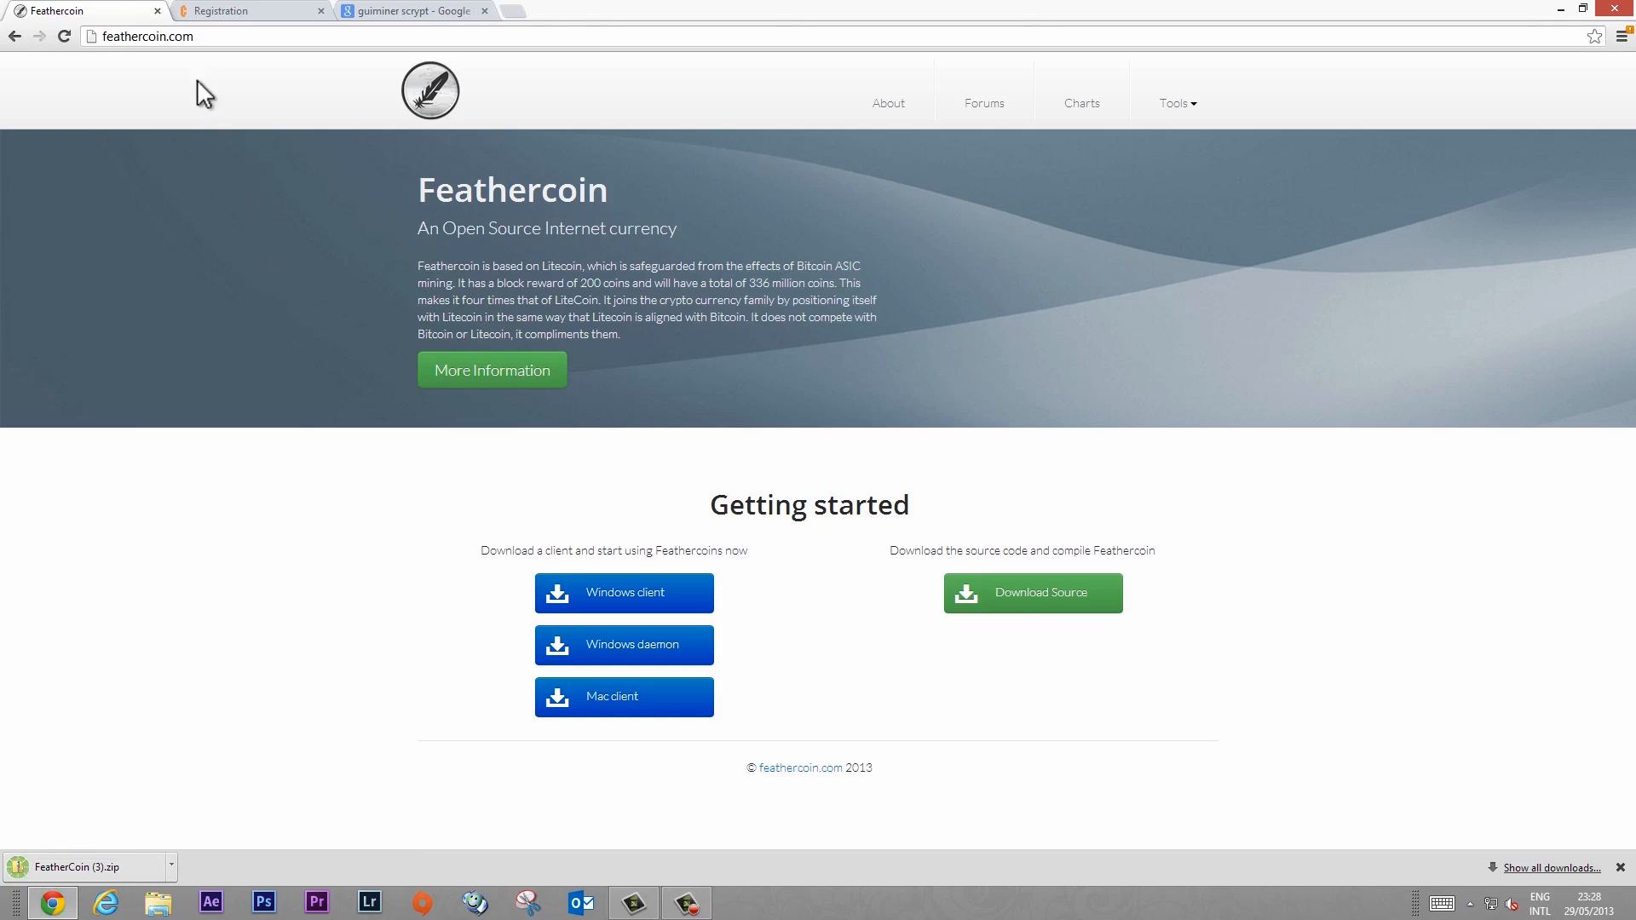
Step: Return to the Google results tab for 'guiminer scrypt' after checking the Feathercoin tab
left_click(250, 10)
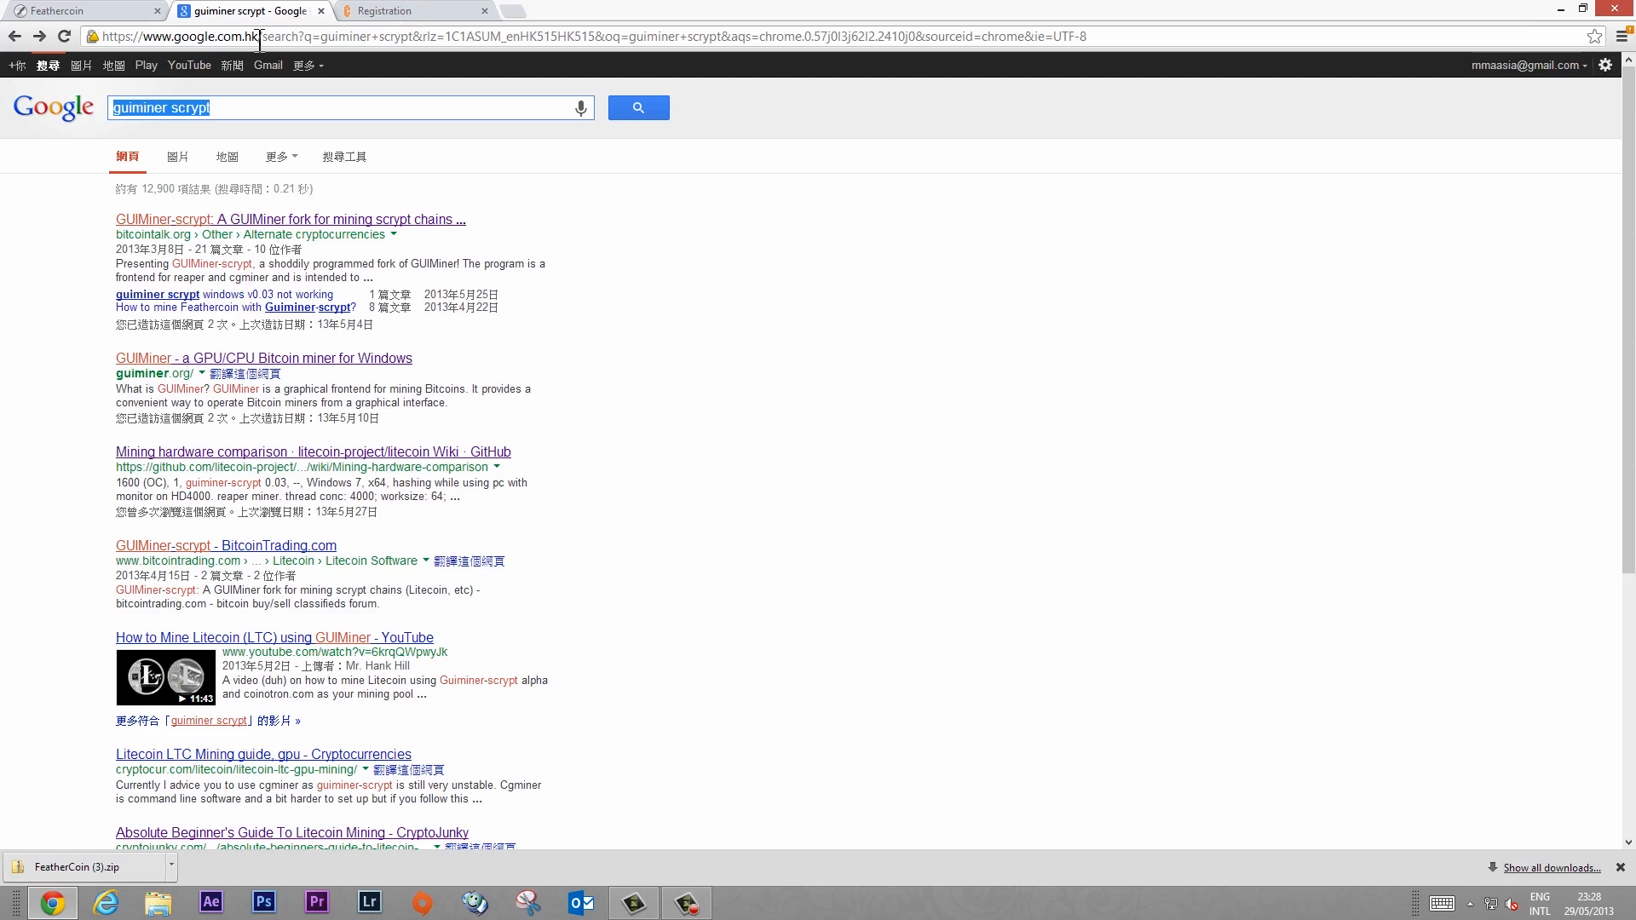
left_click(83, 10)
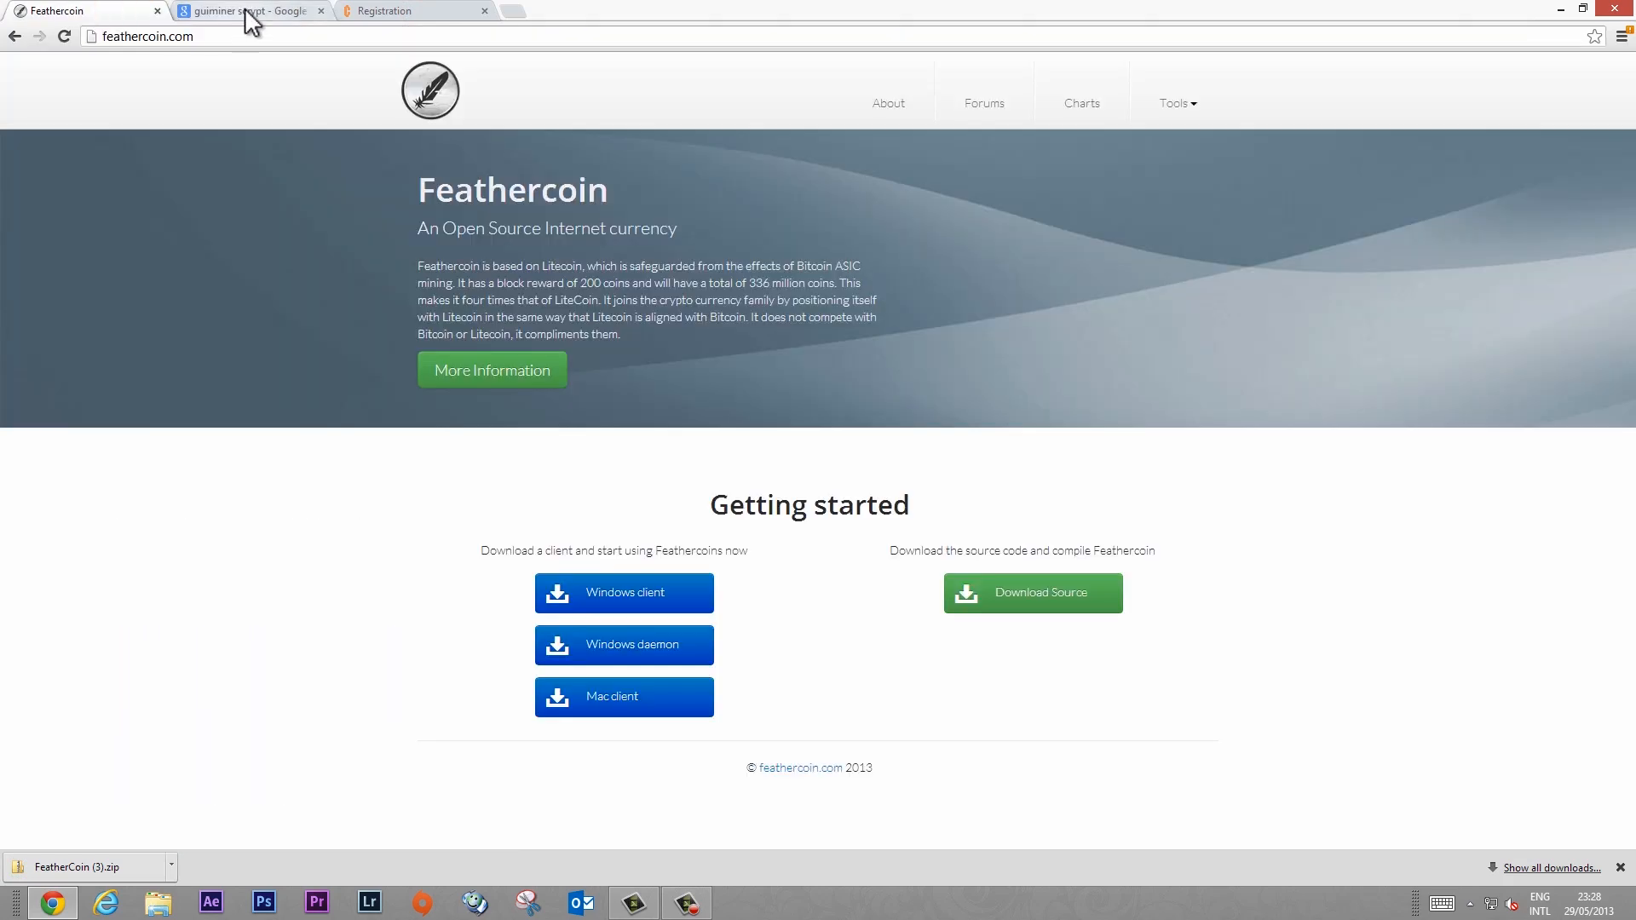
mouse_move(276, 23)
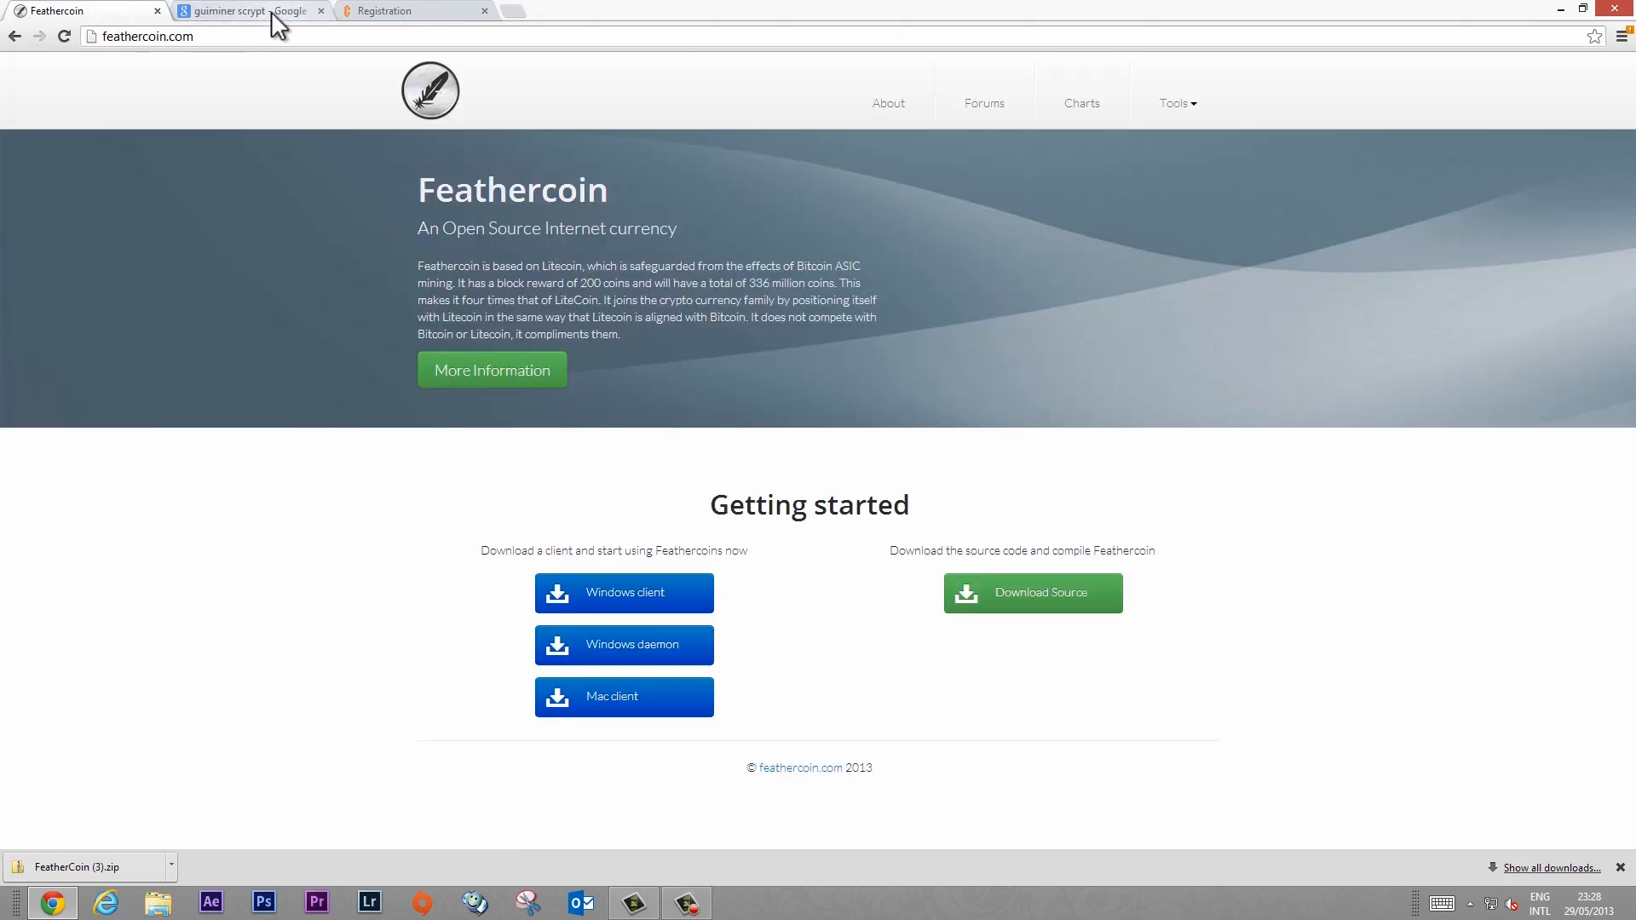
left_click(245, 11)
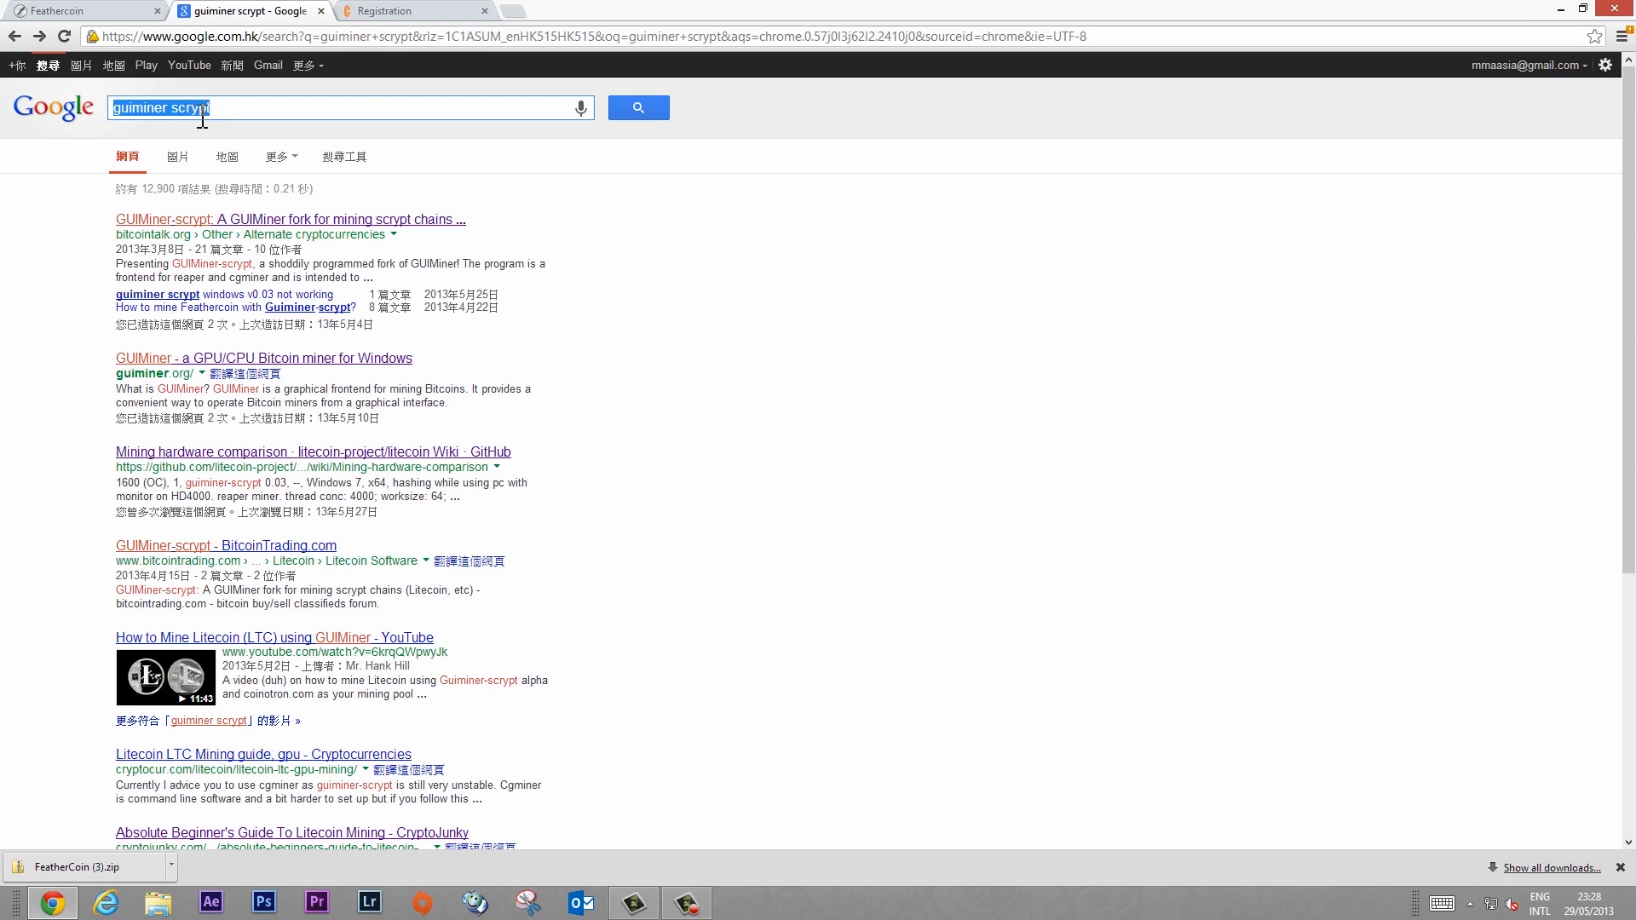
mouse_move(110, 240)
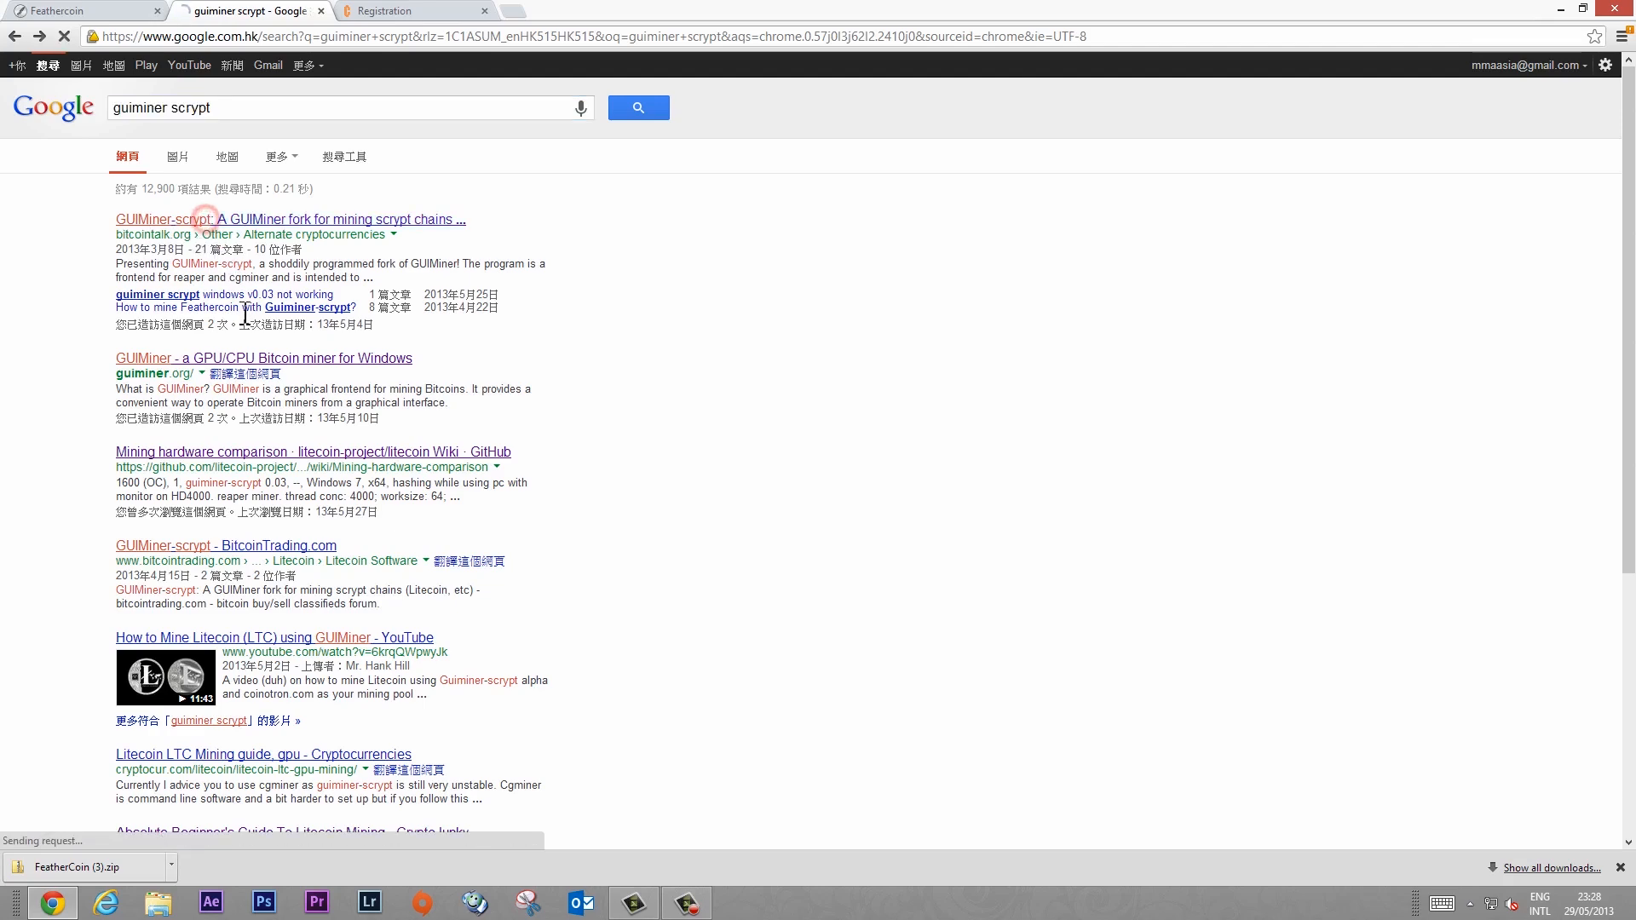
Step: Download the GUIMiner-scrypt win32 binaries from the Bitcointalk thread's mirror 1 and minimize the browser
left_click(290, 220)
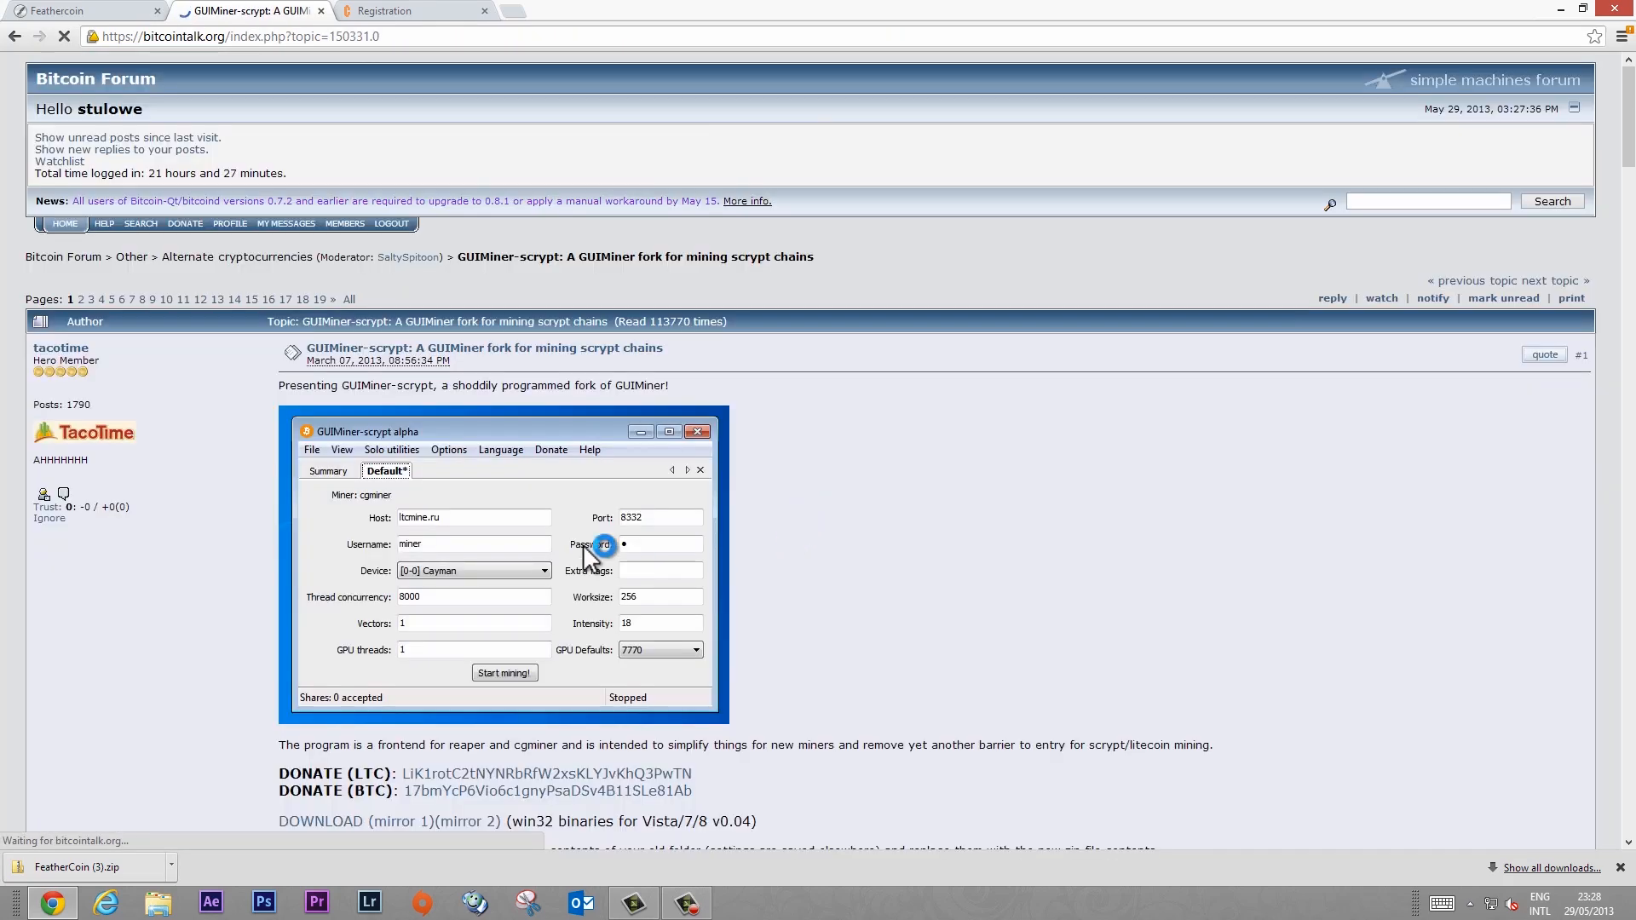
scroll("down", 3)
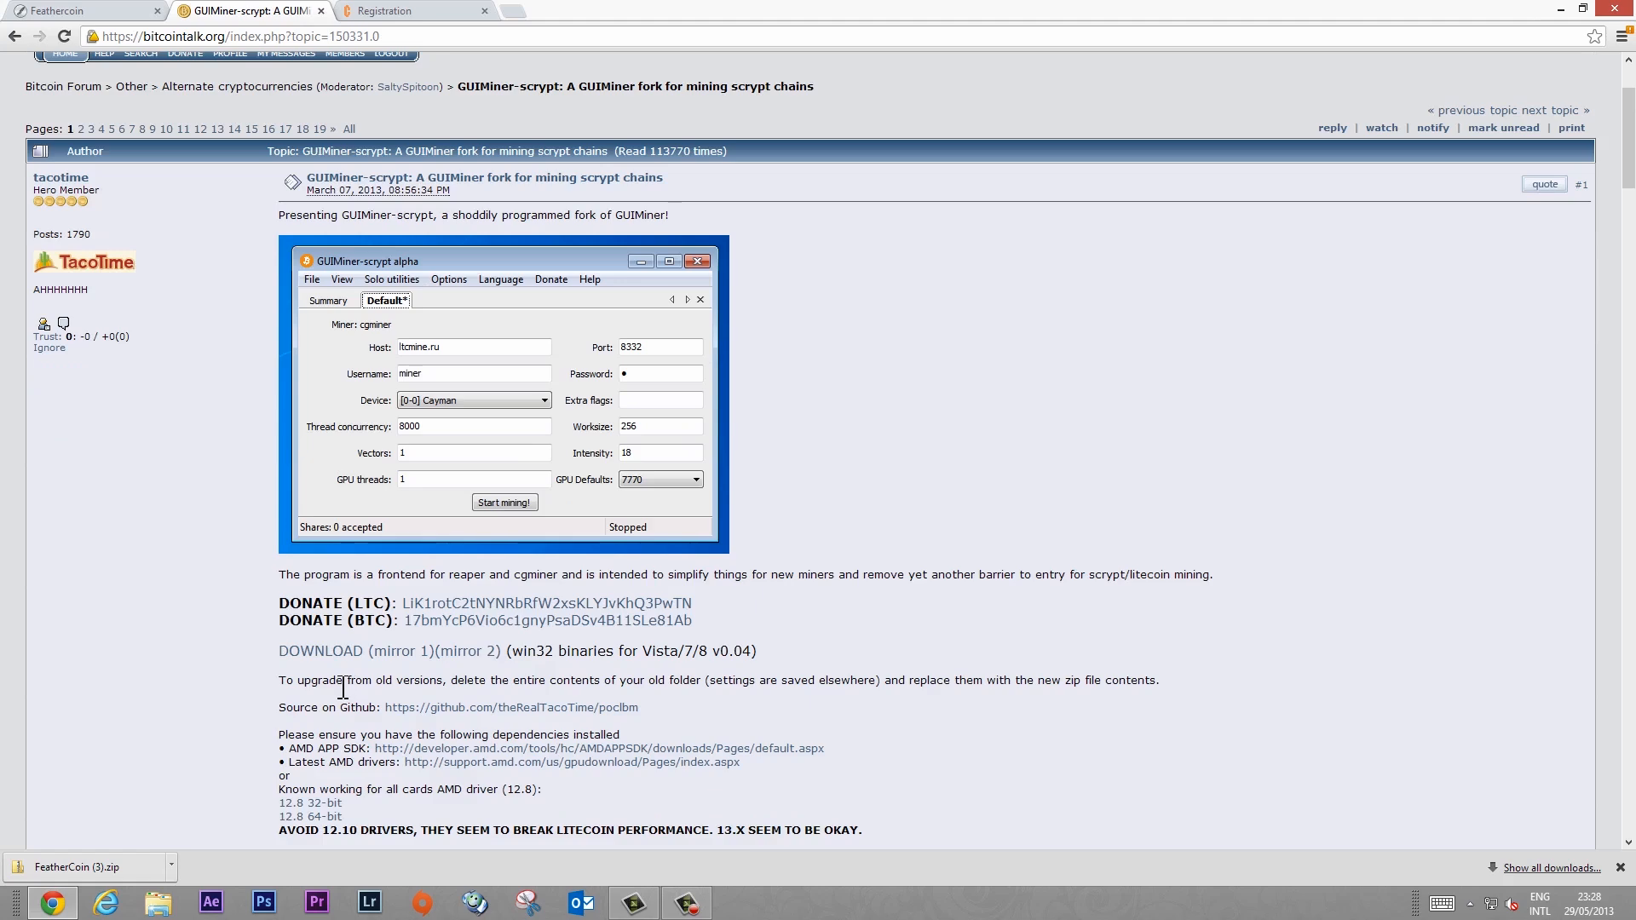
mouse_move(387, 651)
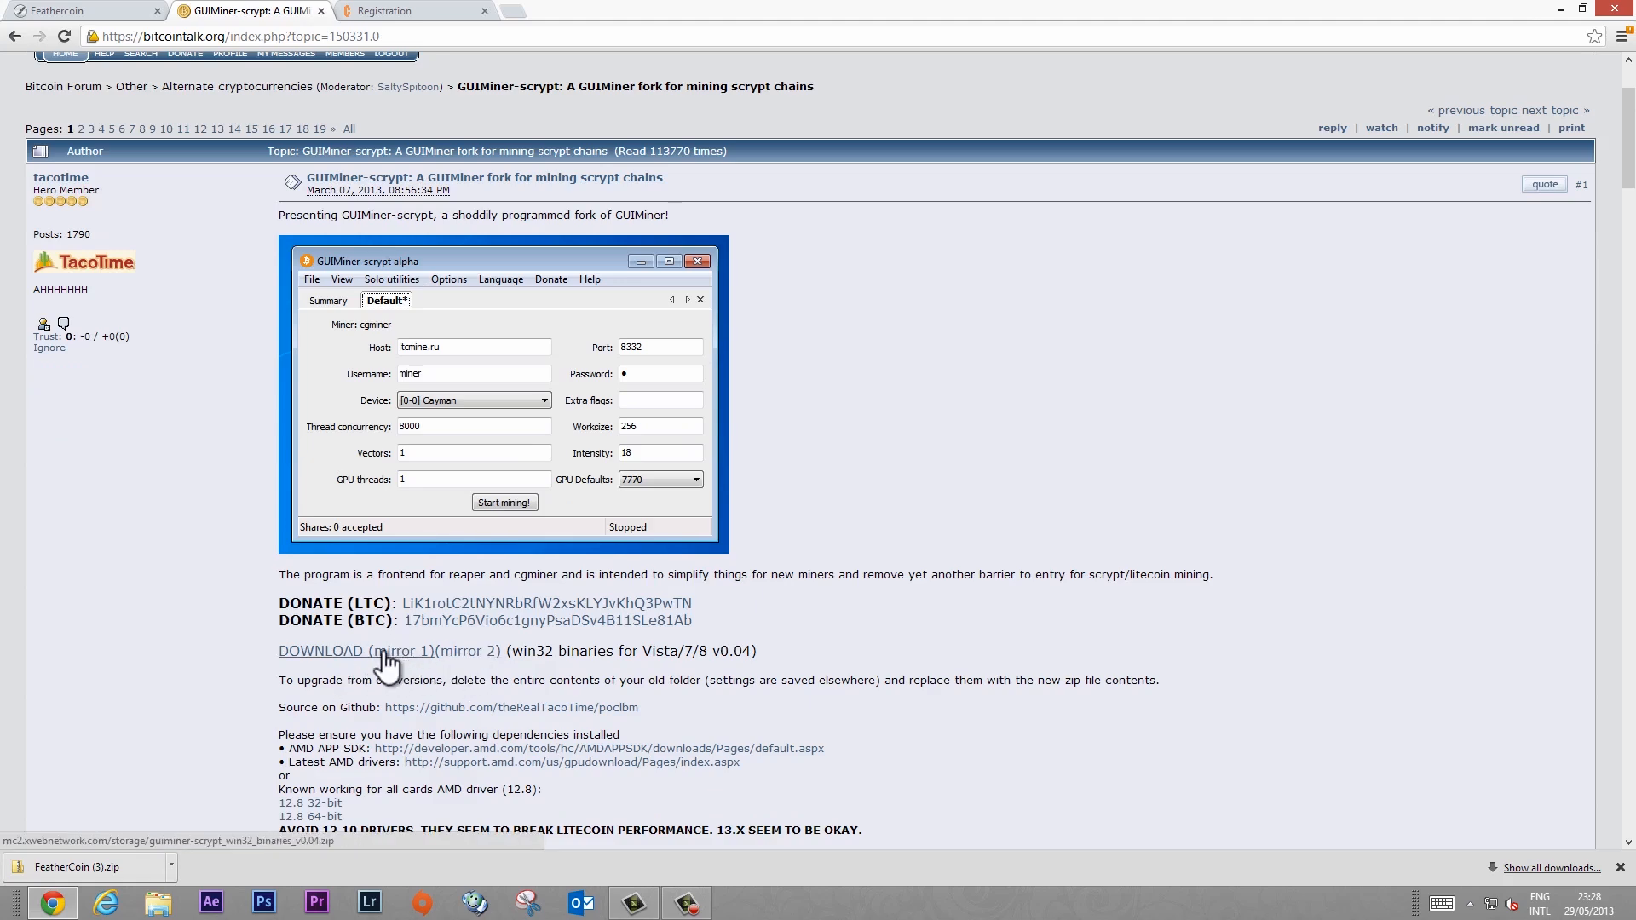
left_click(320, 650)
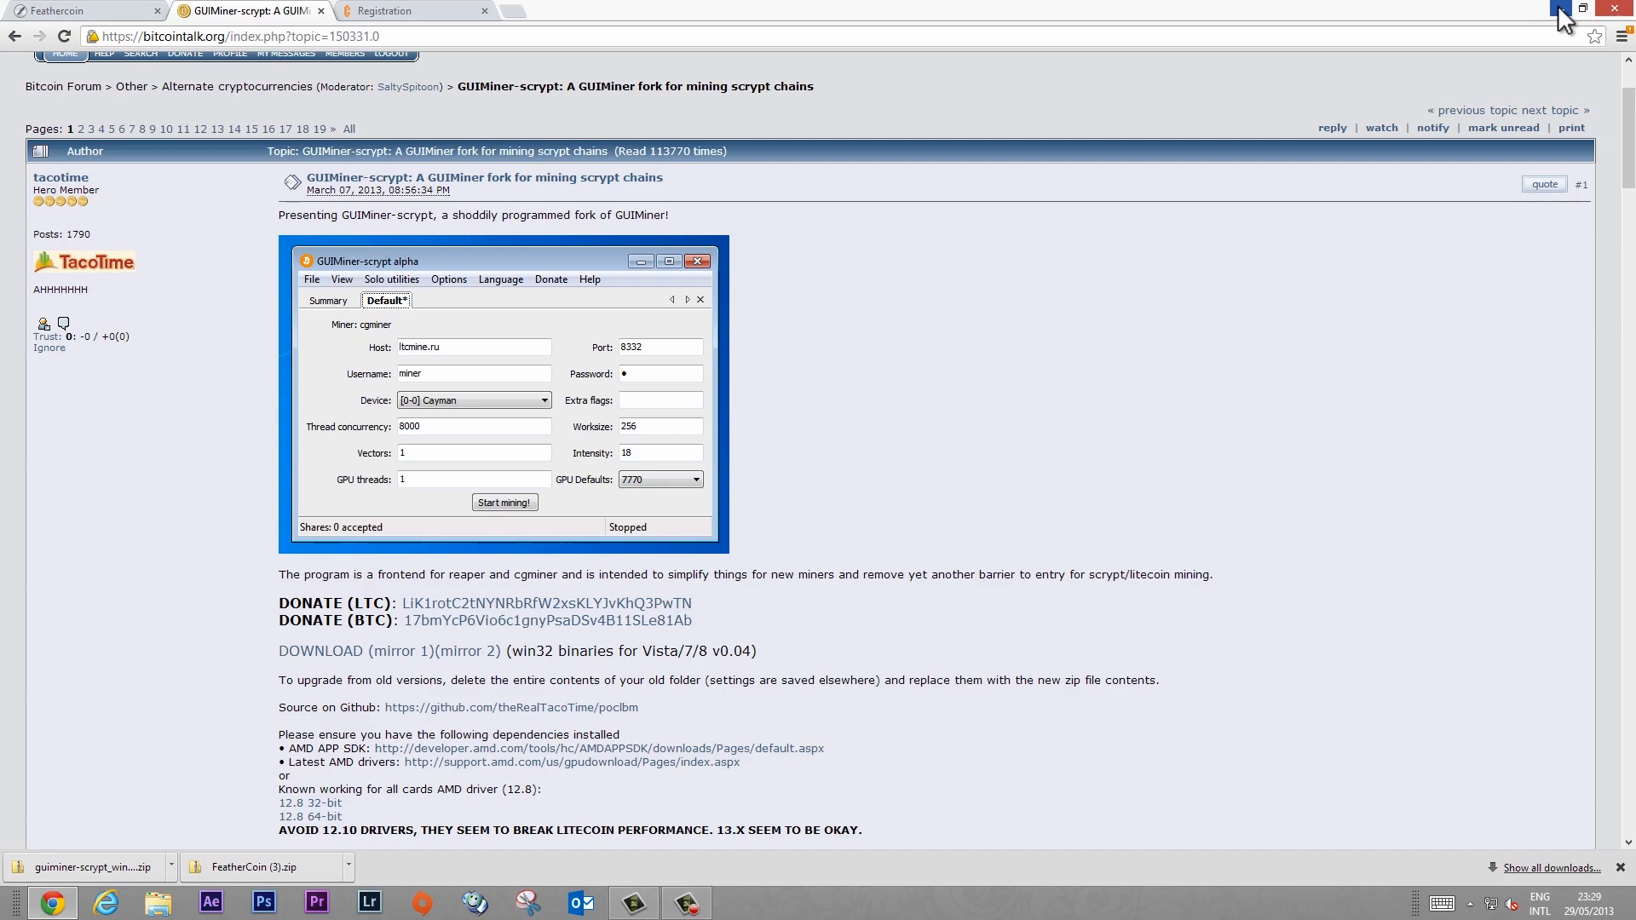
left_click(1563, 11)
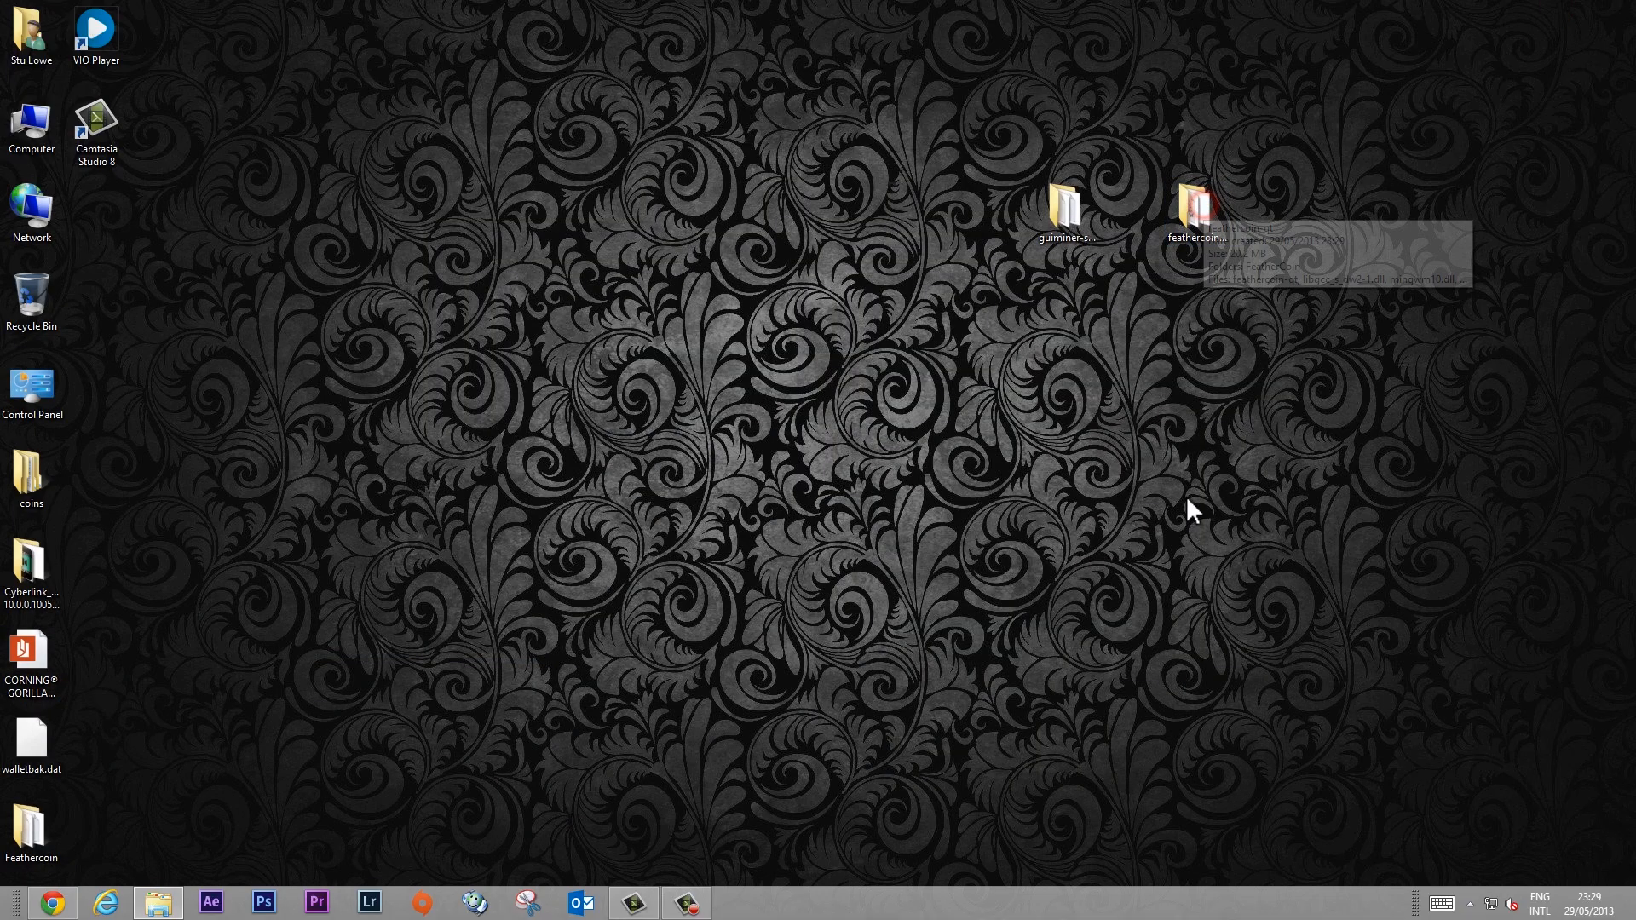
Step: Launch feathercoin-qt.exe from the feathercoin folder on the desktop
double_click(1192, 203)
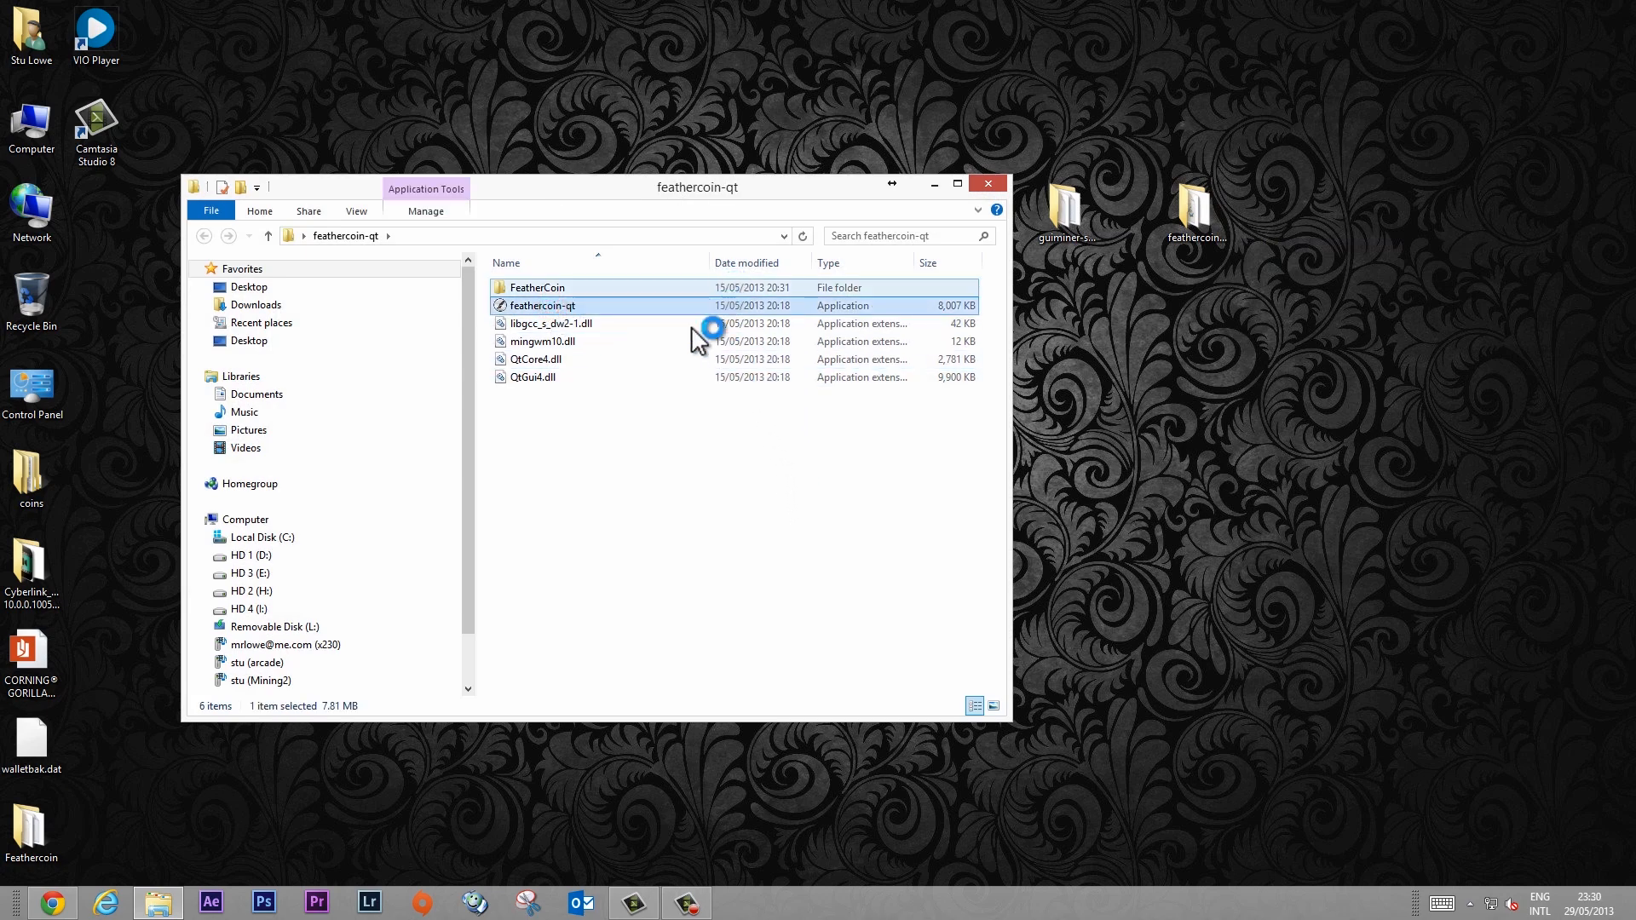
double_click(542, 305)
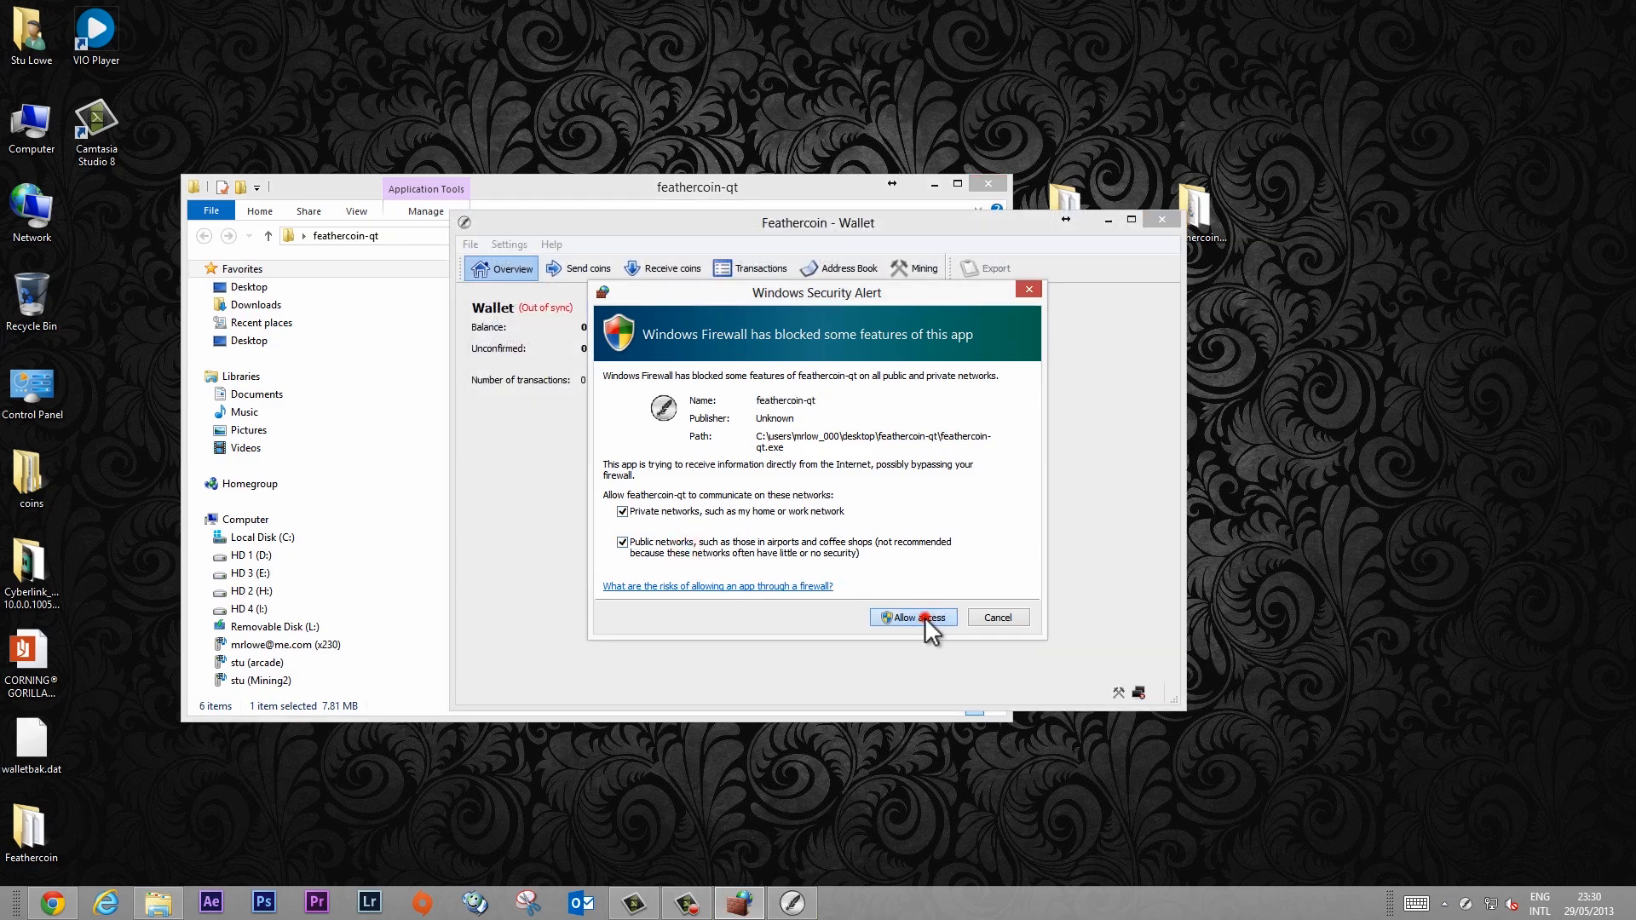
Step: Allow the Feathercoin wallet network access in the Windows Security Alert
left_click(912, 617)
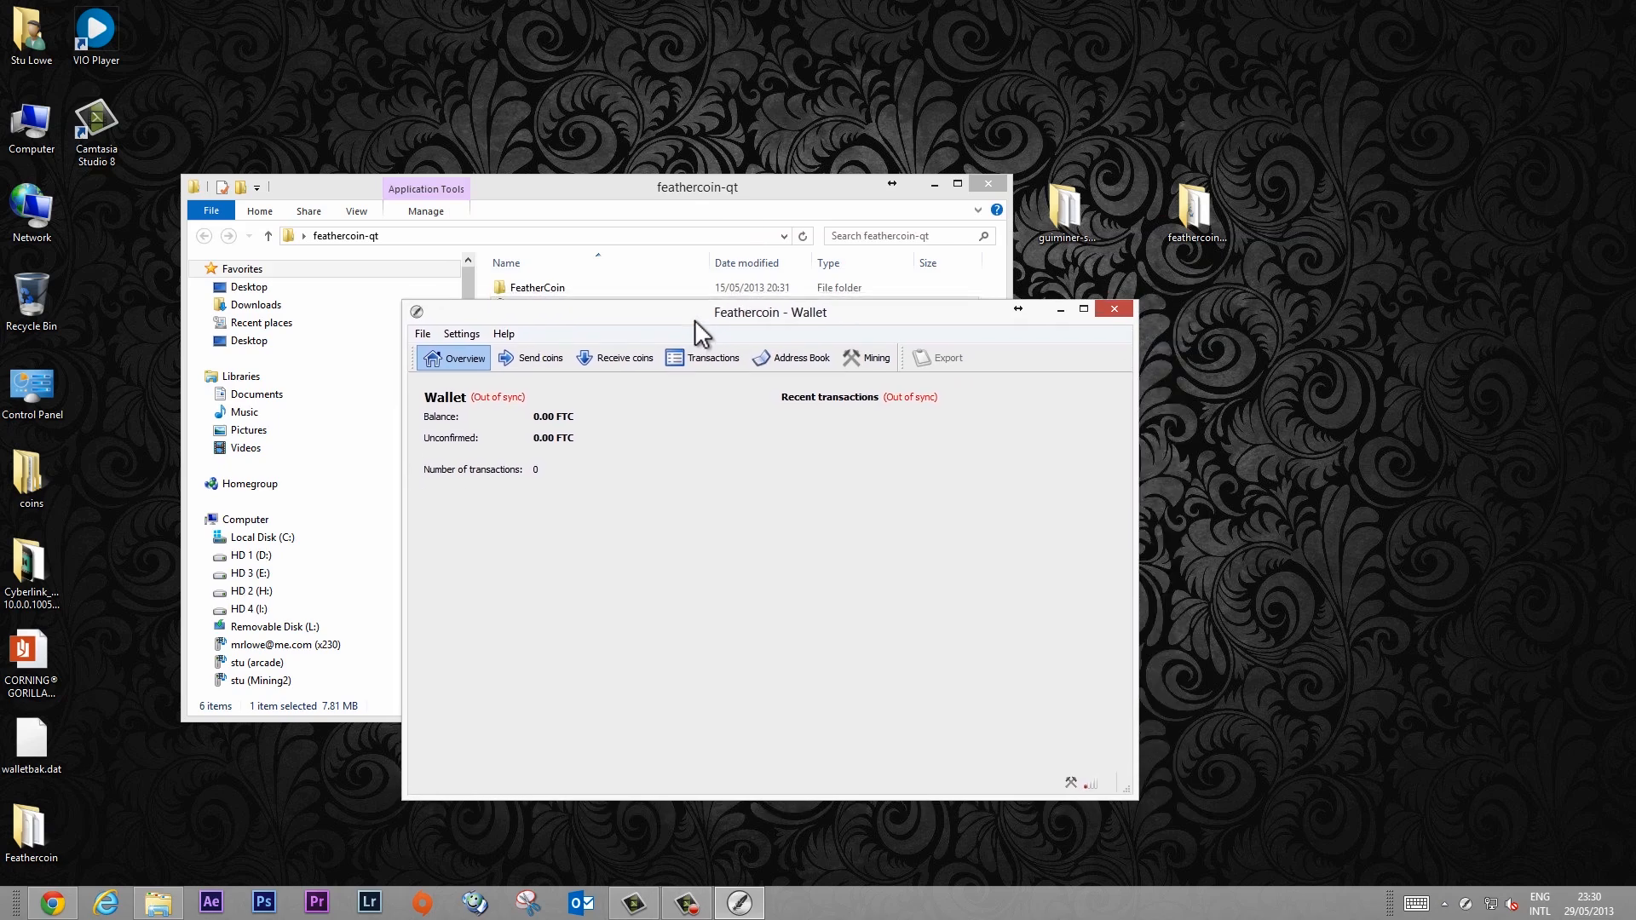
mouse_move(707, 332)
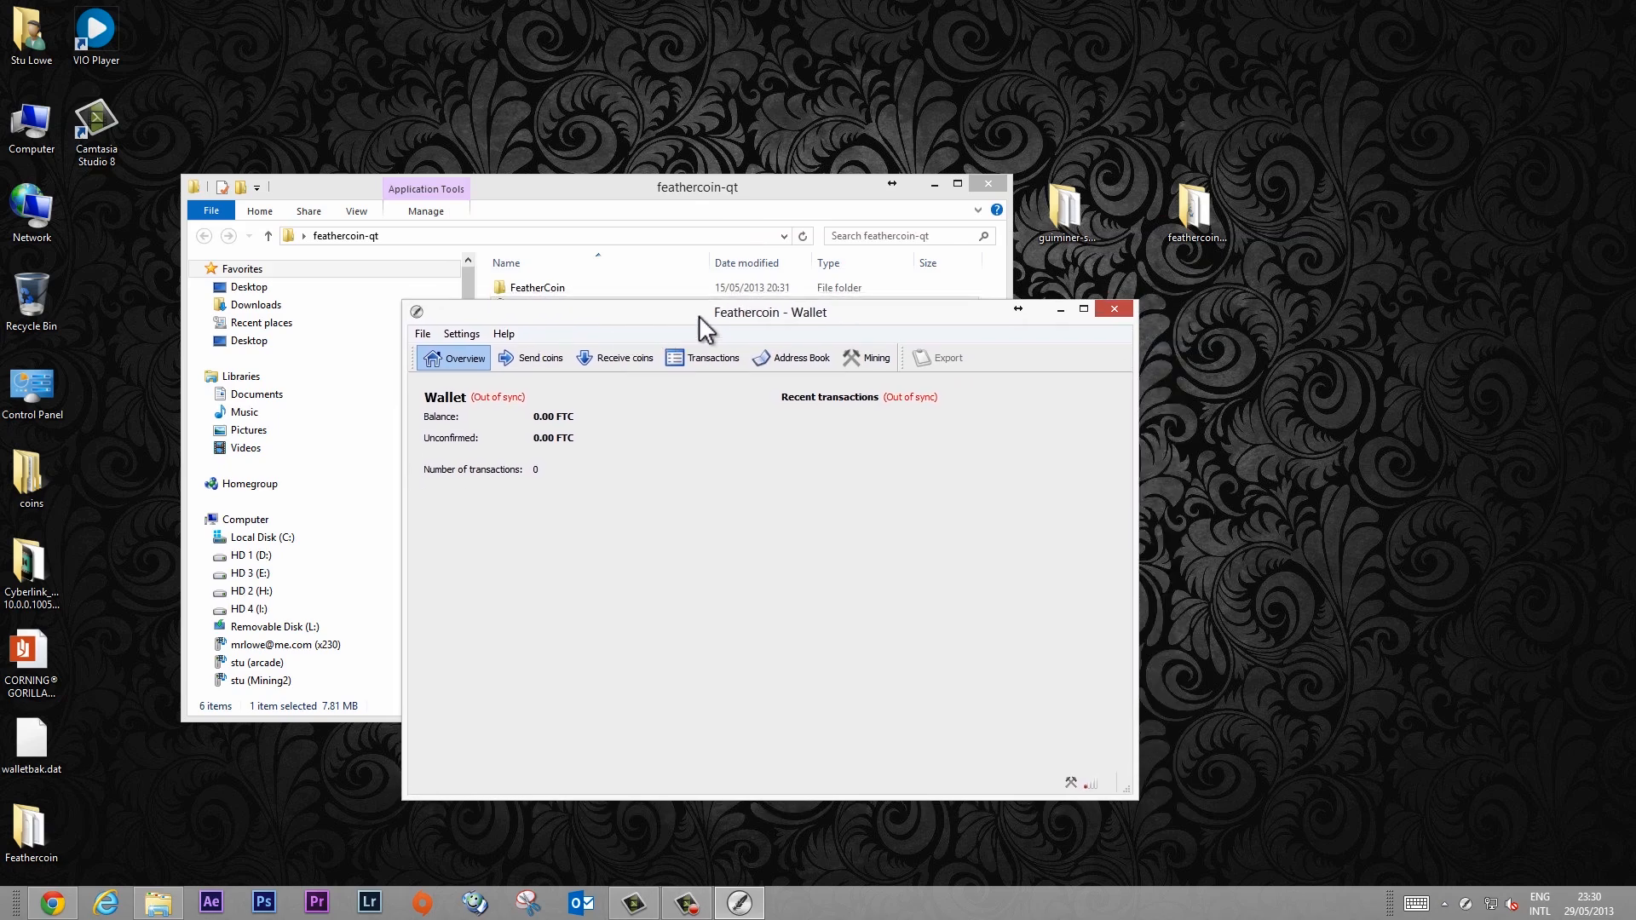
mouse_move(610, 475)
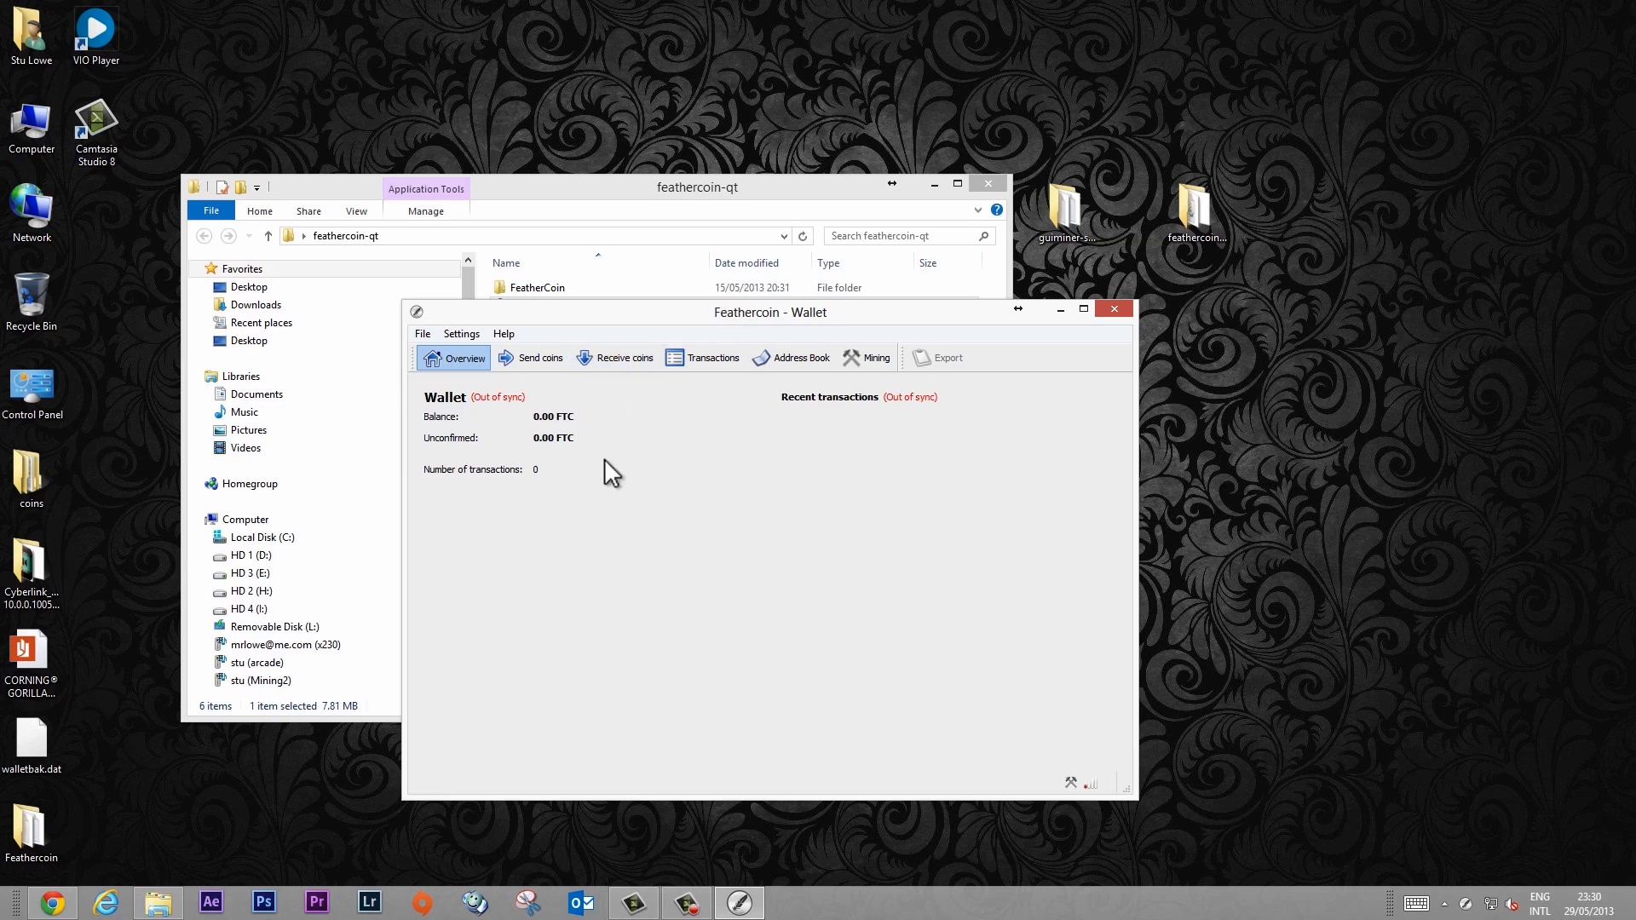
mouse_move(1005, 714)
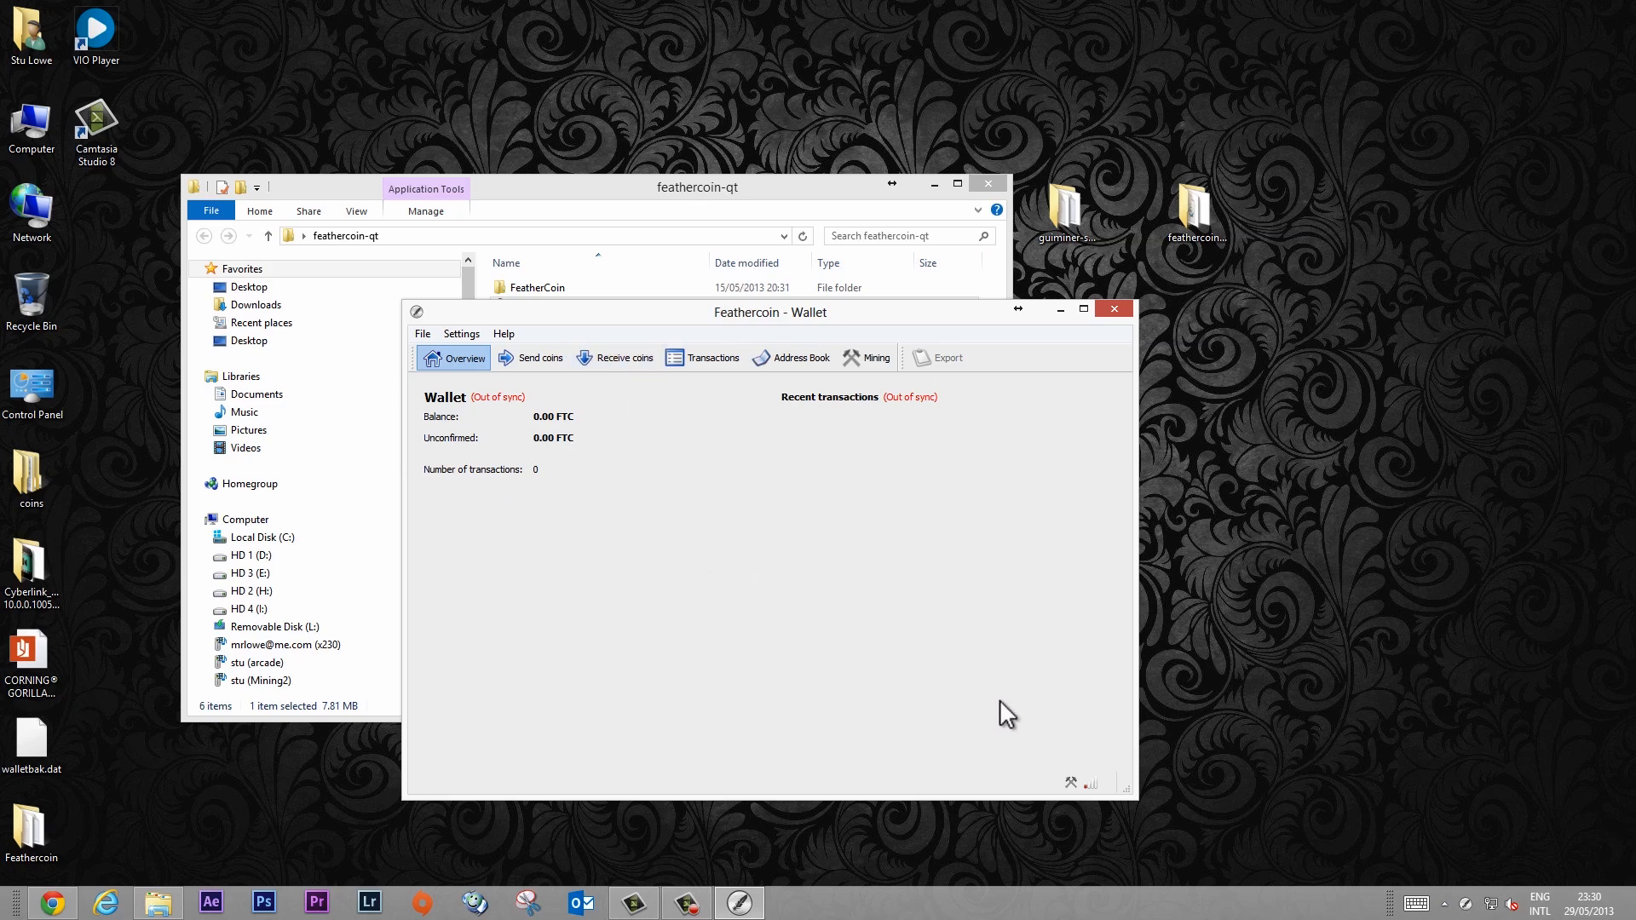
mouse_move(1099, 801)
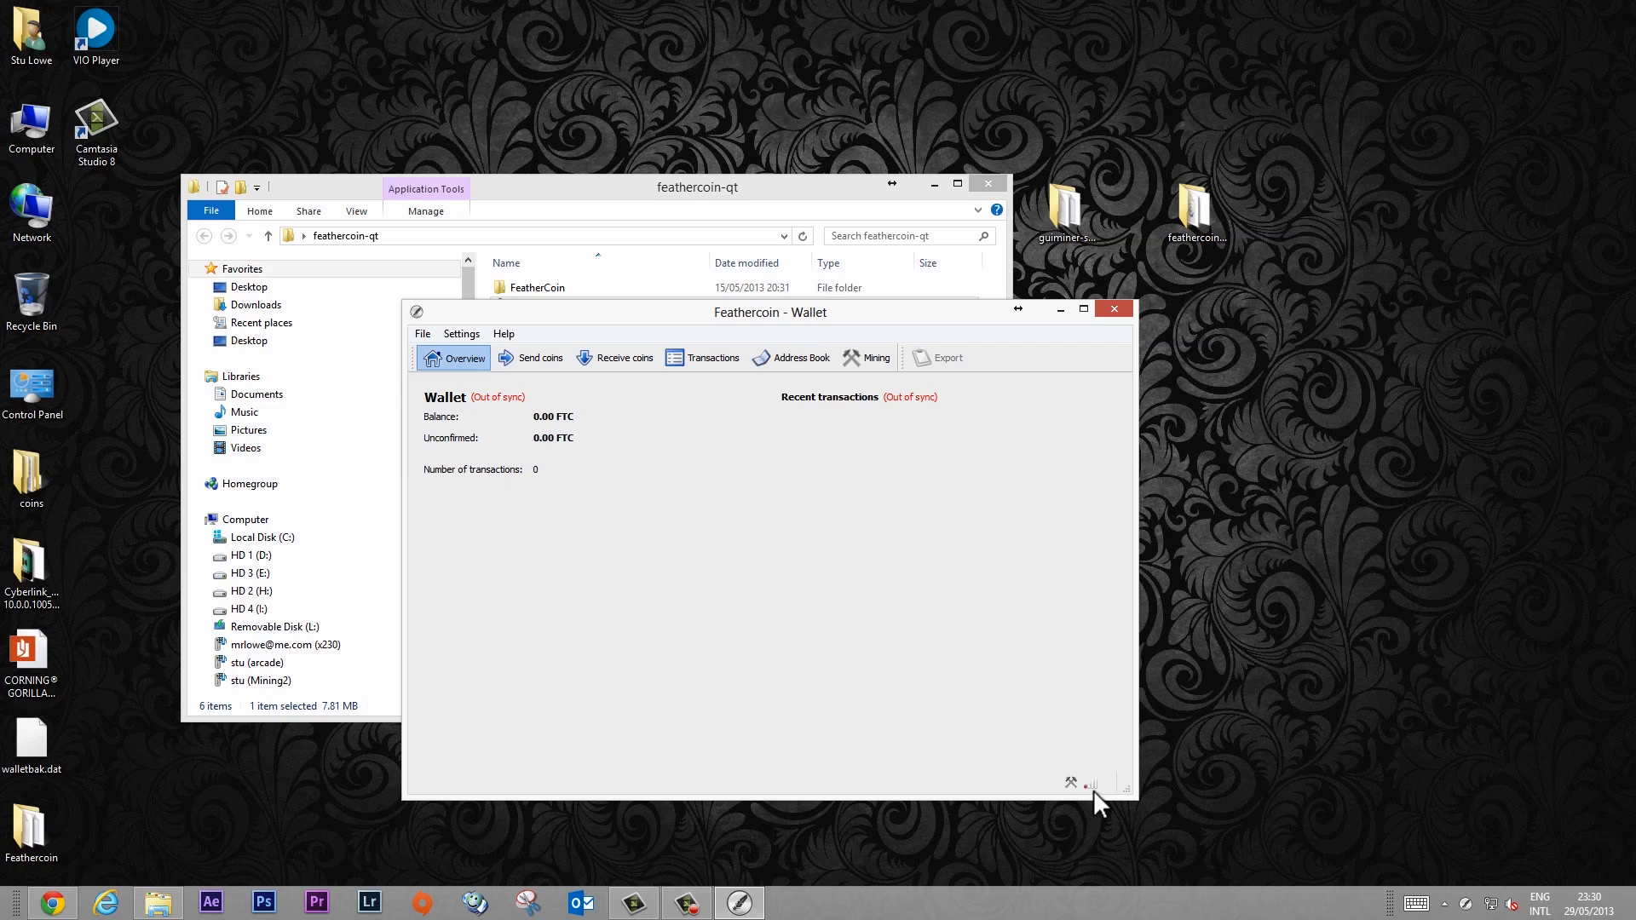
mouse_move(1095, 787)
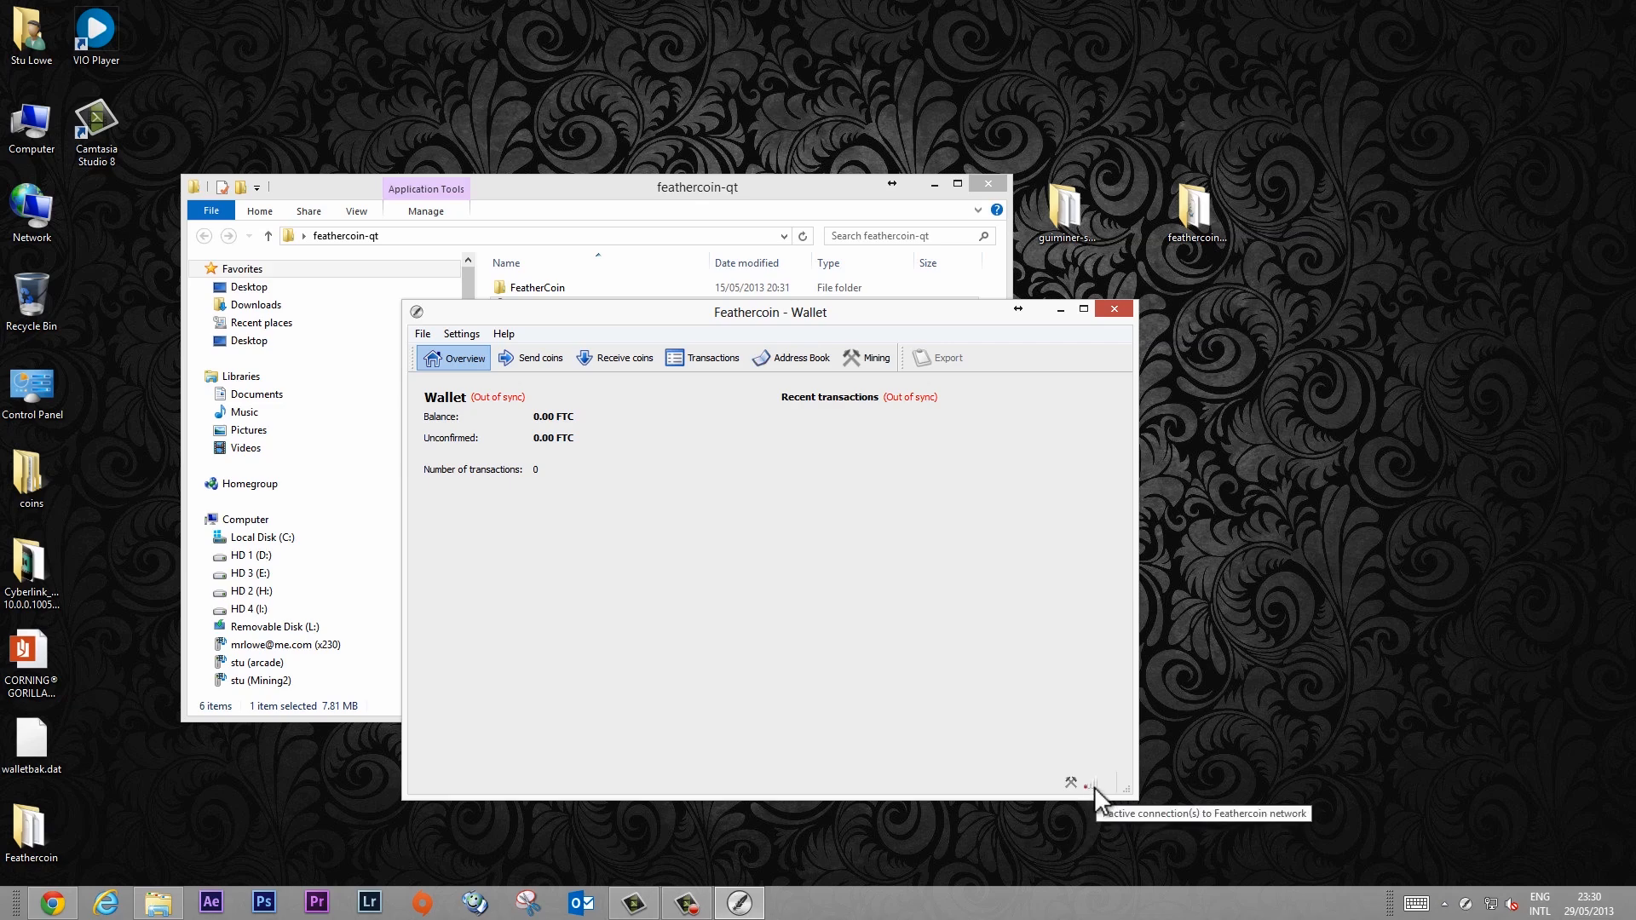
mouse_move(629, 759)
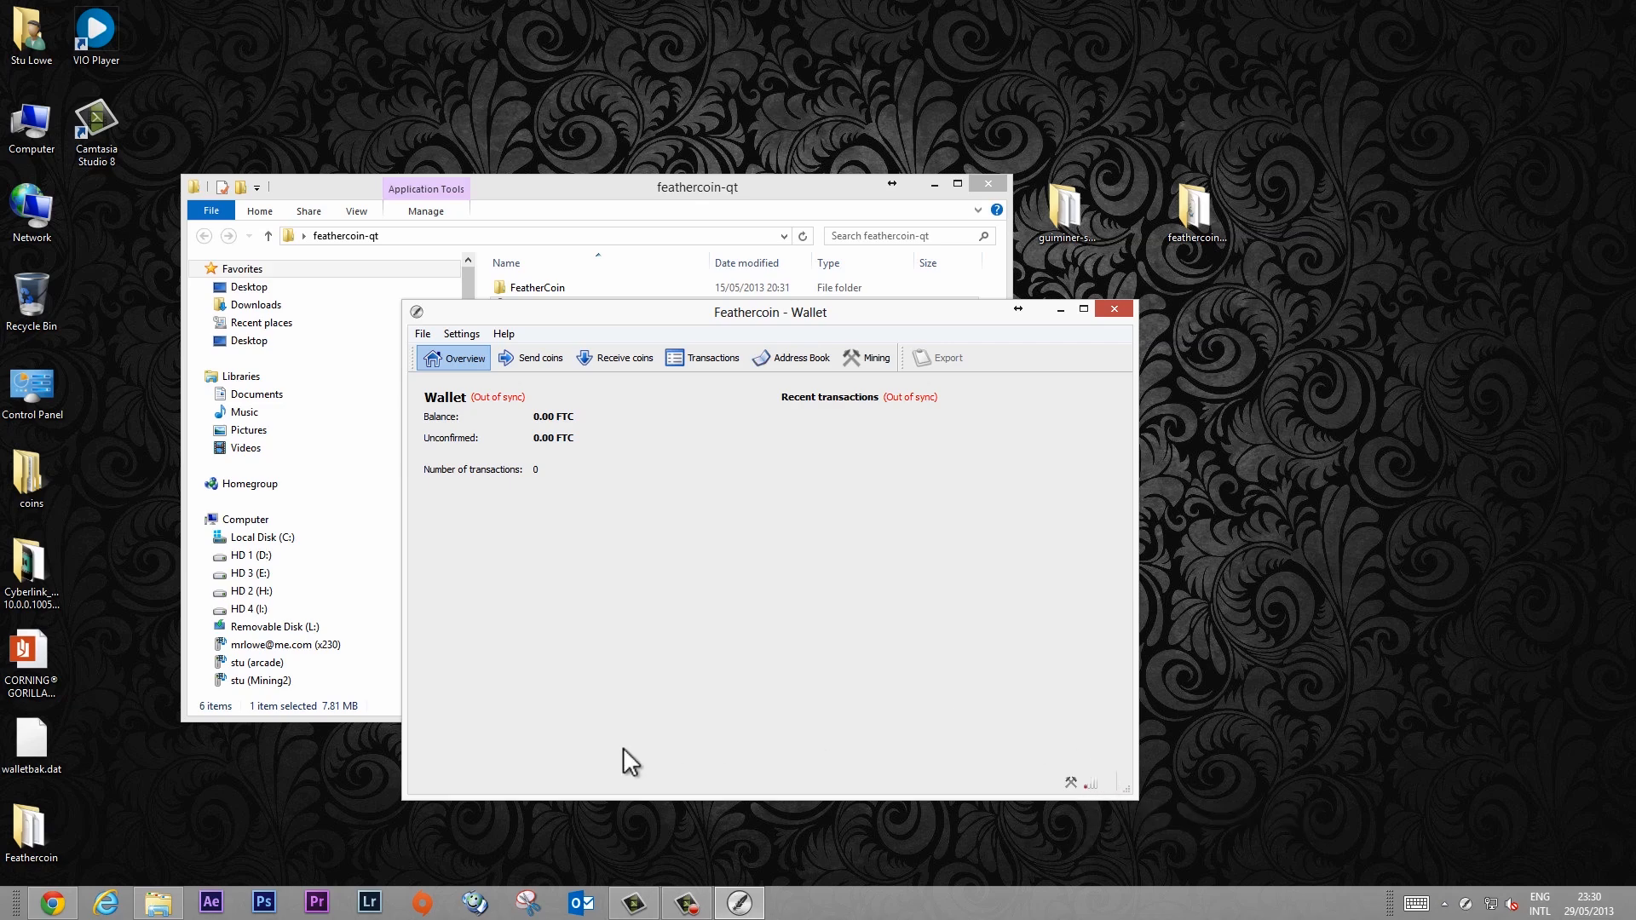
mouse_move(970, 774)
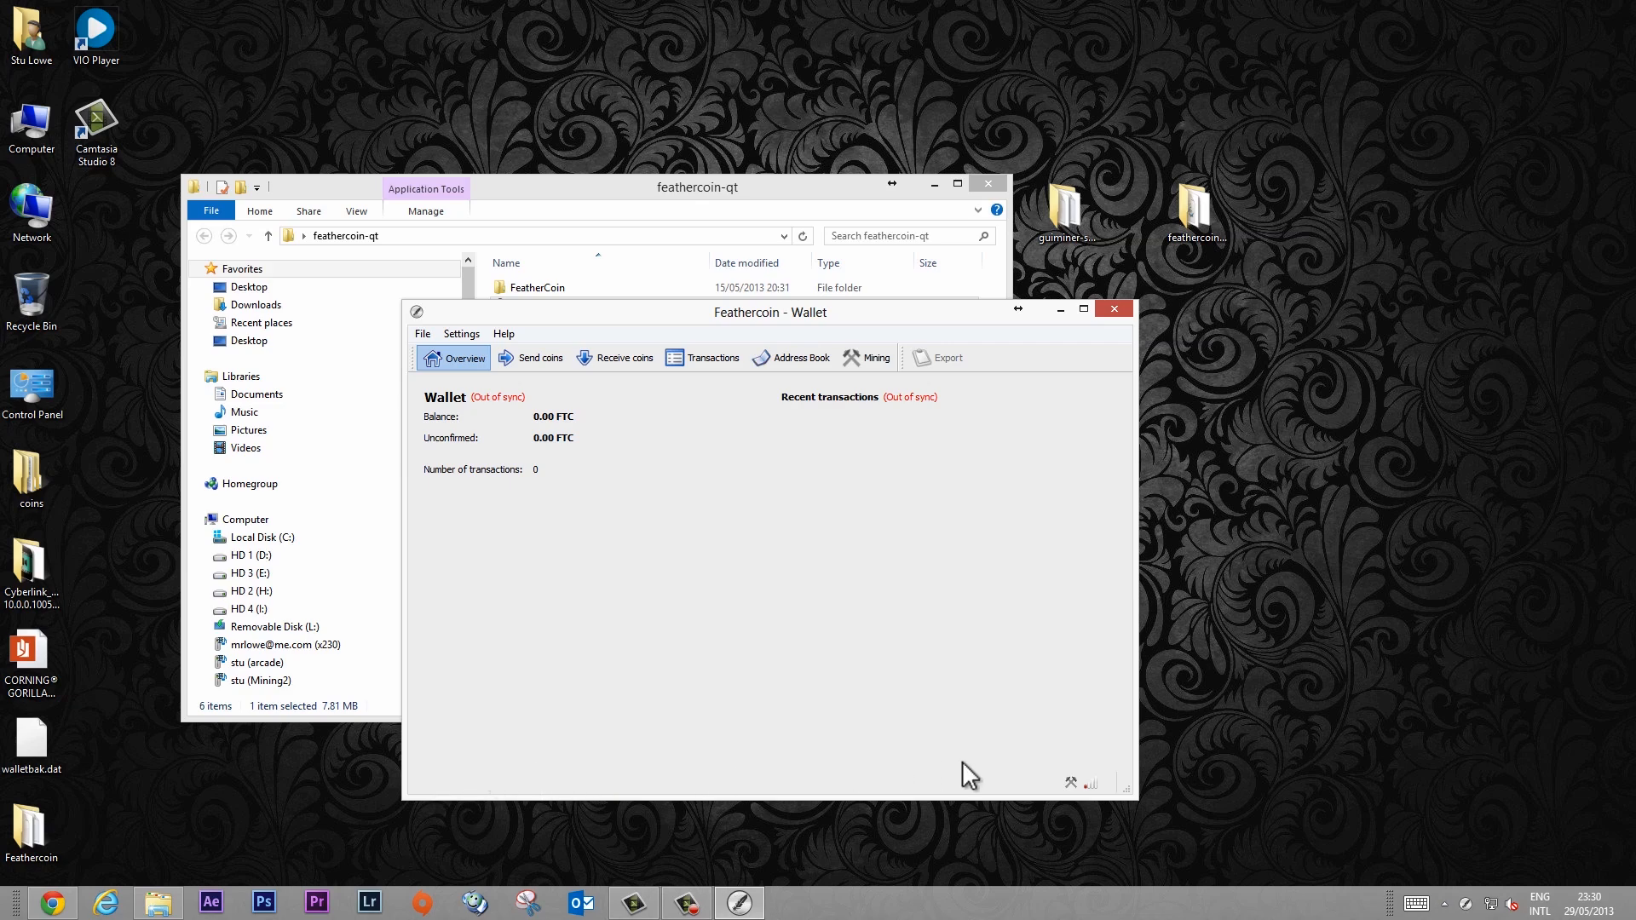
mouse_move(968, 774)
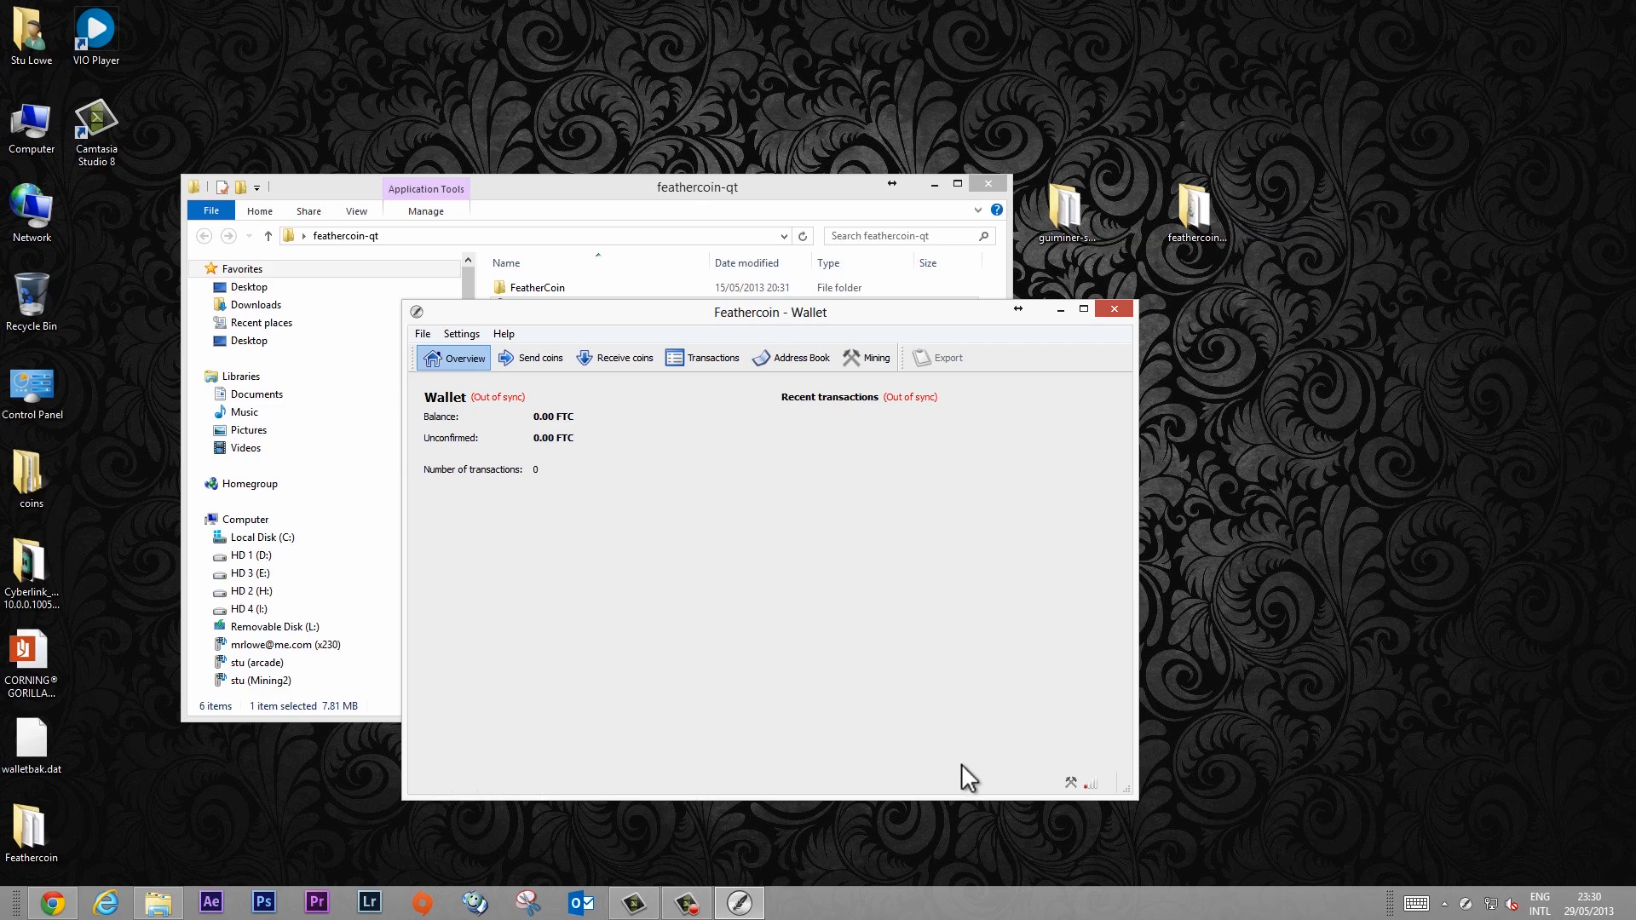
mouse_move(964, 798)
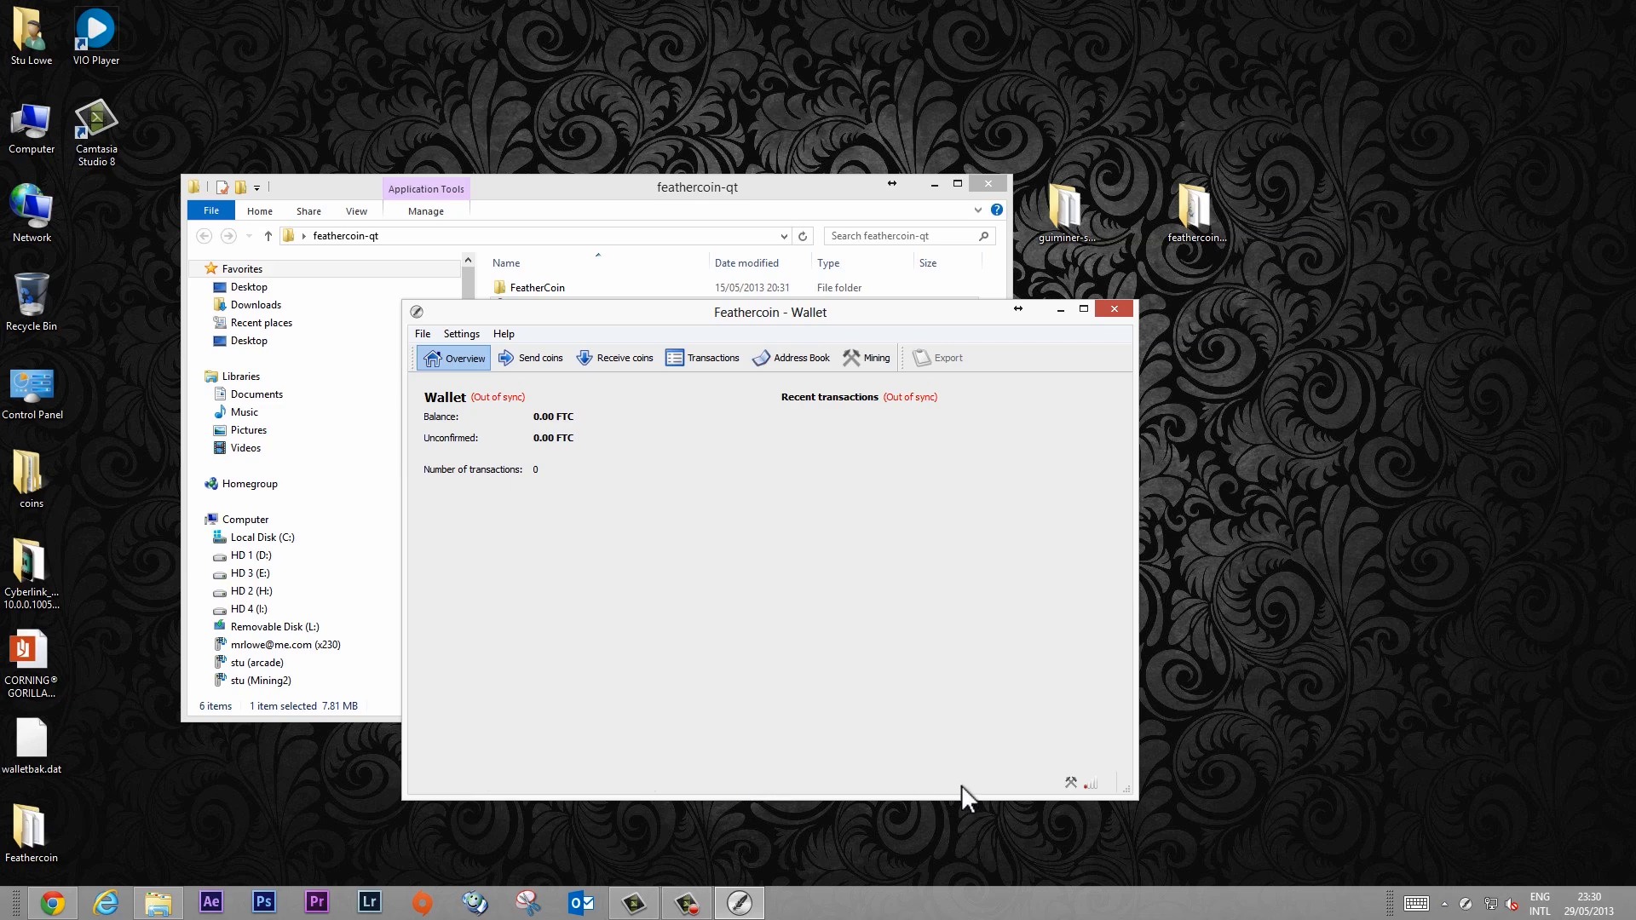
mouse_move(588, 789)
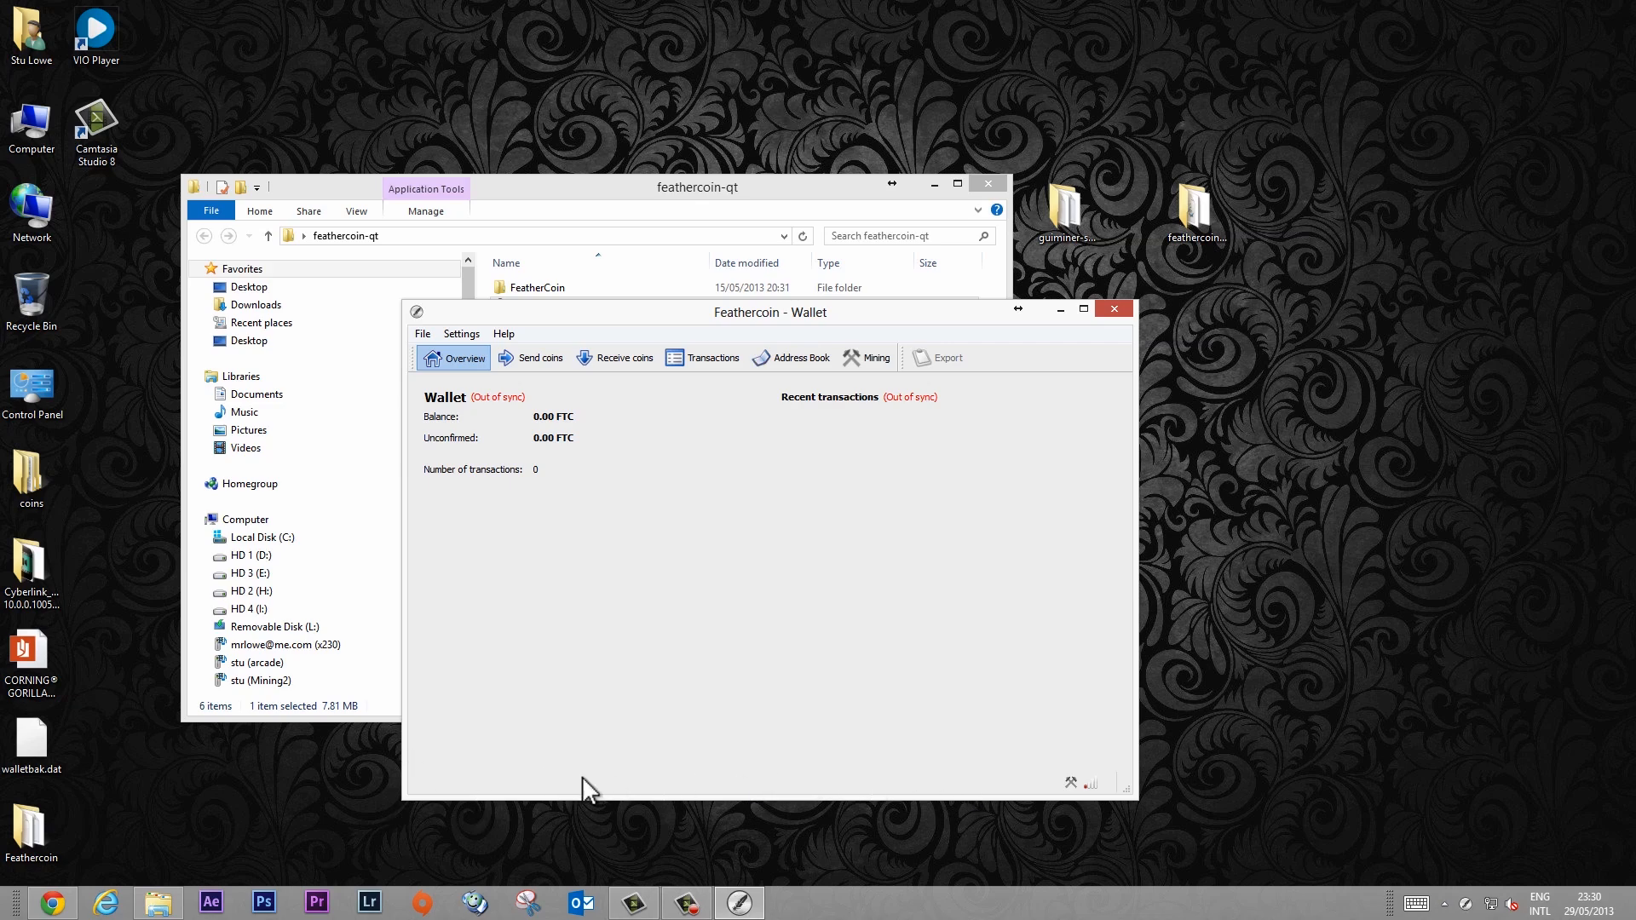
mouse_move(800, 786)
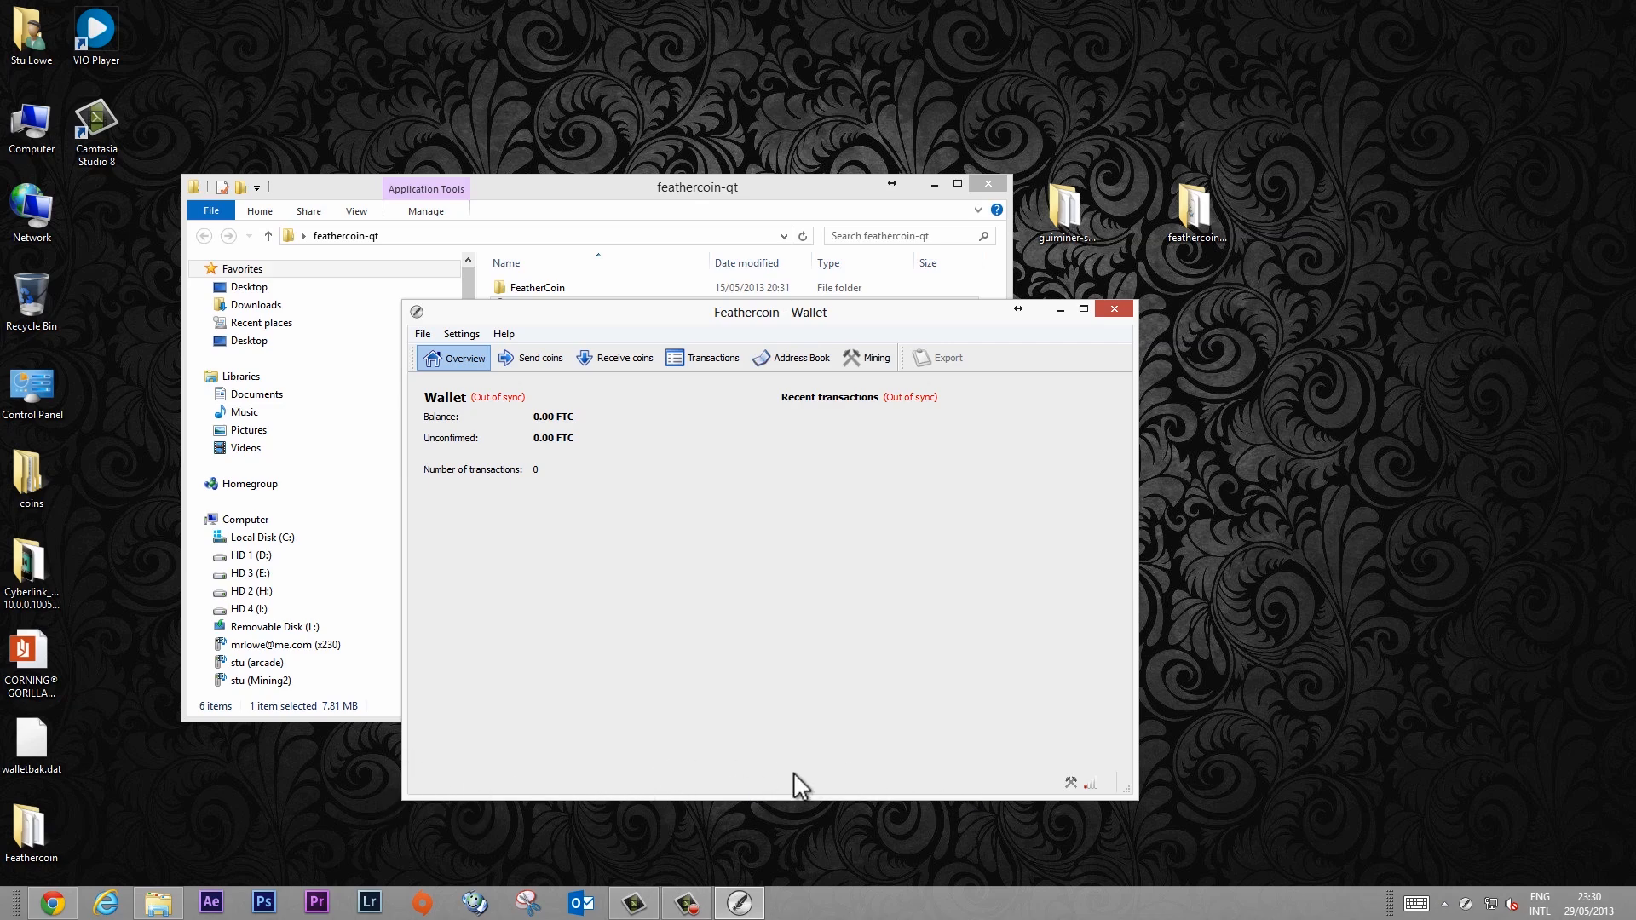
mouse_move(750, 774)
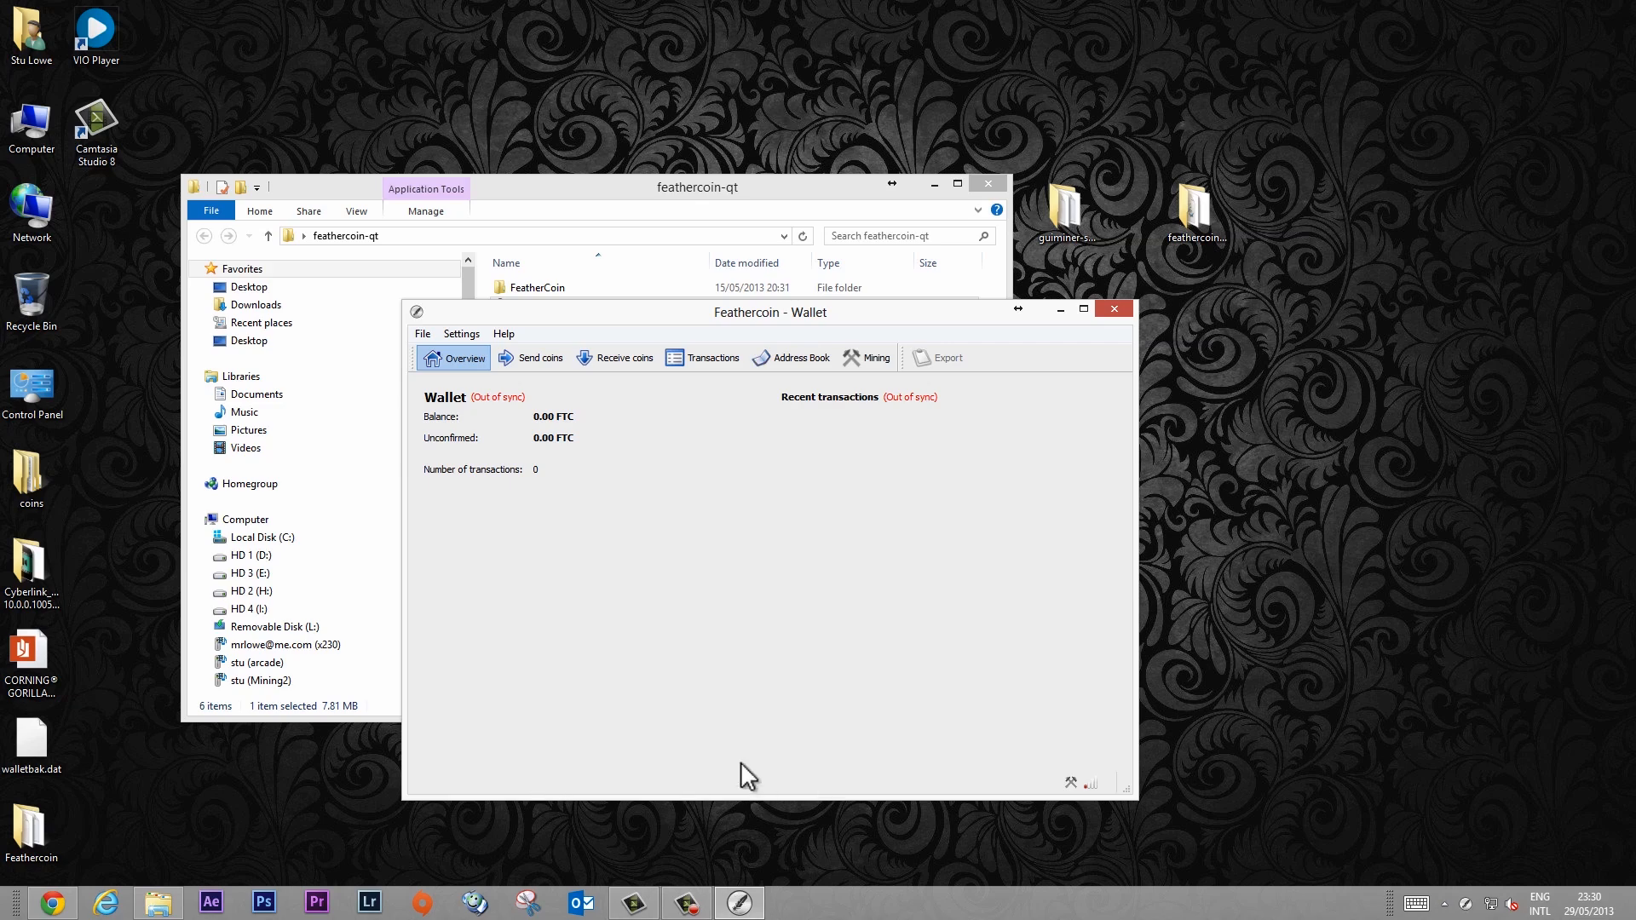
mouse_move(736, 779)
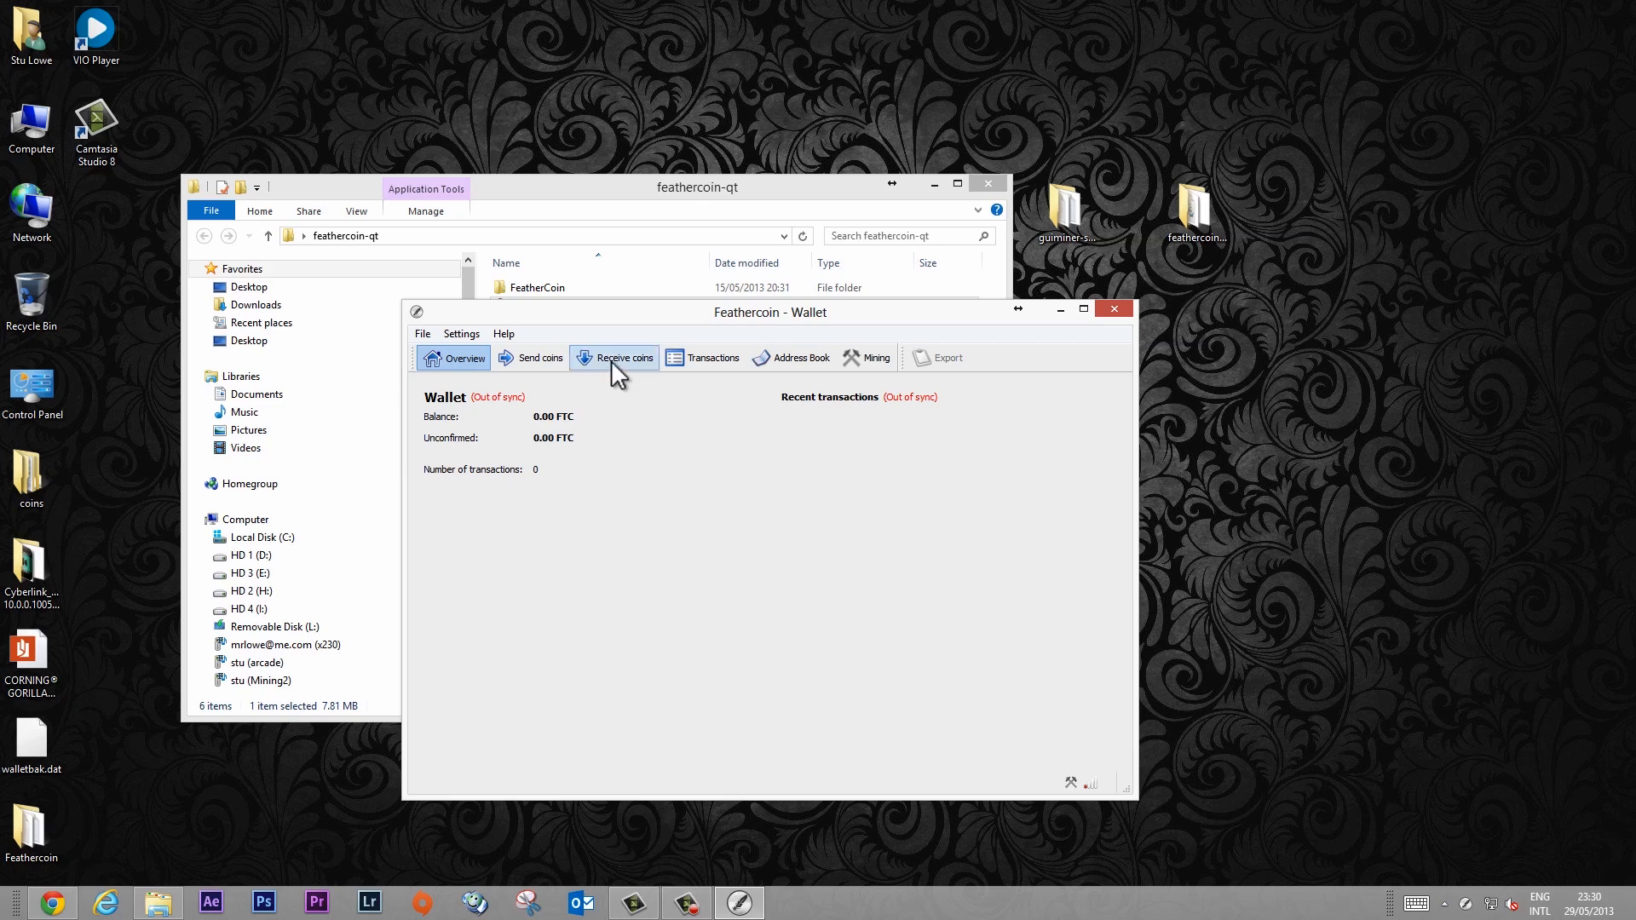
mouse_move(613, 368)
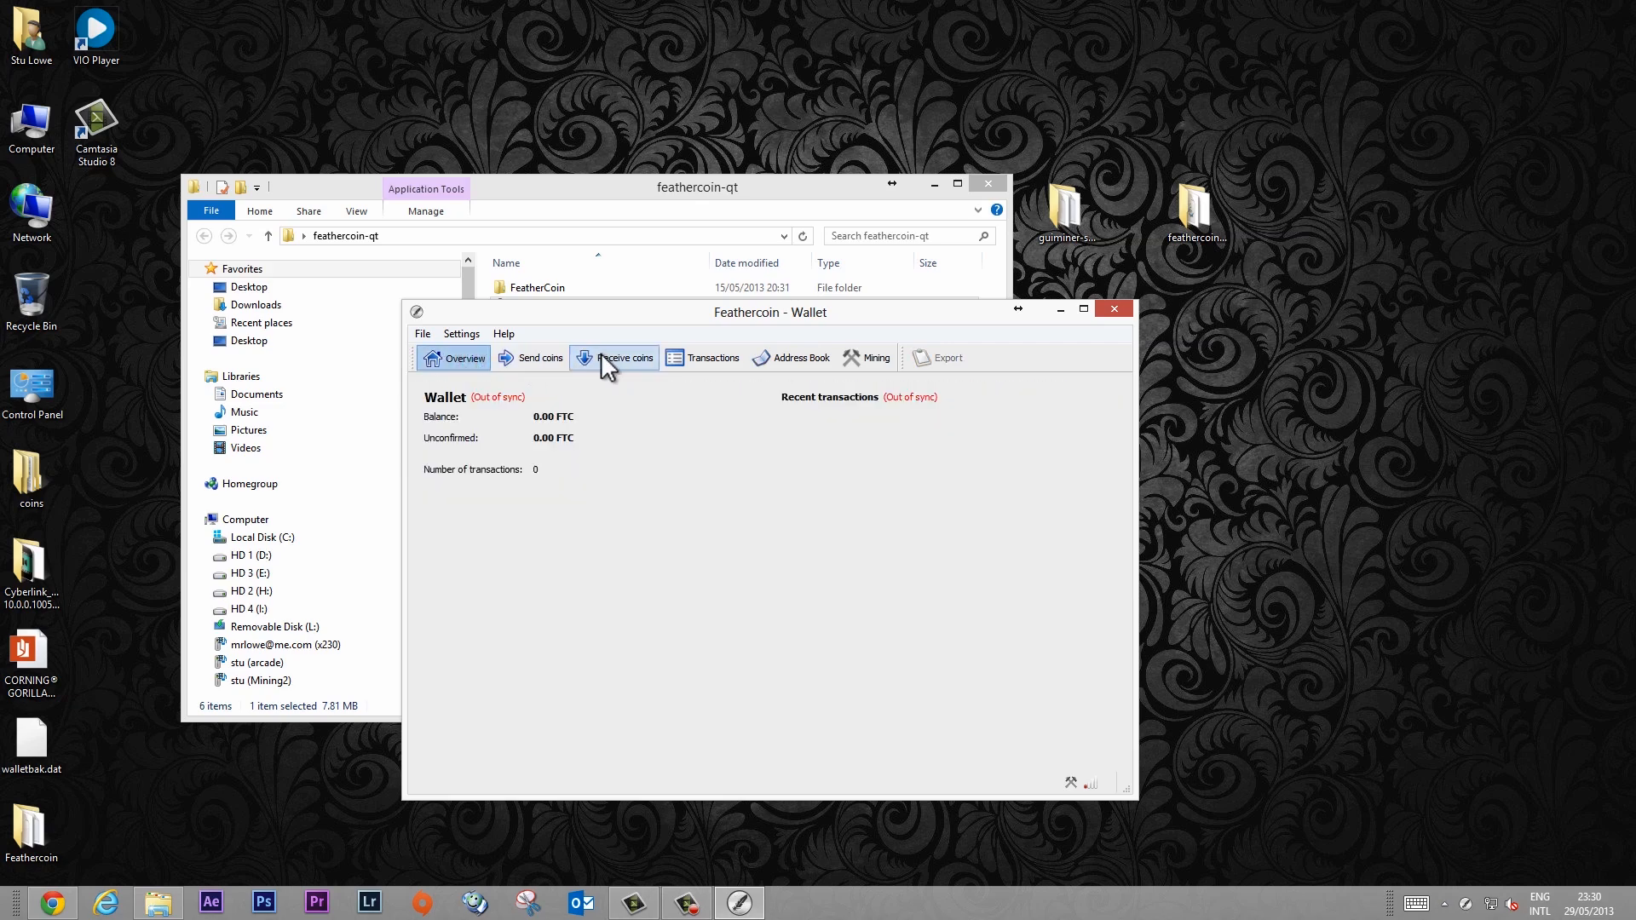
Step: Select the wallet's receiving address under Receive coins and copy it to the clipboard
left_click(616, 358)
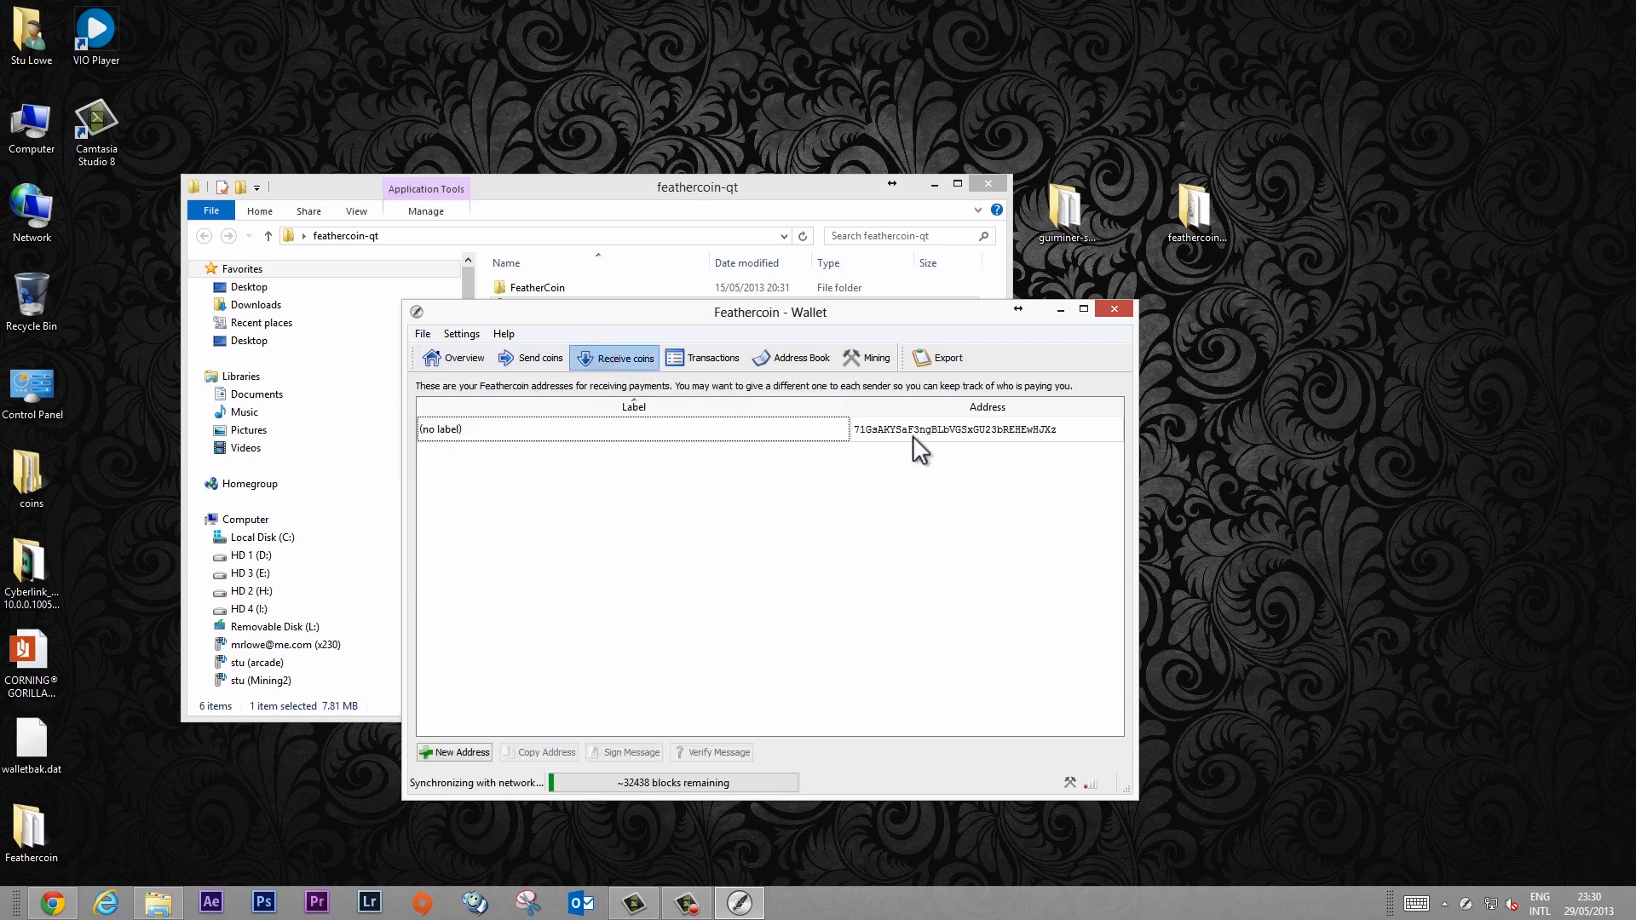
left_click(987, 429)
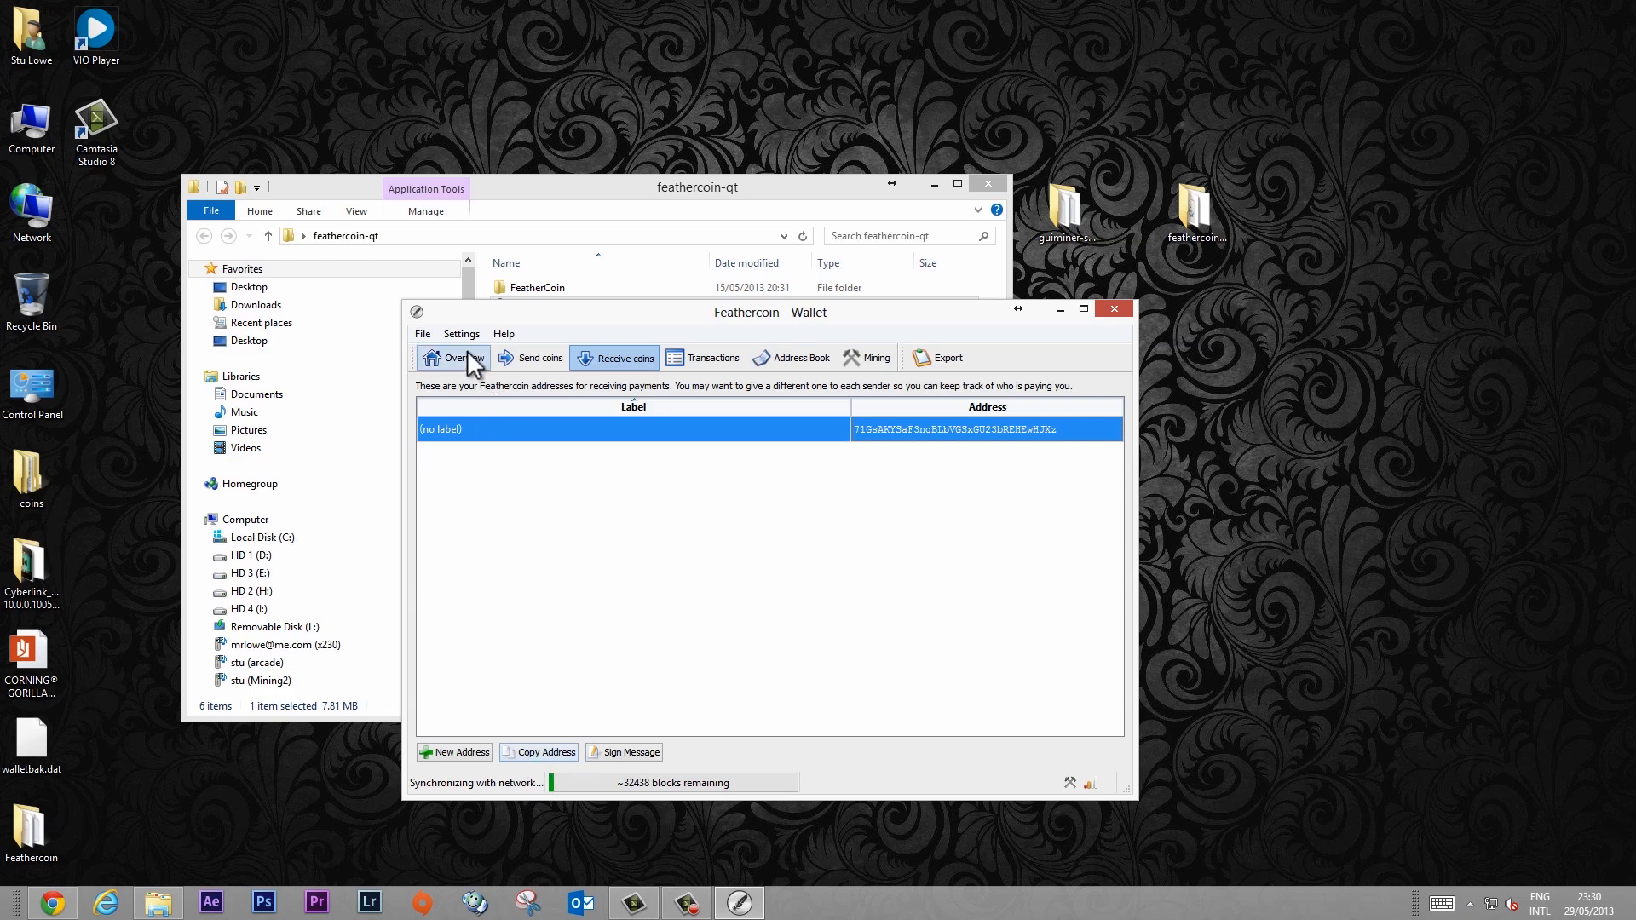
left_click(453, 356)
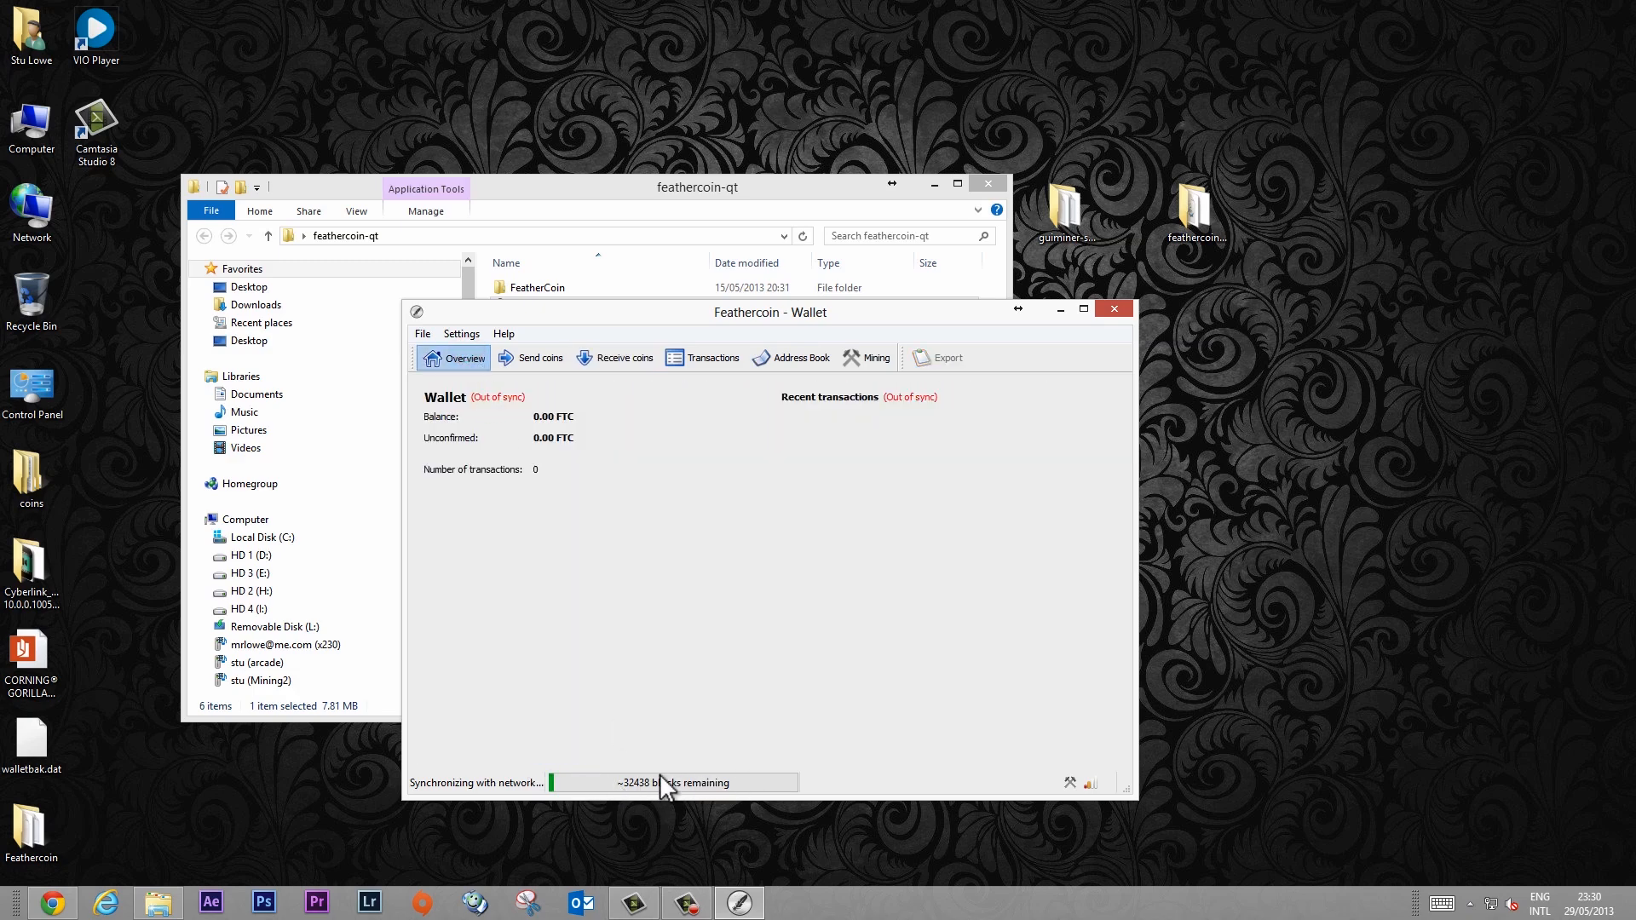
mouse_move(736, 472)
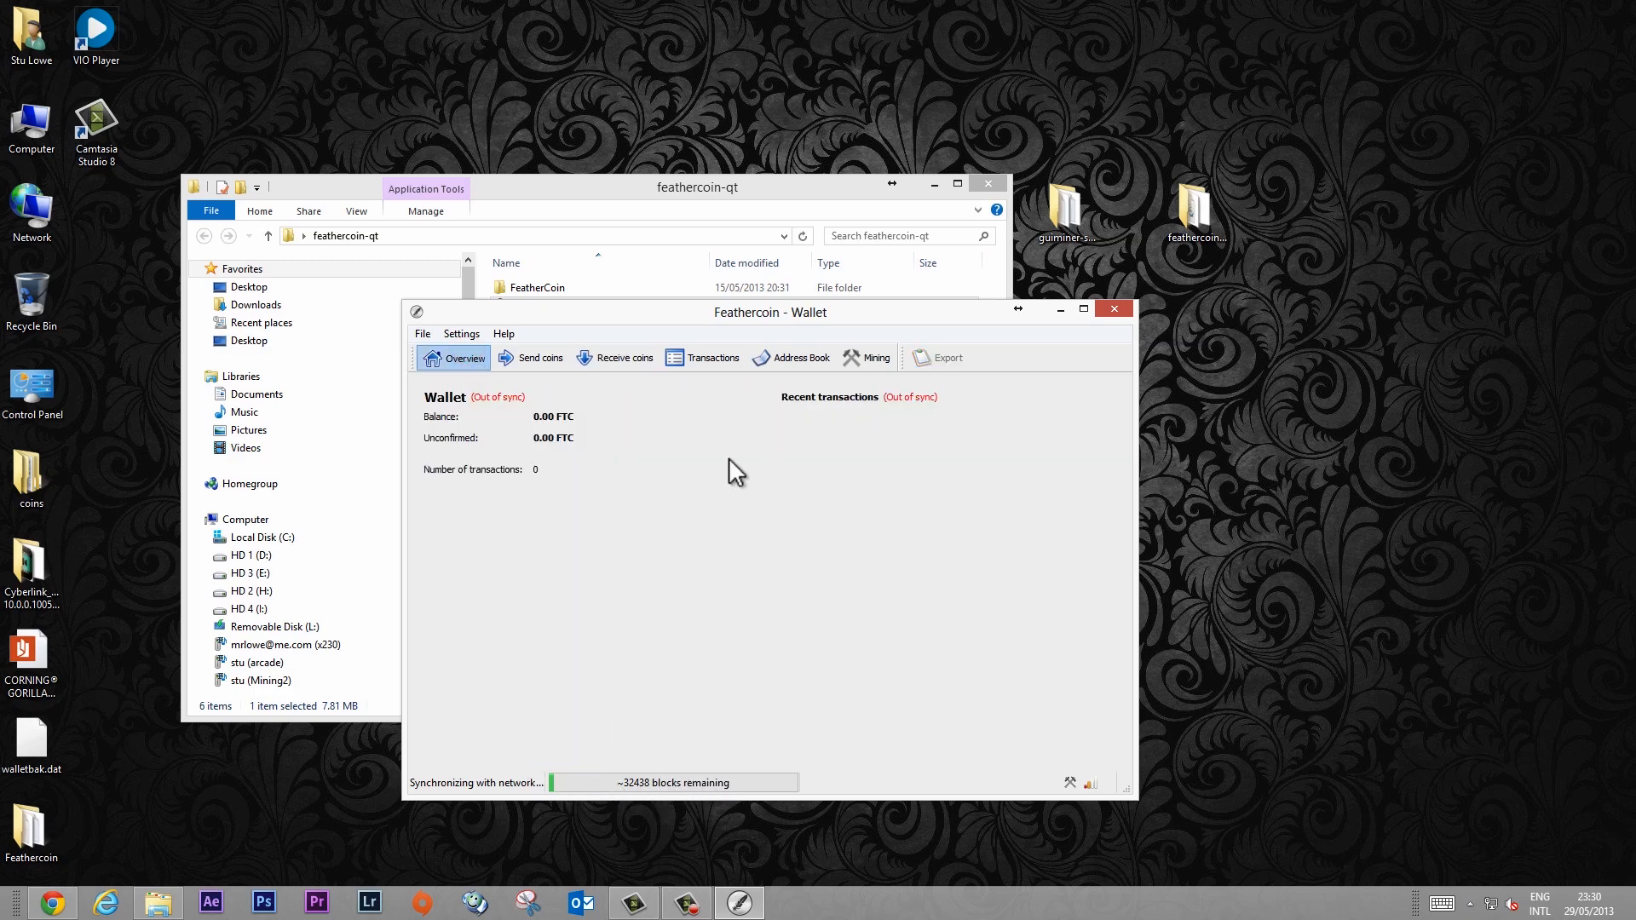
left_click(714, 356)
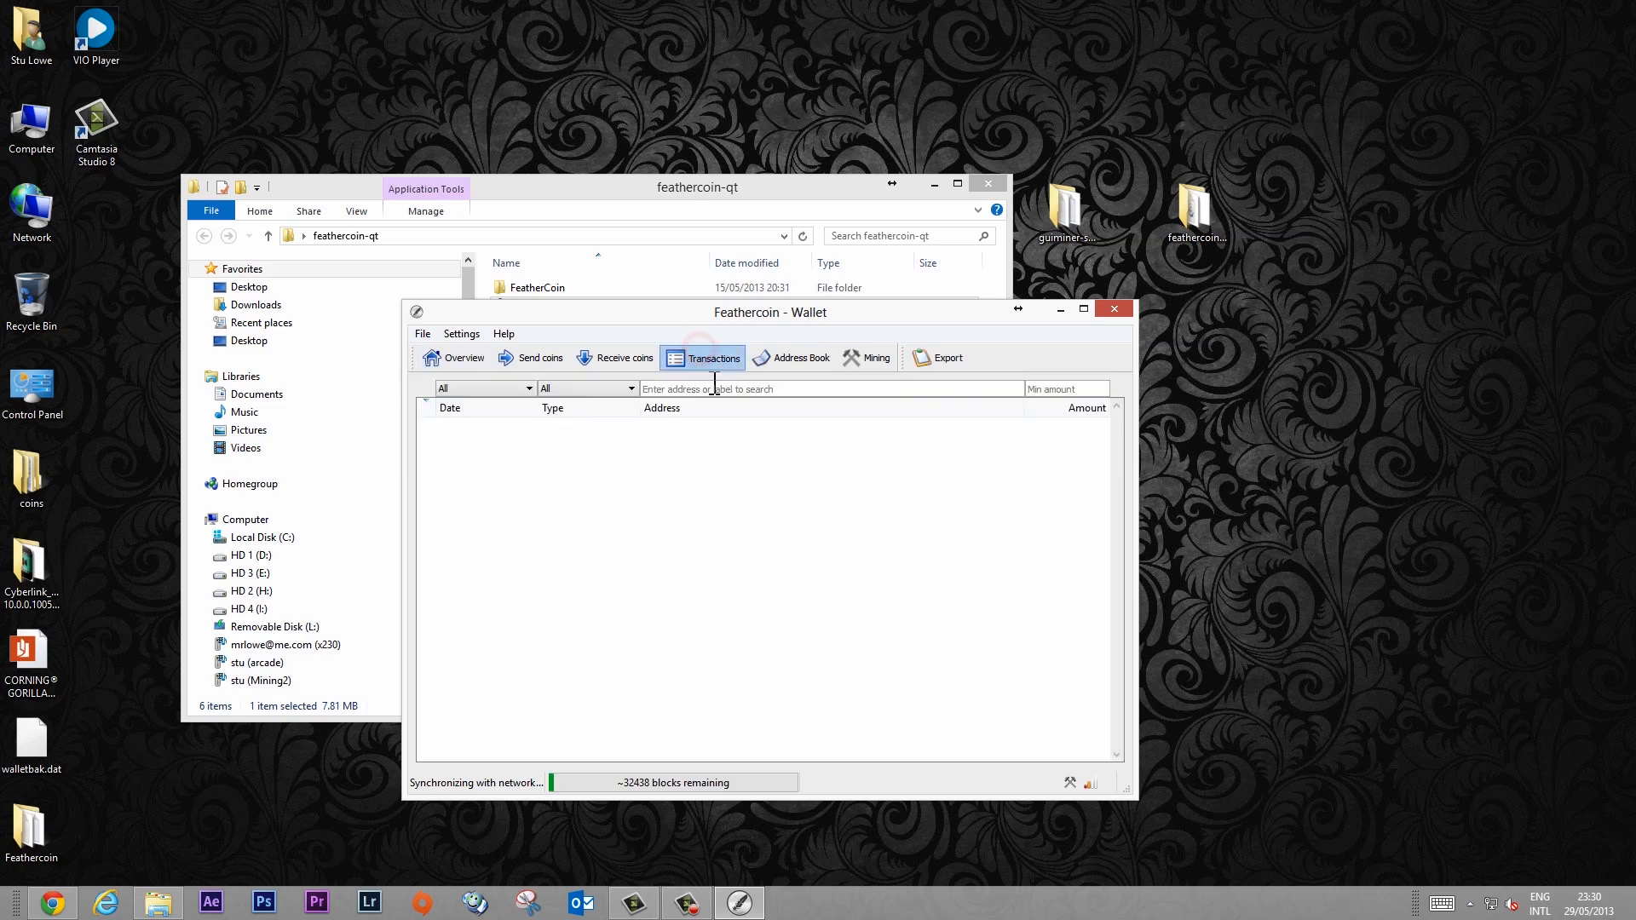
left_click(624, 356)
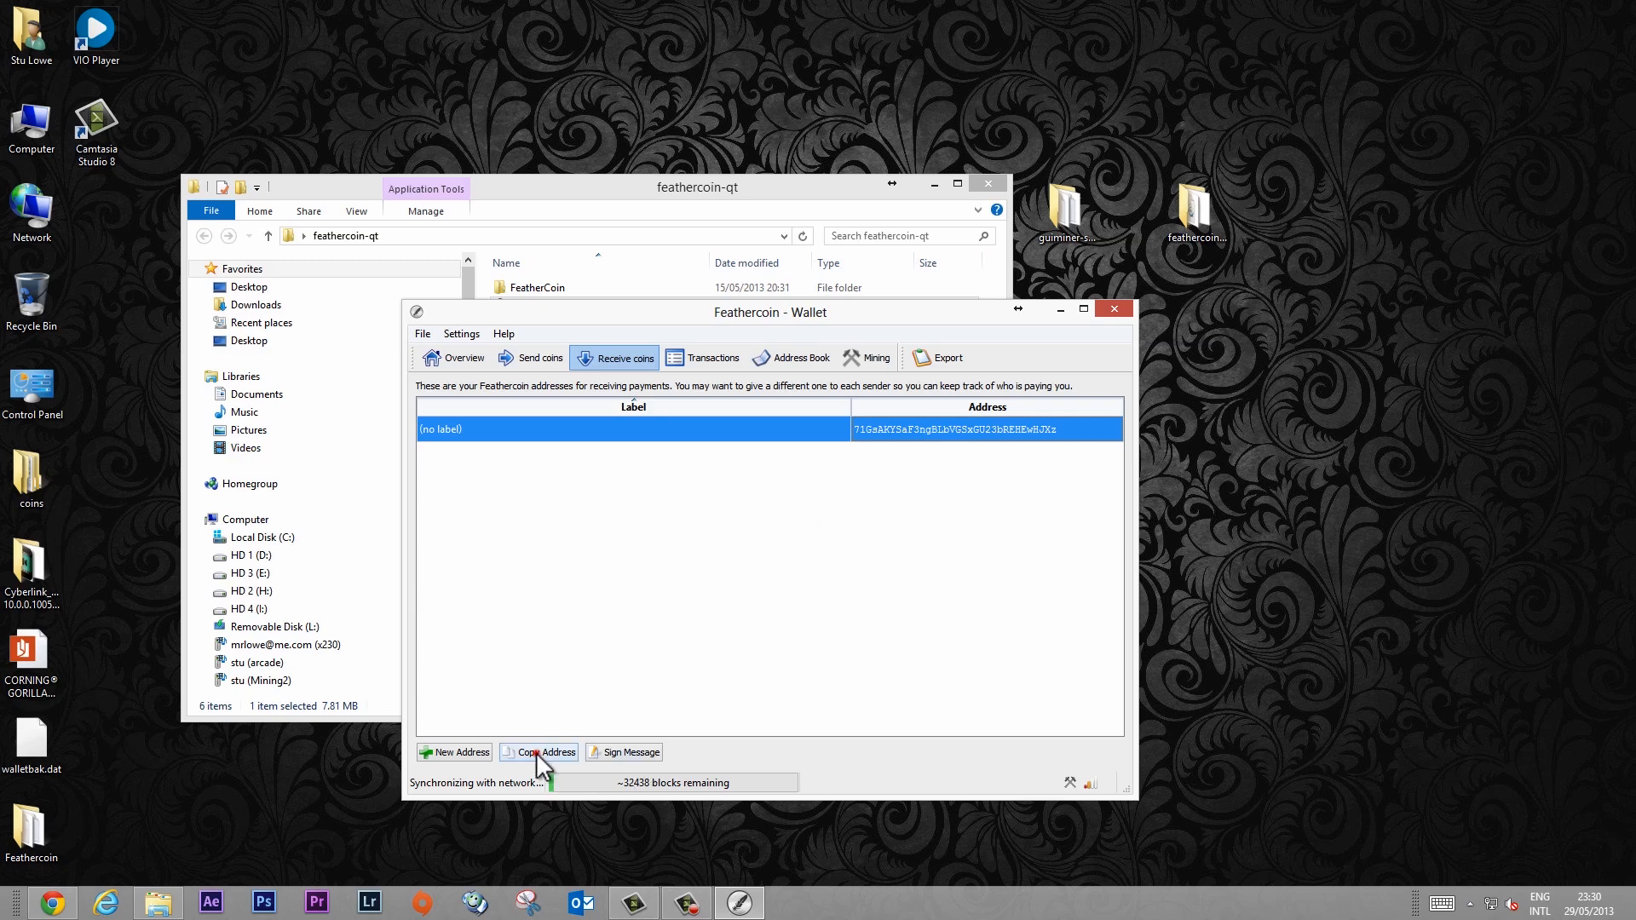
left_click(543, 752)
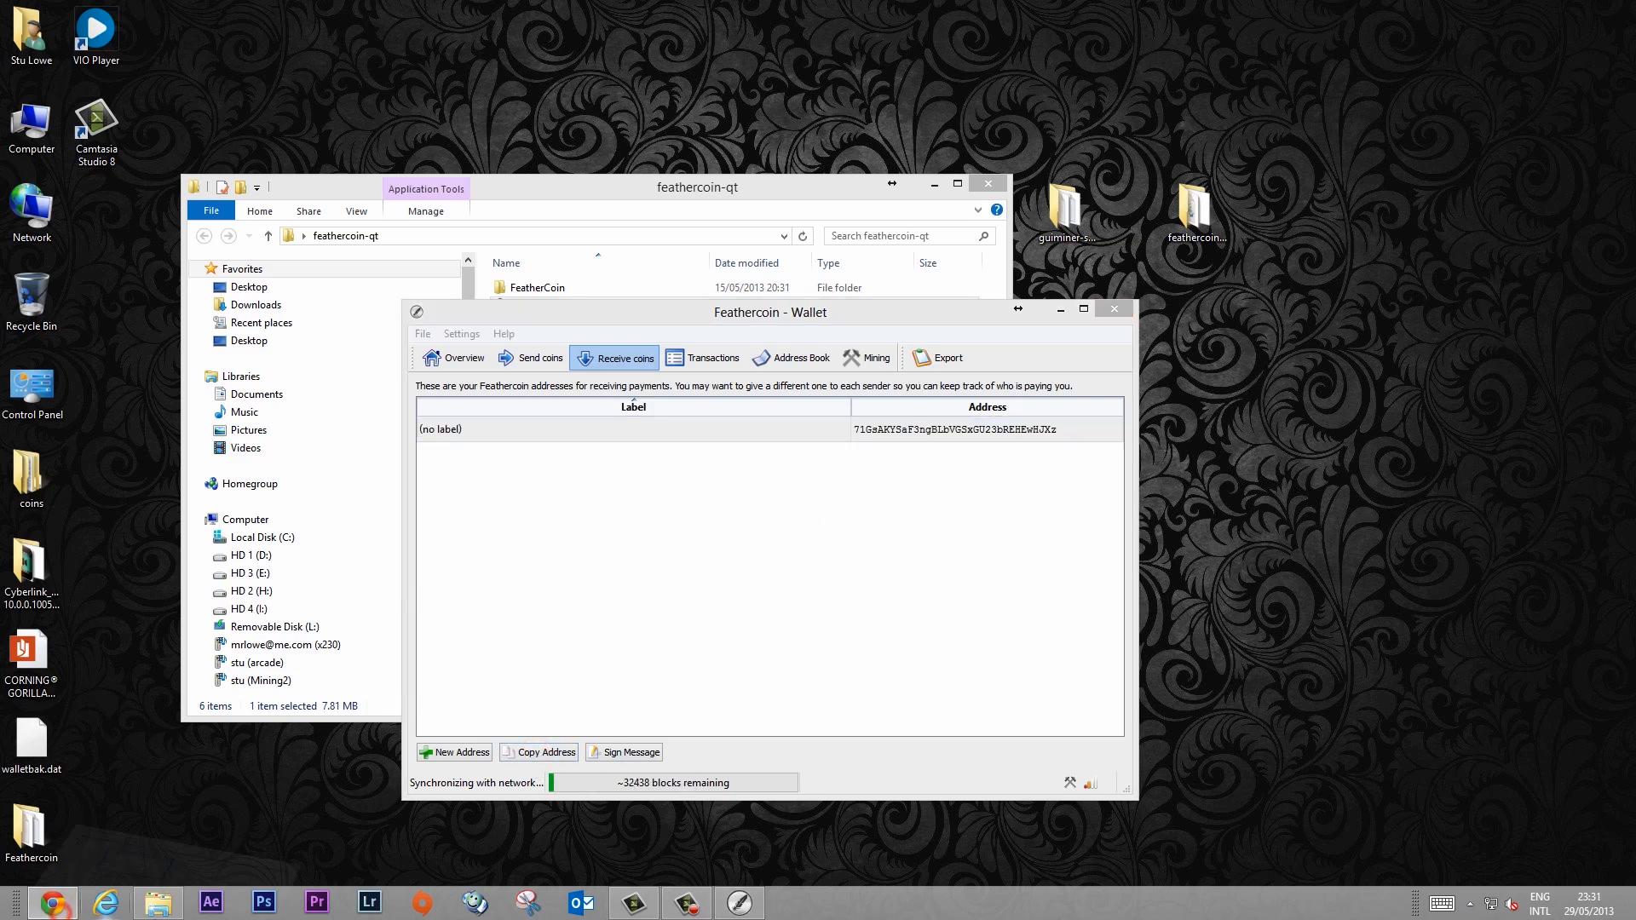
left_click(408, 12)
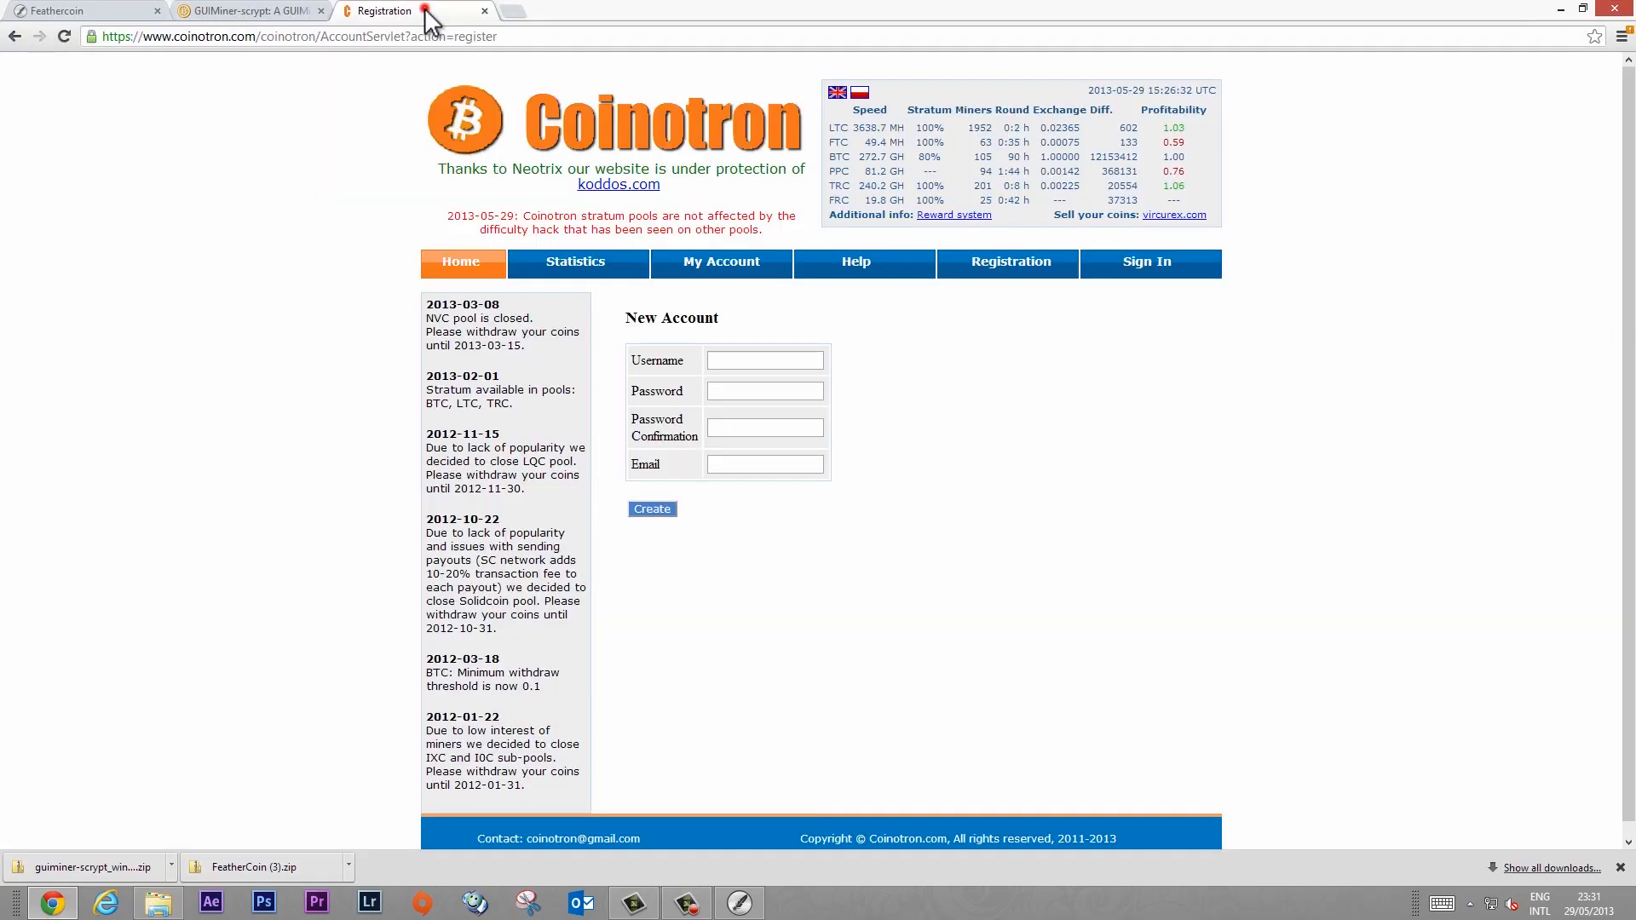
mouse_move(373, 127)
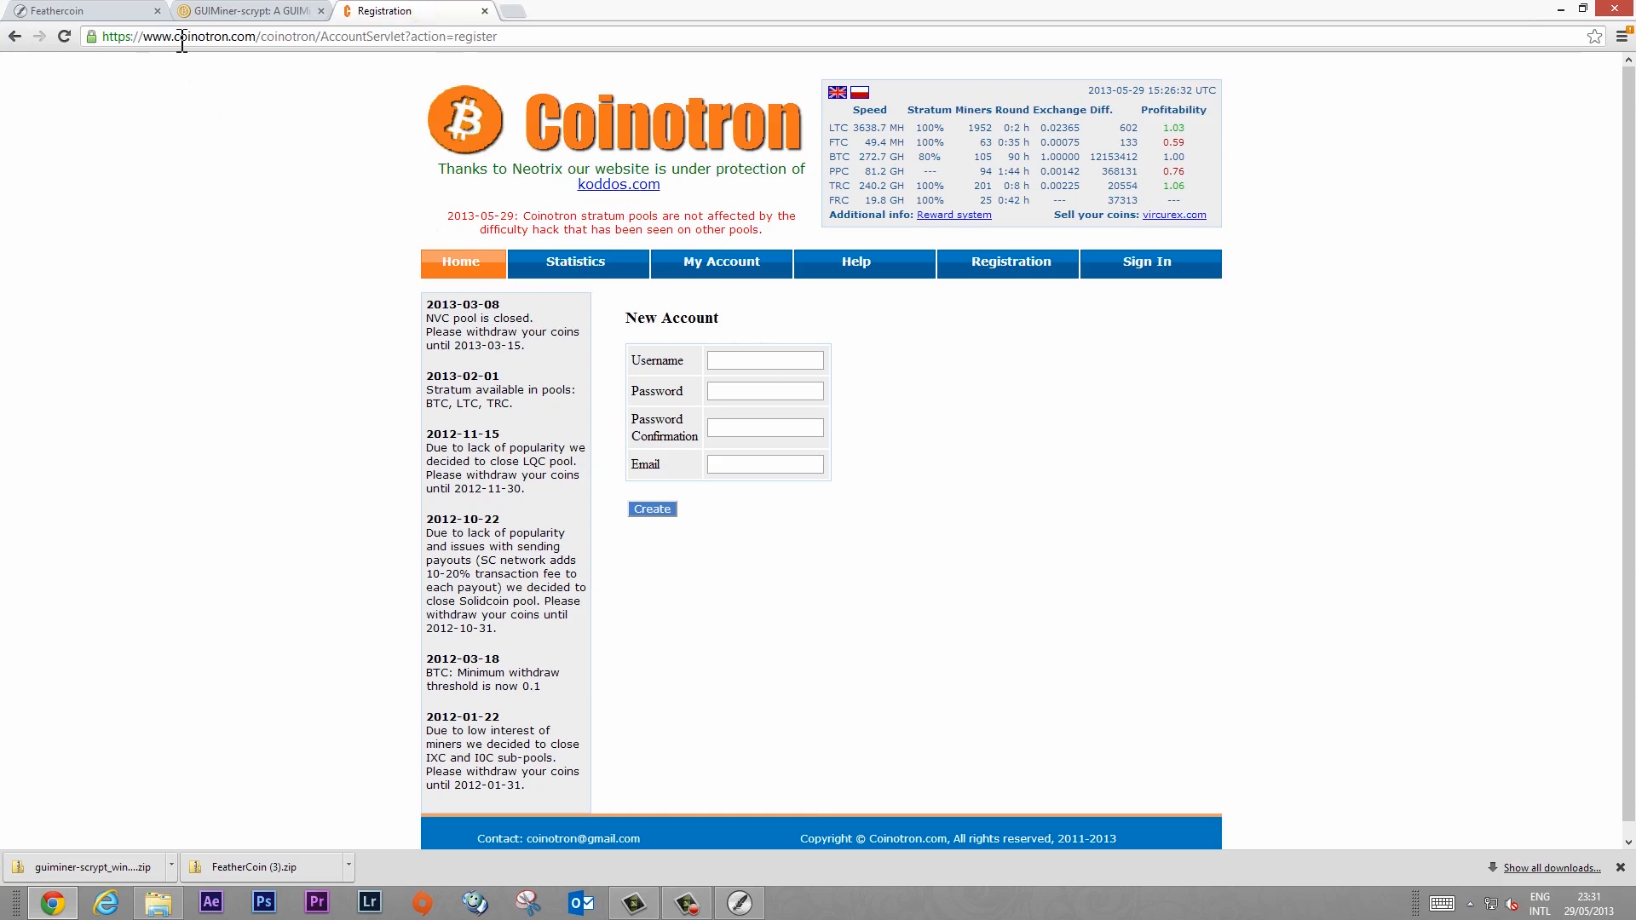
double_click(203, 36)
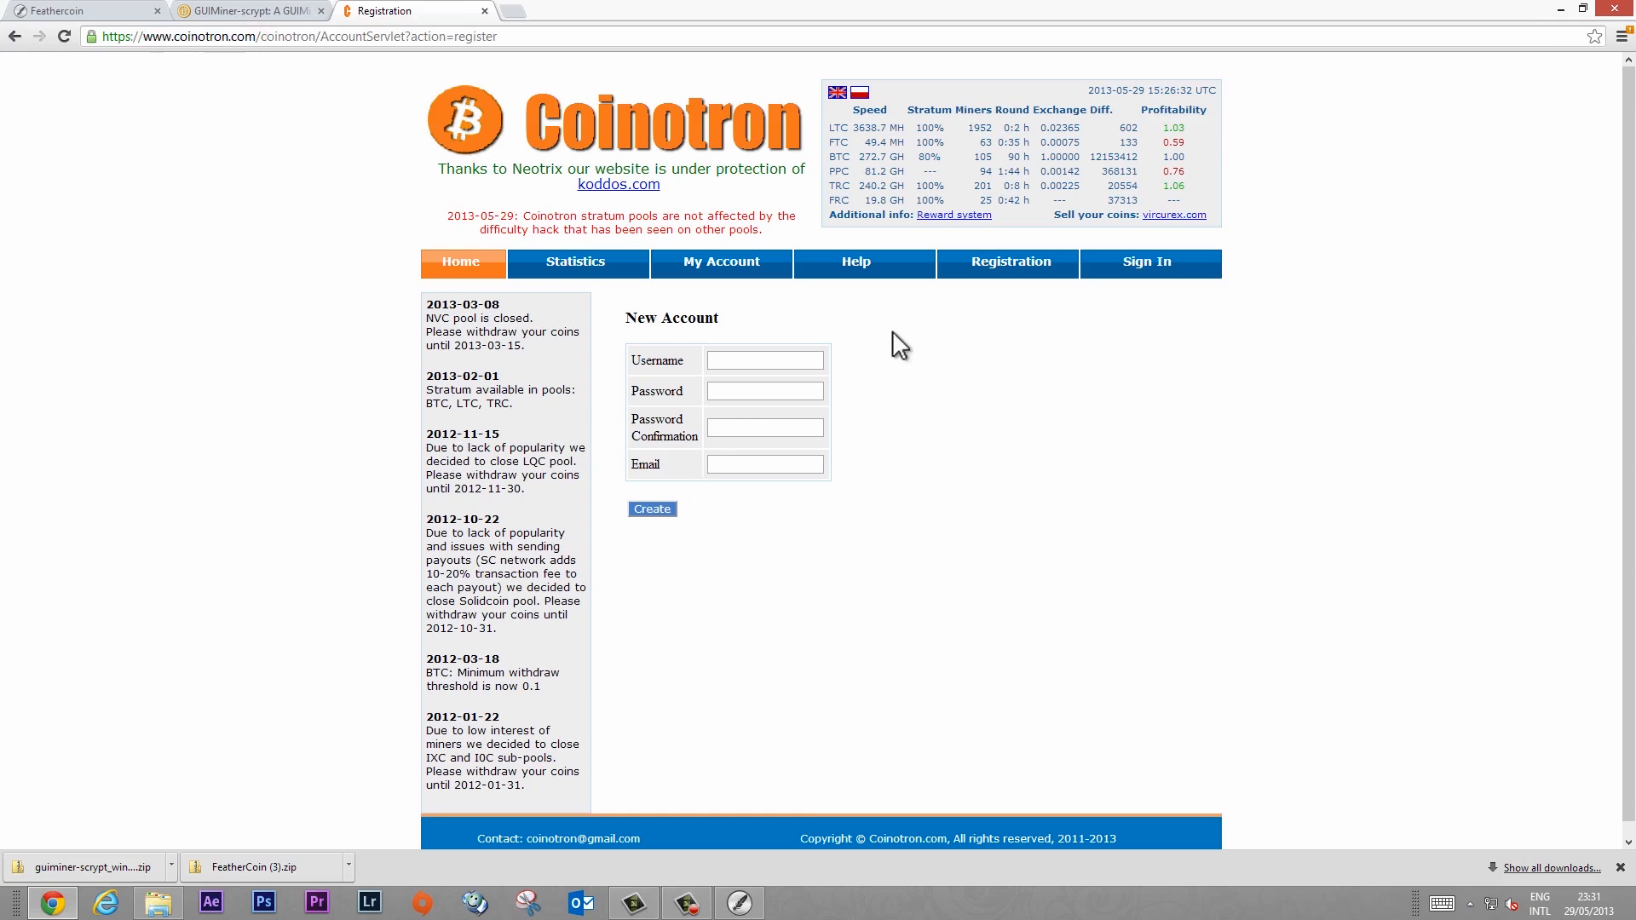
mouse_move(1096, 491)
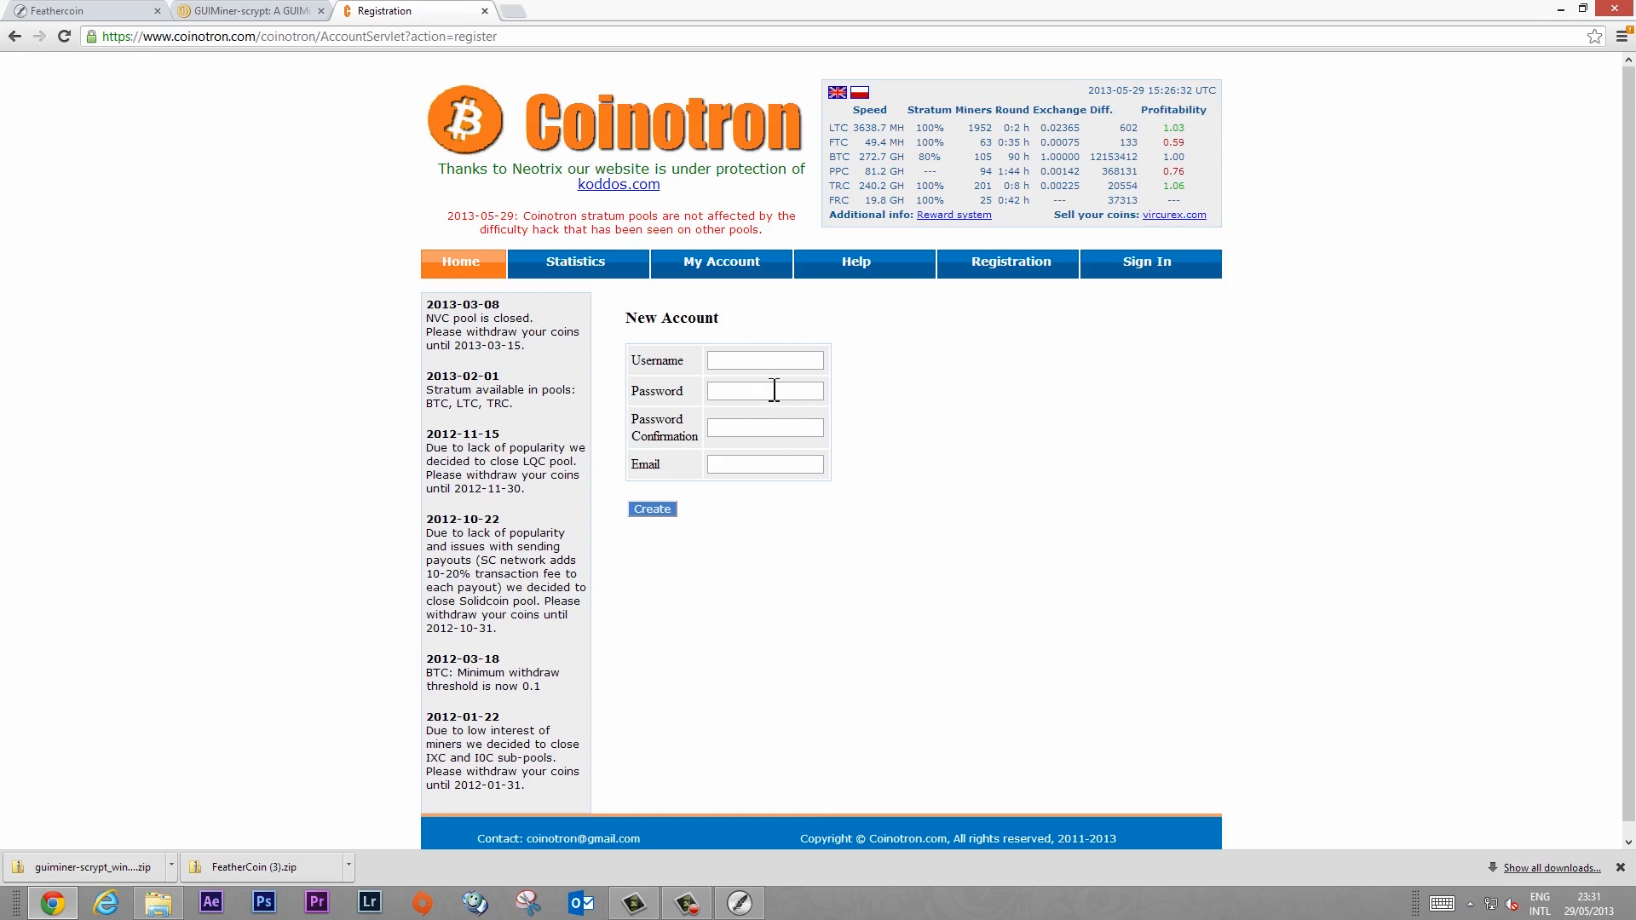
left_click(764, 359)
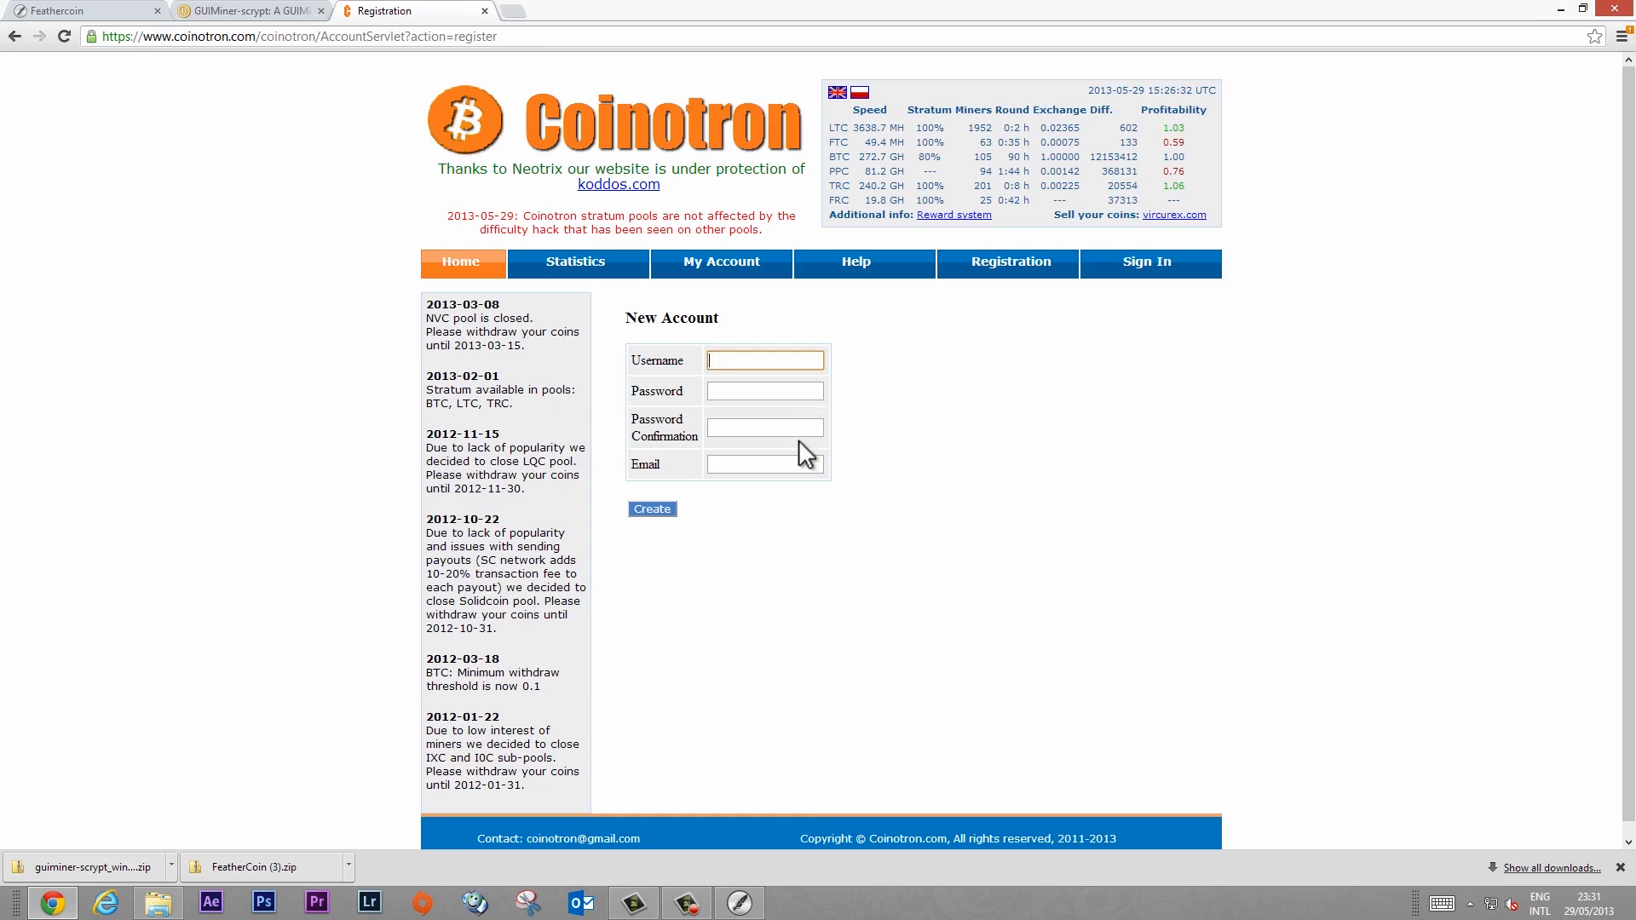
mouse_move(871, 500)
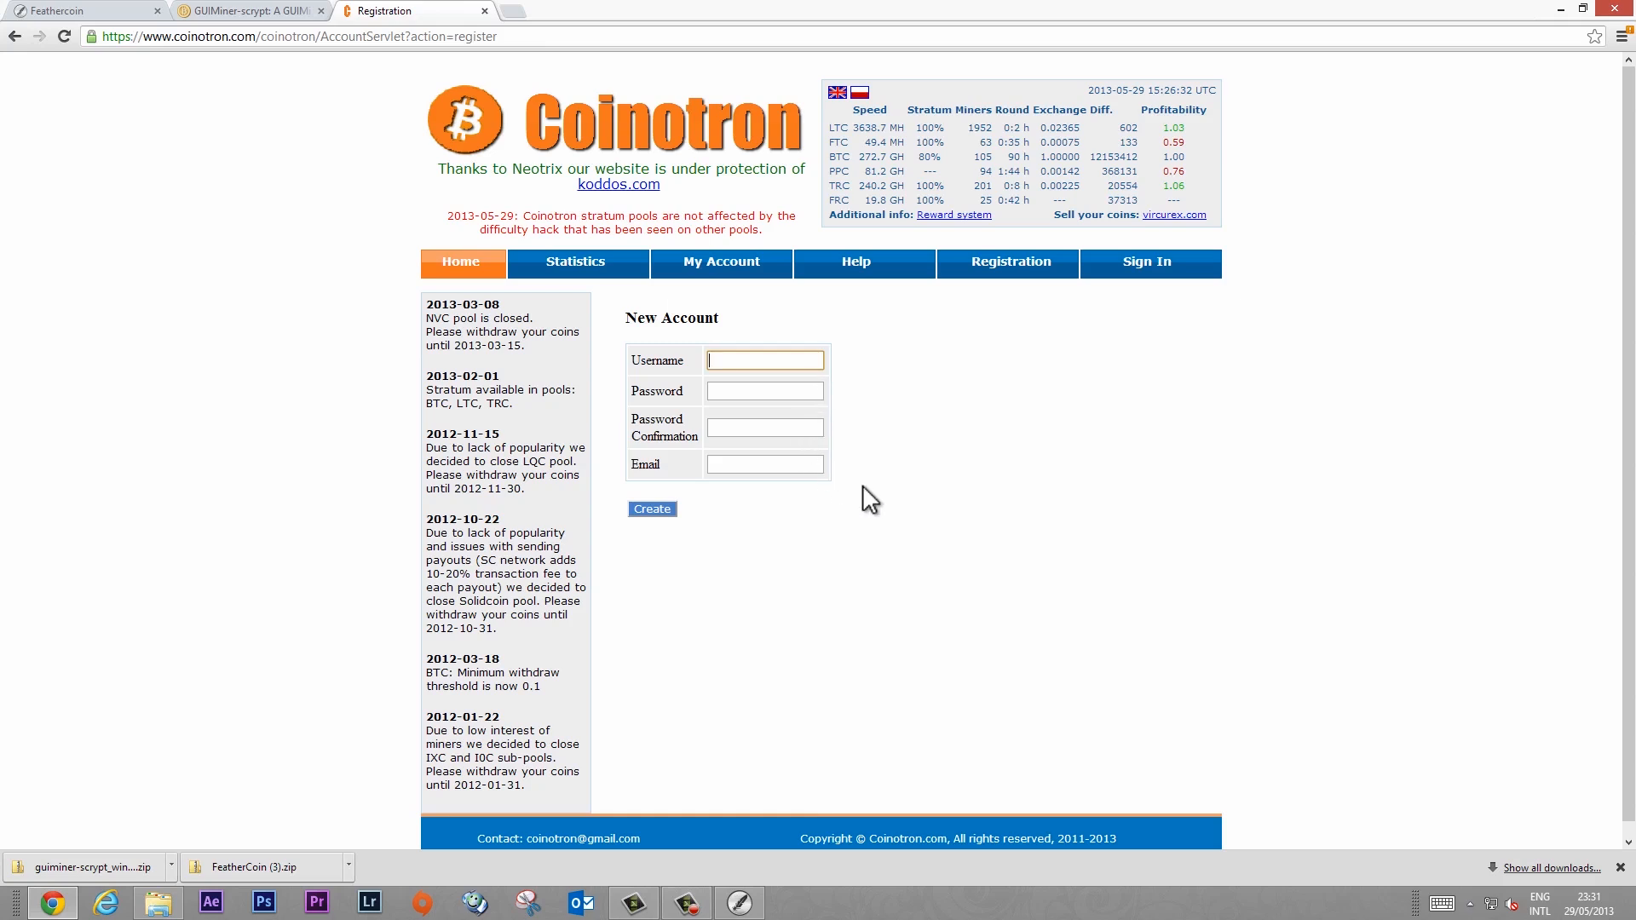
type("miningv")
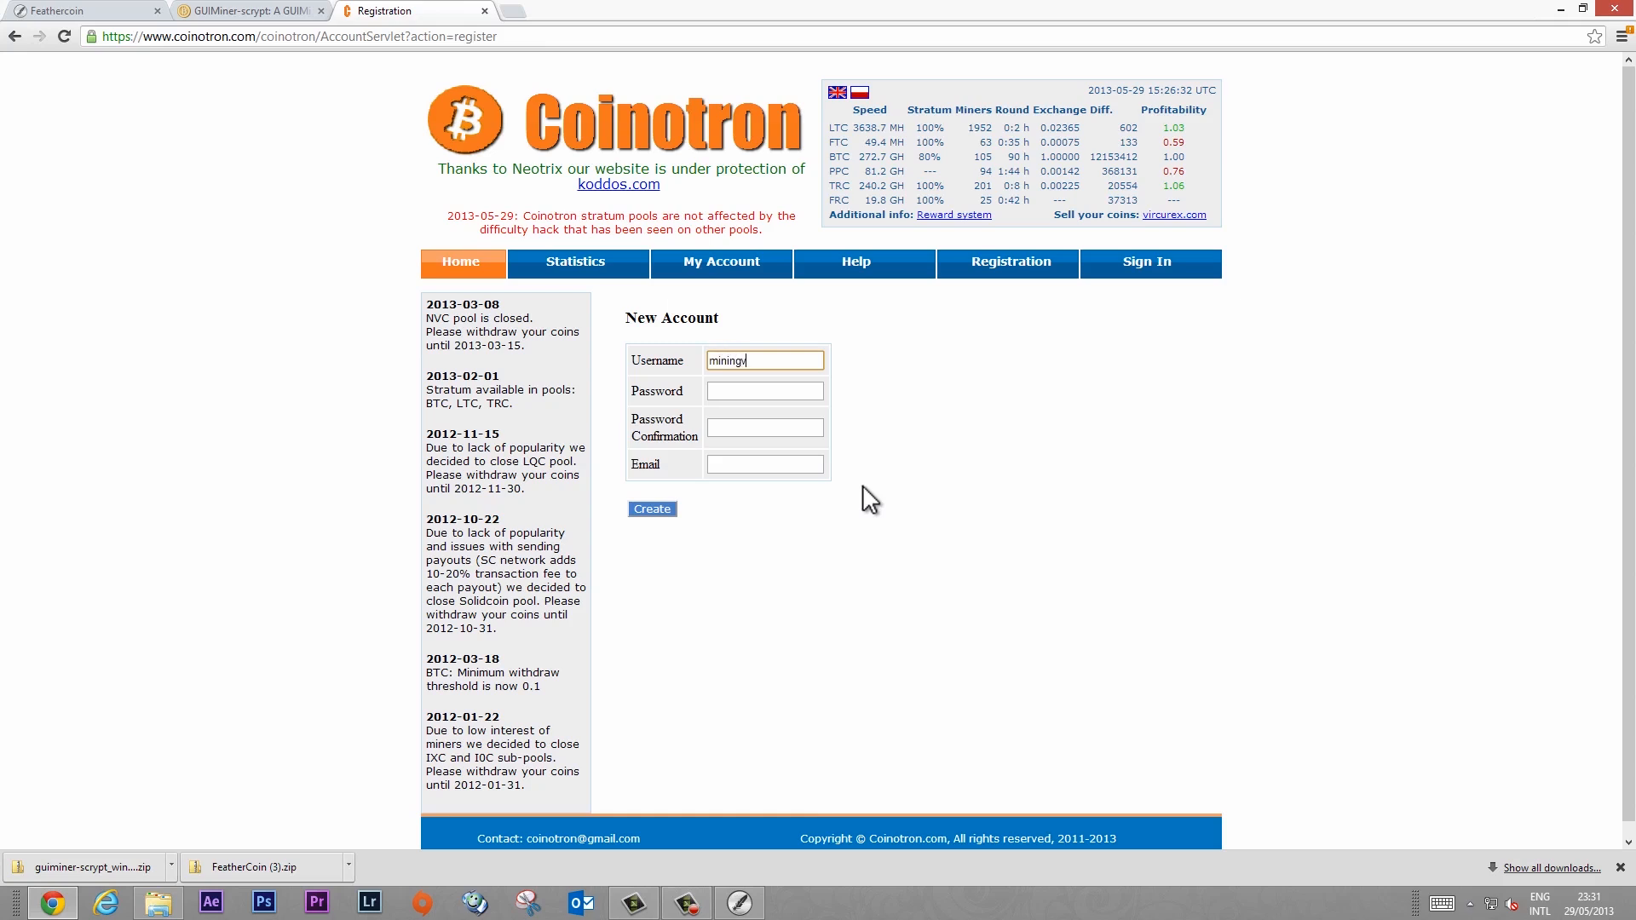
left_click(764, 390)
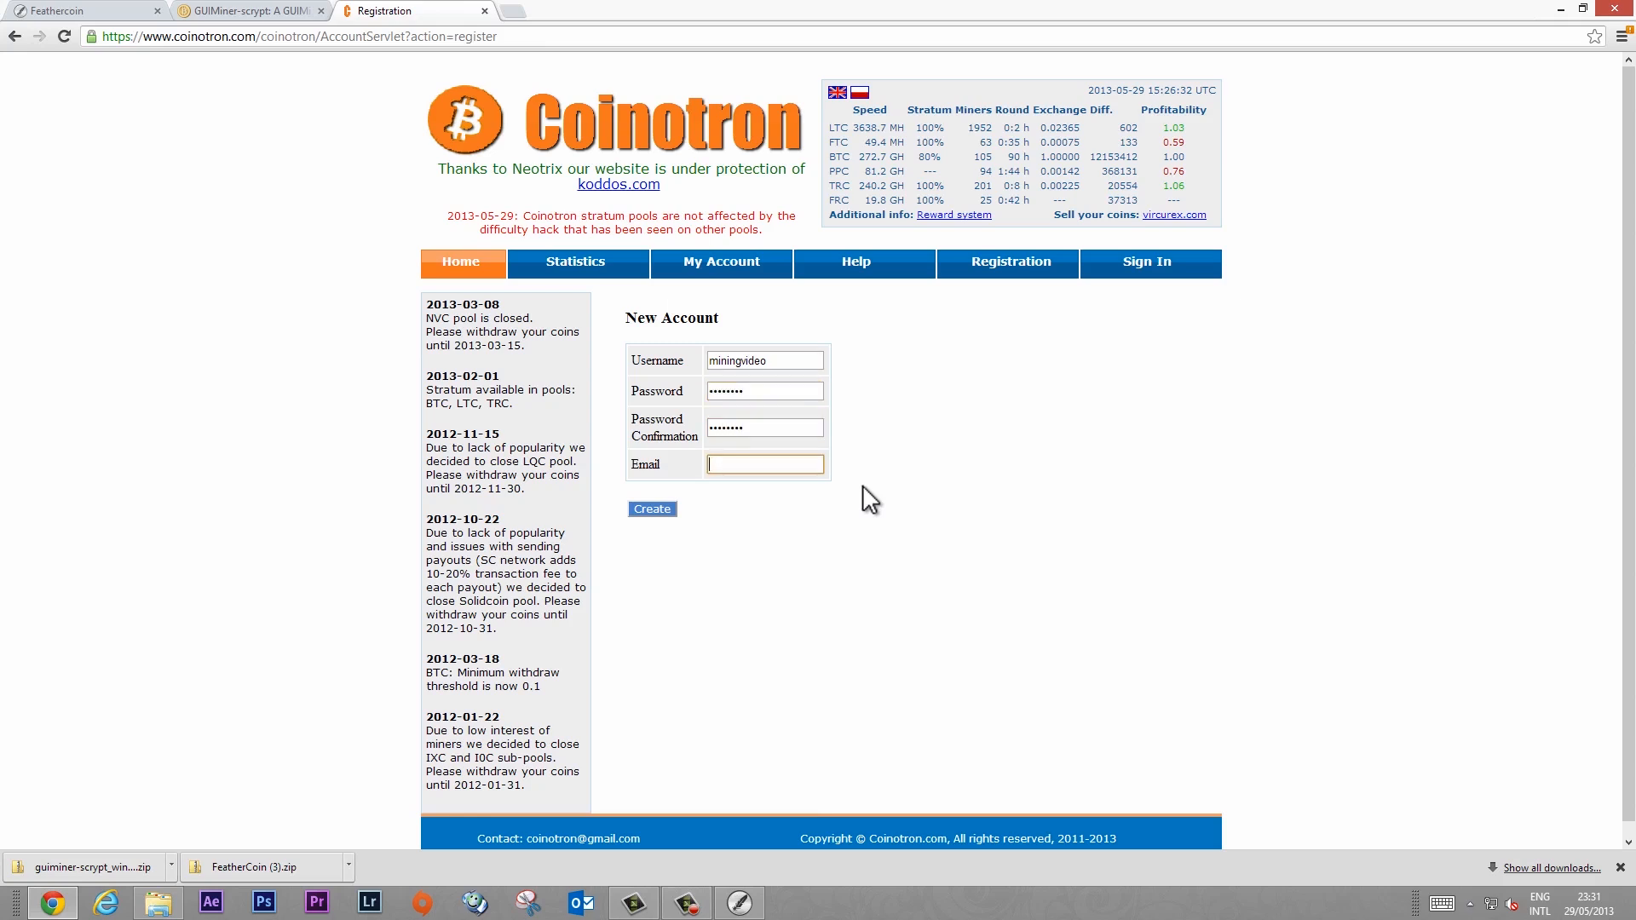
left_click(1144, 263)
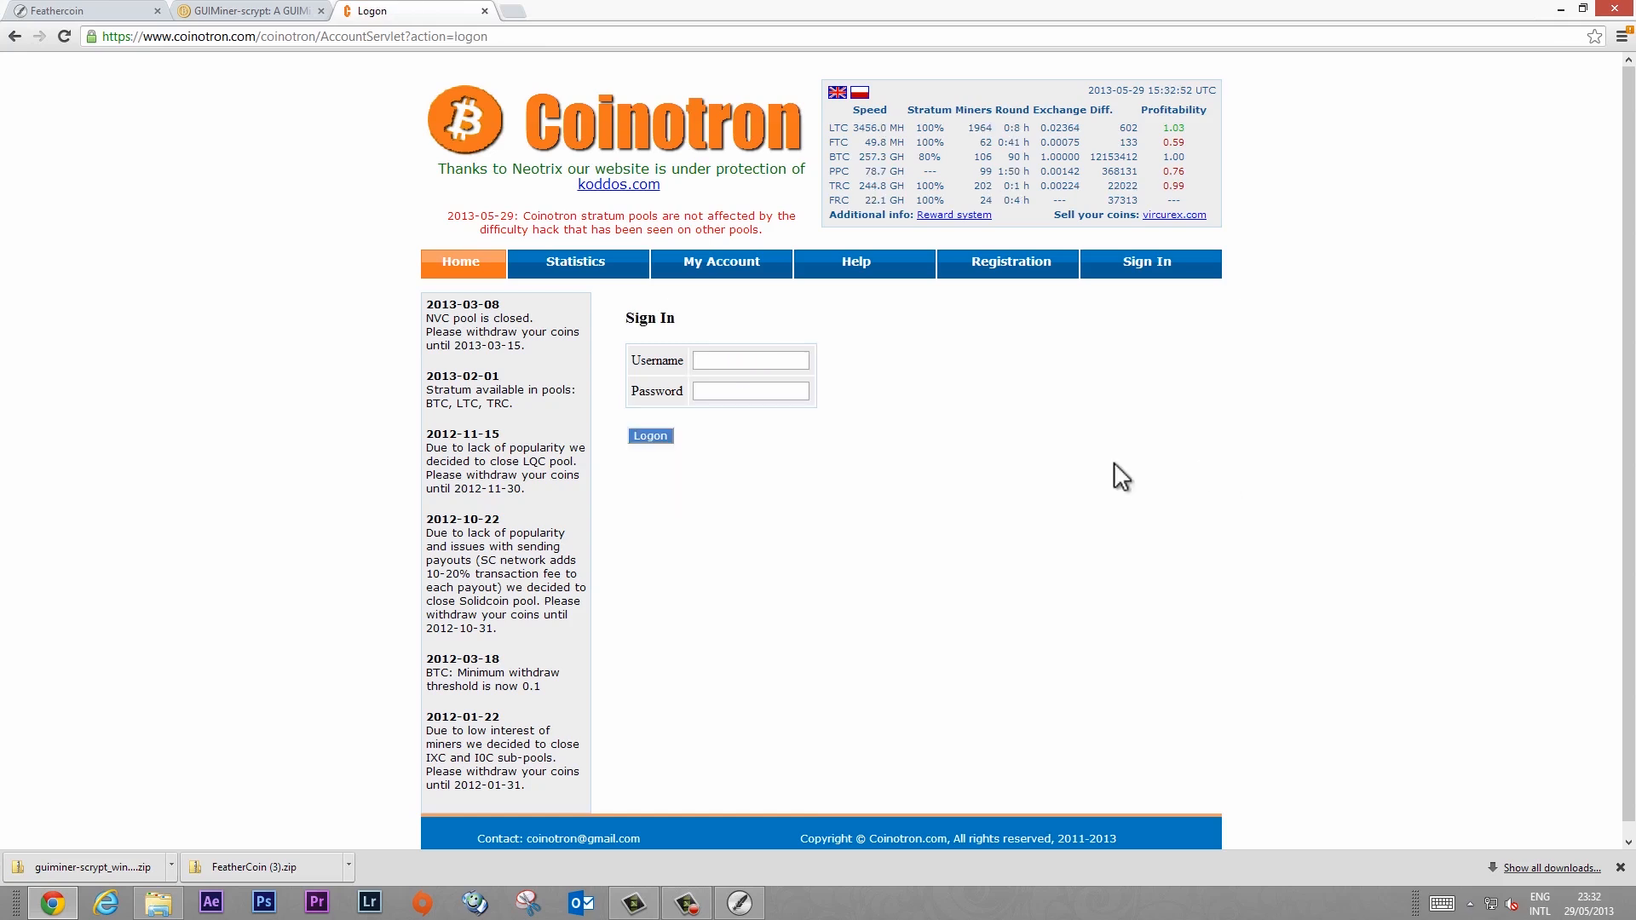
mouse_move(1146, 263)
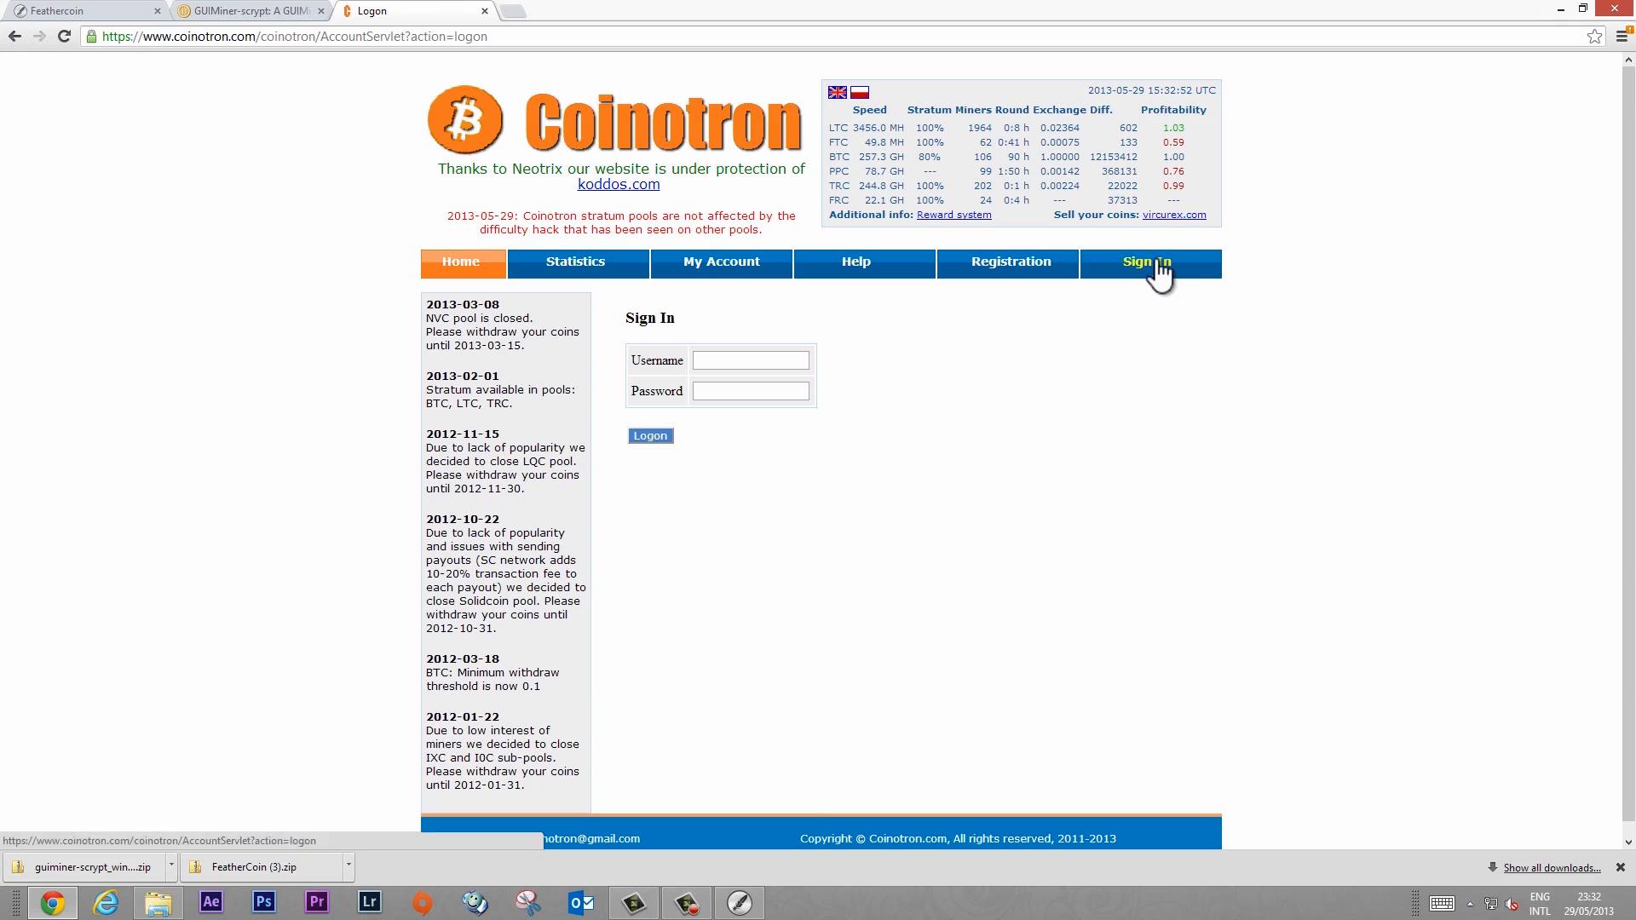
Step: Log on to Coinotron with the new account's username and password
left_click(750, 359)
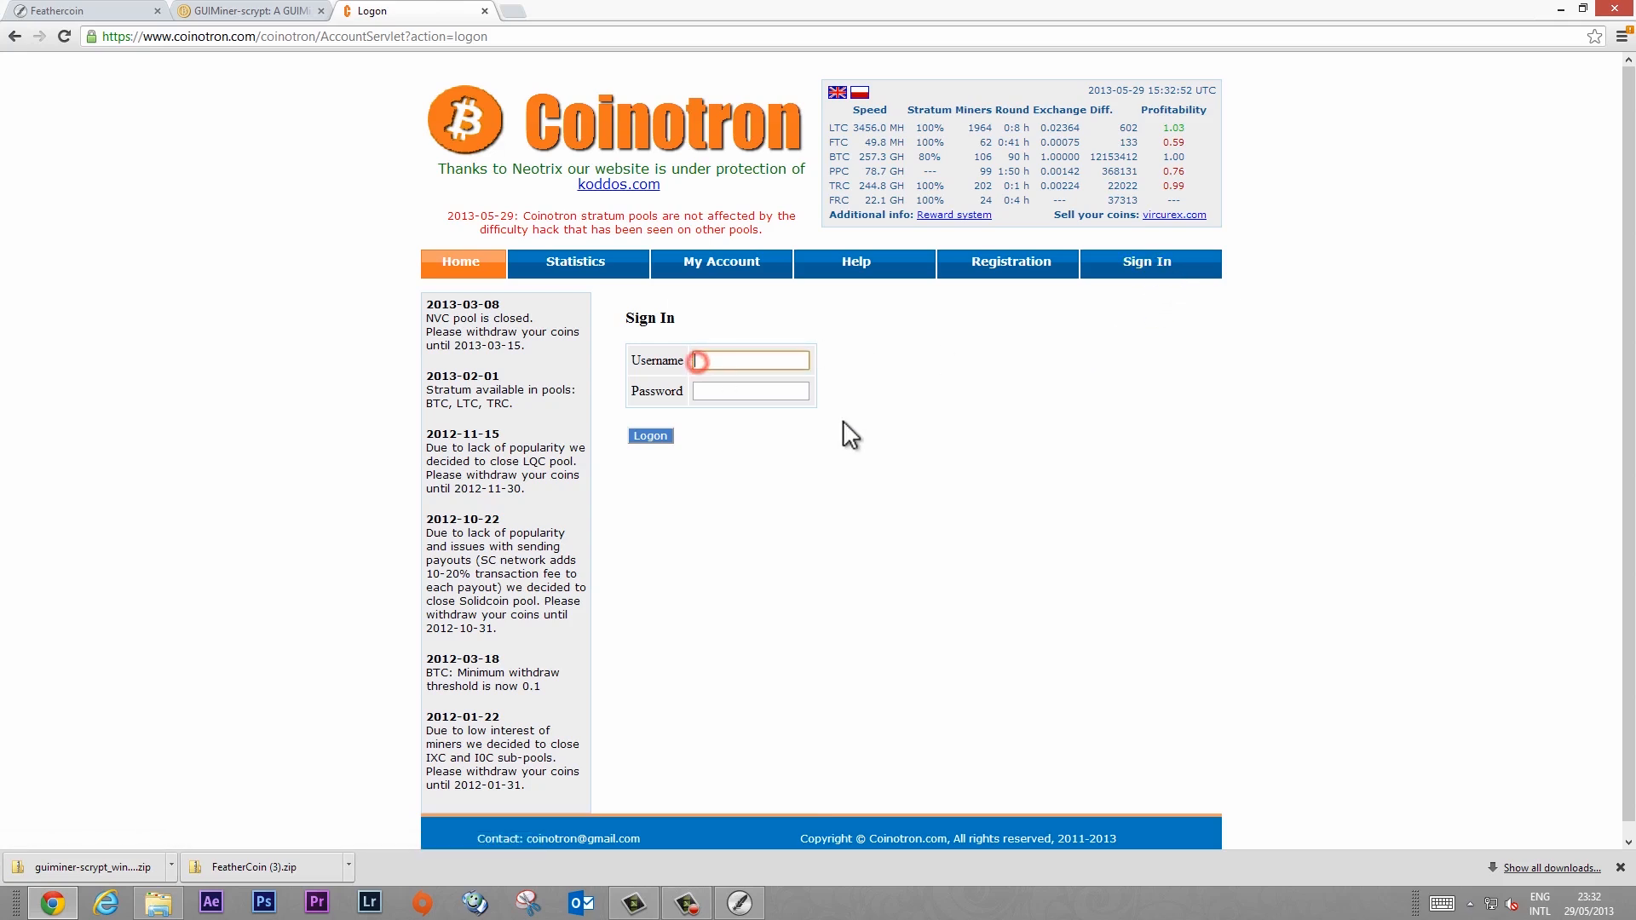
type("miningvideo")
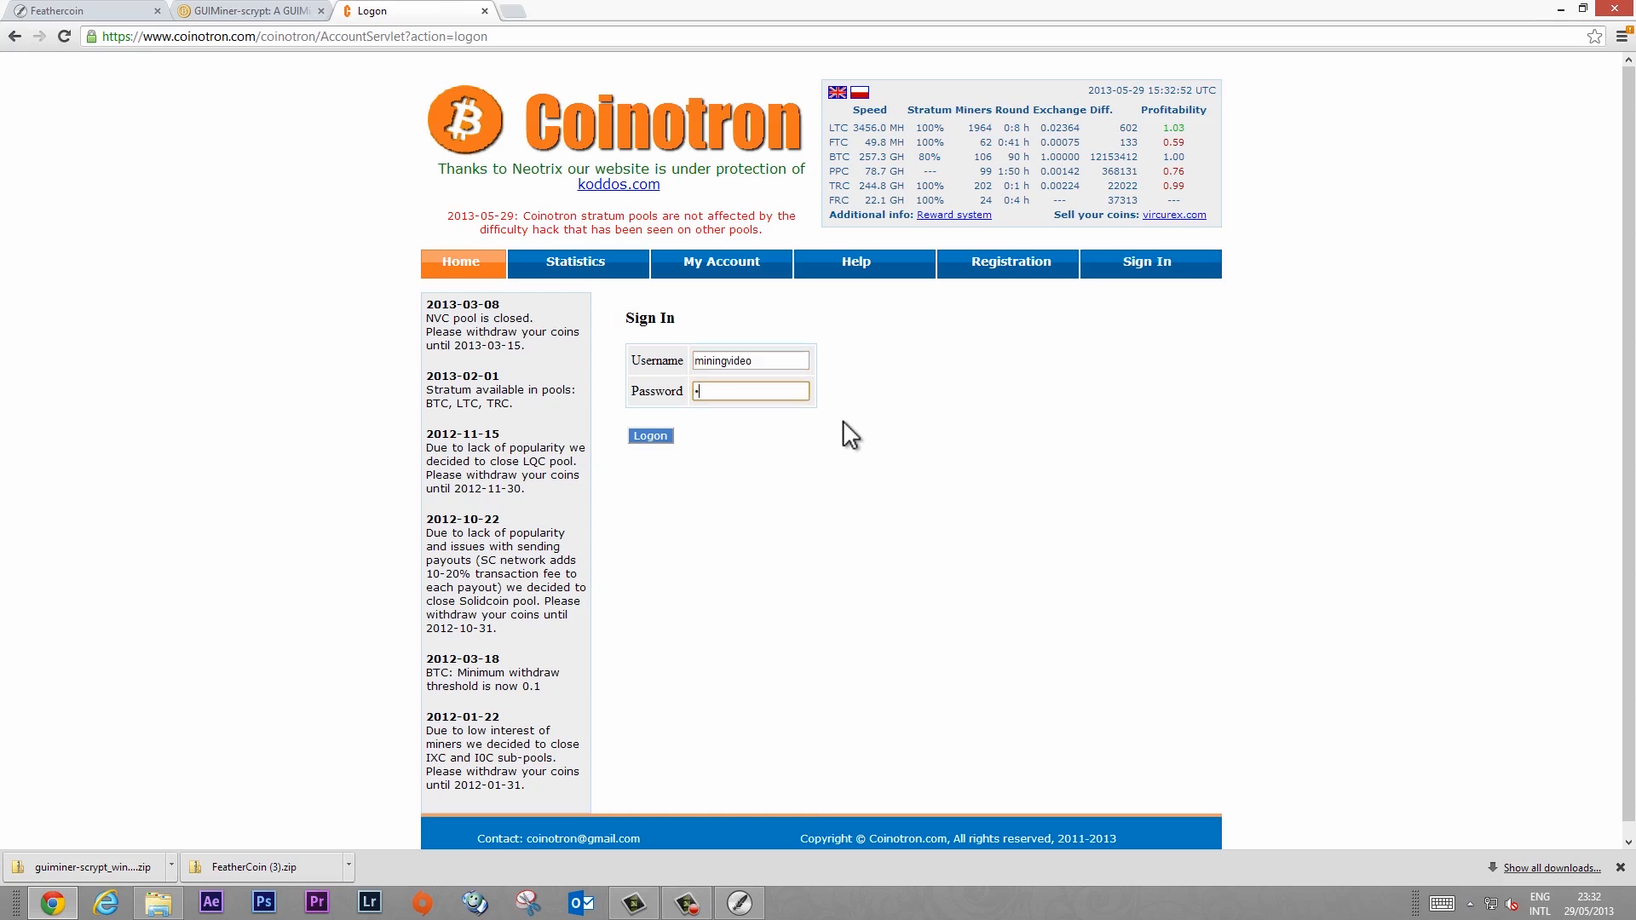
left_click(650, 434)
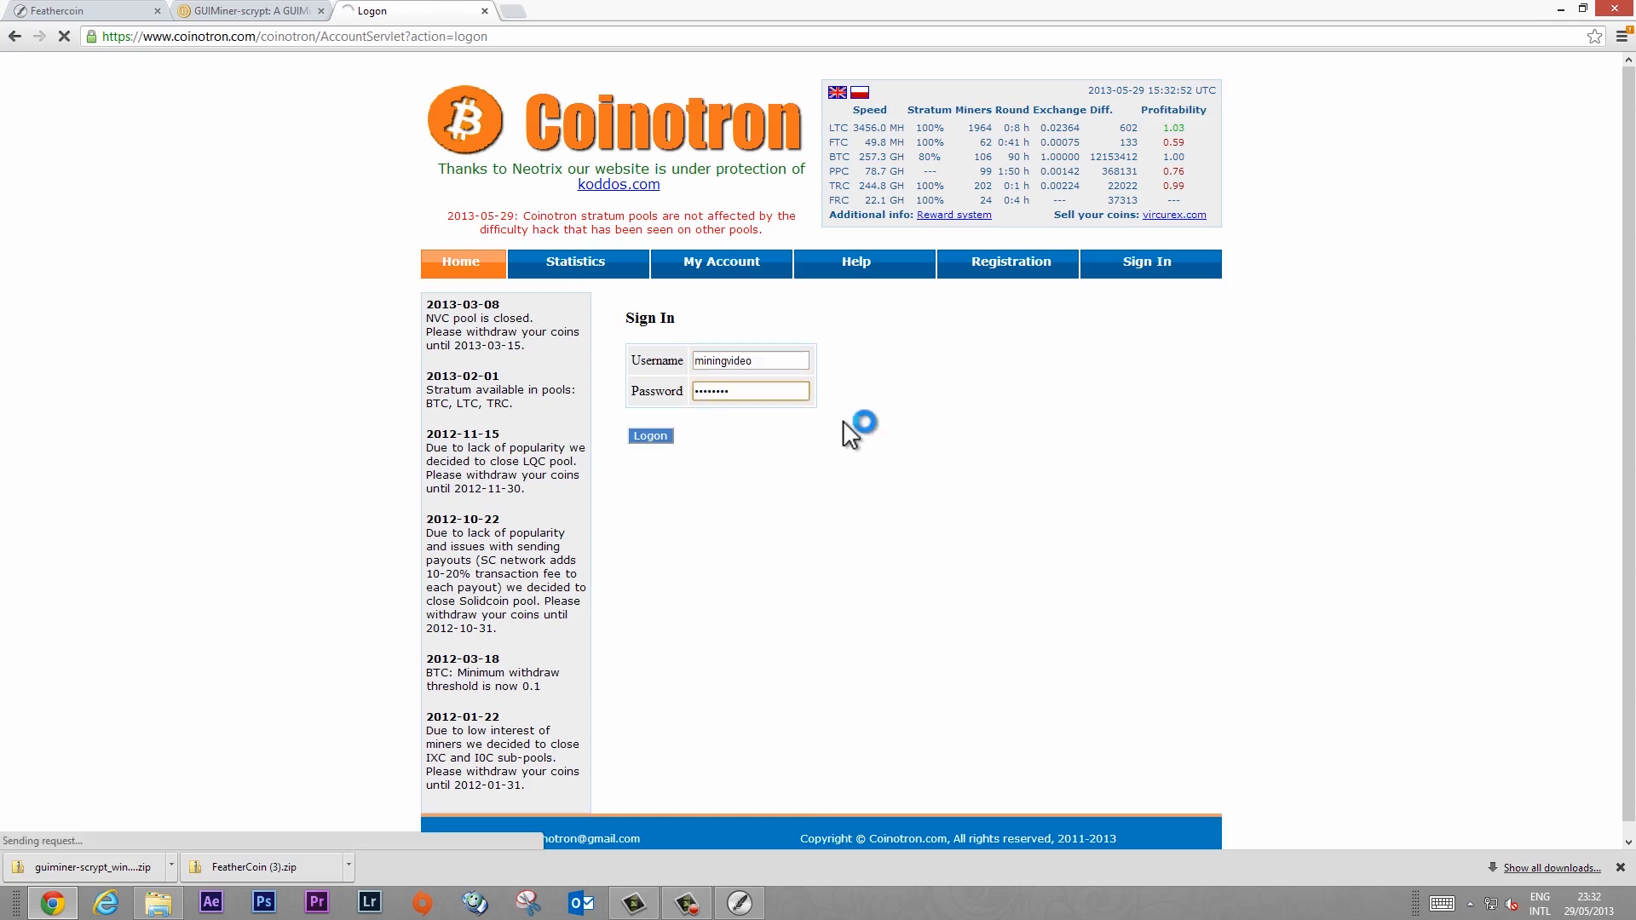
Step: Paste the wallet address as the FTC payout address with threshold 10 and save
left_click(649, 434)
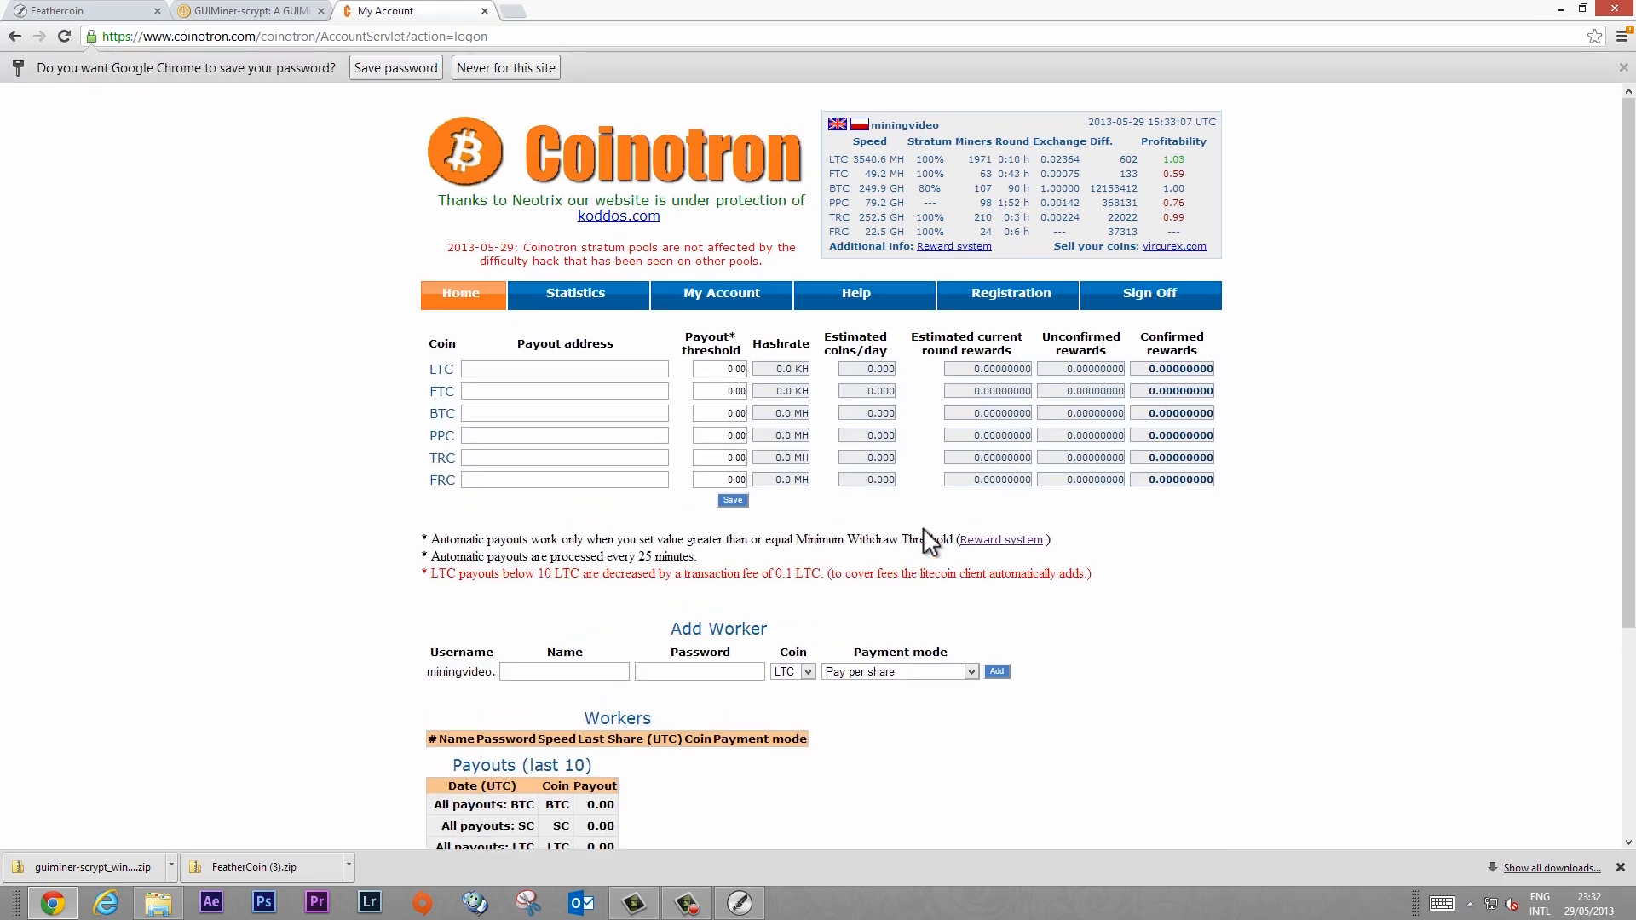
mouse_move(881, 592)
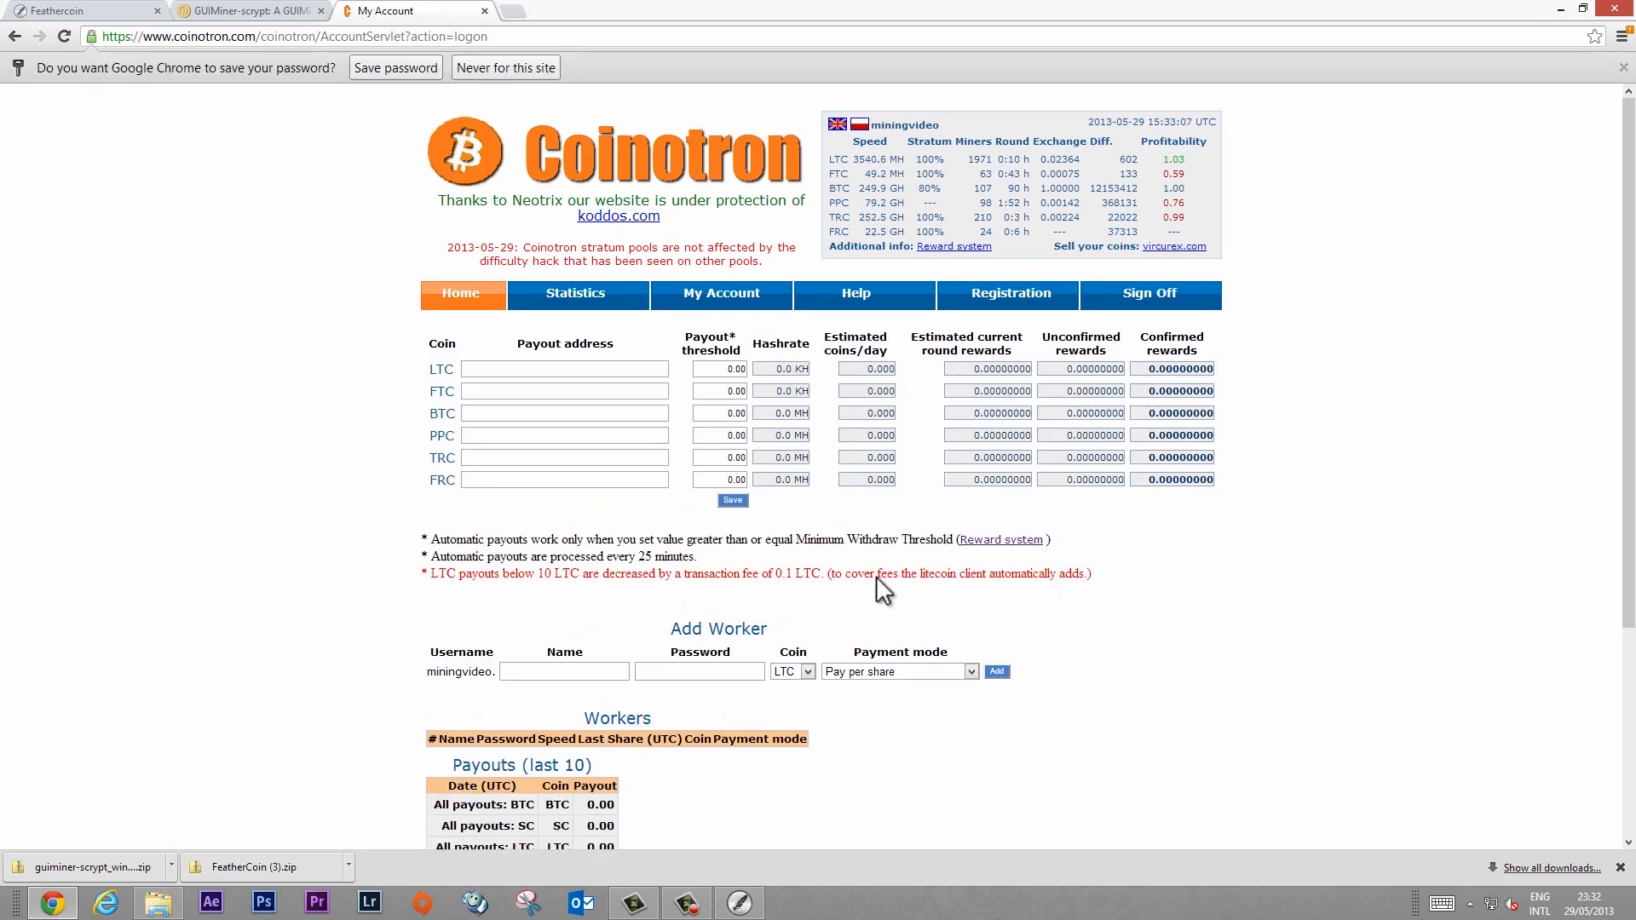
mouse_move(399, 482)
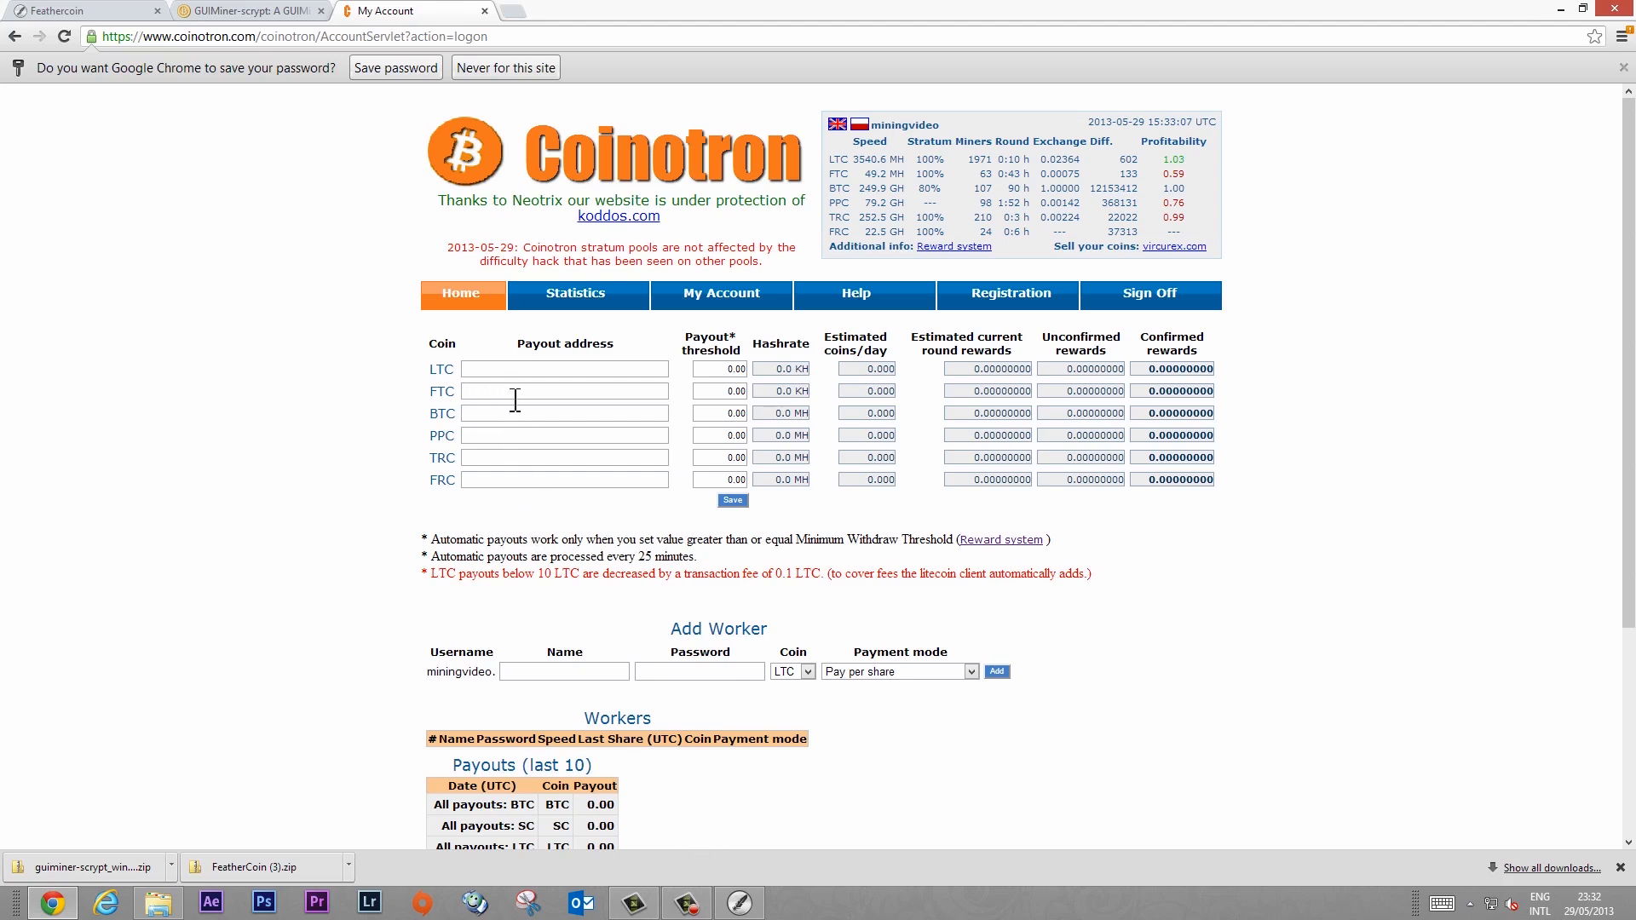
right_click(564, 390)
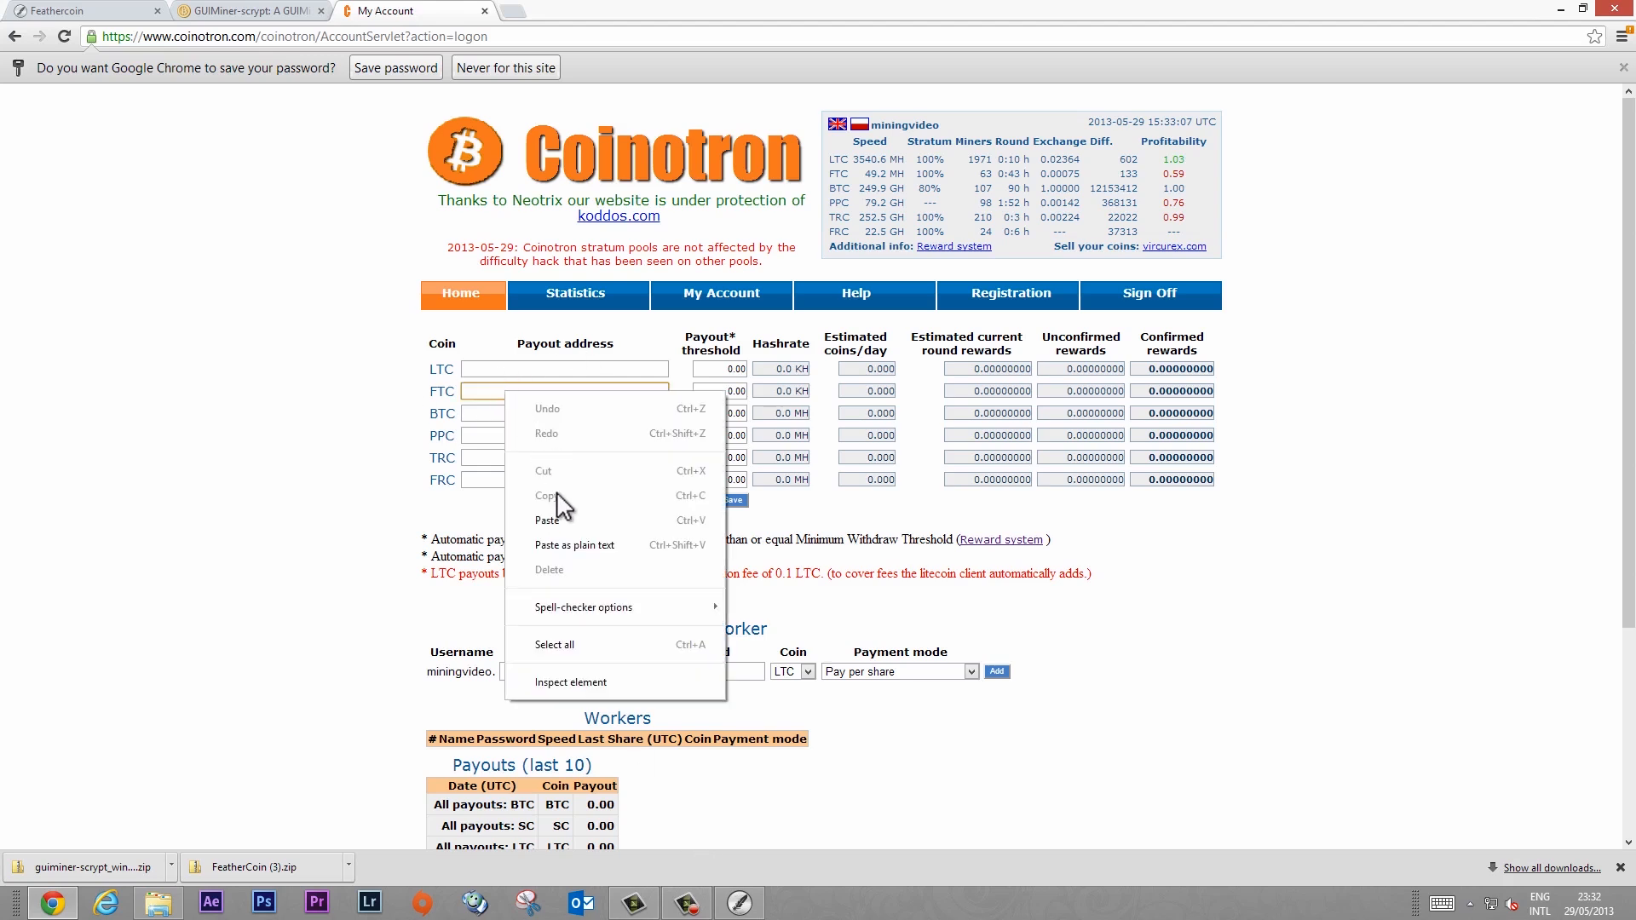
left_click(547, 520)
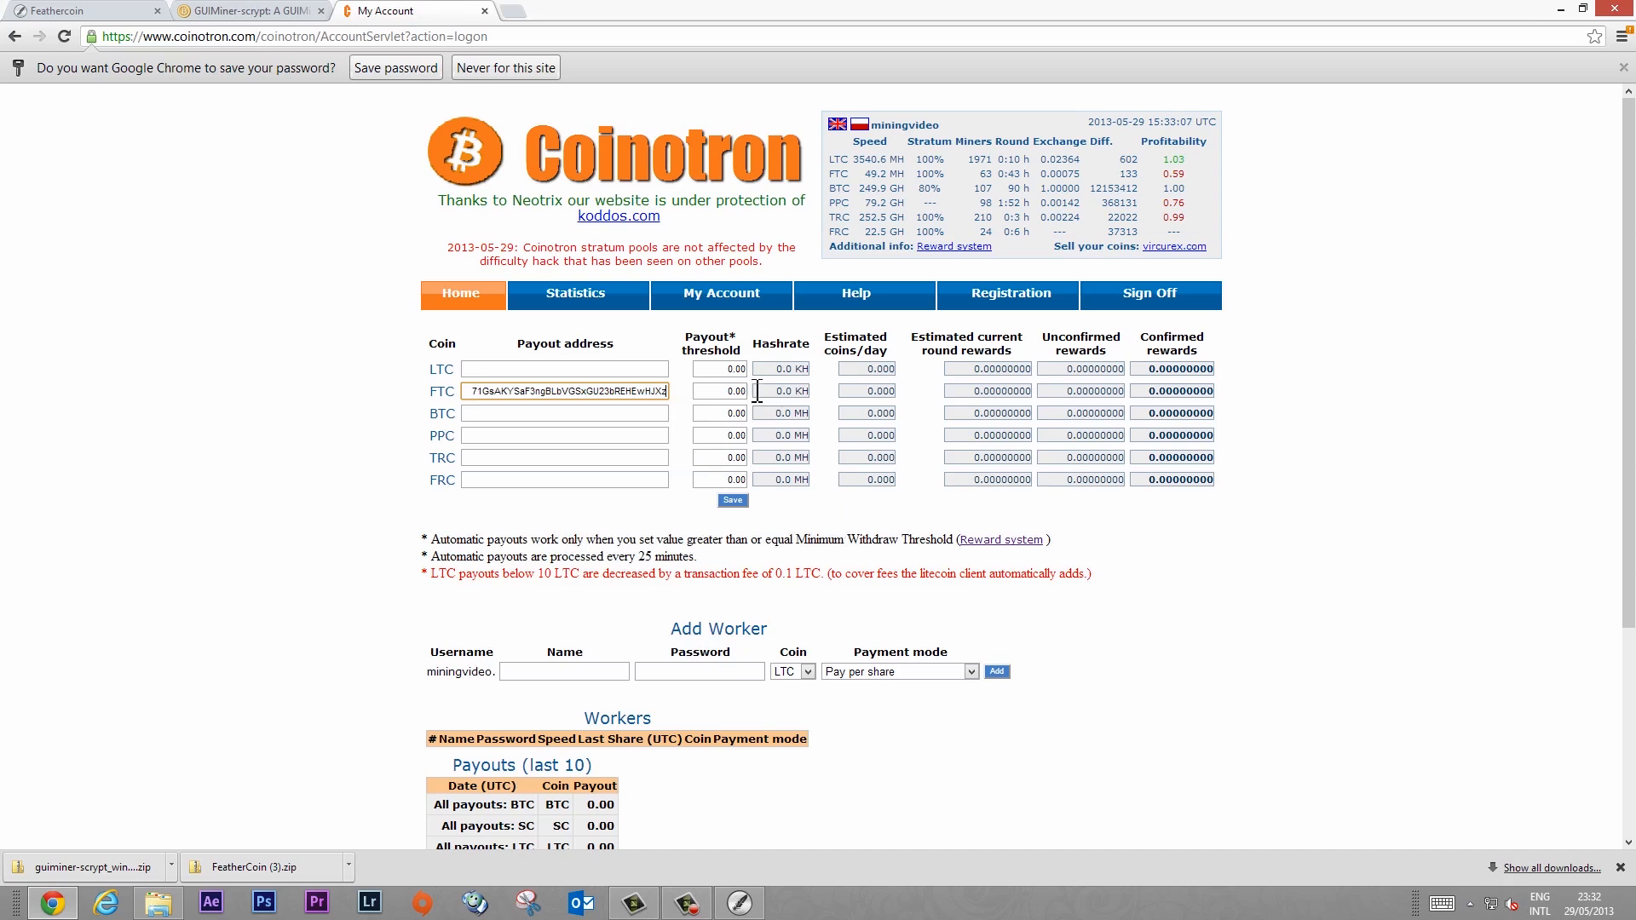
left_click(717, 390)
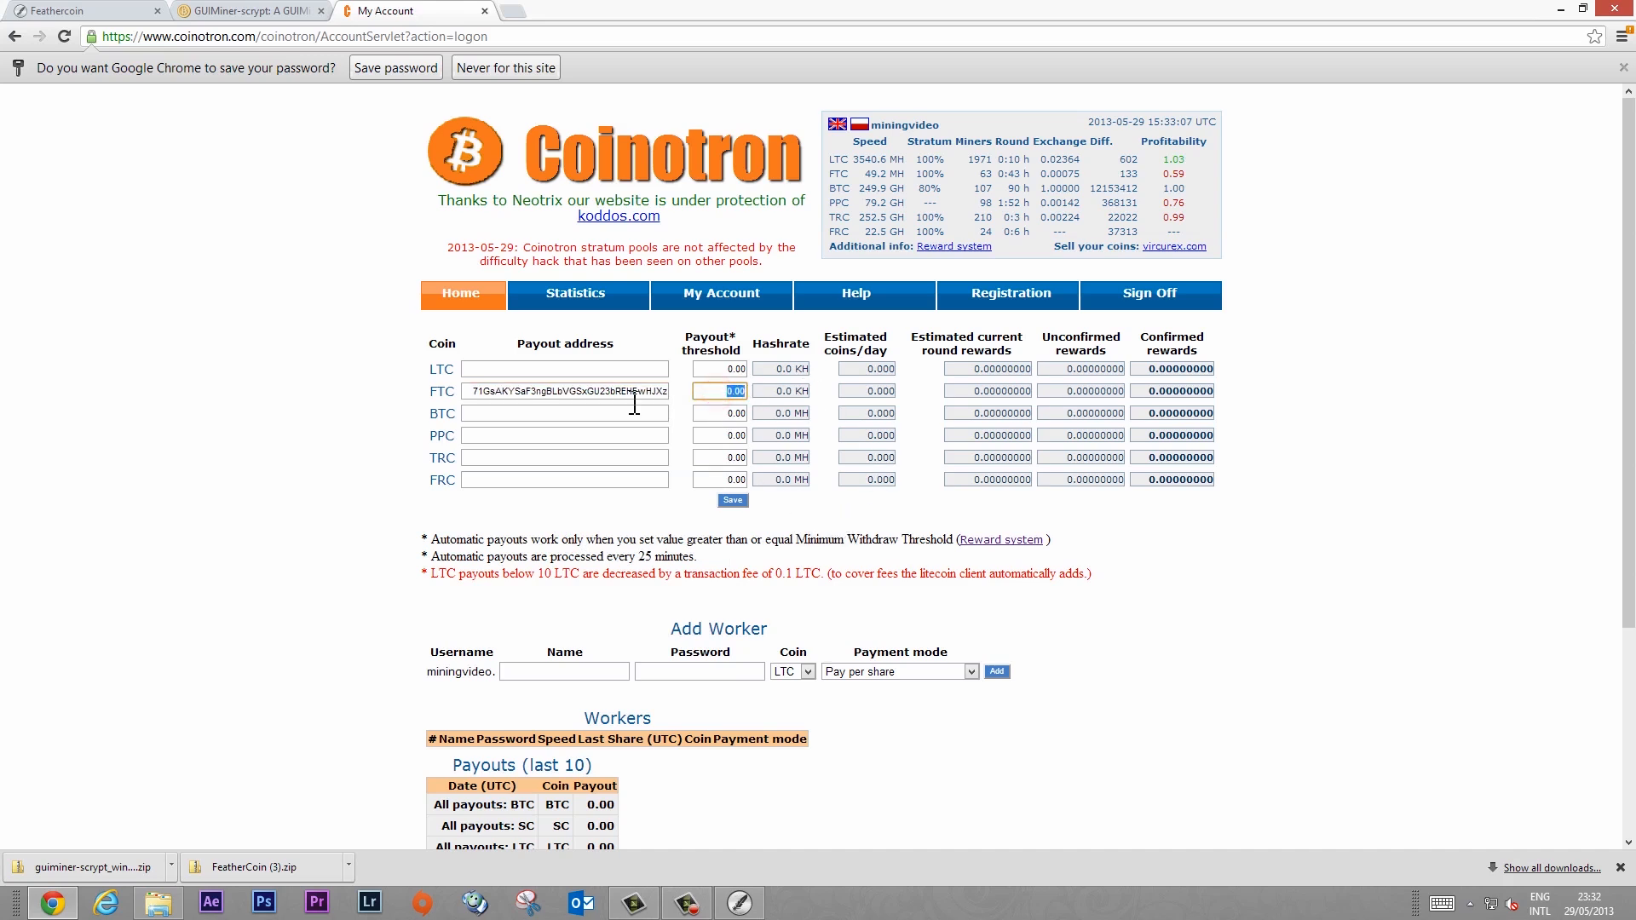
type("10")
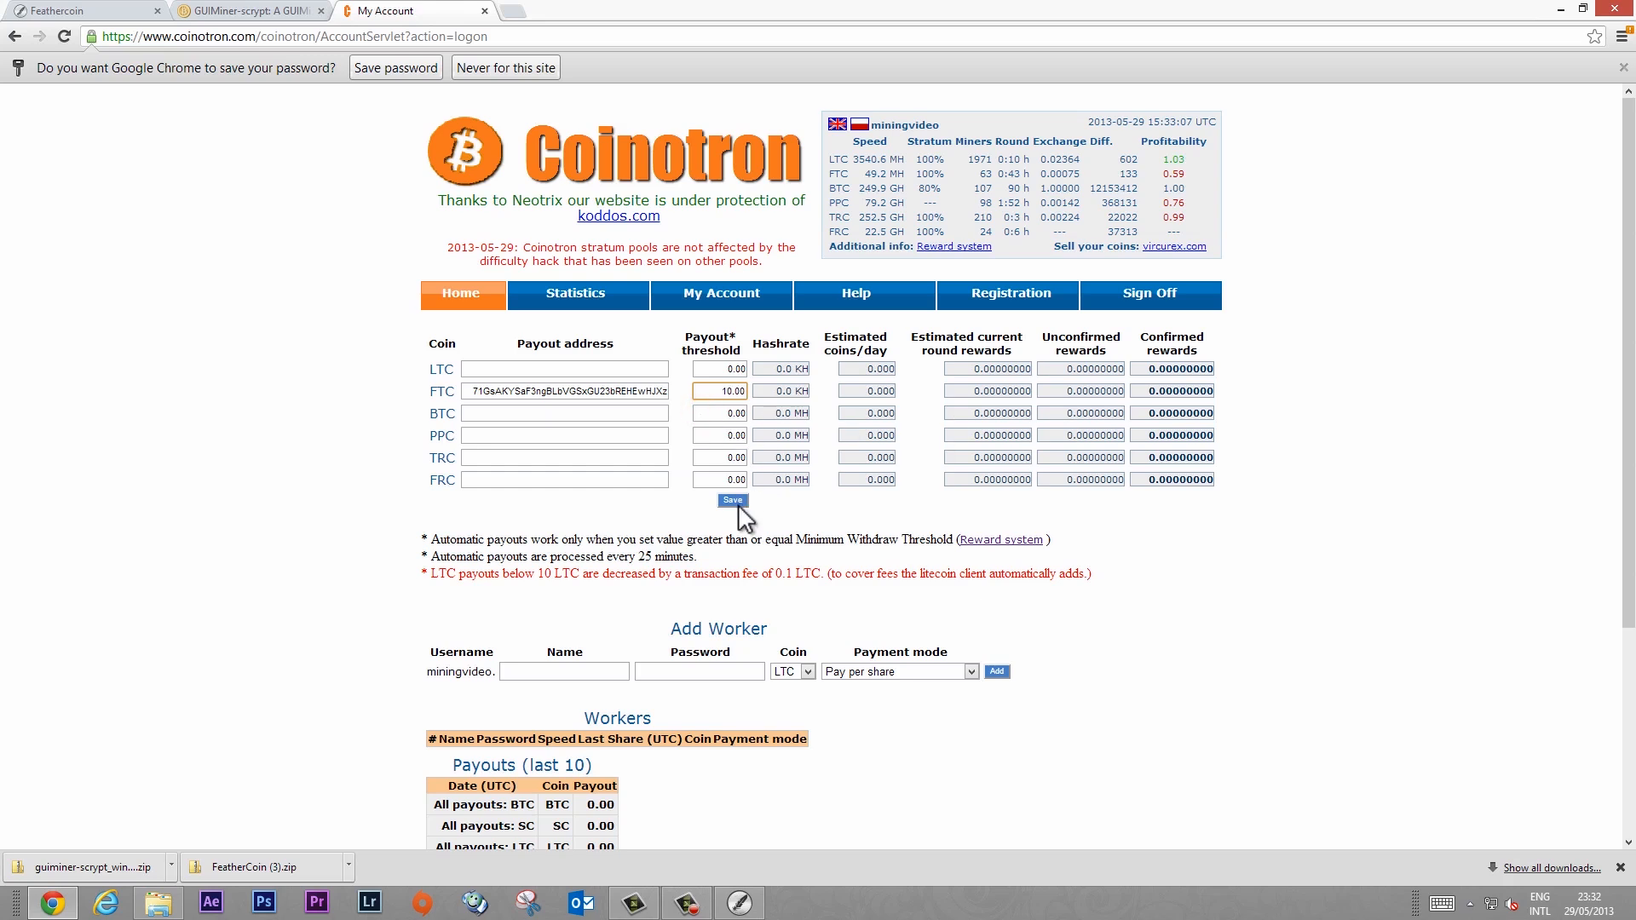
left_click(731, 500)
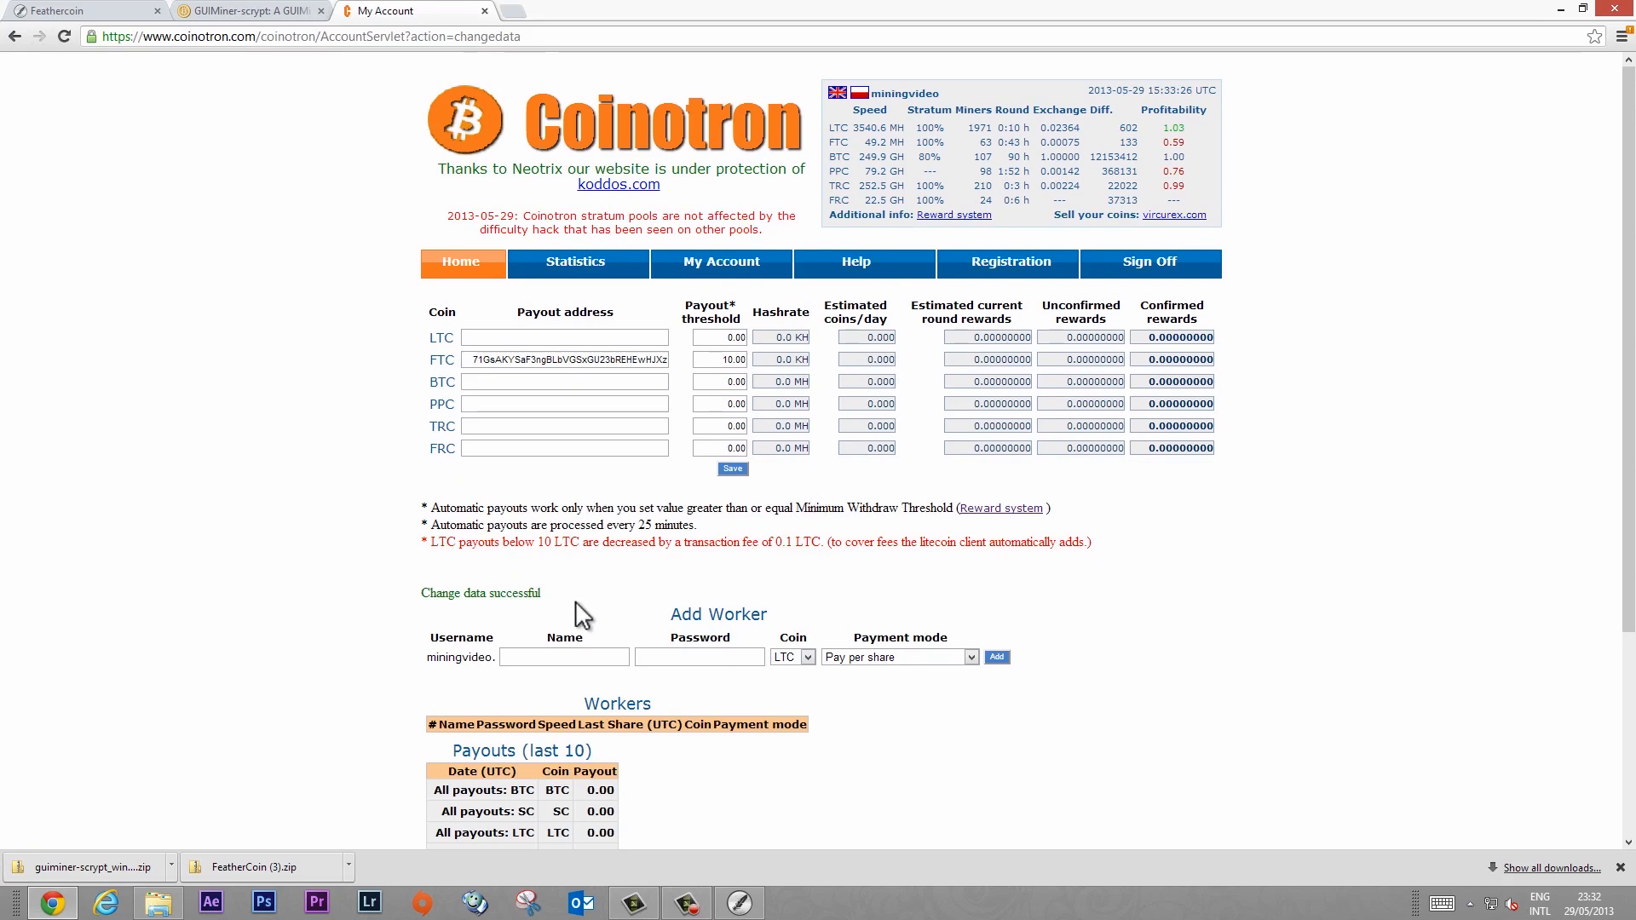
mouse_move(745, 689)
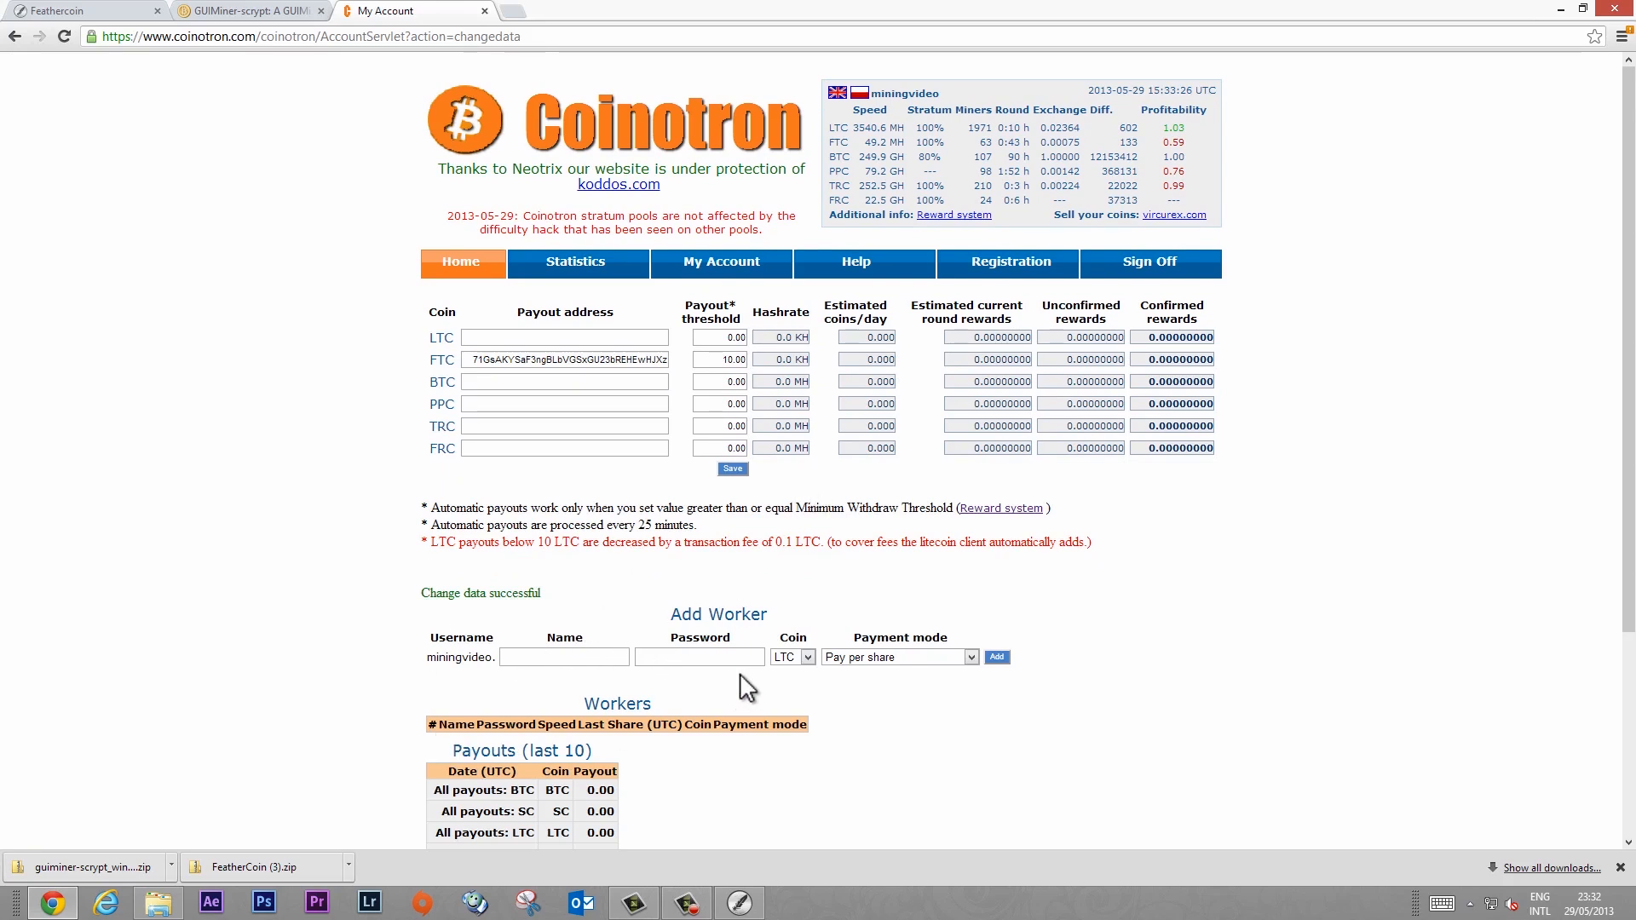
mouse_move(816, 678)
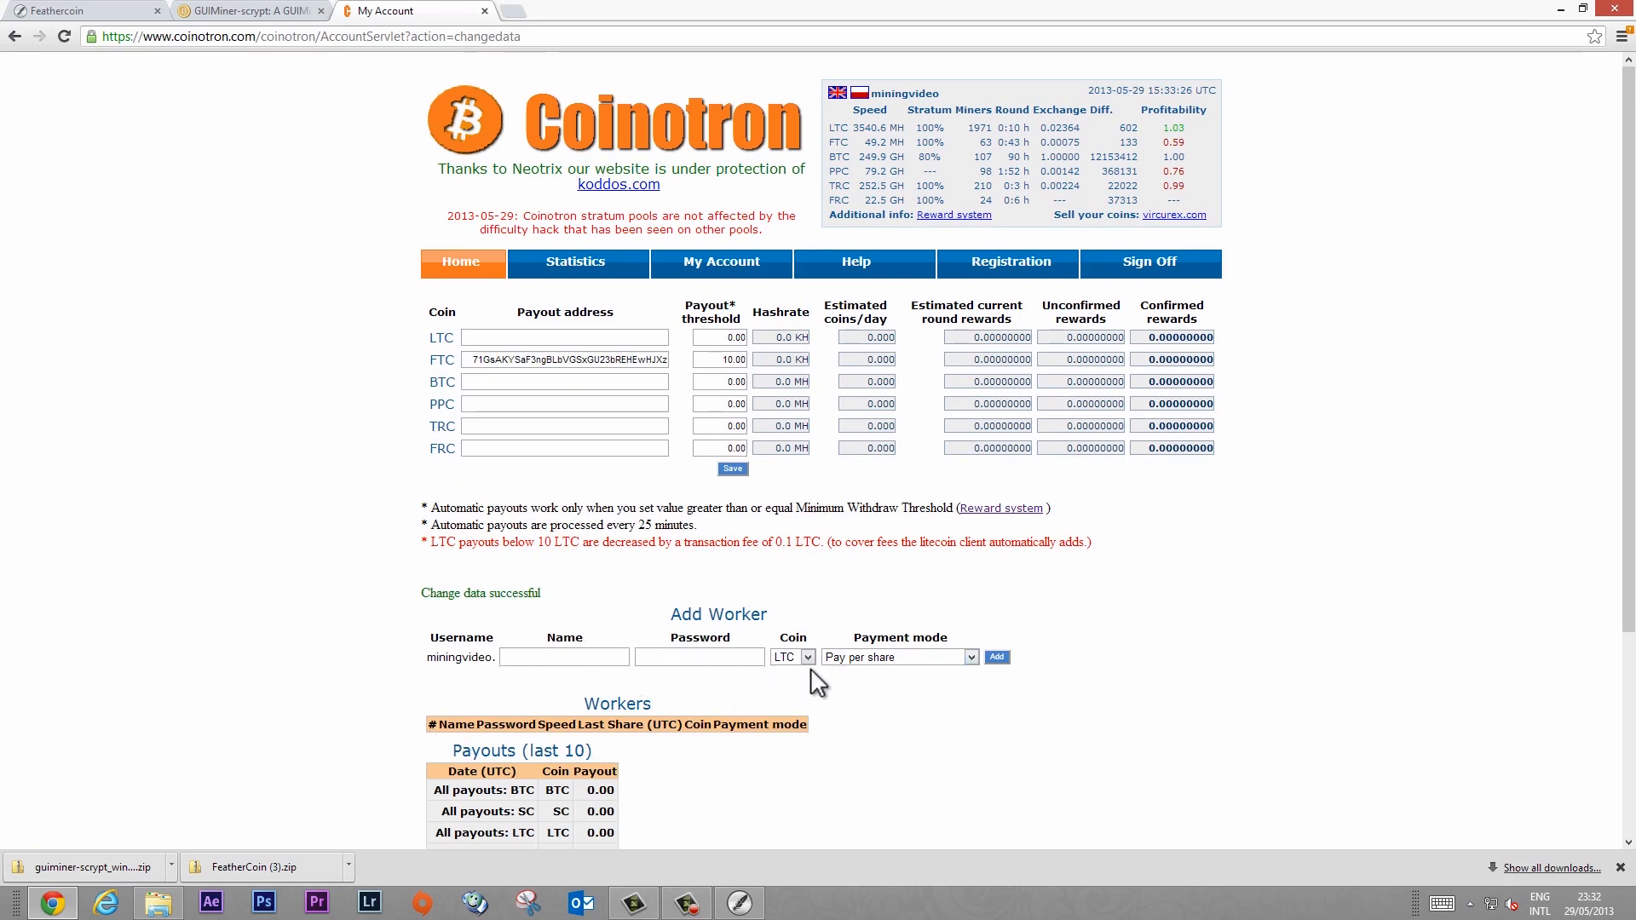
mouse_move(438, 687)
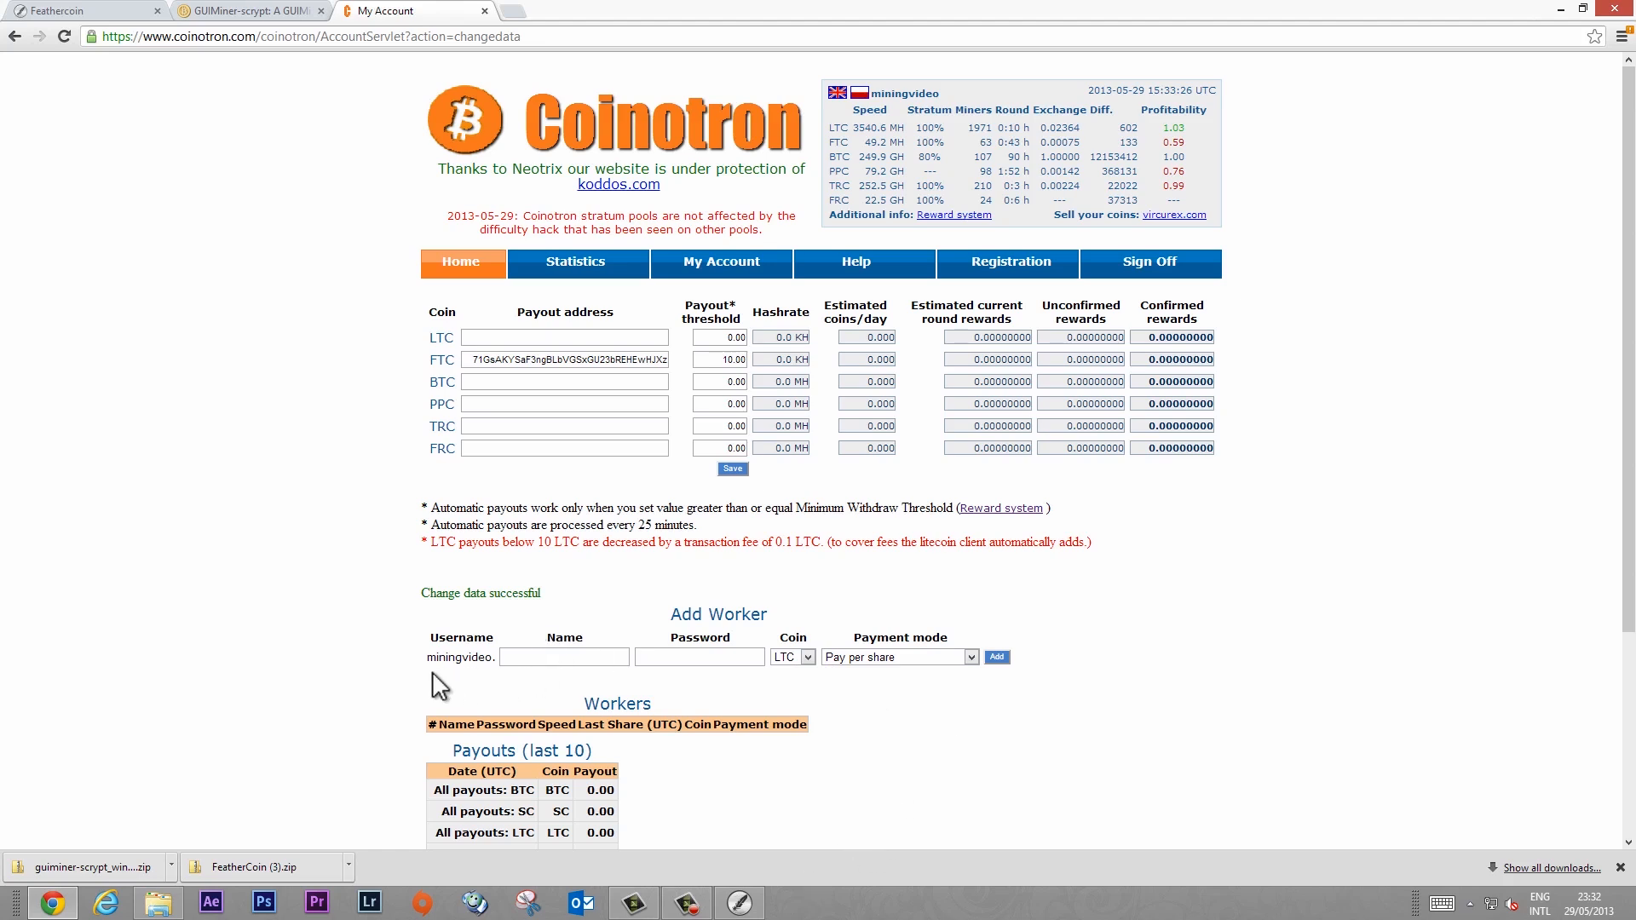
double_click(459, 658)
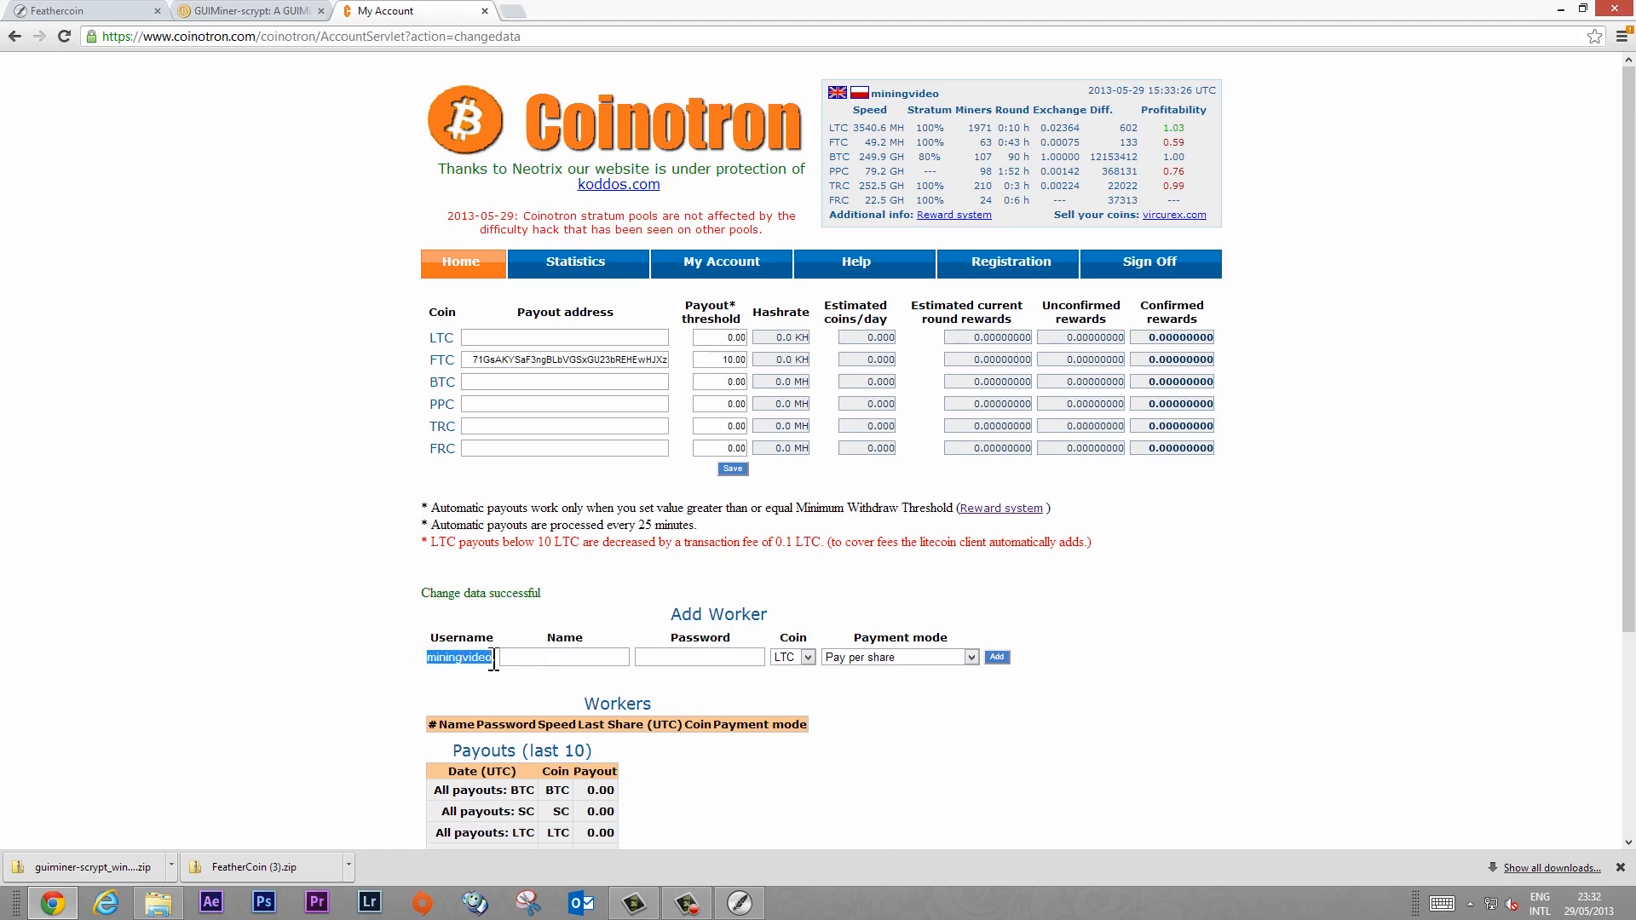
left_click(564, 658)
type("1")
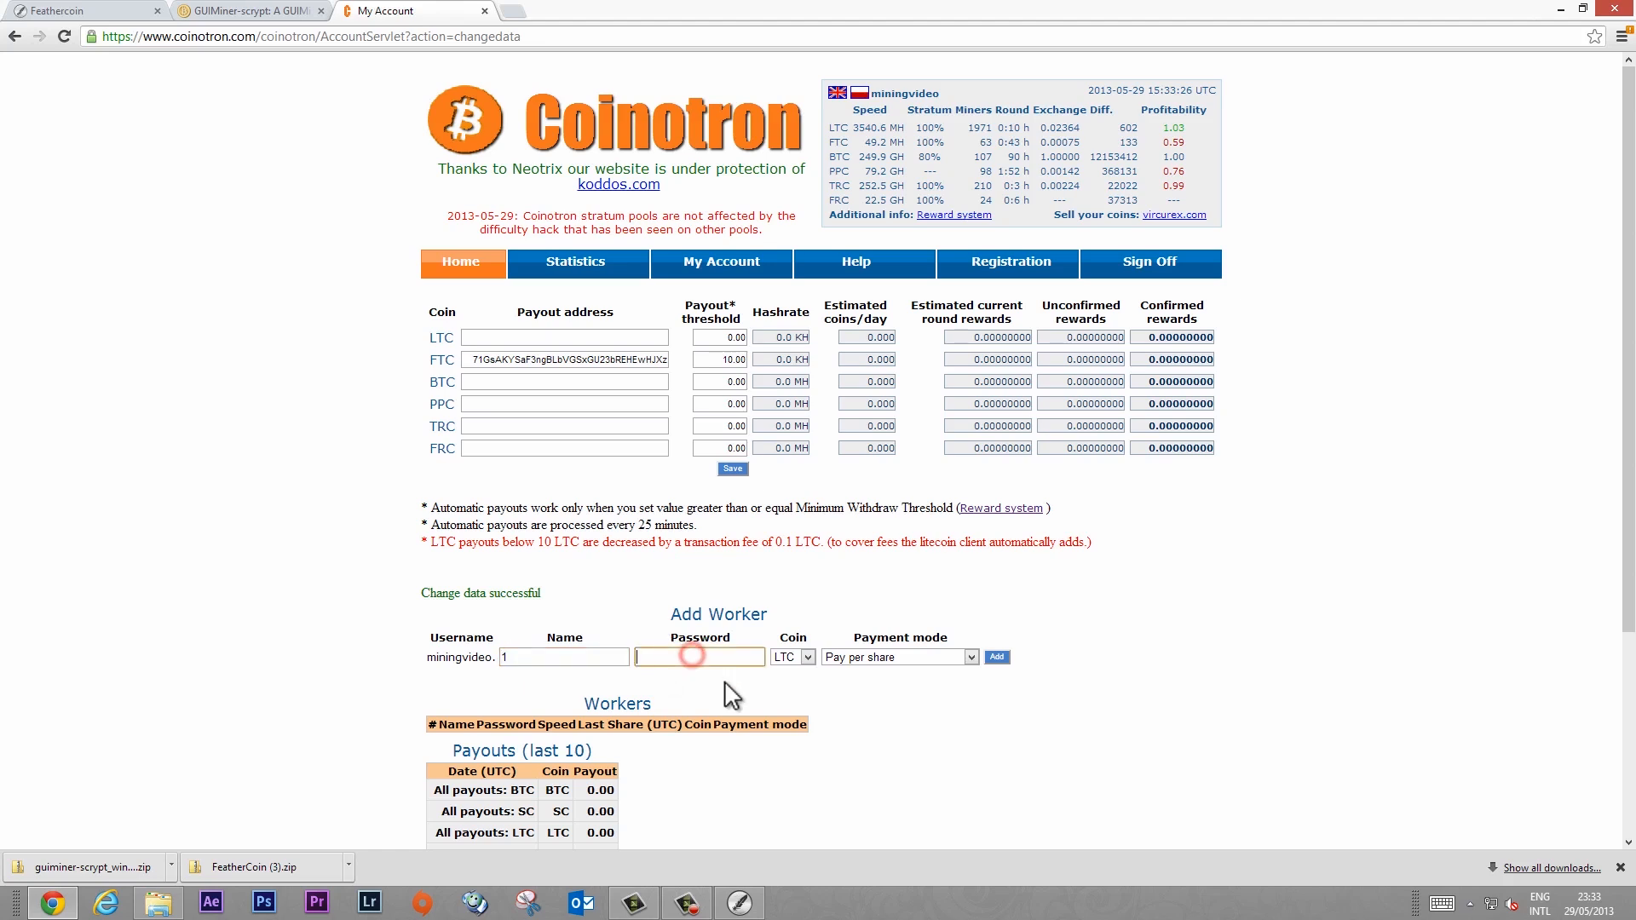
type("x")
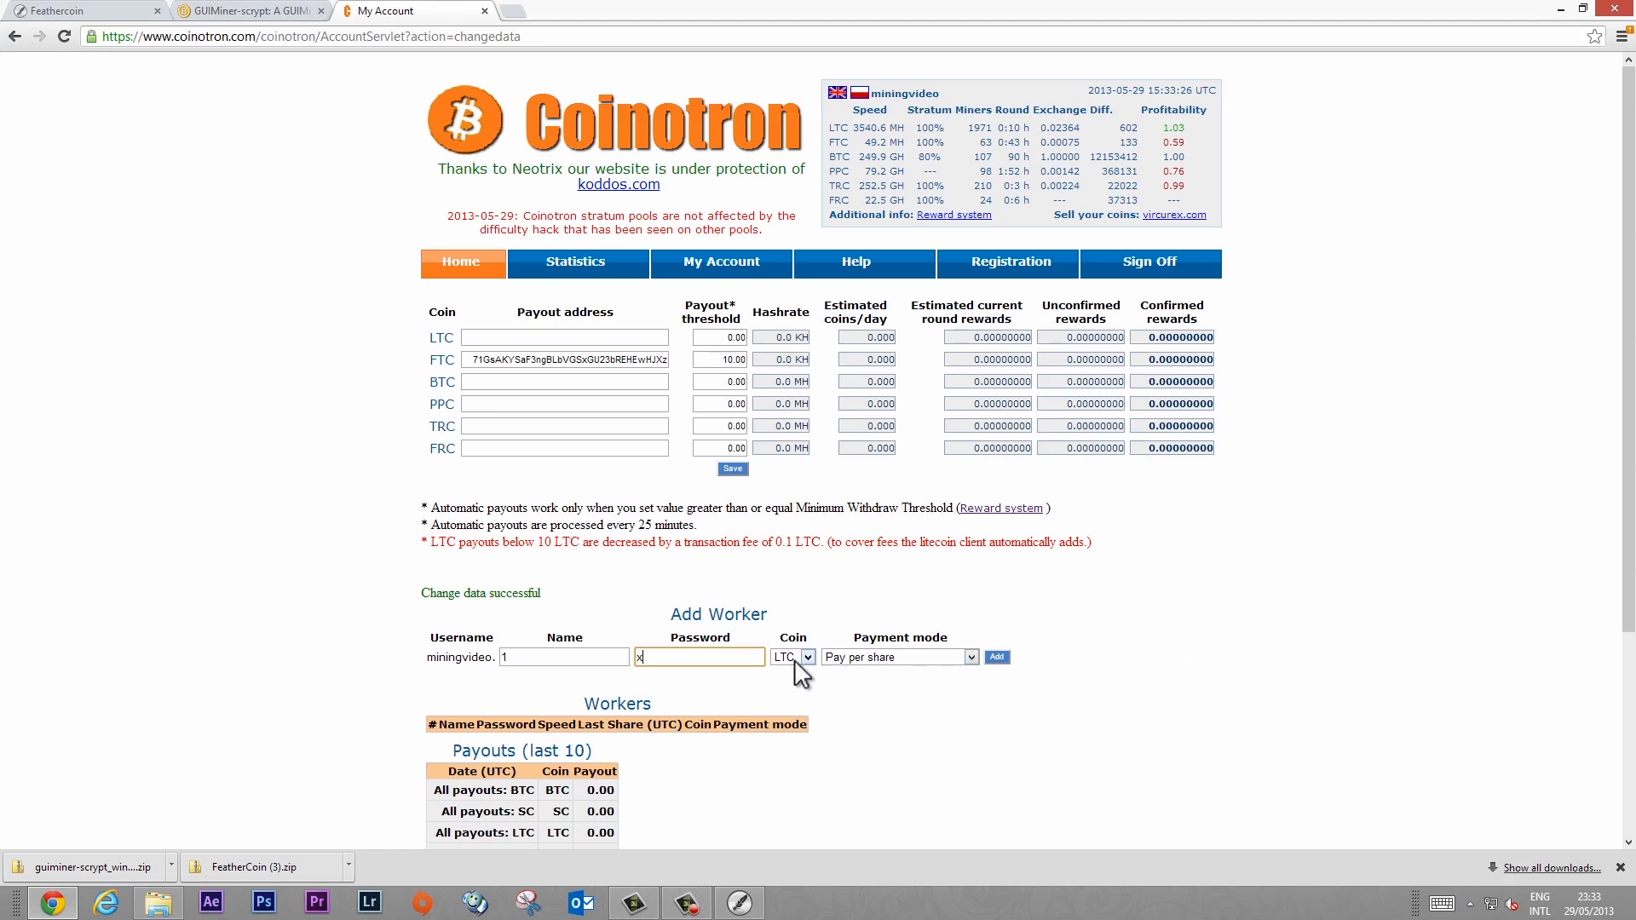
left_click(792, 658)
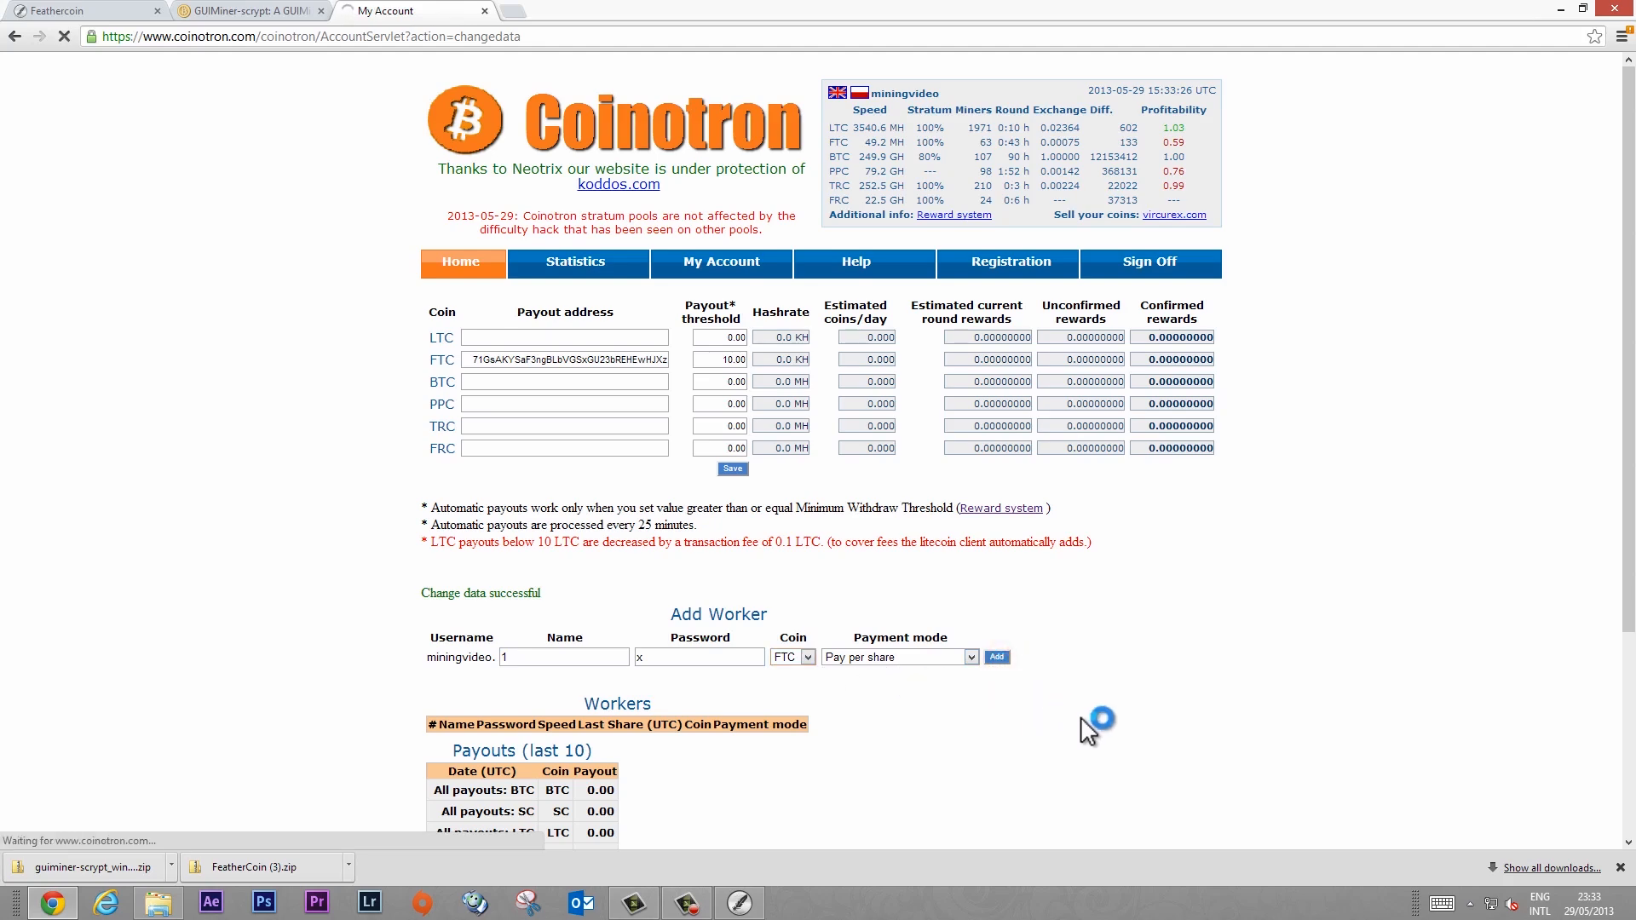
left_click(994, 656)
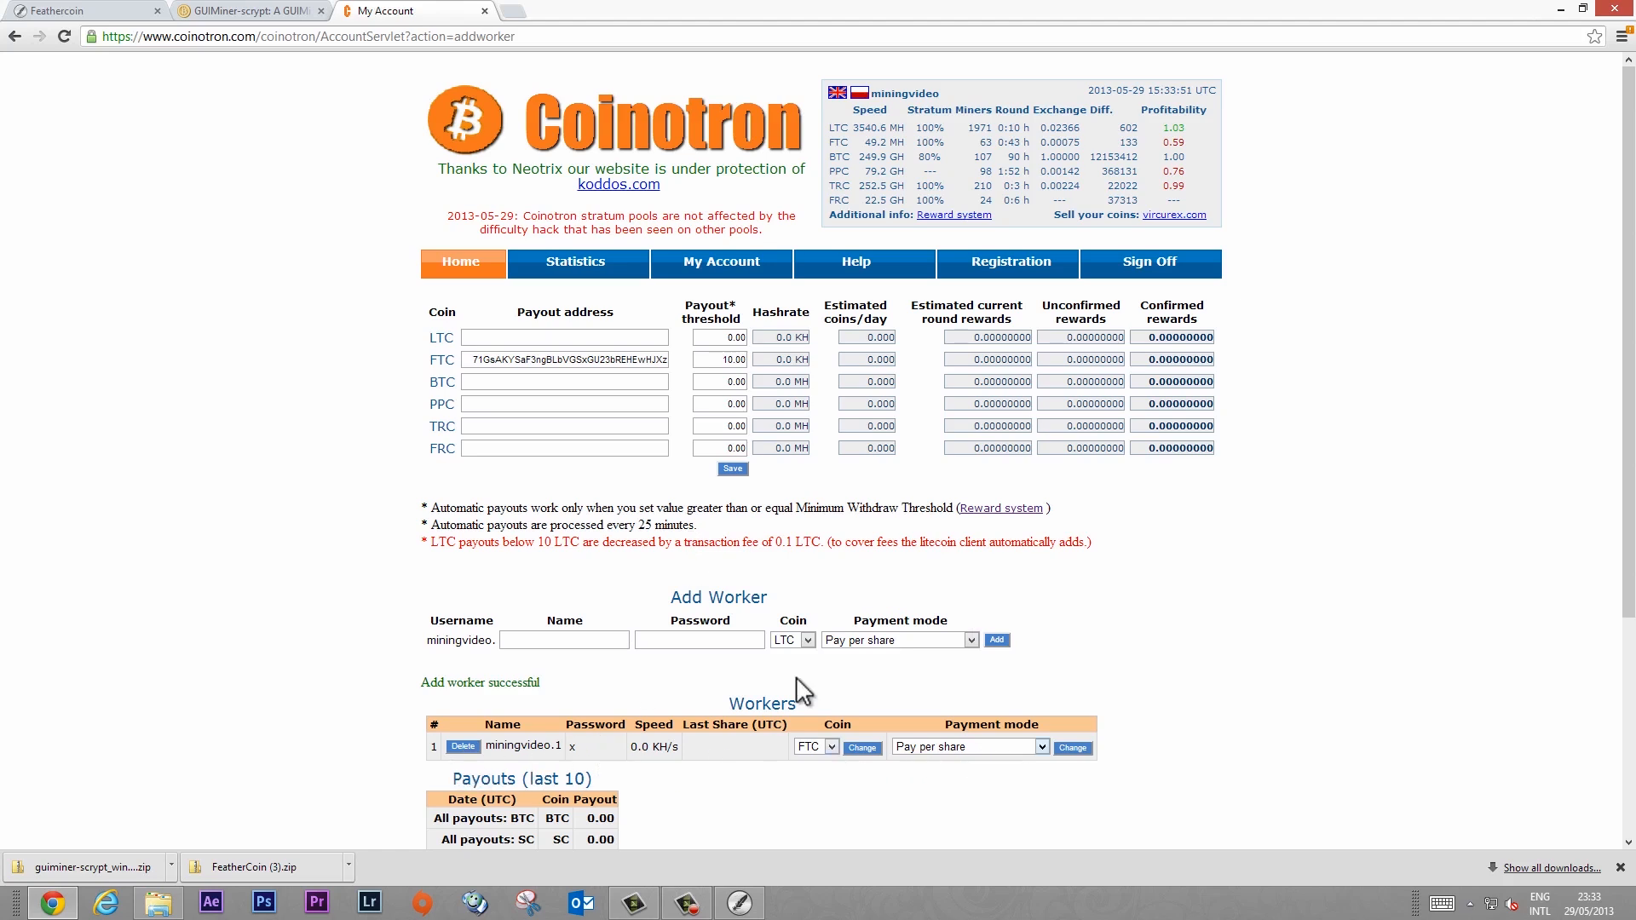
left_click(731, 467)
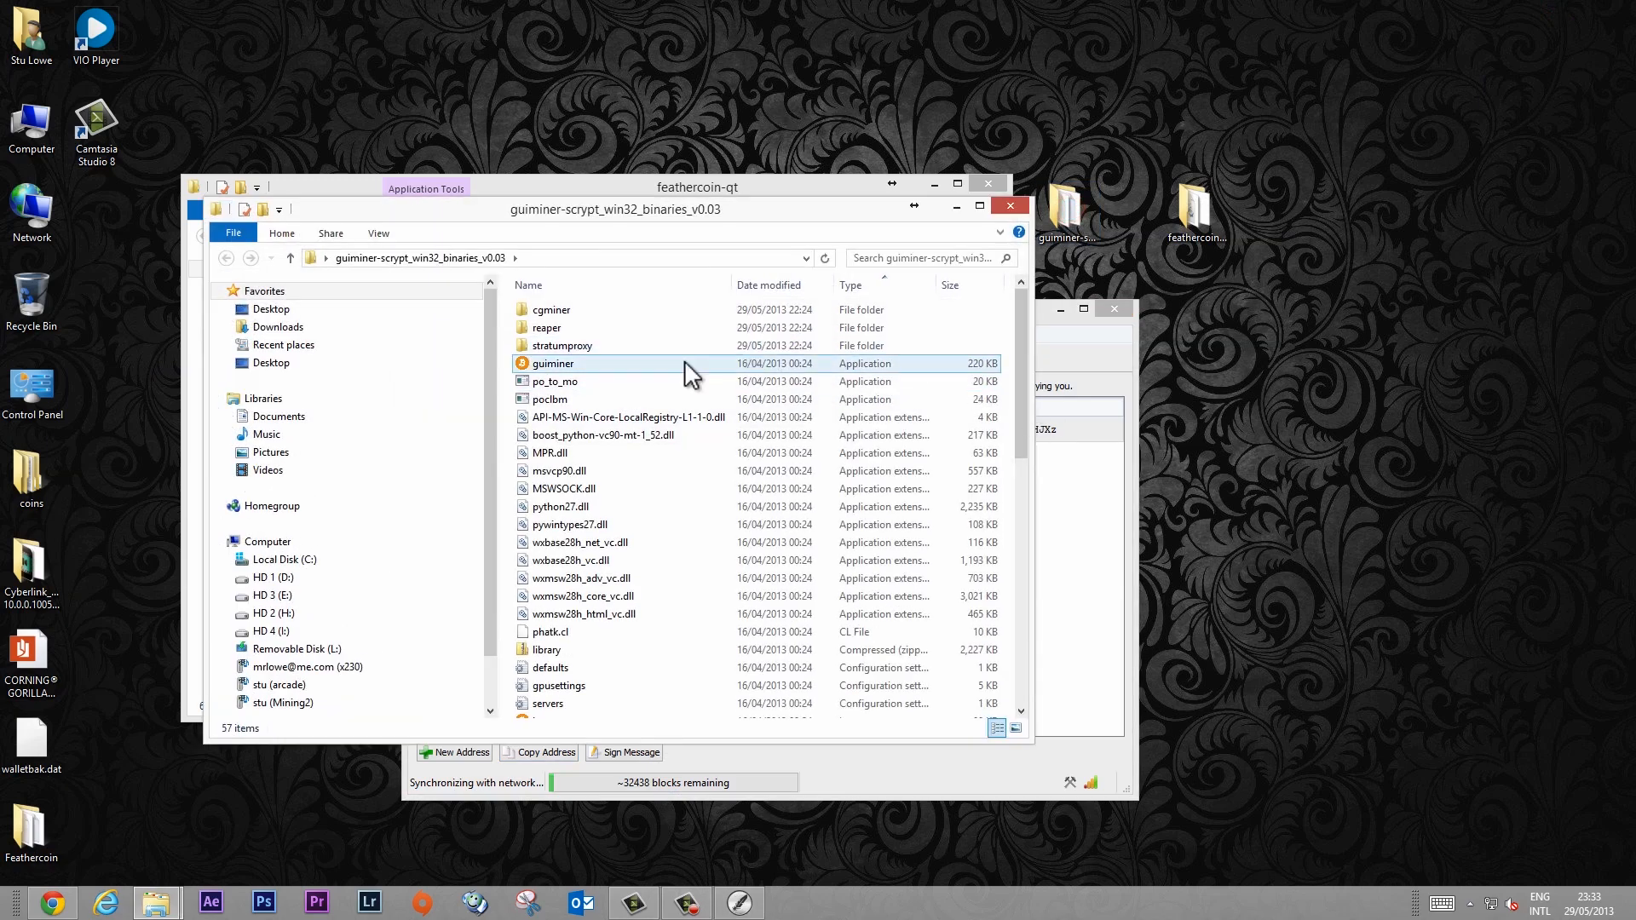
Step: Run guiminer.exe and close its default stratum 1 proxy tab
left_click(552, 363)
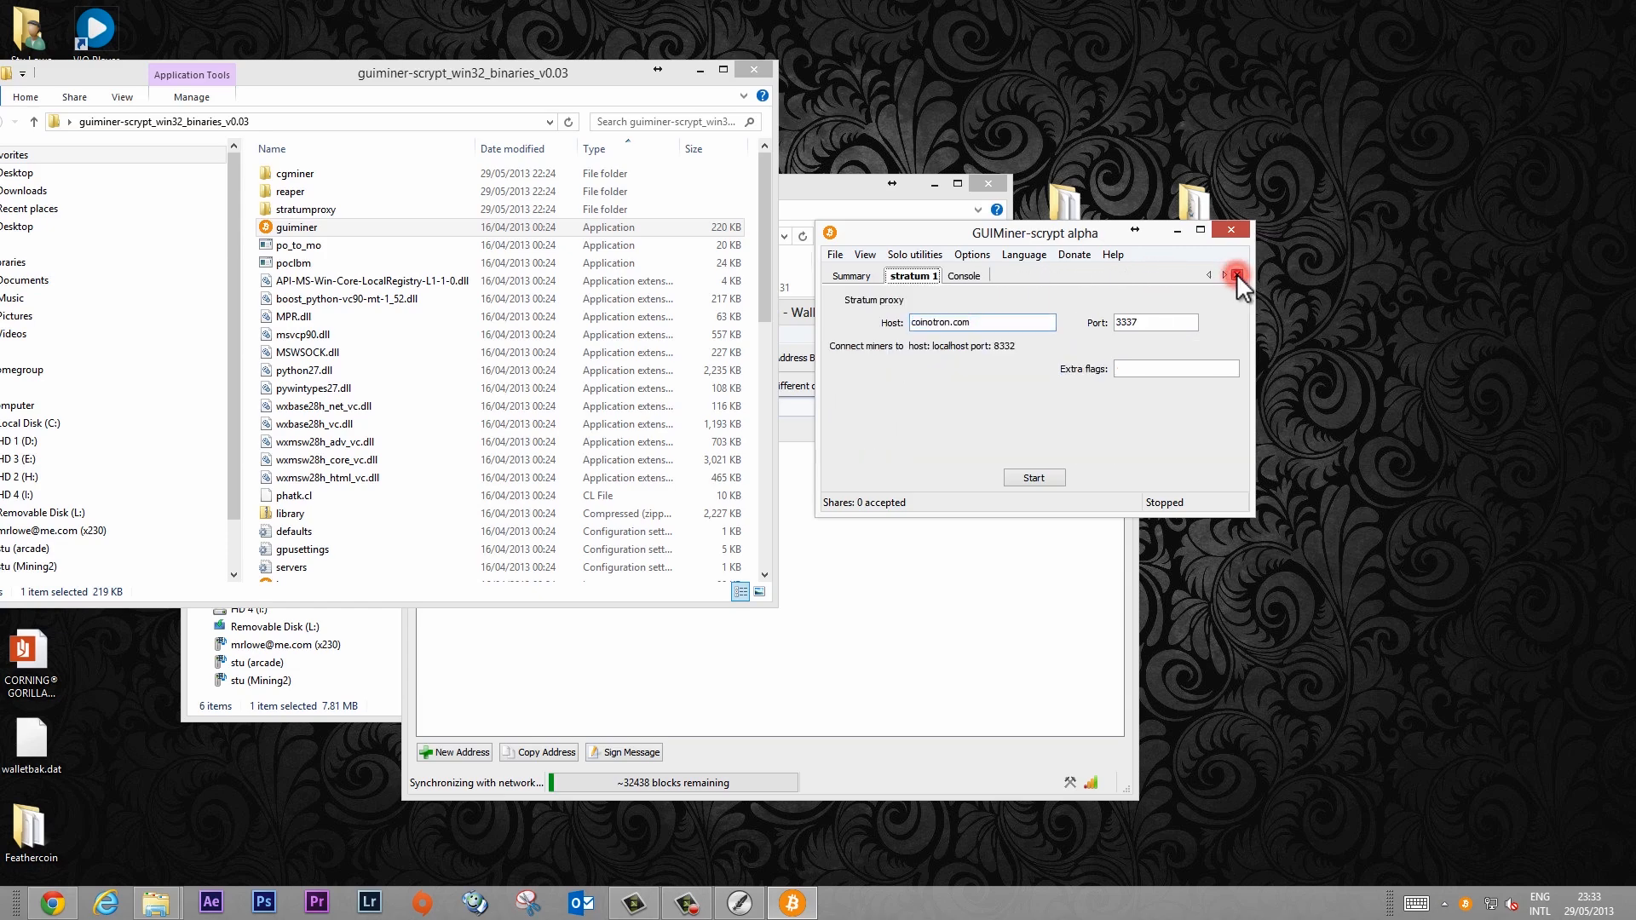
left_click(1236, 277)
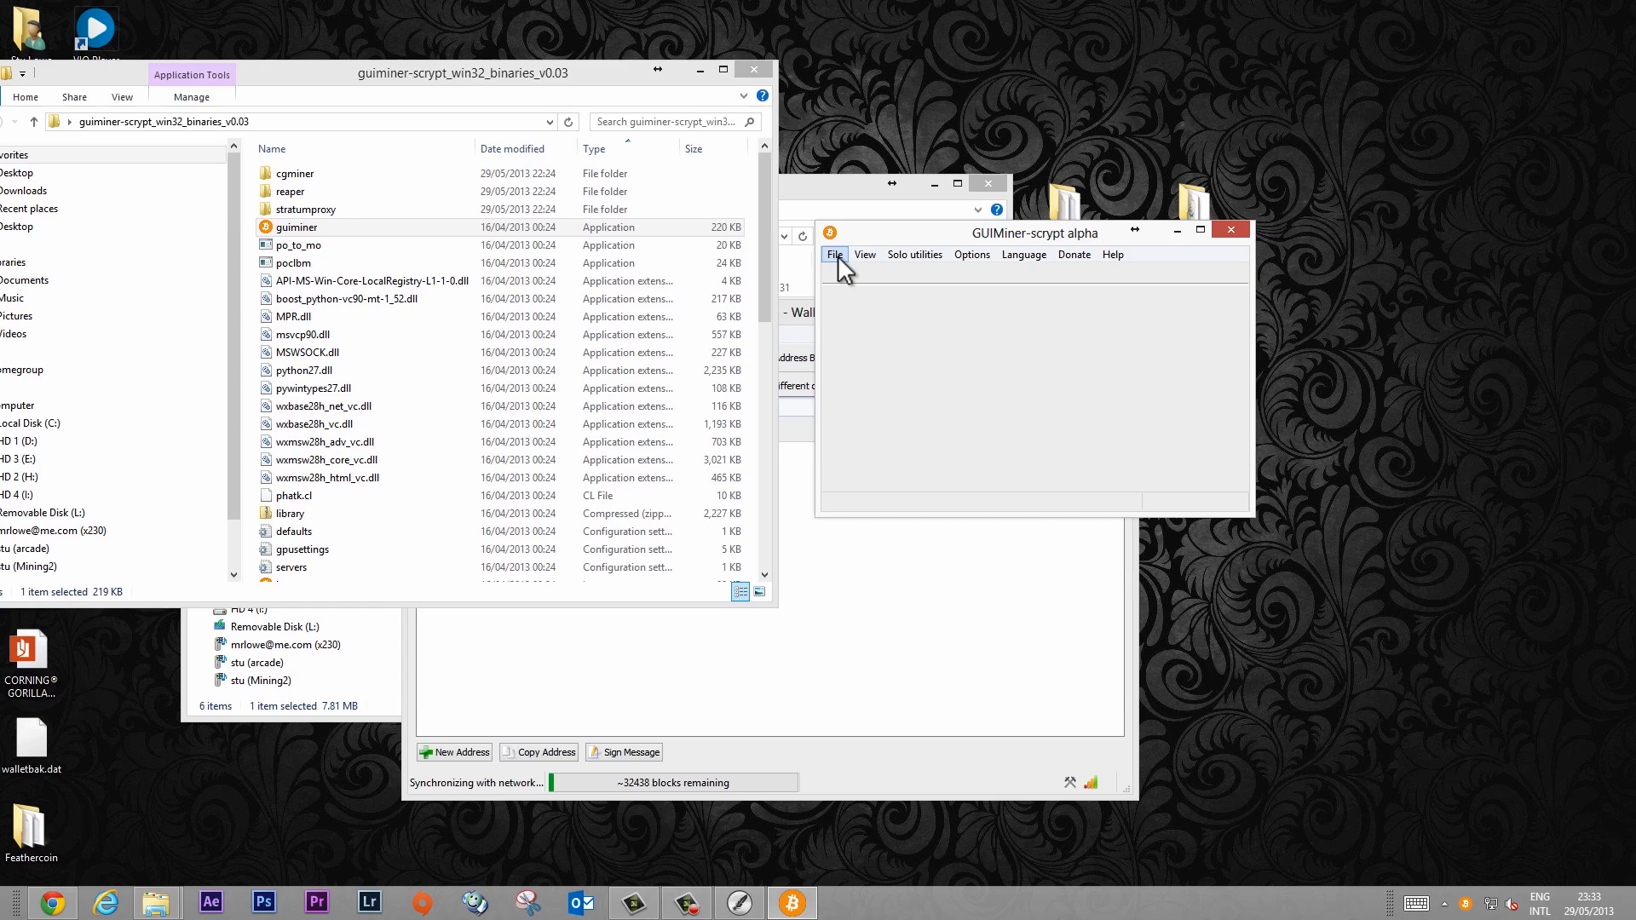
Step: Create a new stratum proxy named stratum and point its host at coinotron.com, port 3337
left_click(833, 254)
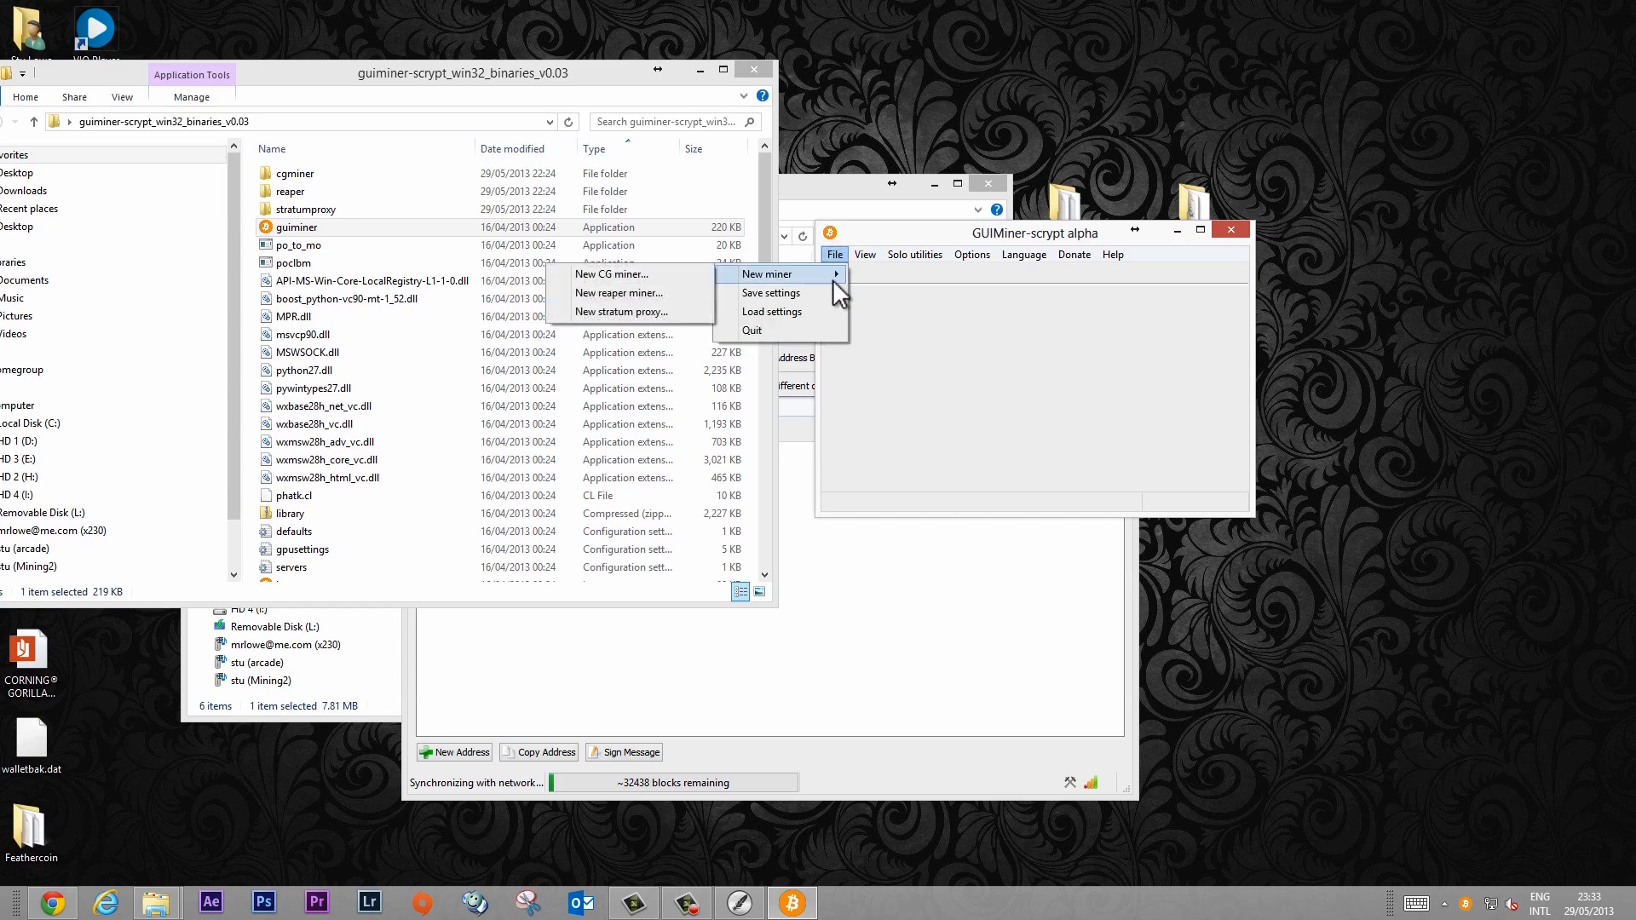
mouse_move(624, 312)
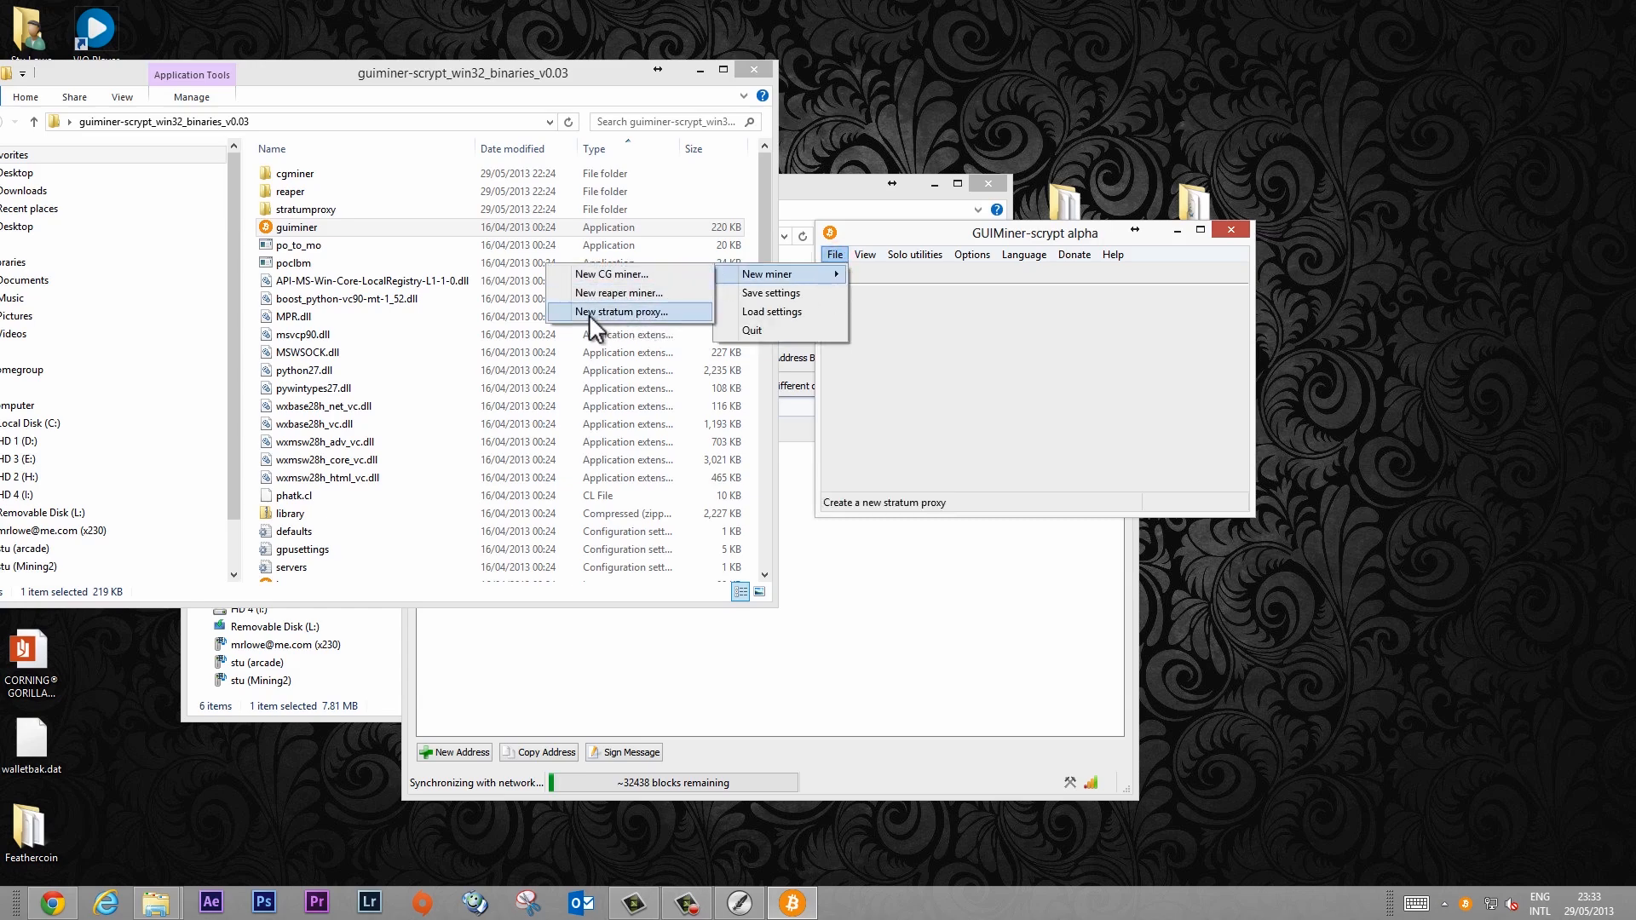
mouse_move(635, 322)
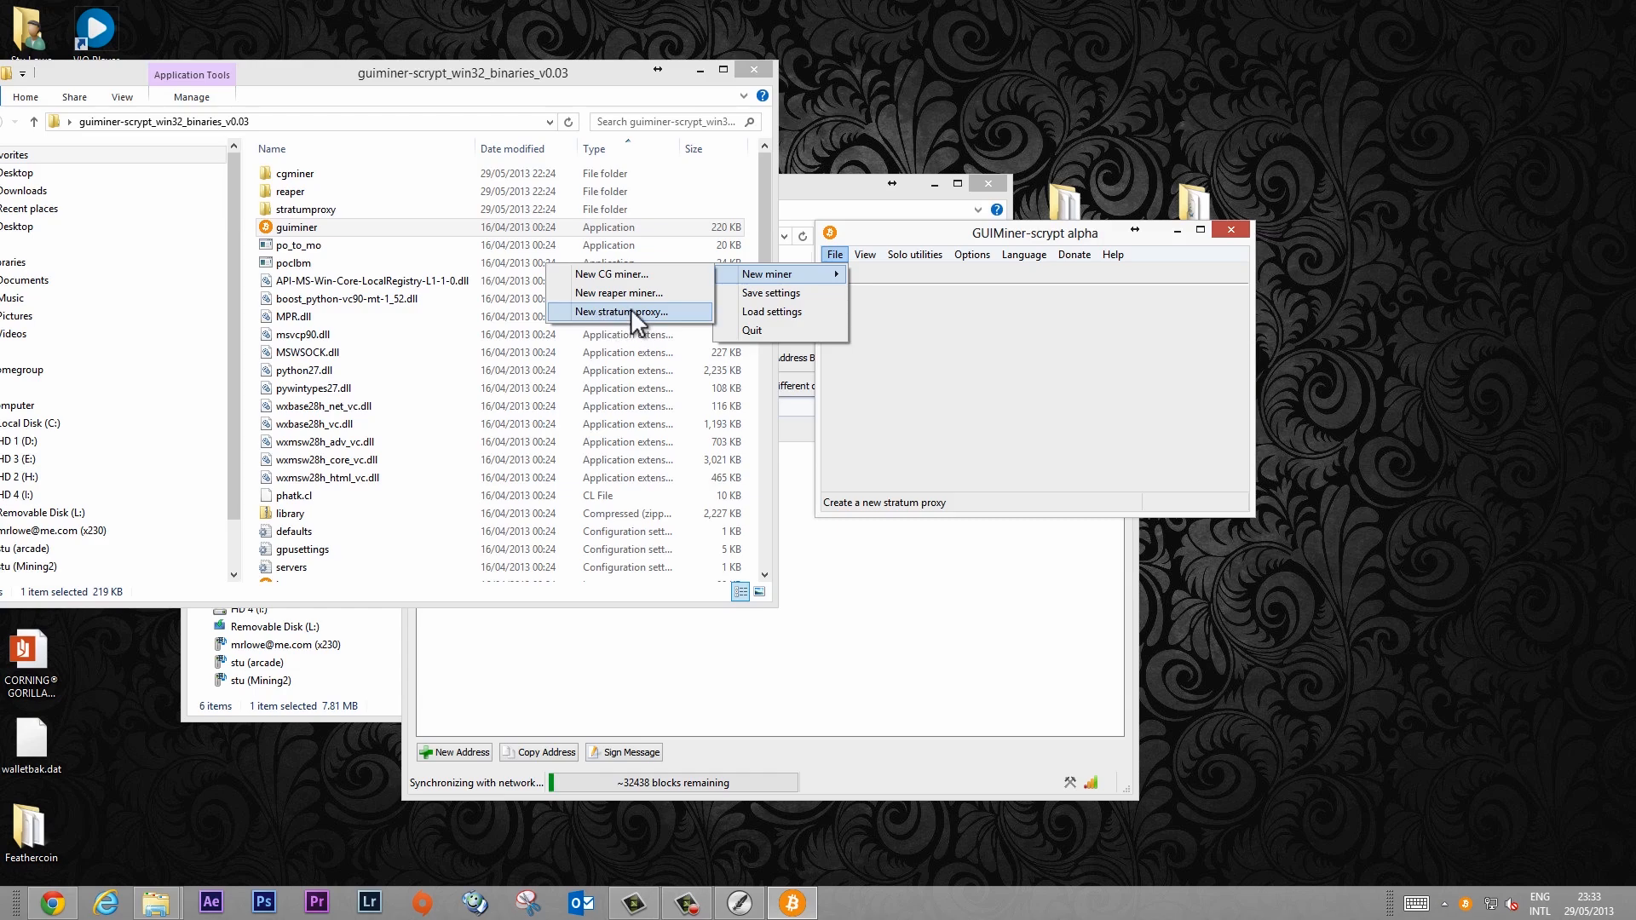
left_click(765, 273)
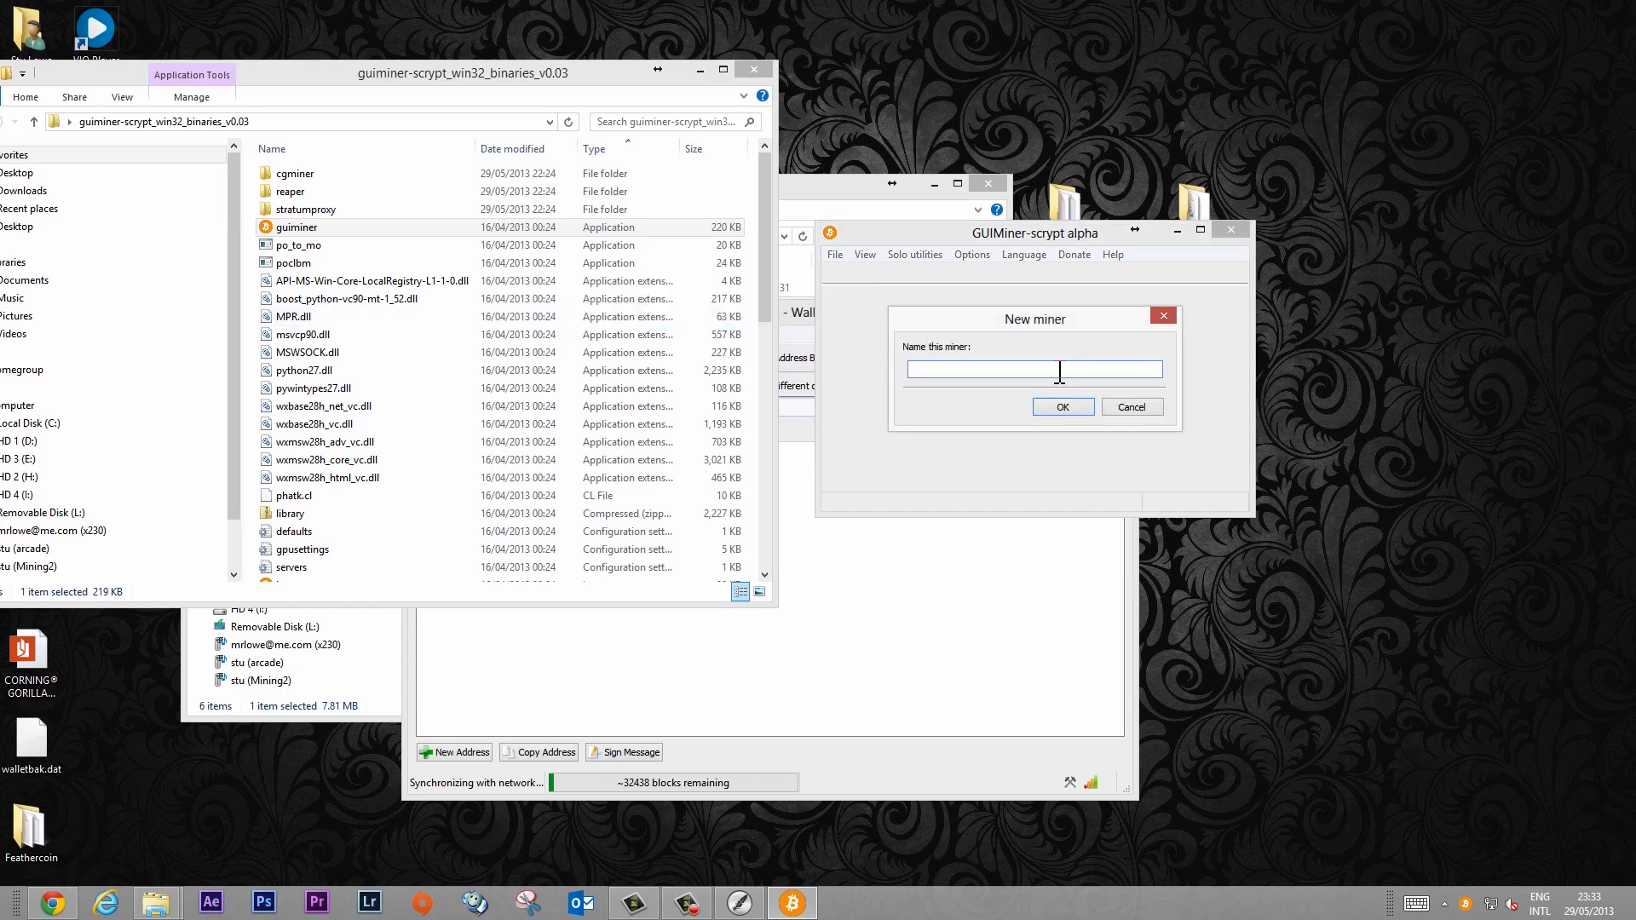
type("stratum")
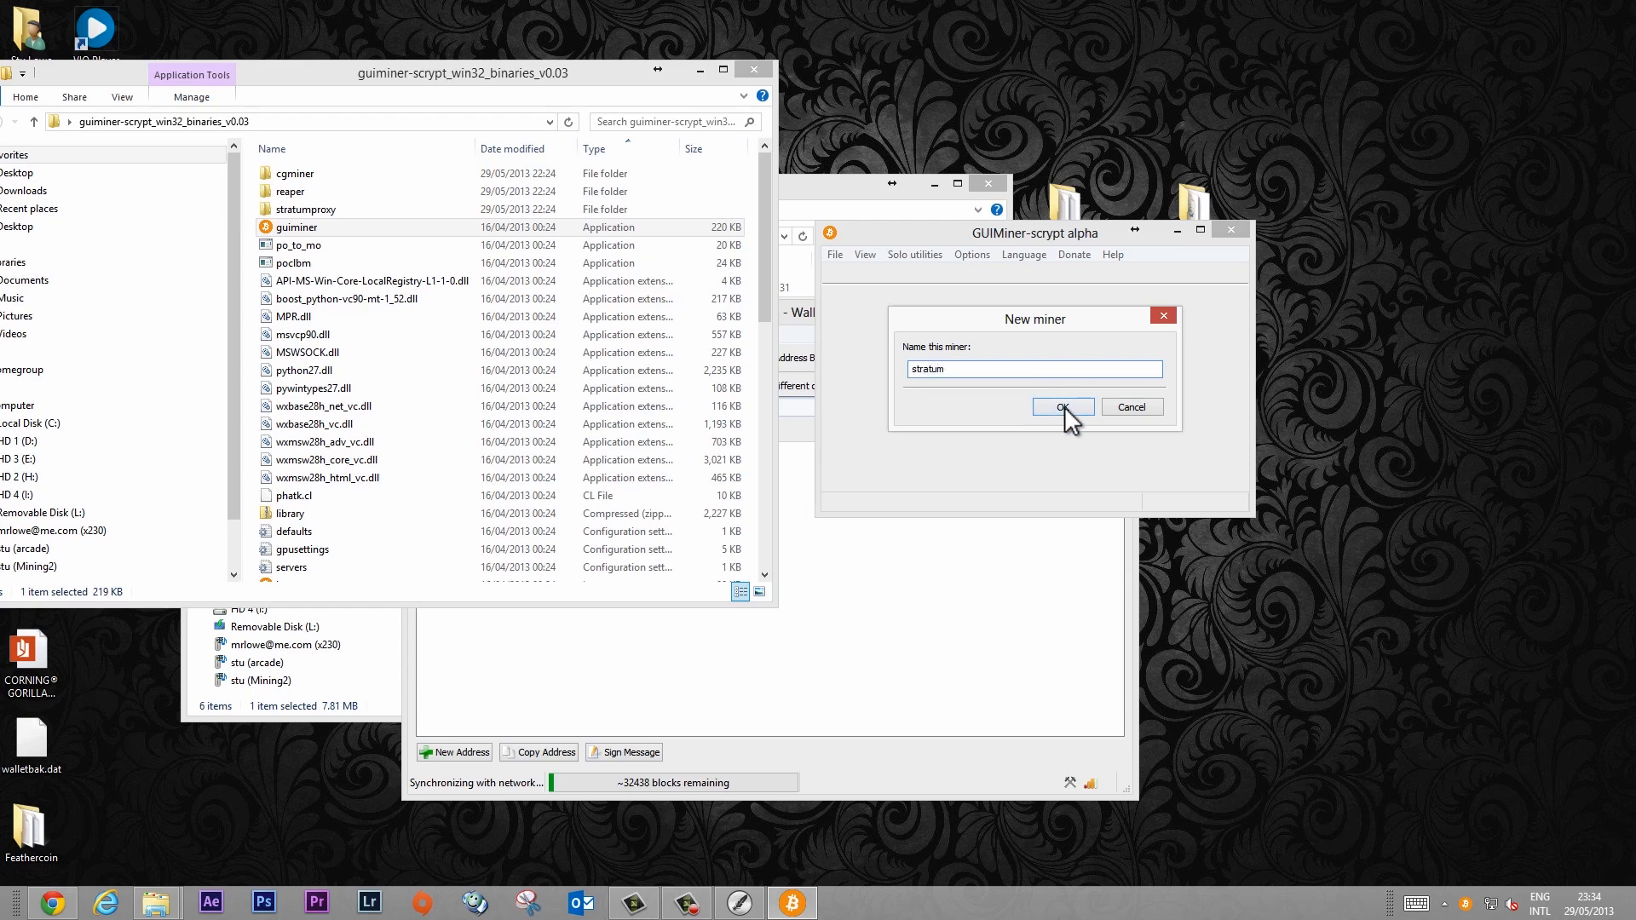
left_click(1062, 408)
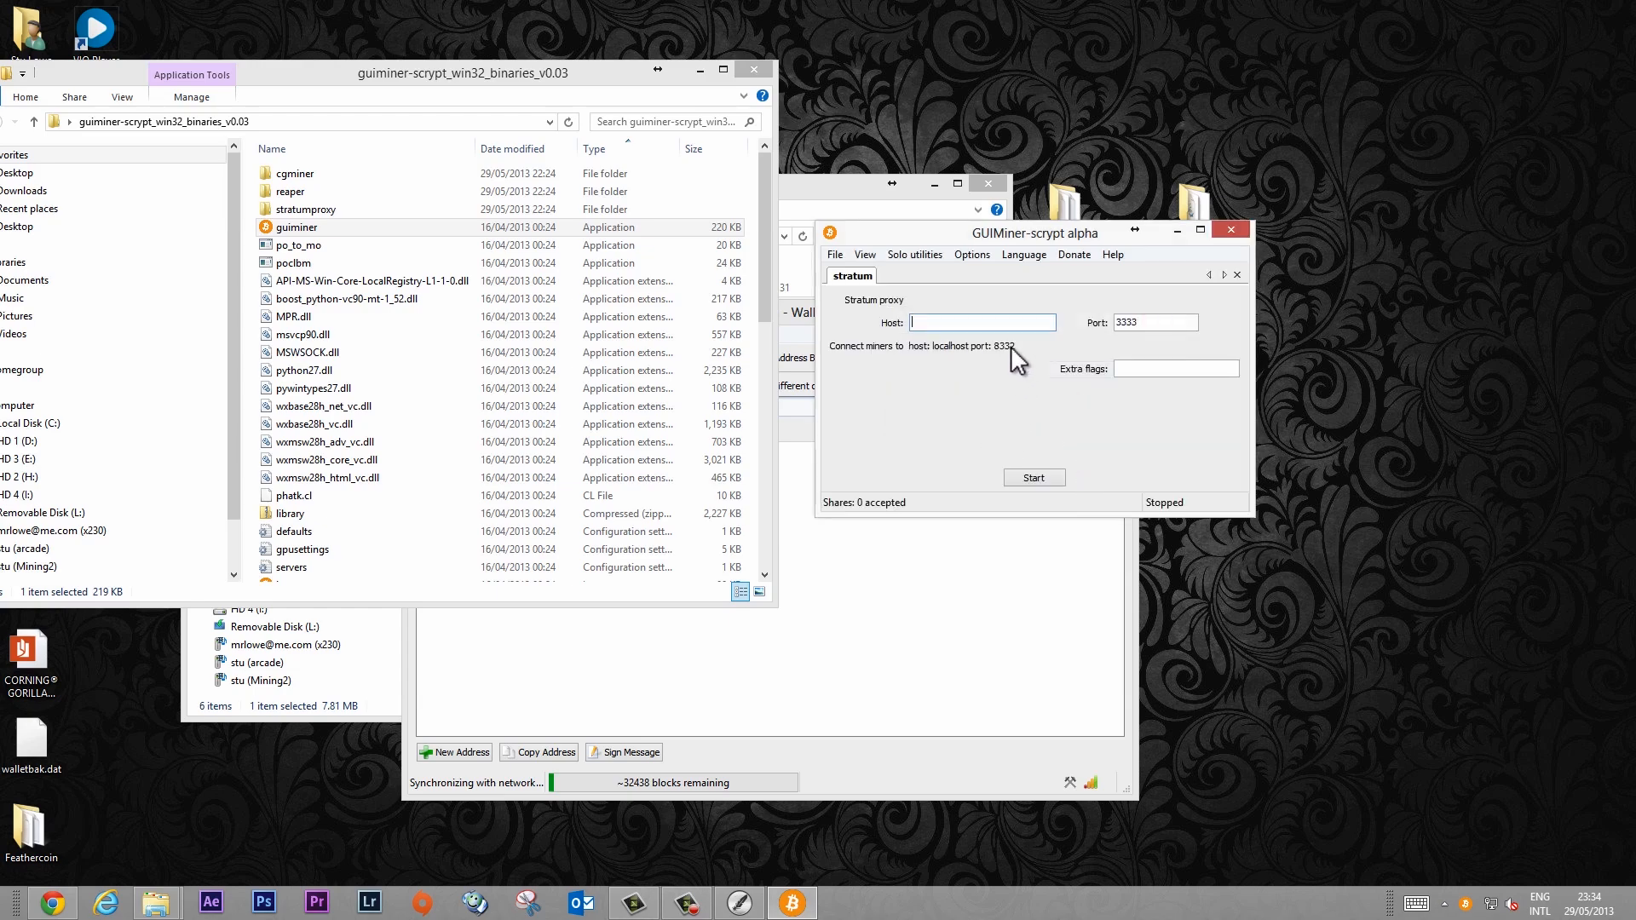
type("coinotron.com")
left_click(1156, 322)
type("3337")
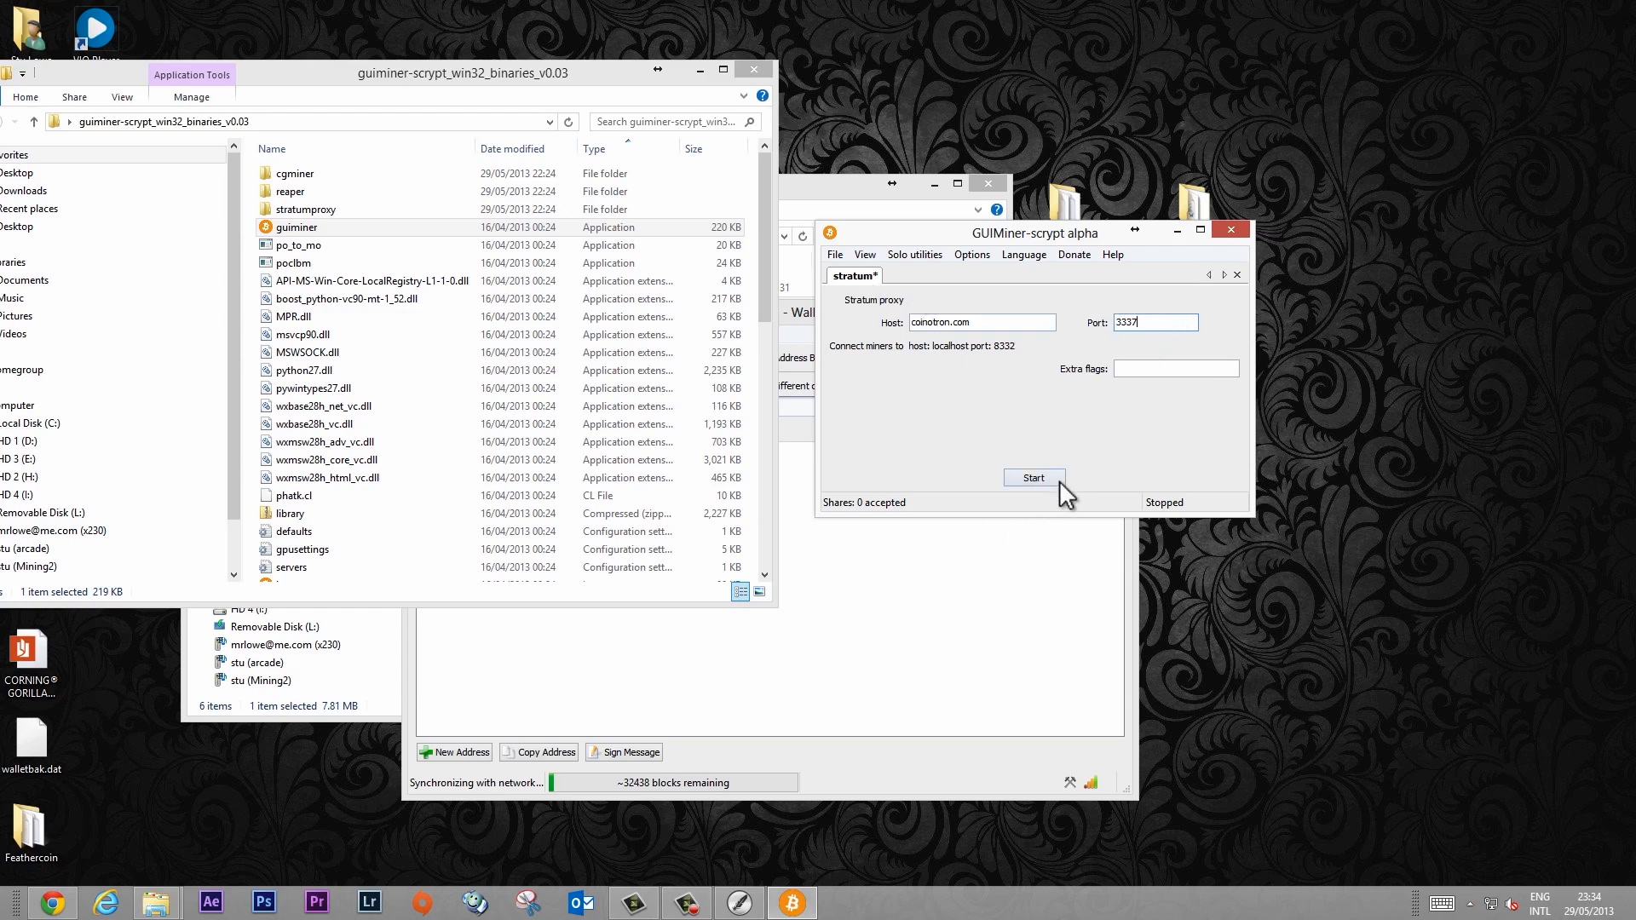
Step: Start the stratum proxy, then create a reaper miner named miner1 and bring up its settings
left_click(1033, 477)
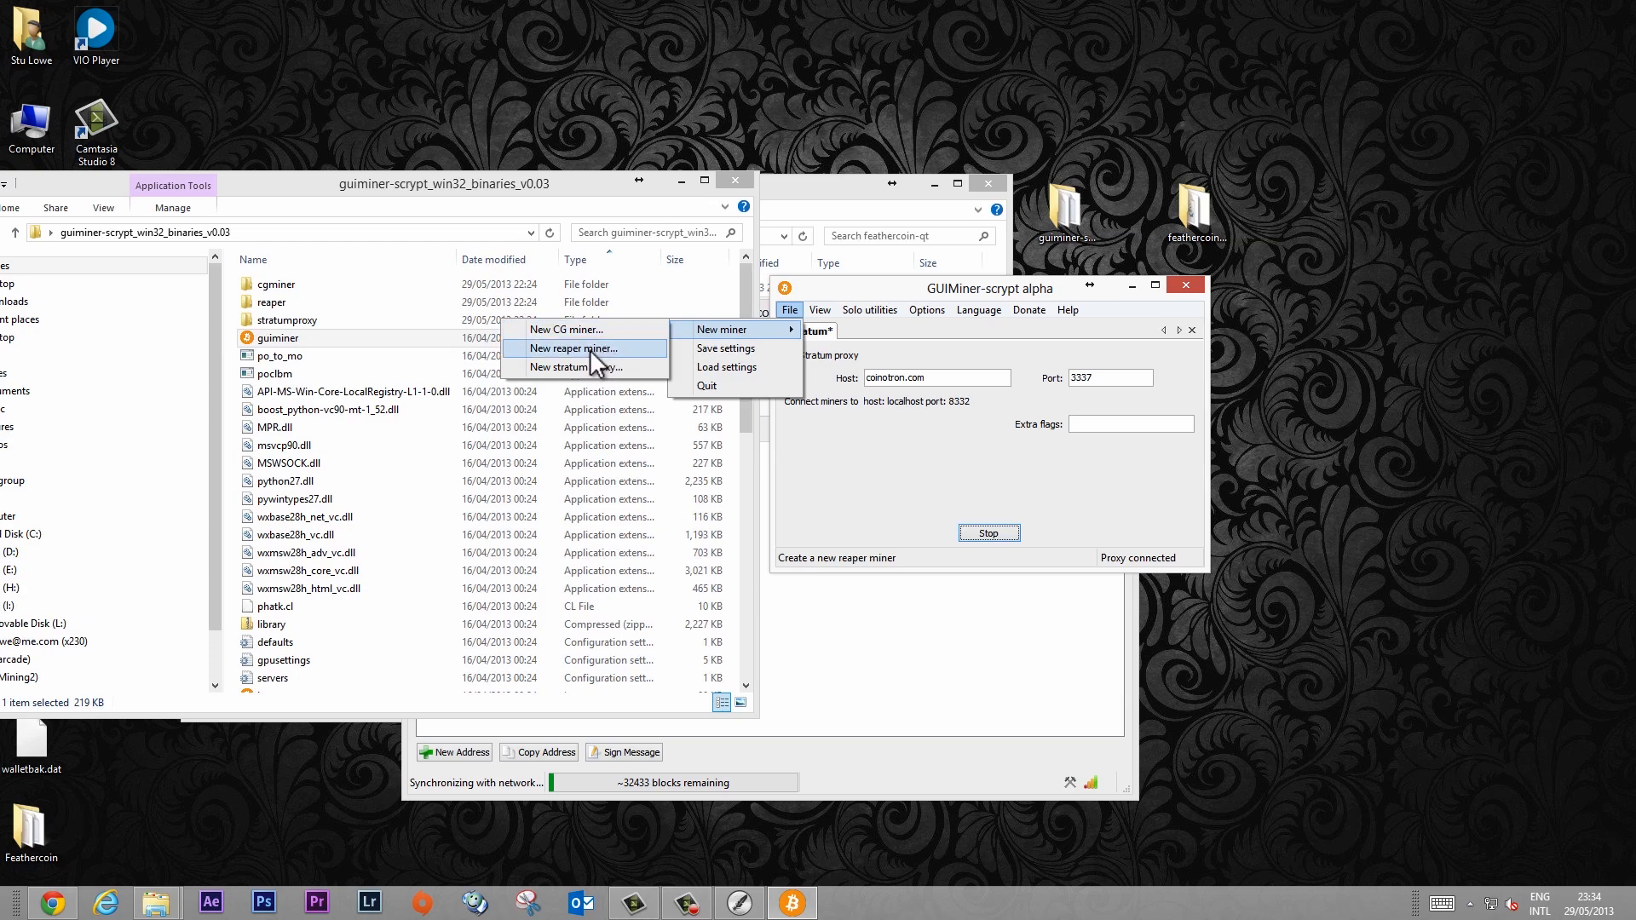
mouse_move(595, 362)
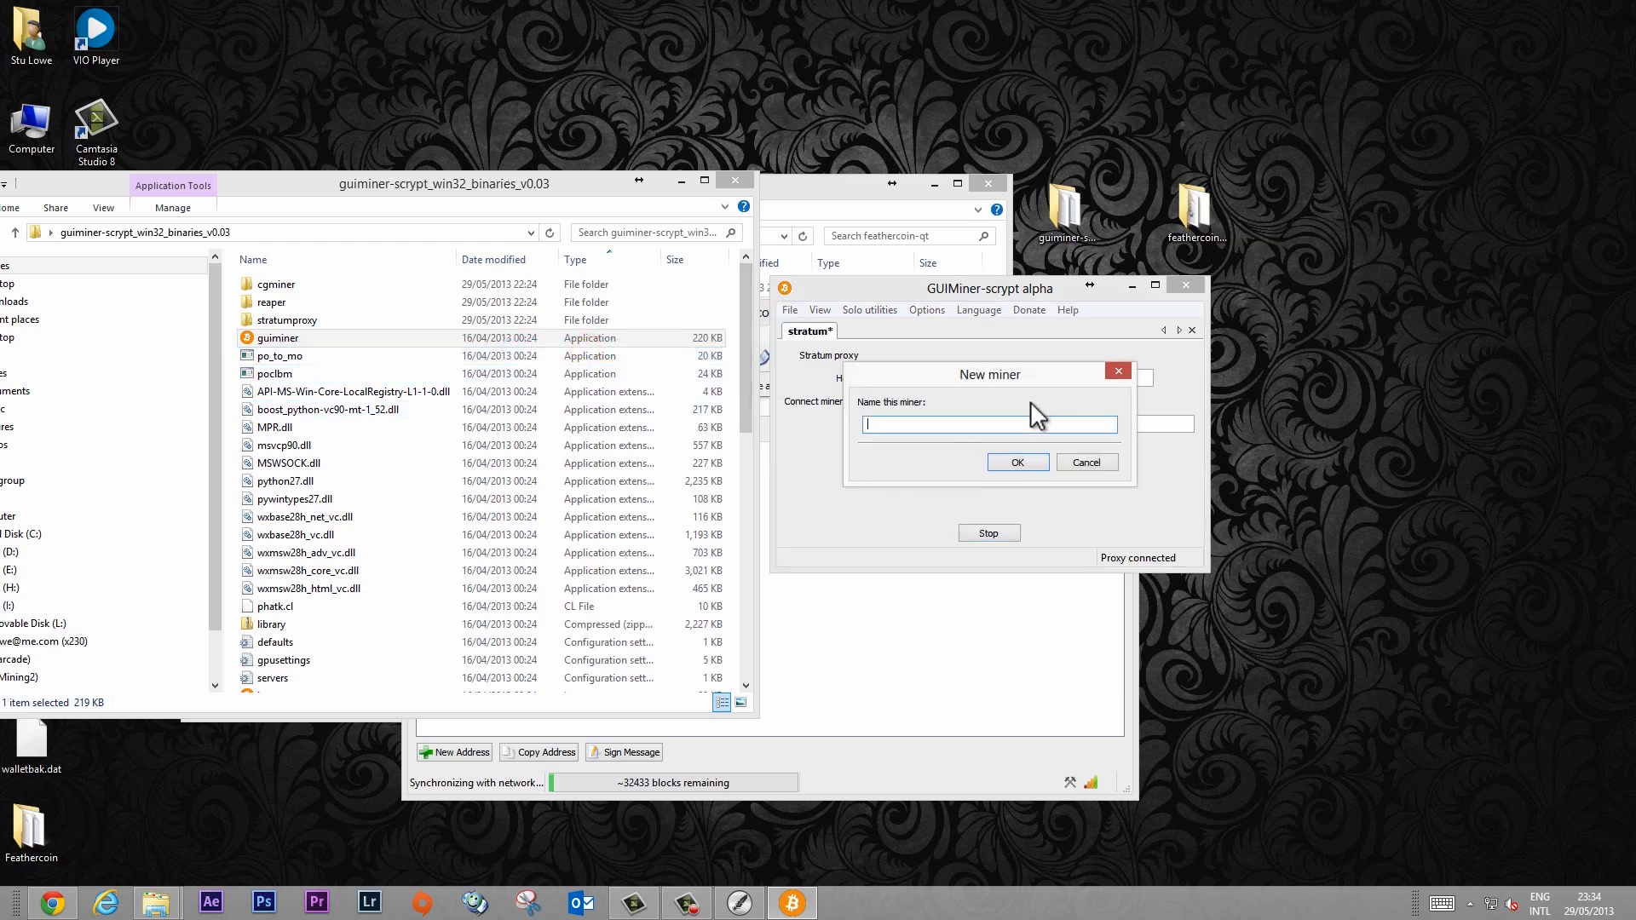
type("miner 1")
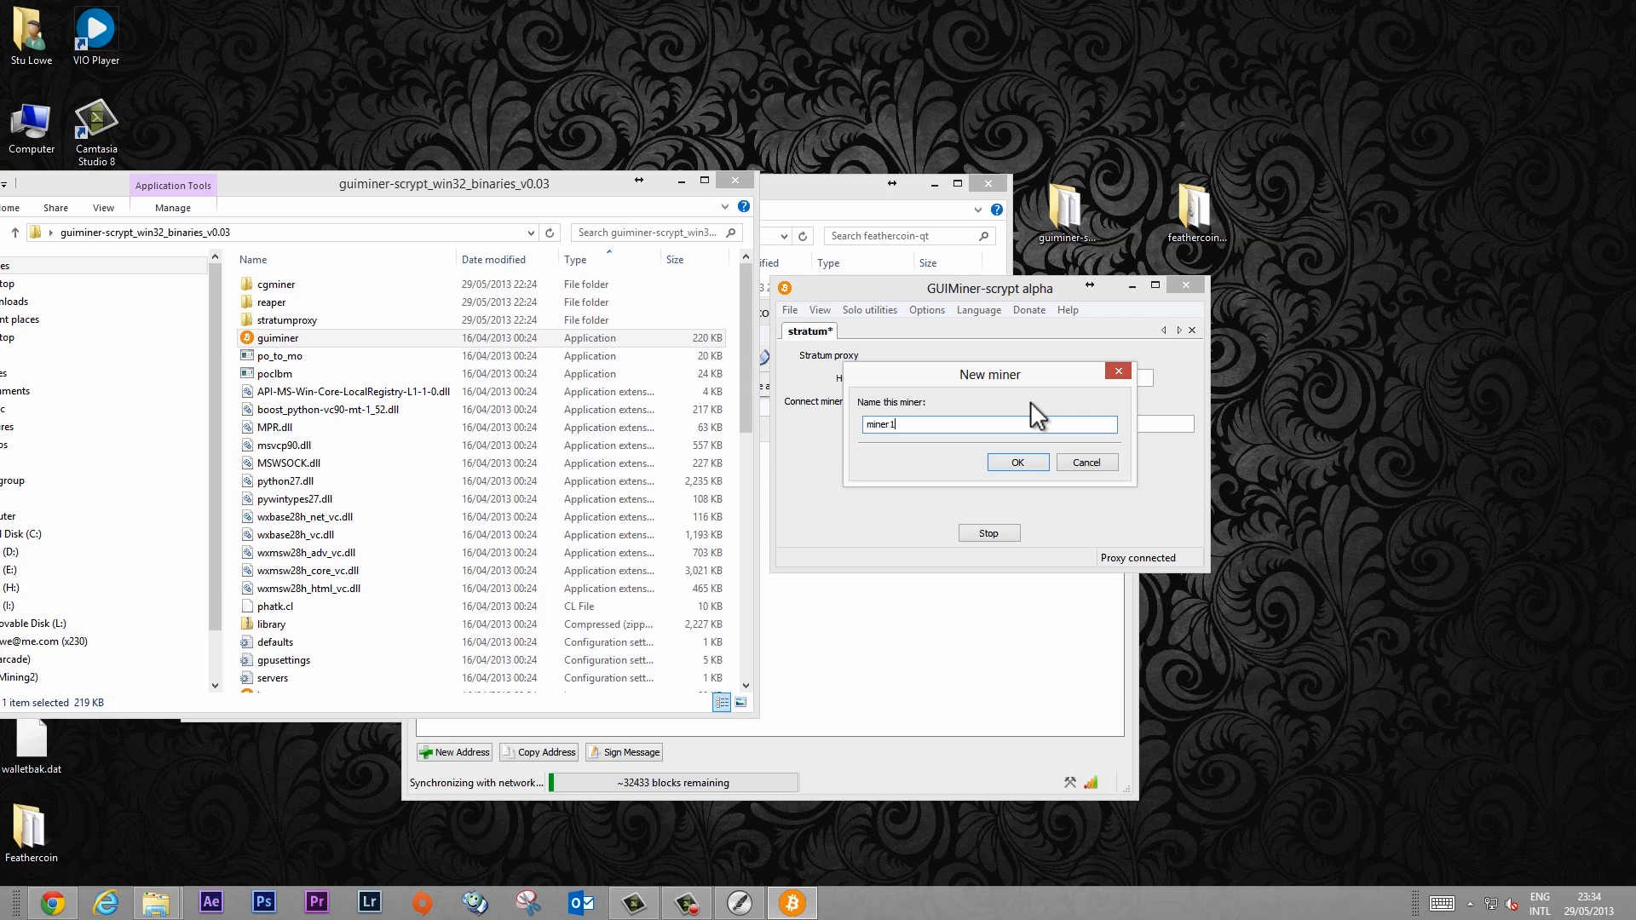
left_click(1016, 461)
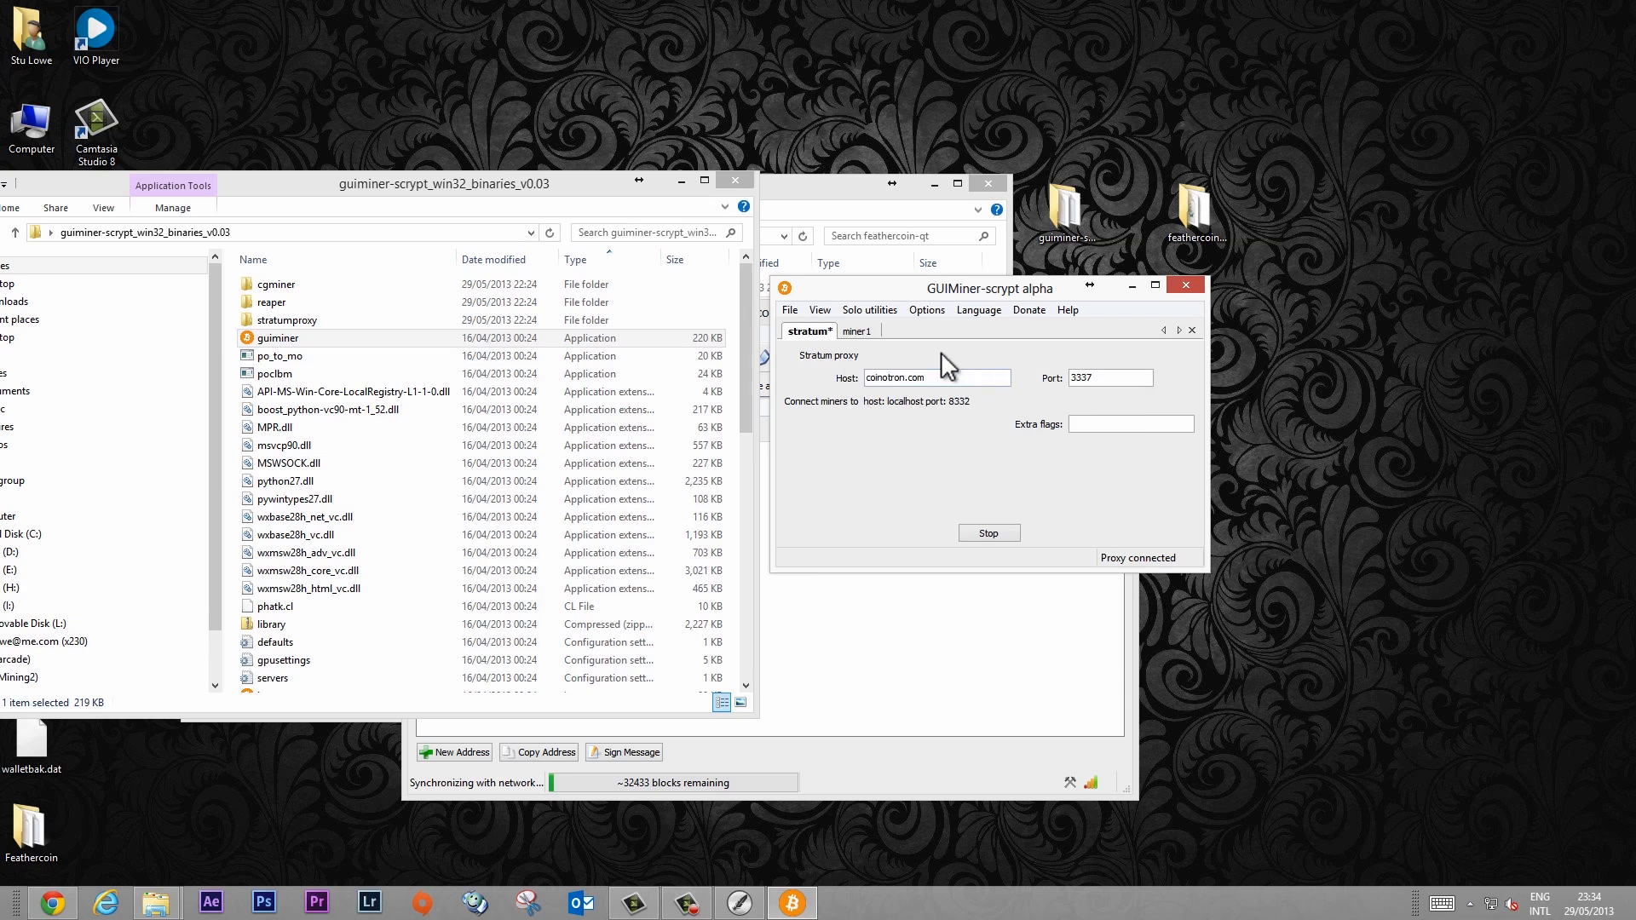
left_click(858, 331)
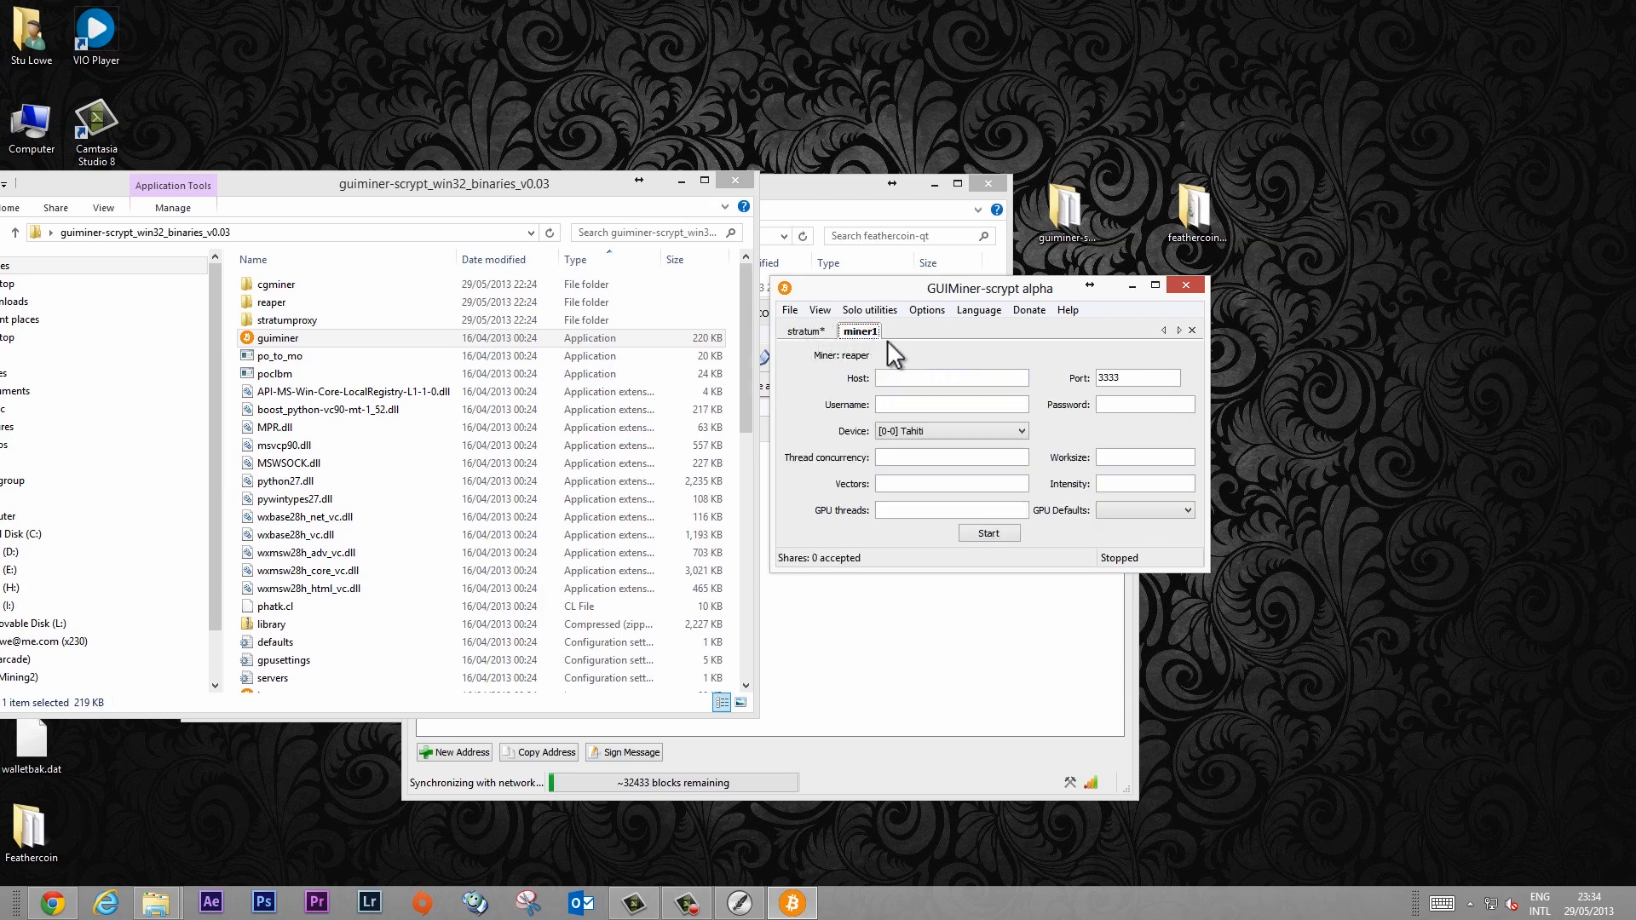
Step: Set miner1's host to localhost and port to 8332, checking the stratum proxy's local port
left_click(951, 377)
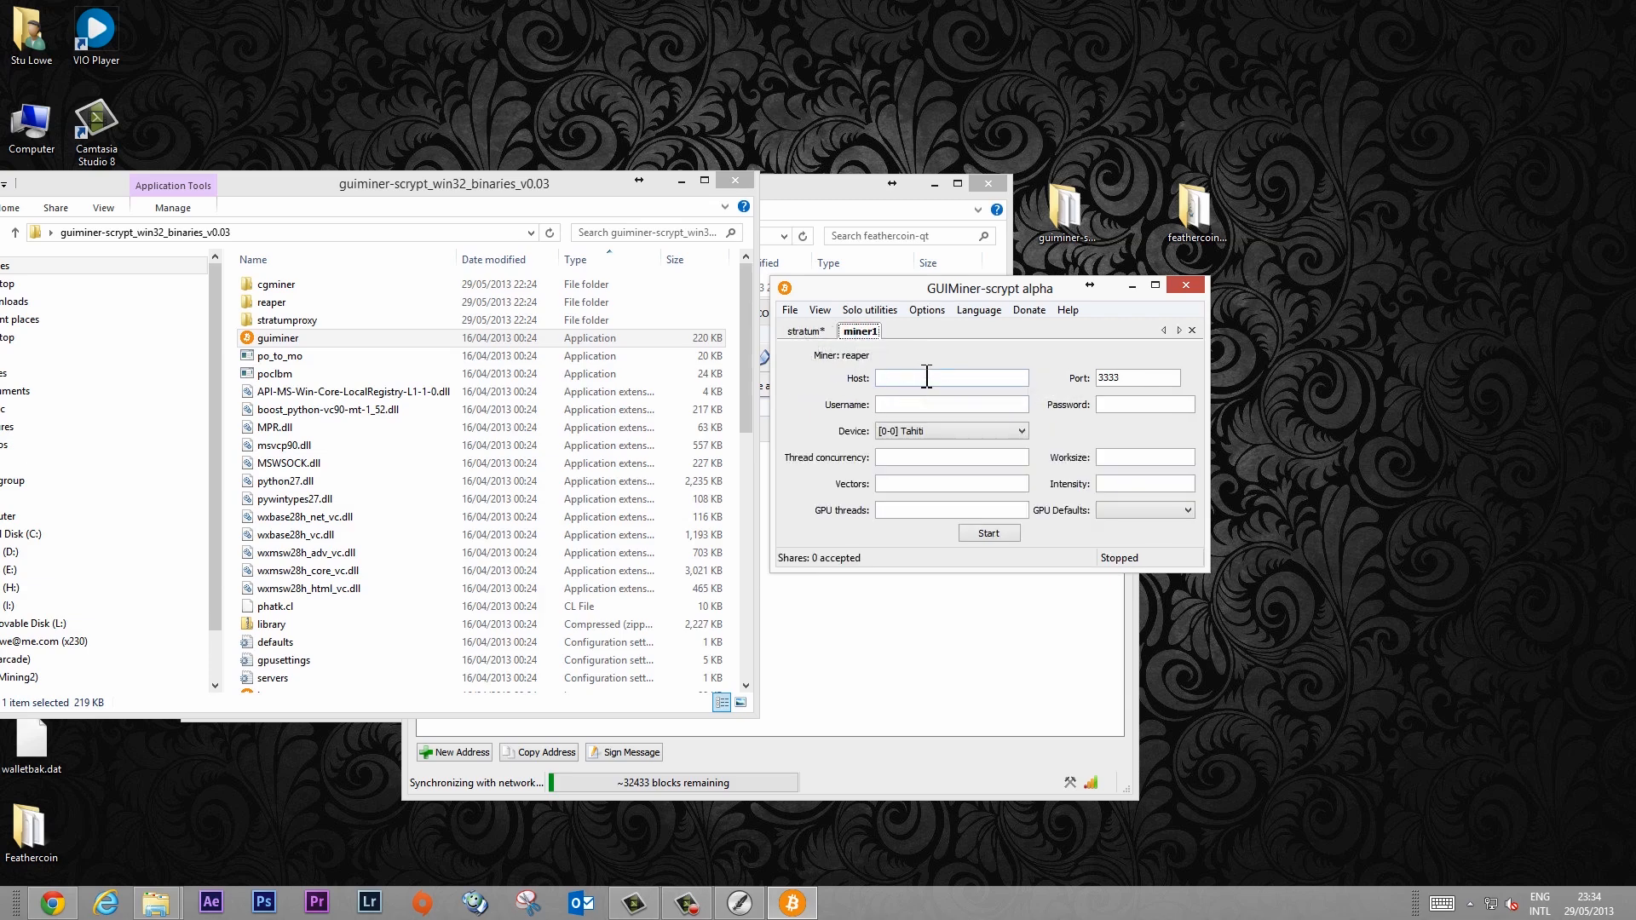
left_click(805, 331)
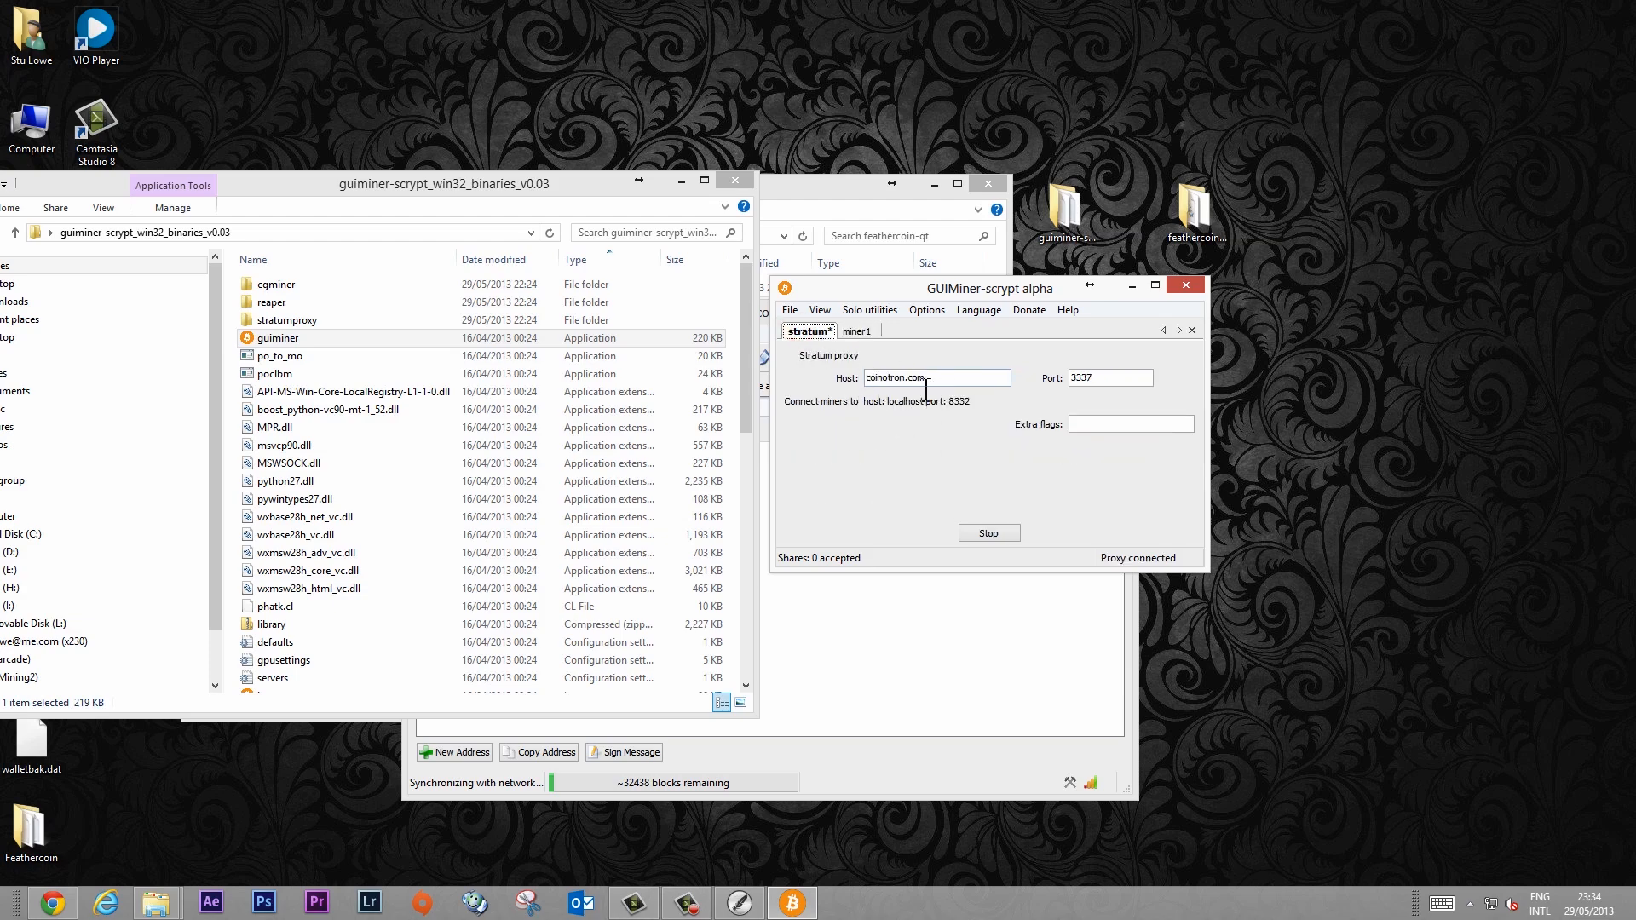
mouse_move(895, 418)
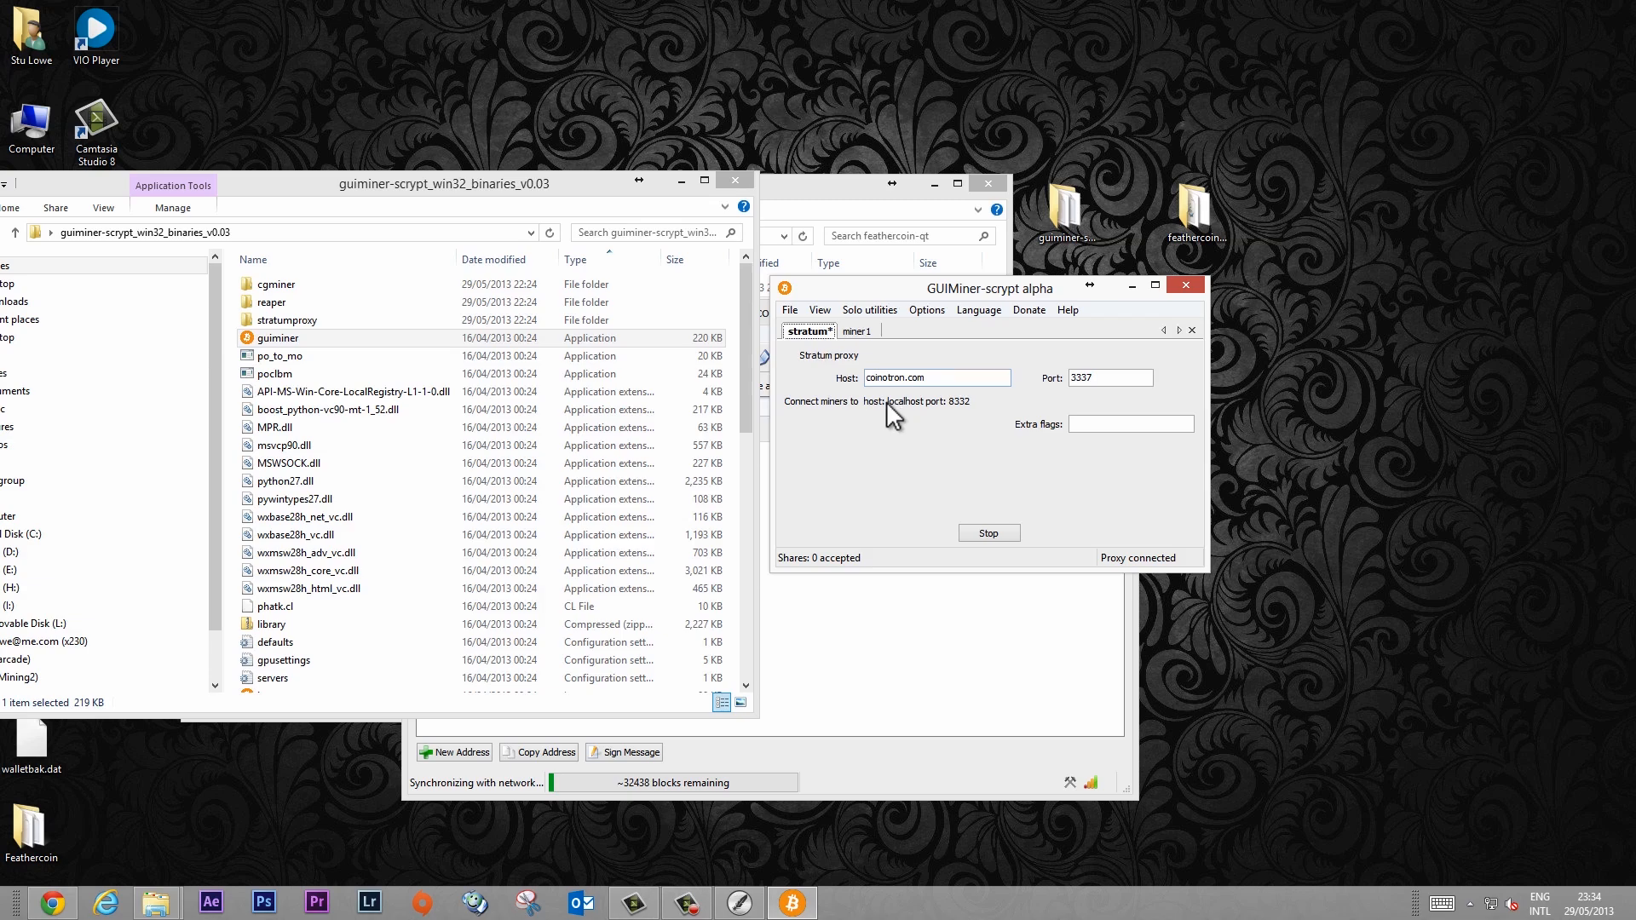
left_click(857, 330)
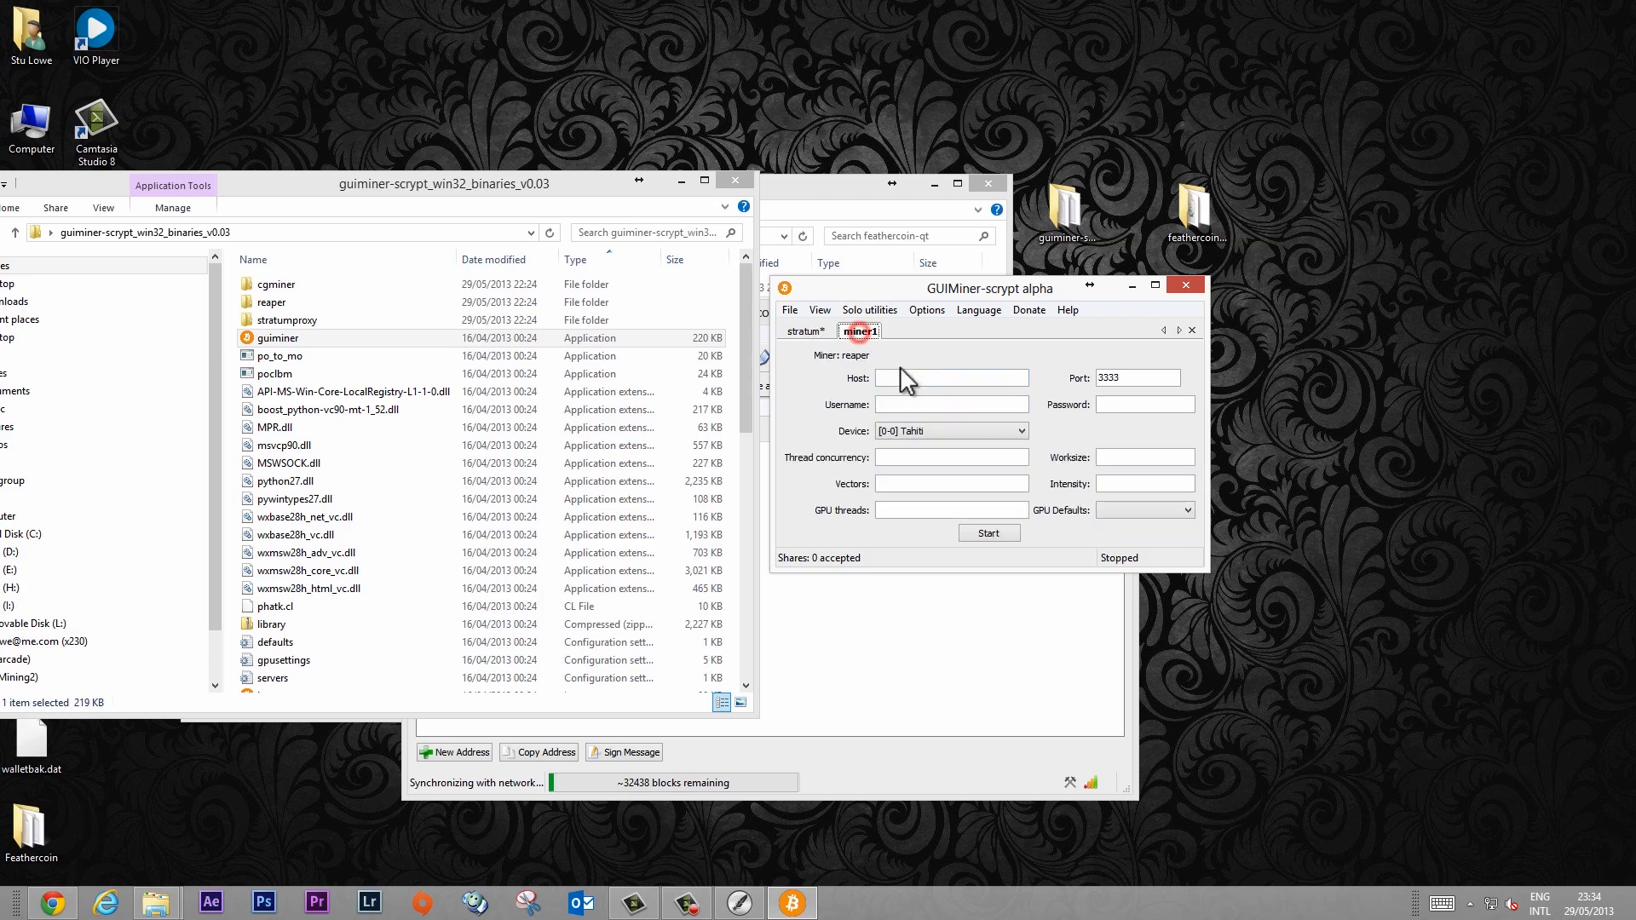
type("localhost")
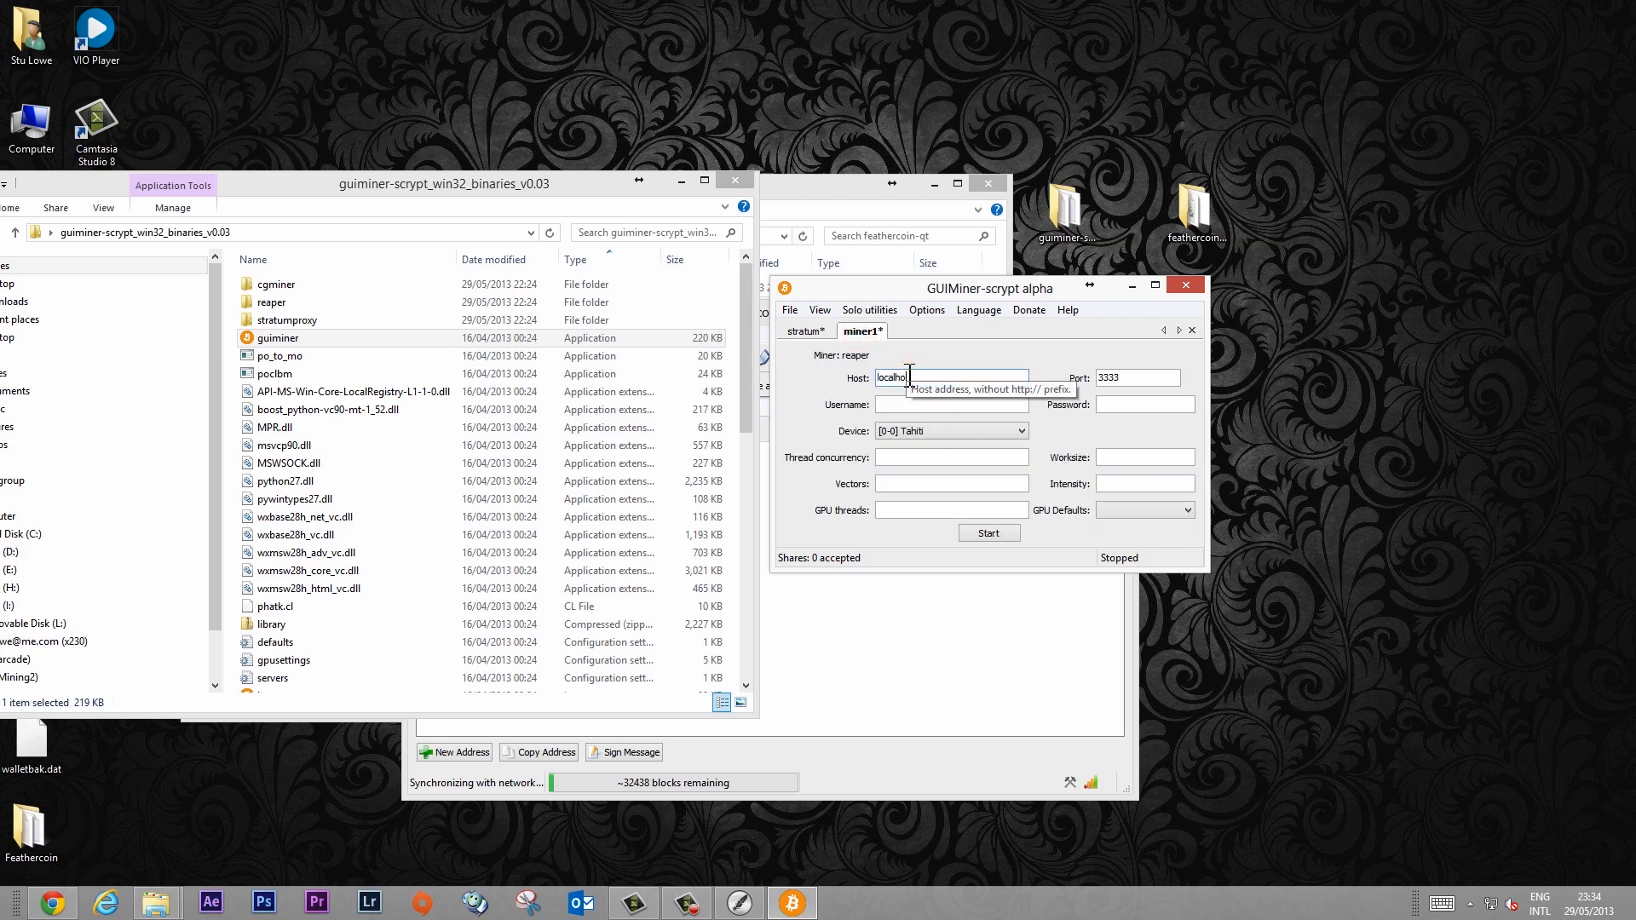
left_click(805, 331)
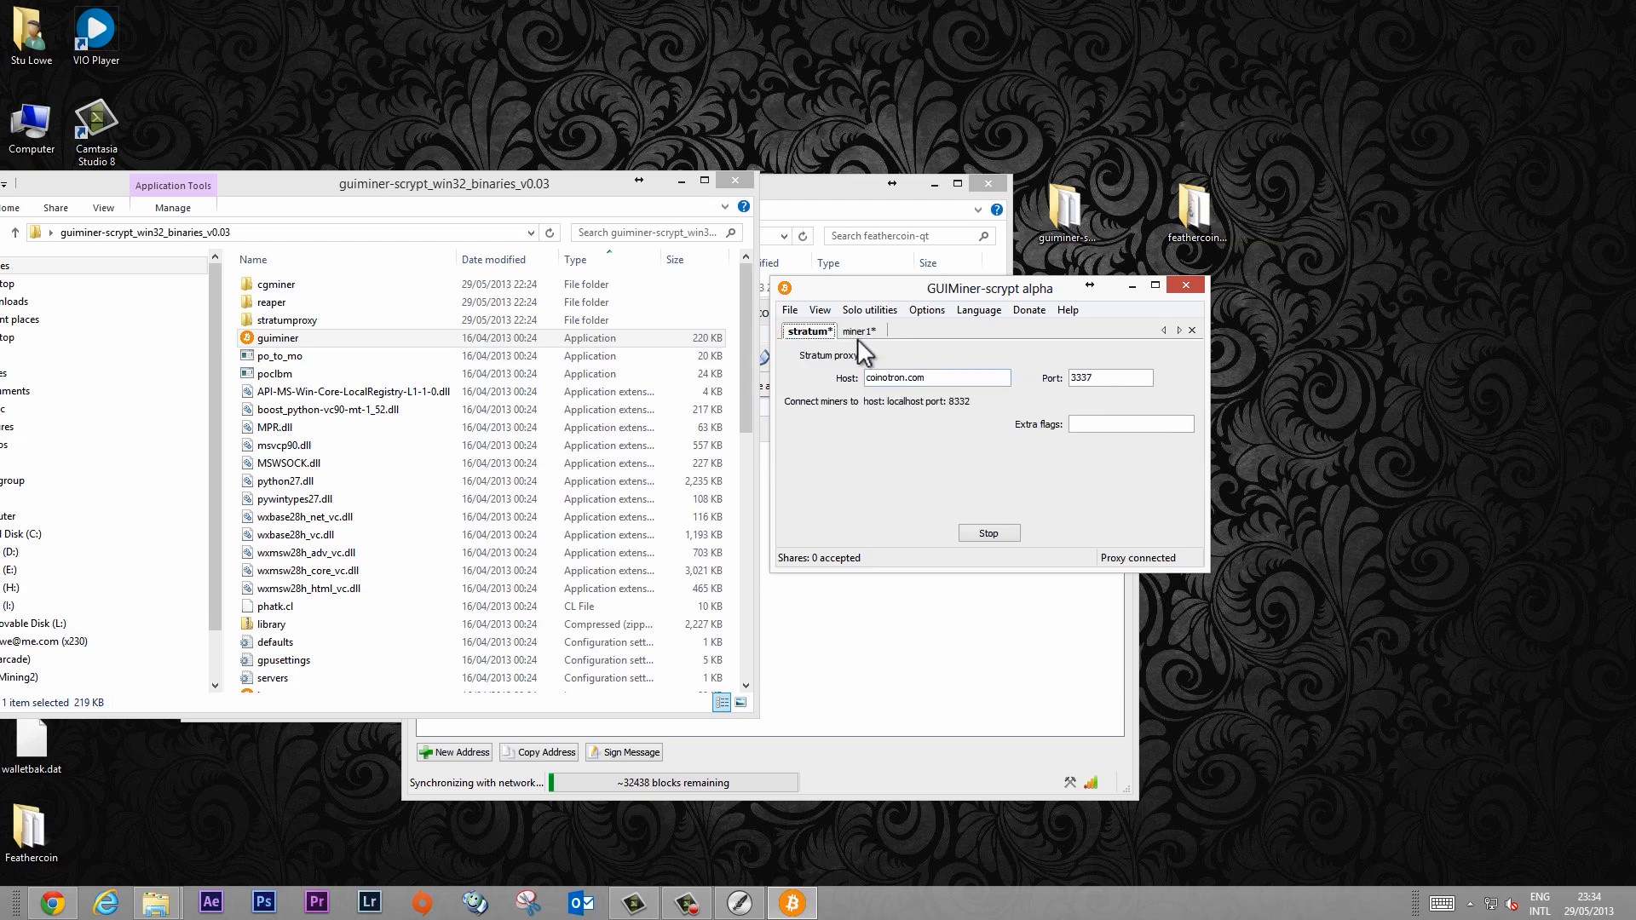
left_click(857, 330)
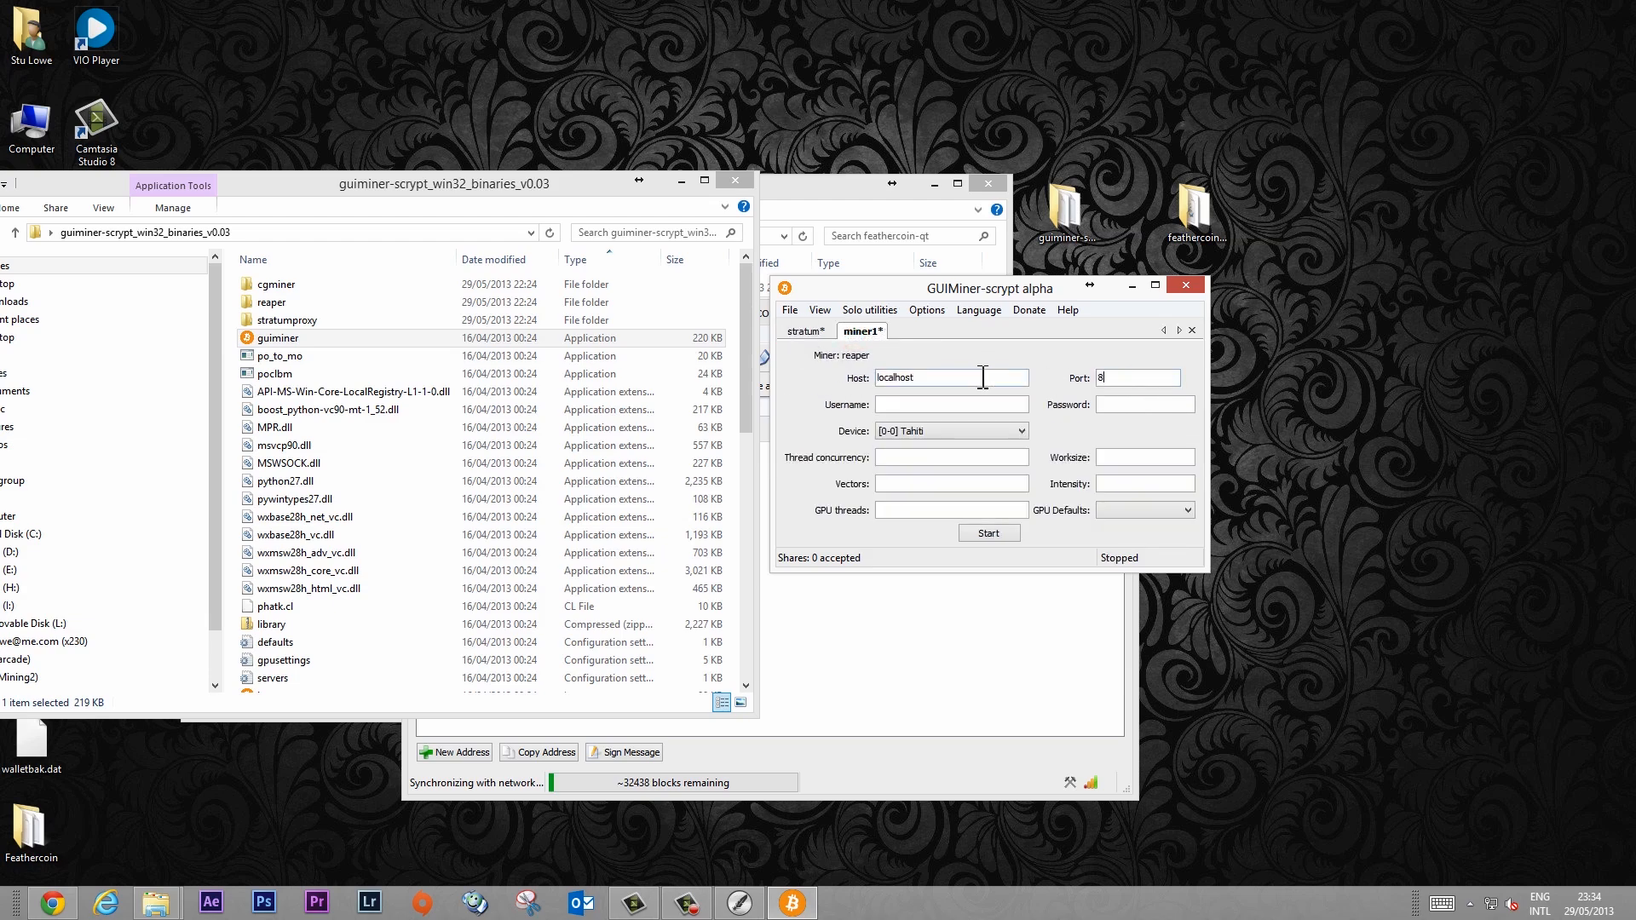
Step: Set miner1's username to the worker miningvideo.1 and move on to its password
left_click(908, 406)
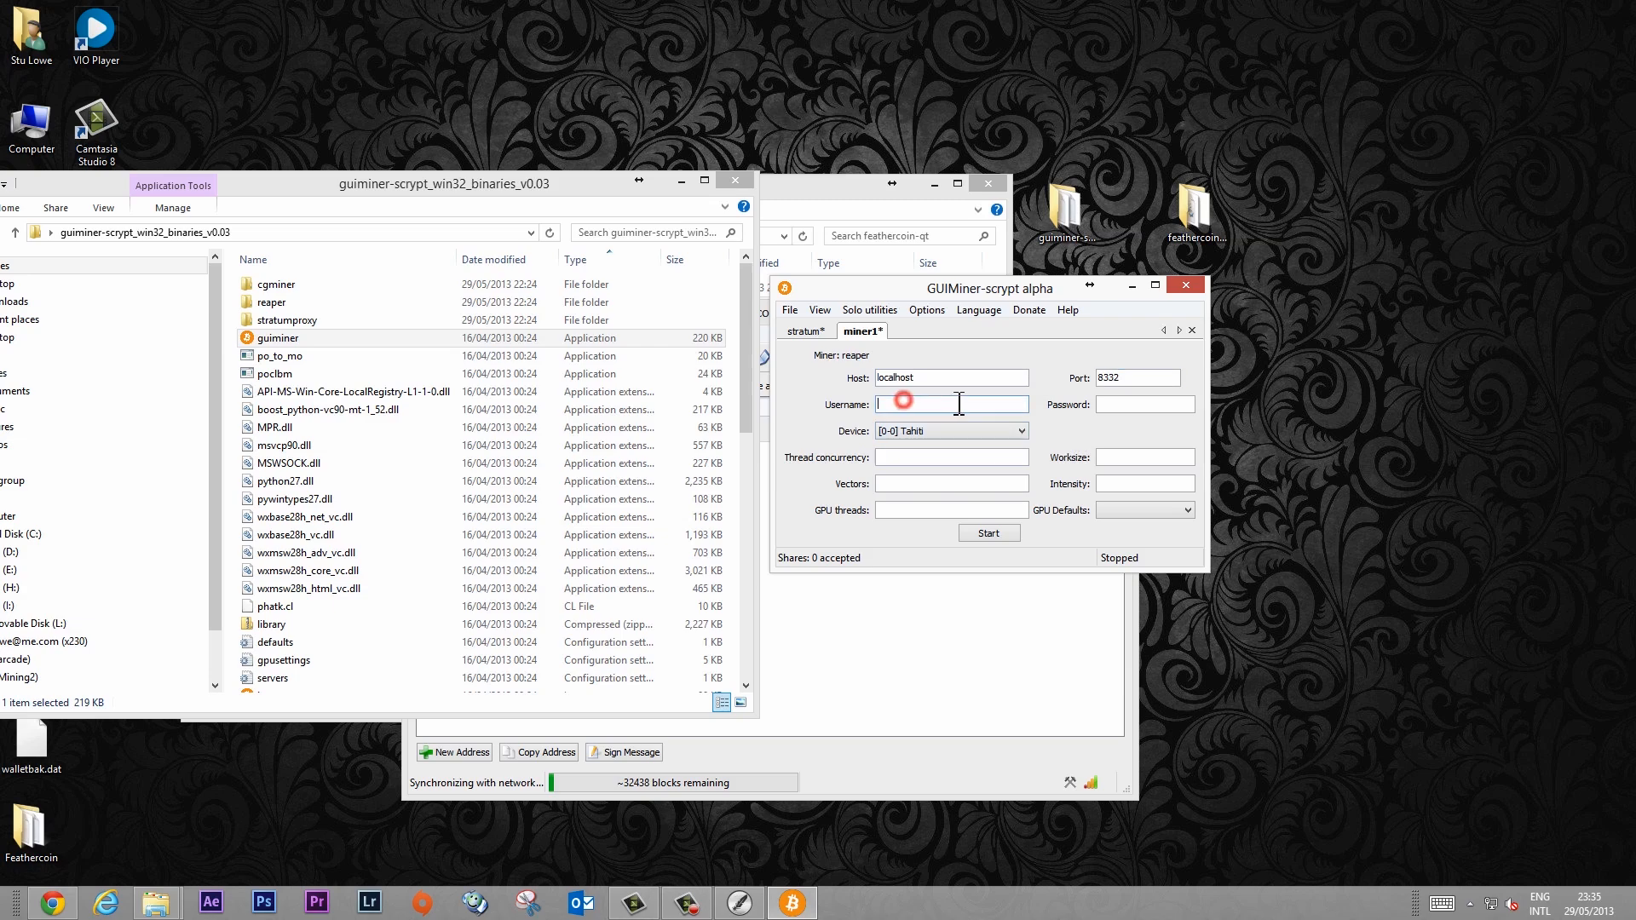
type("mining")
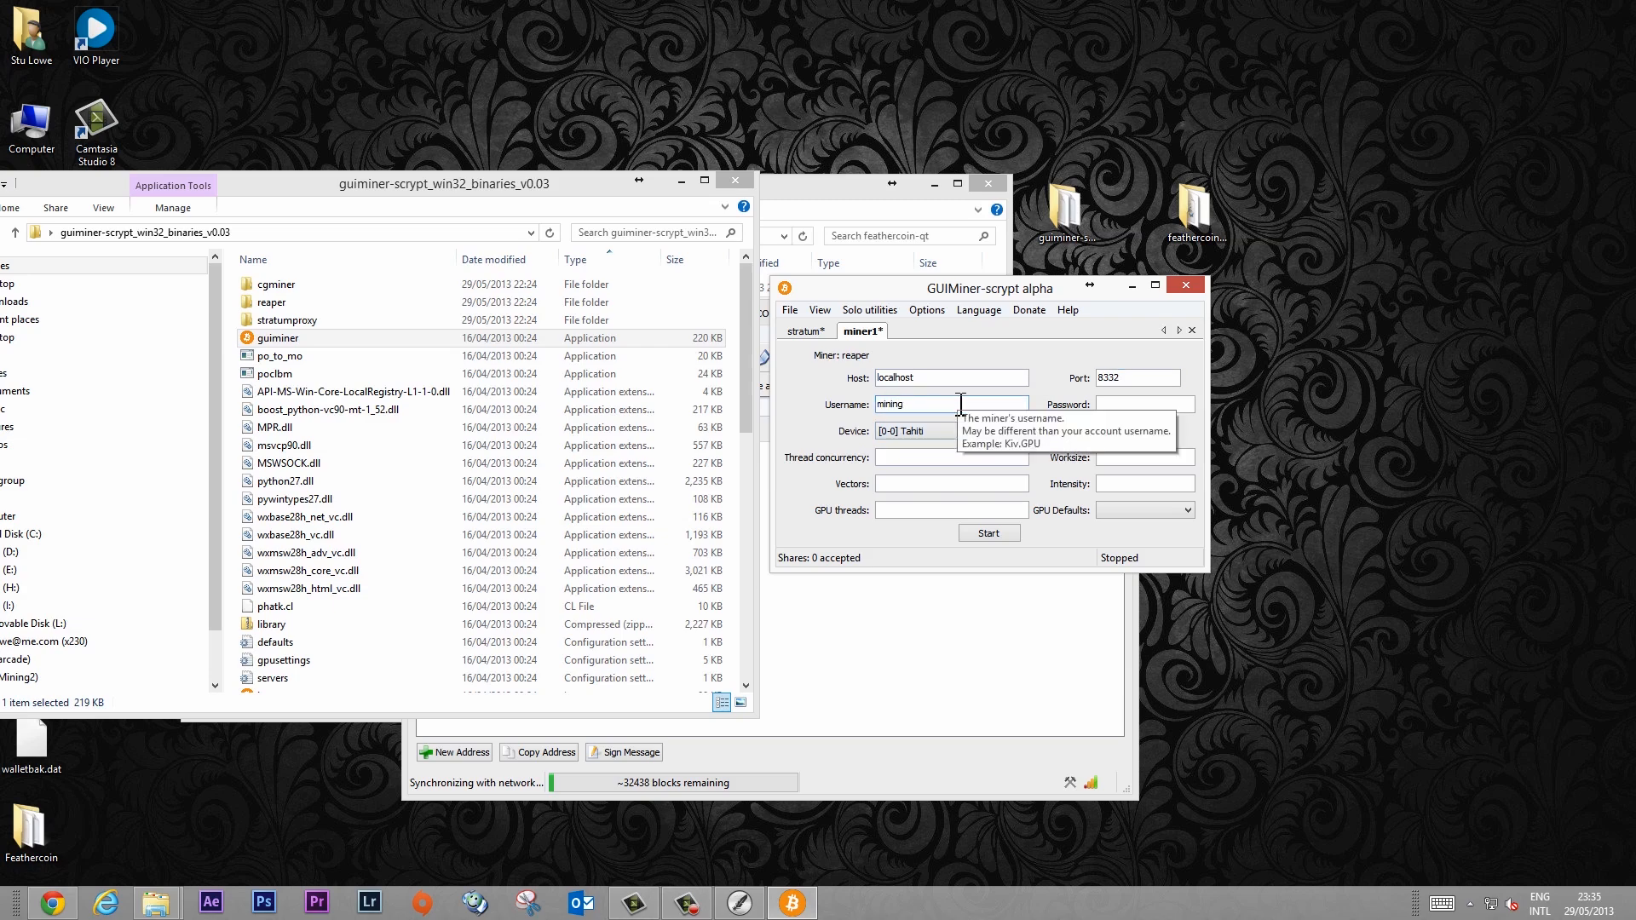
type("video.1")
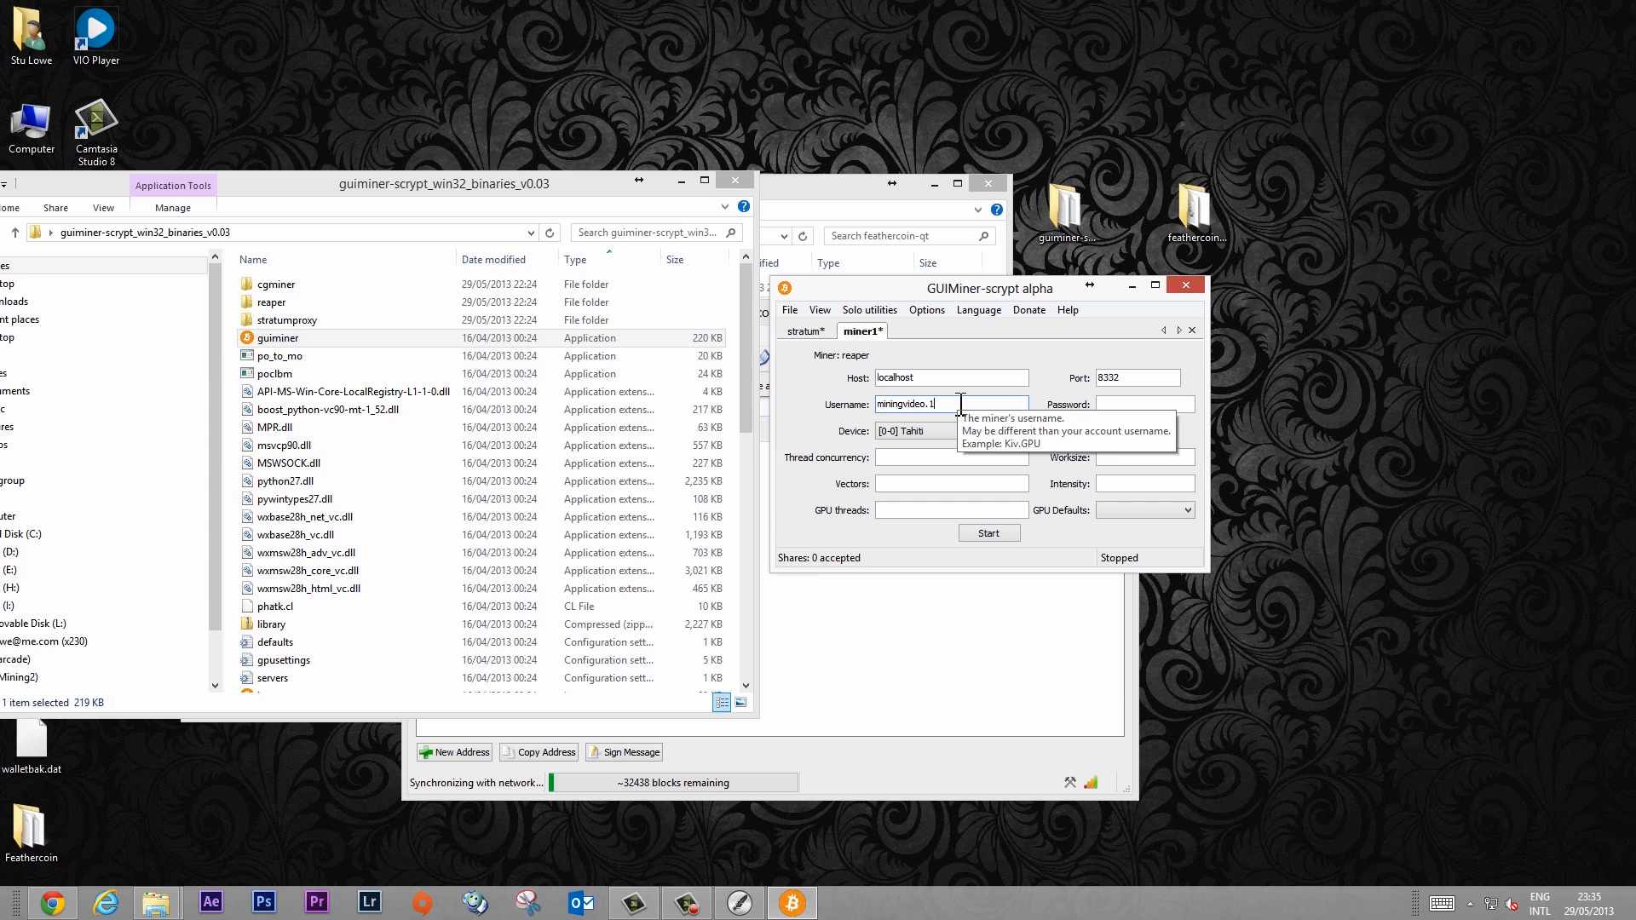
left_click(1142, 404)
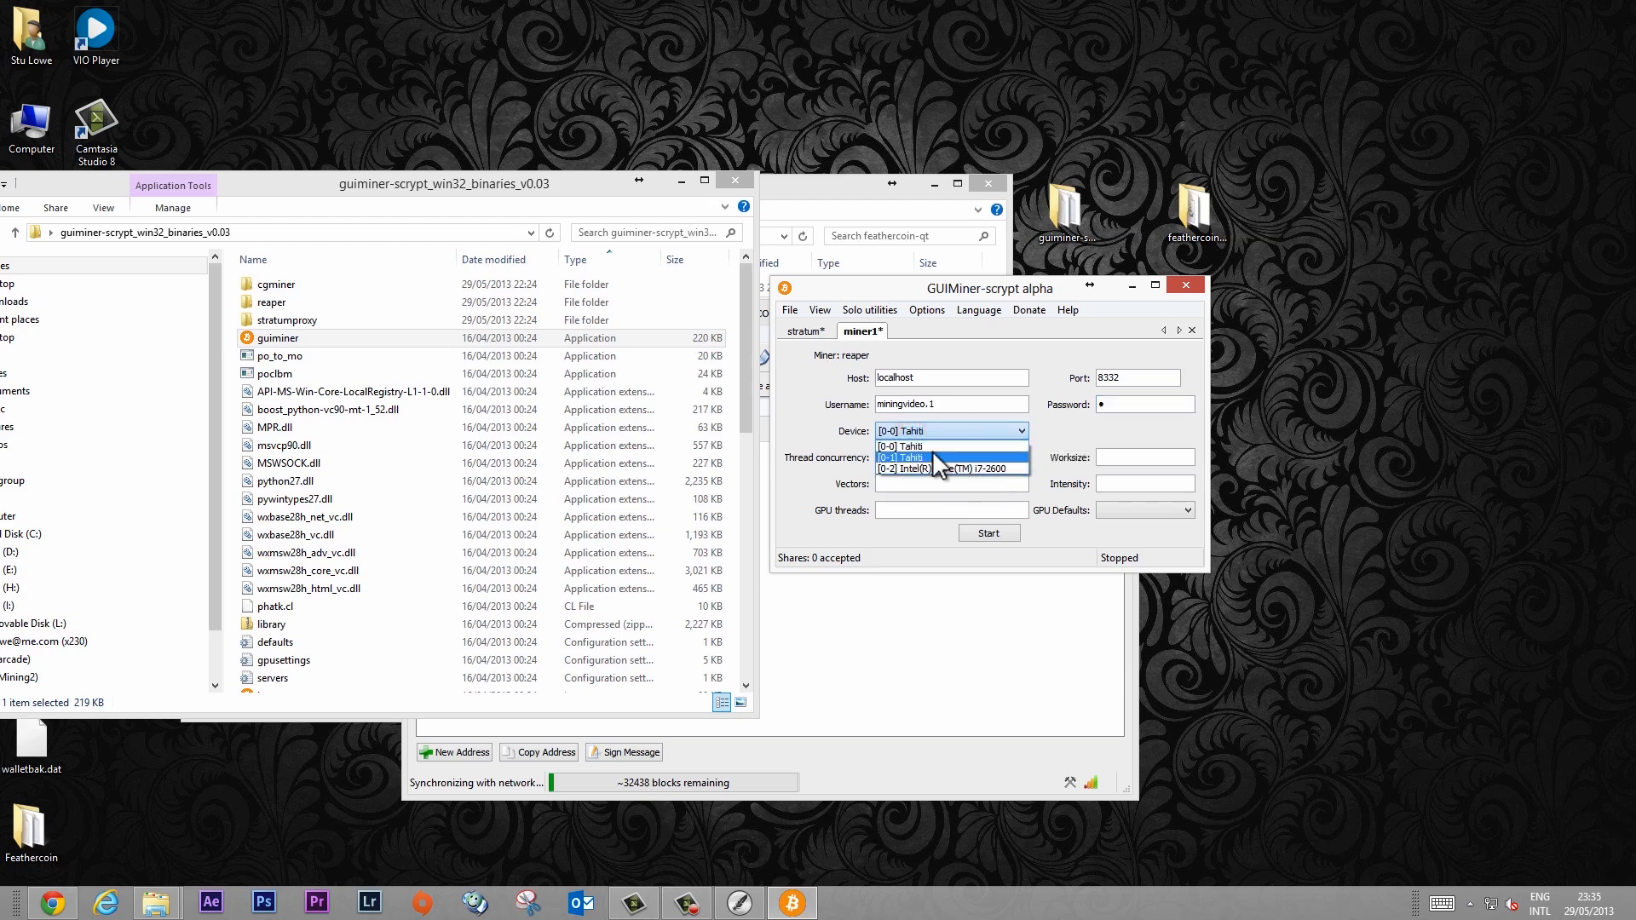
mouse_move(944, 467)
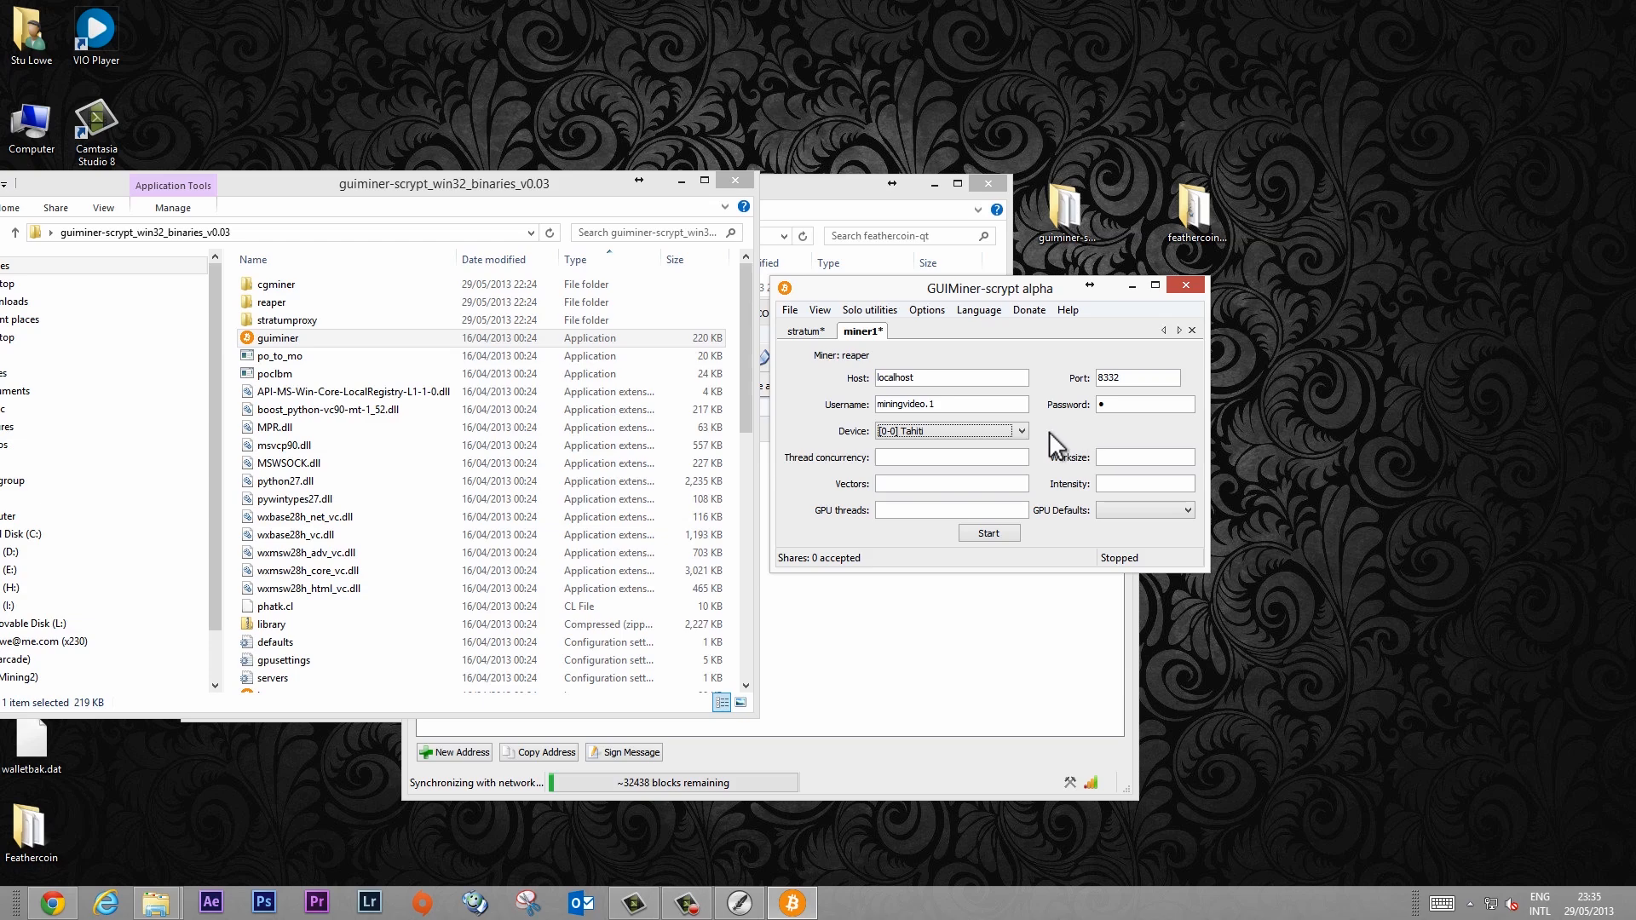
Step: Choose the [0-0] Tahiti graphics card as miner1's device from the device list
left_click(1021, 429)
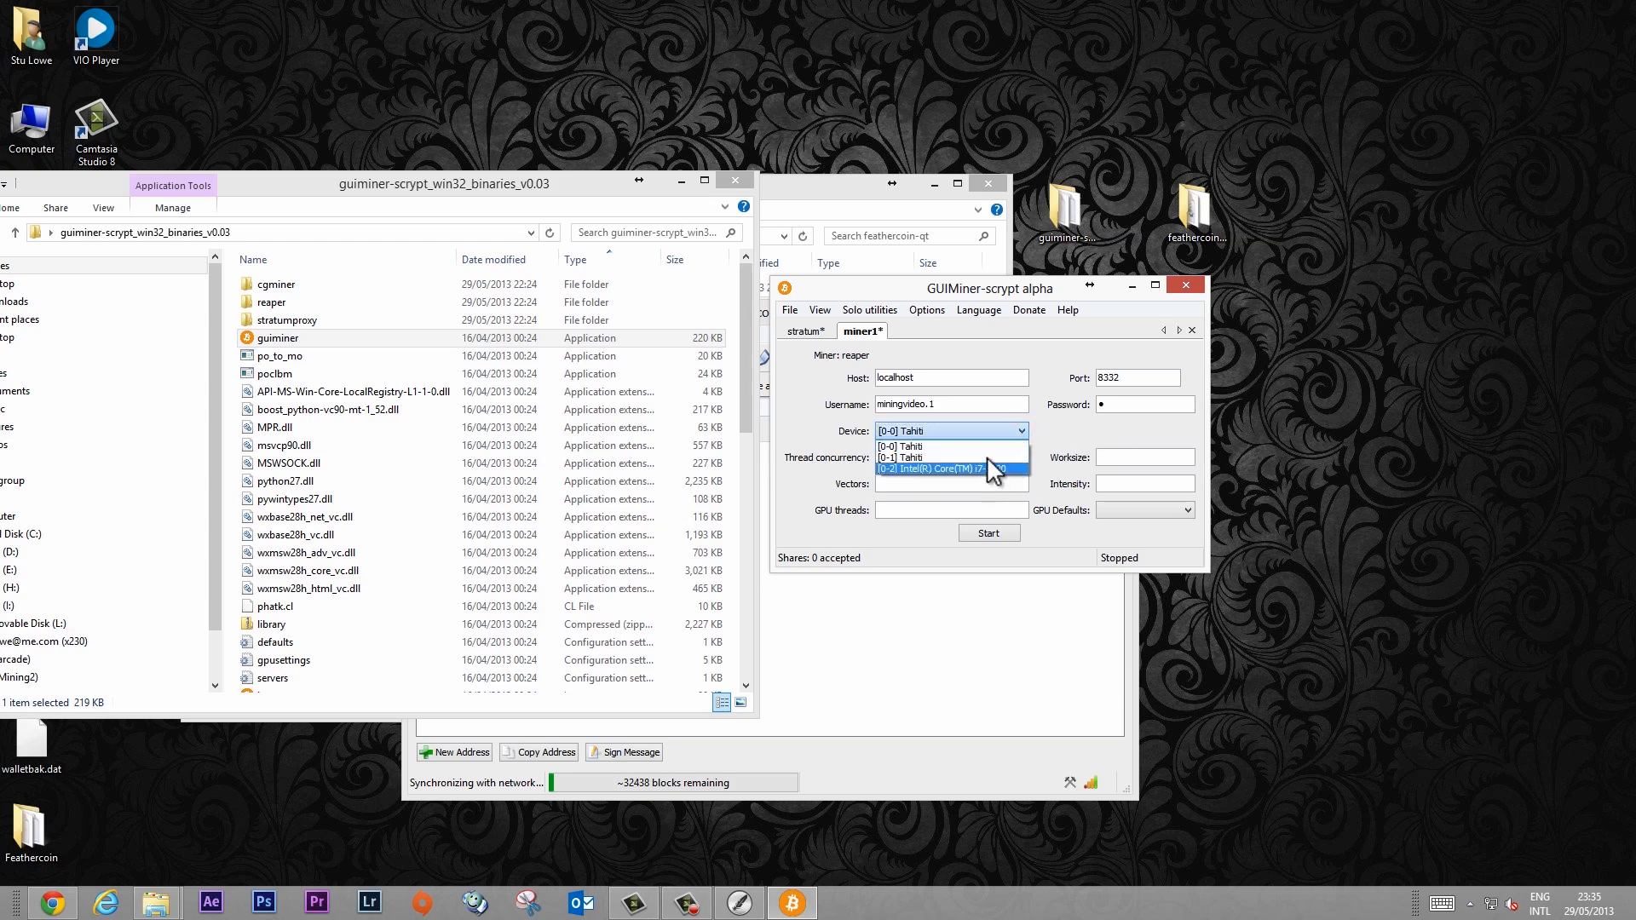
left_click(898, 445)
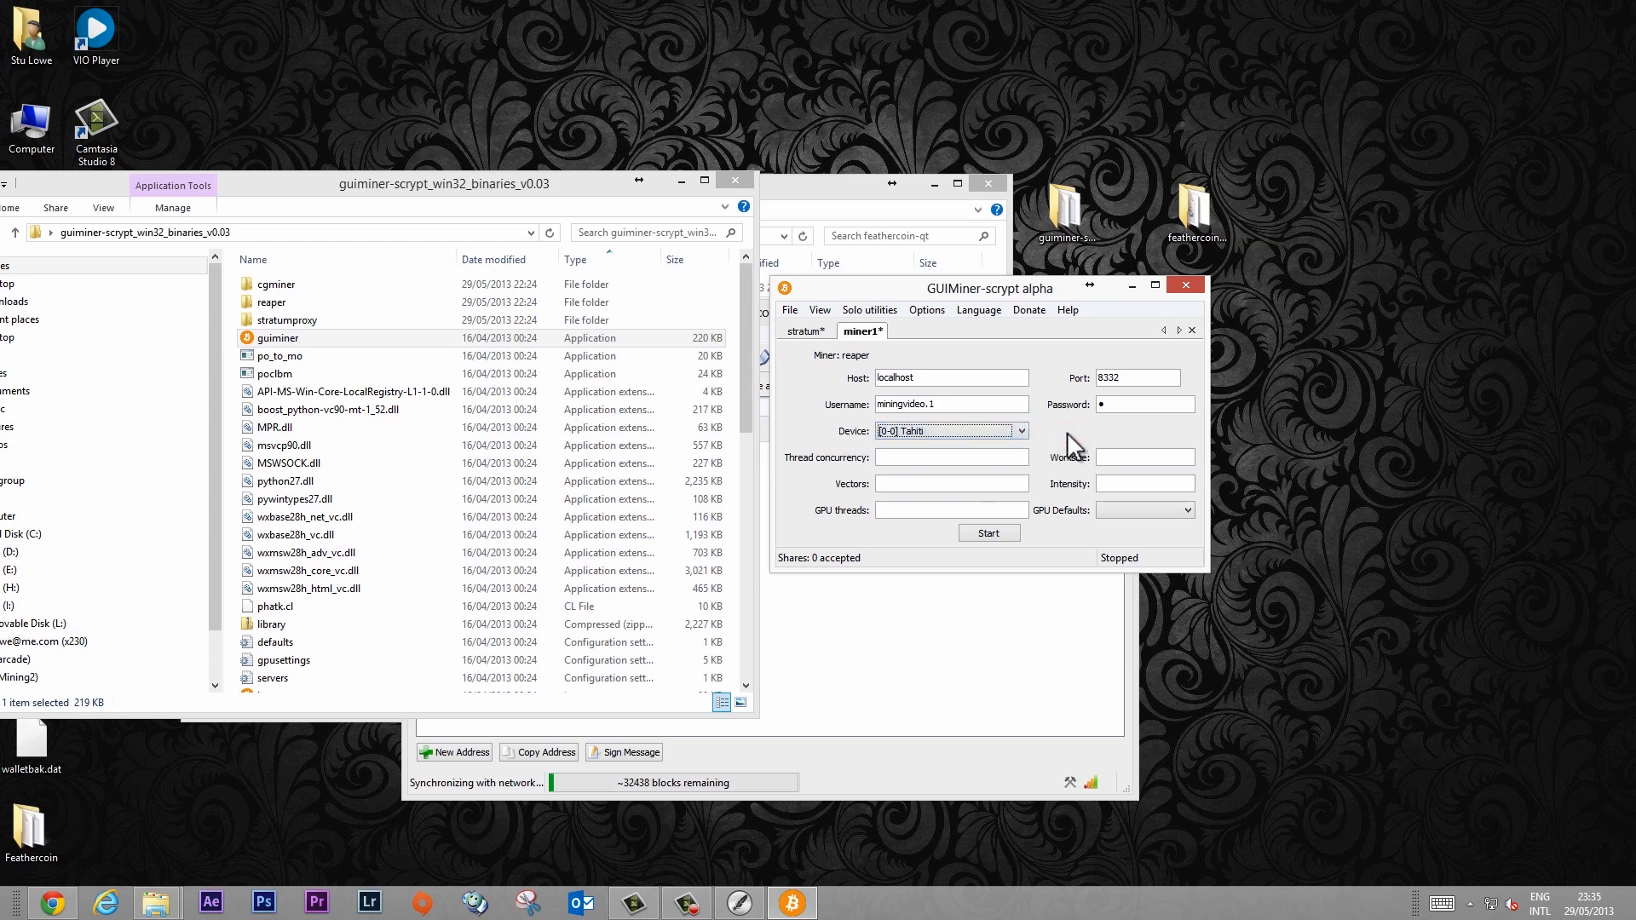
left_click(944, 431)
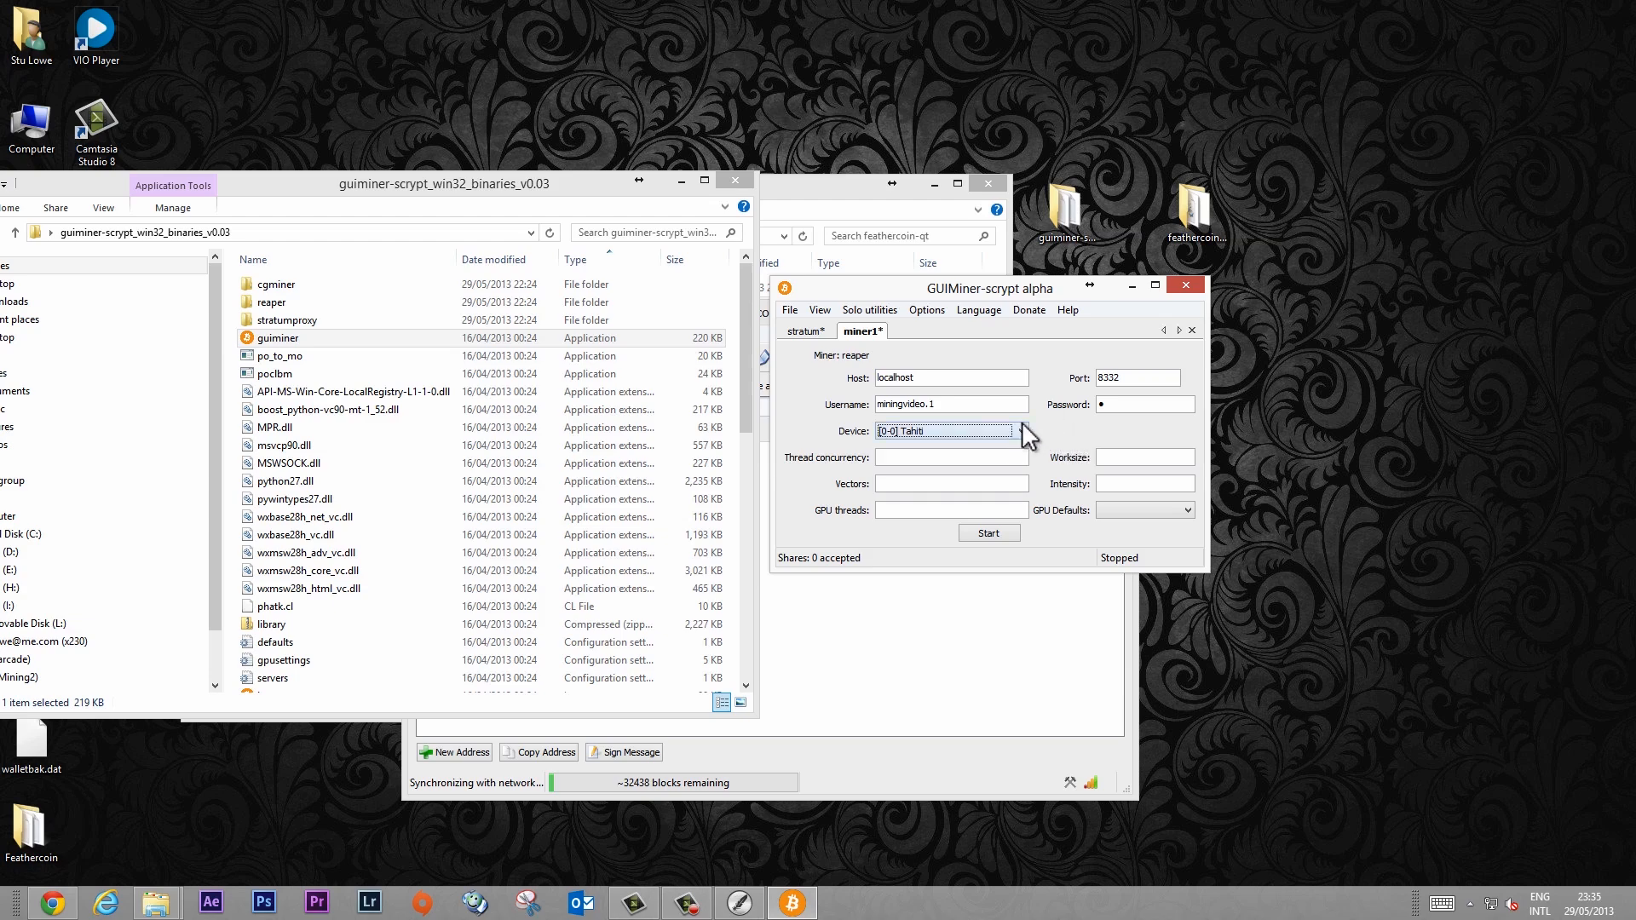
left_click(1012, 432)
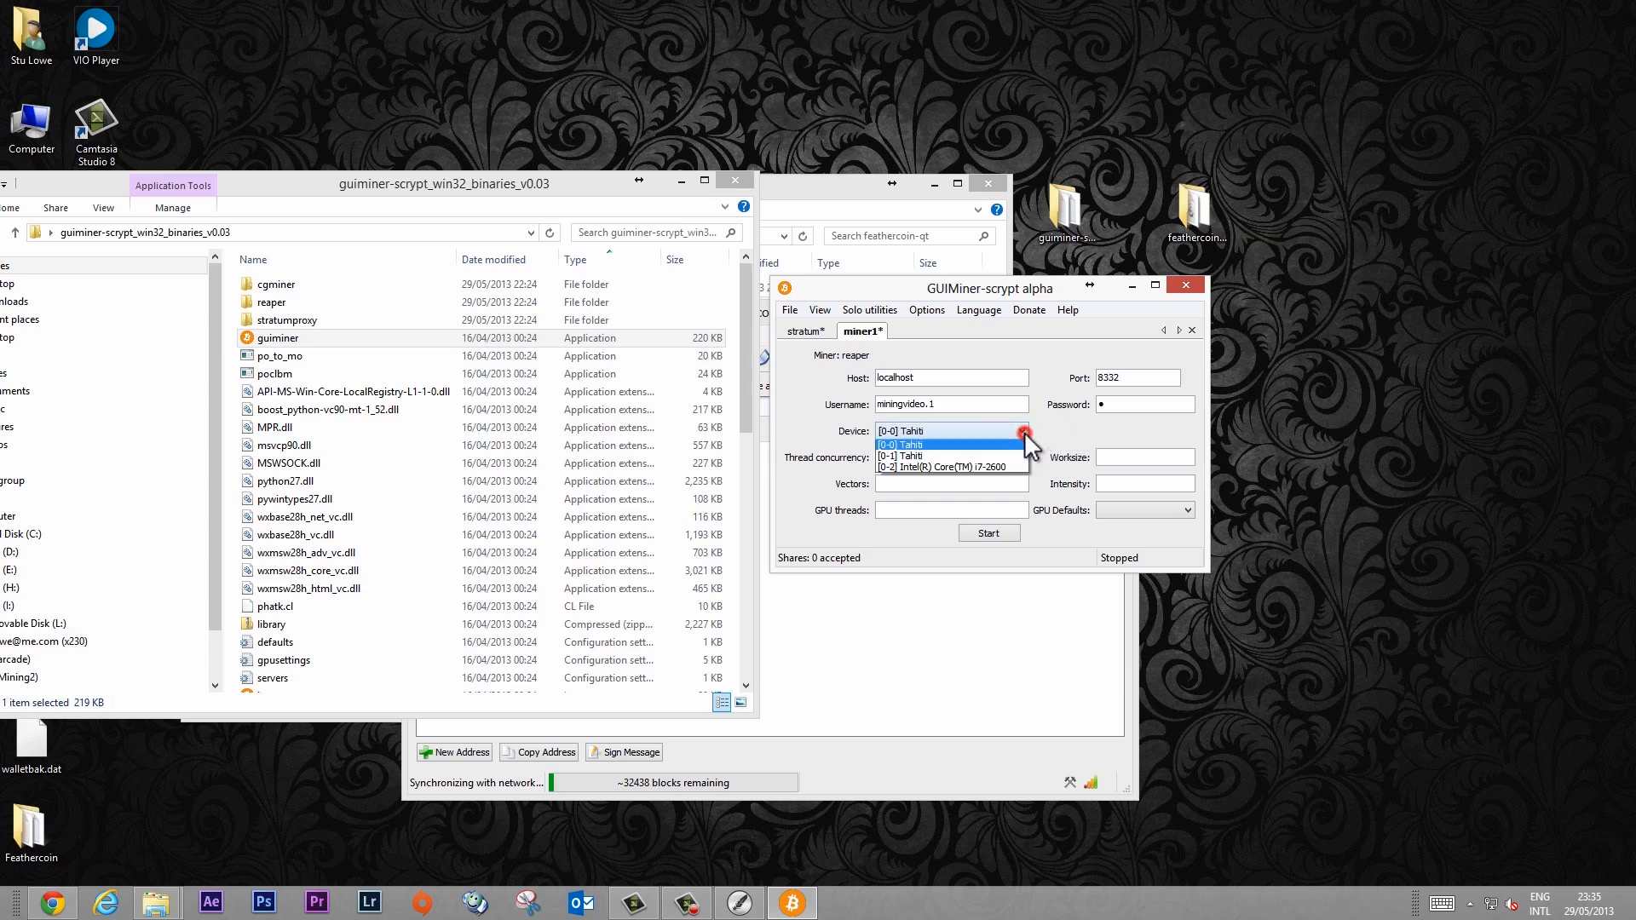
left_click(900, 443)
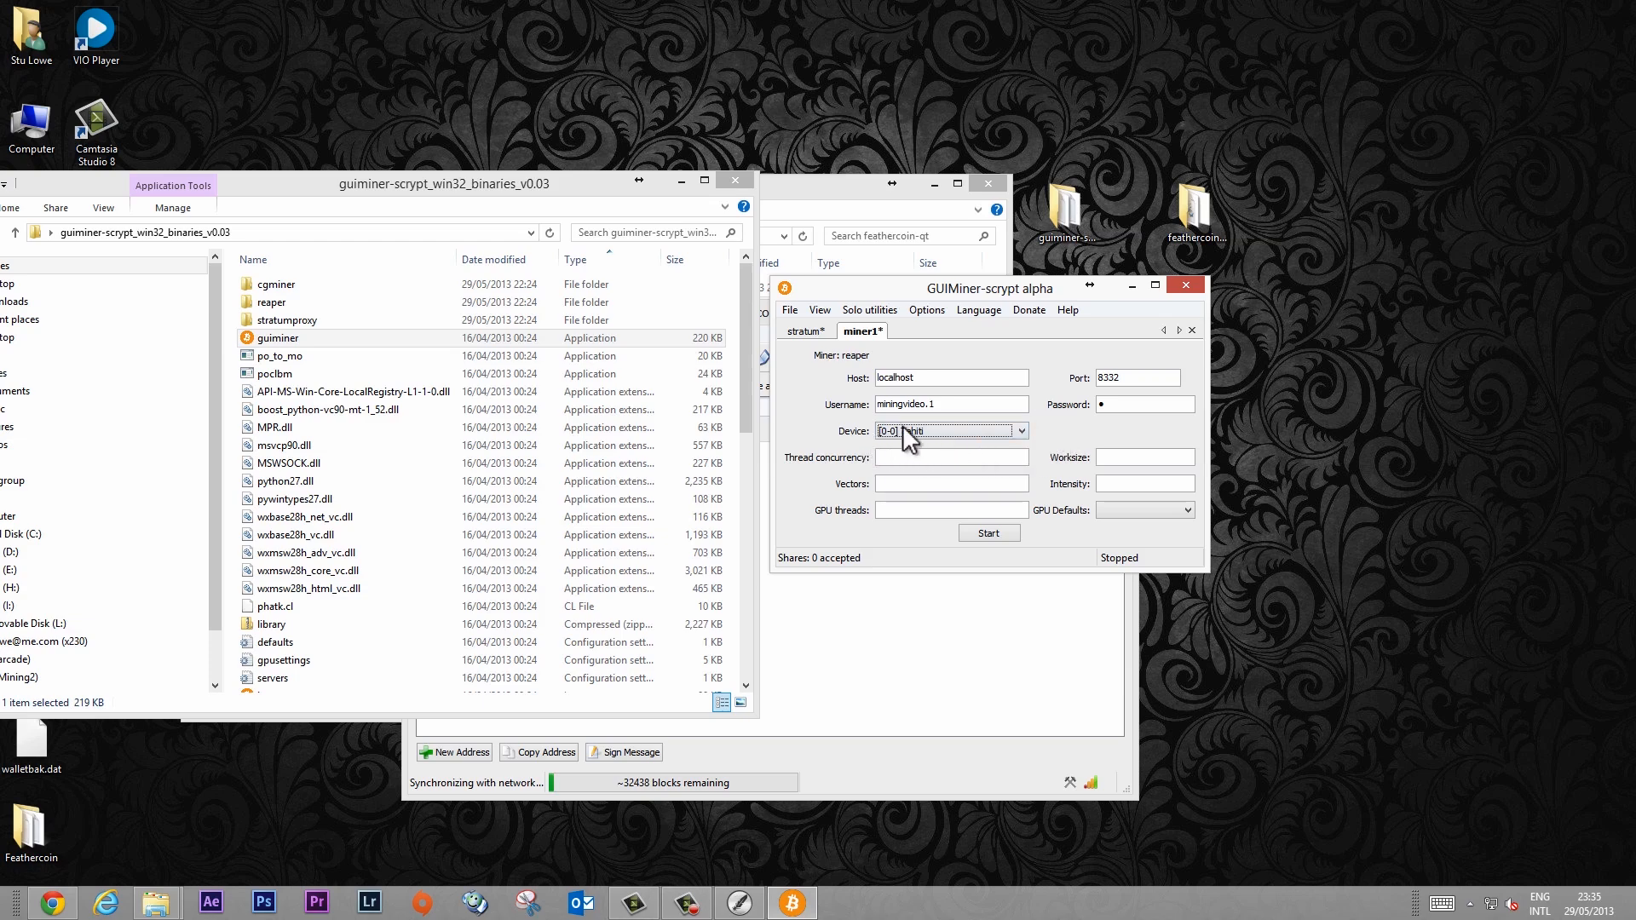
mouse_move(907, 447)
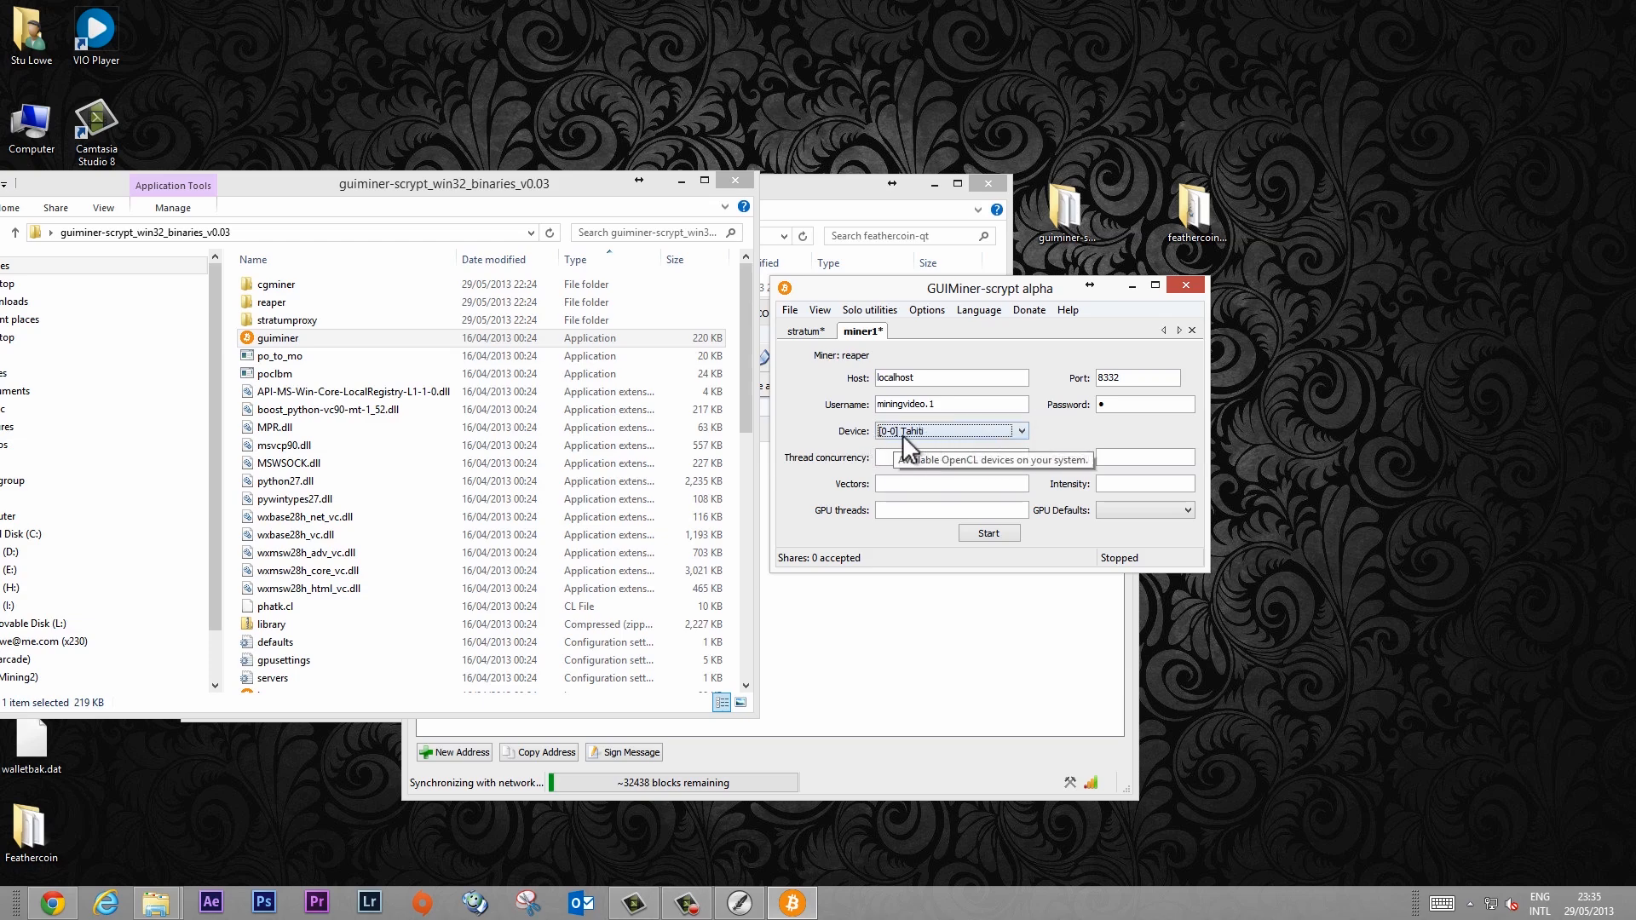
Step: Apply the 7950 (high usage) GPU defaults and change miner1's intensity from 20 to 18
left_click(1187, 510)
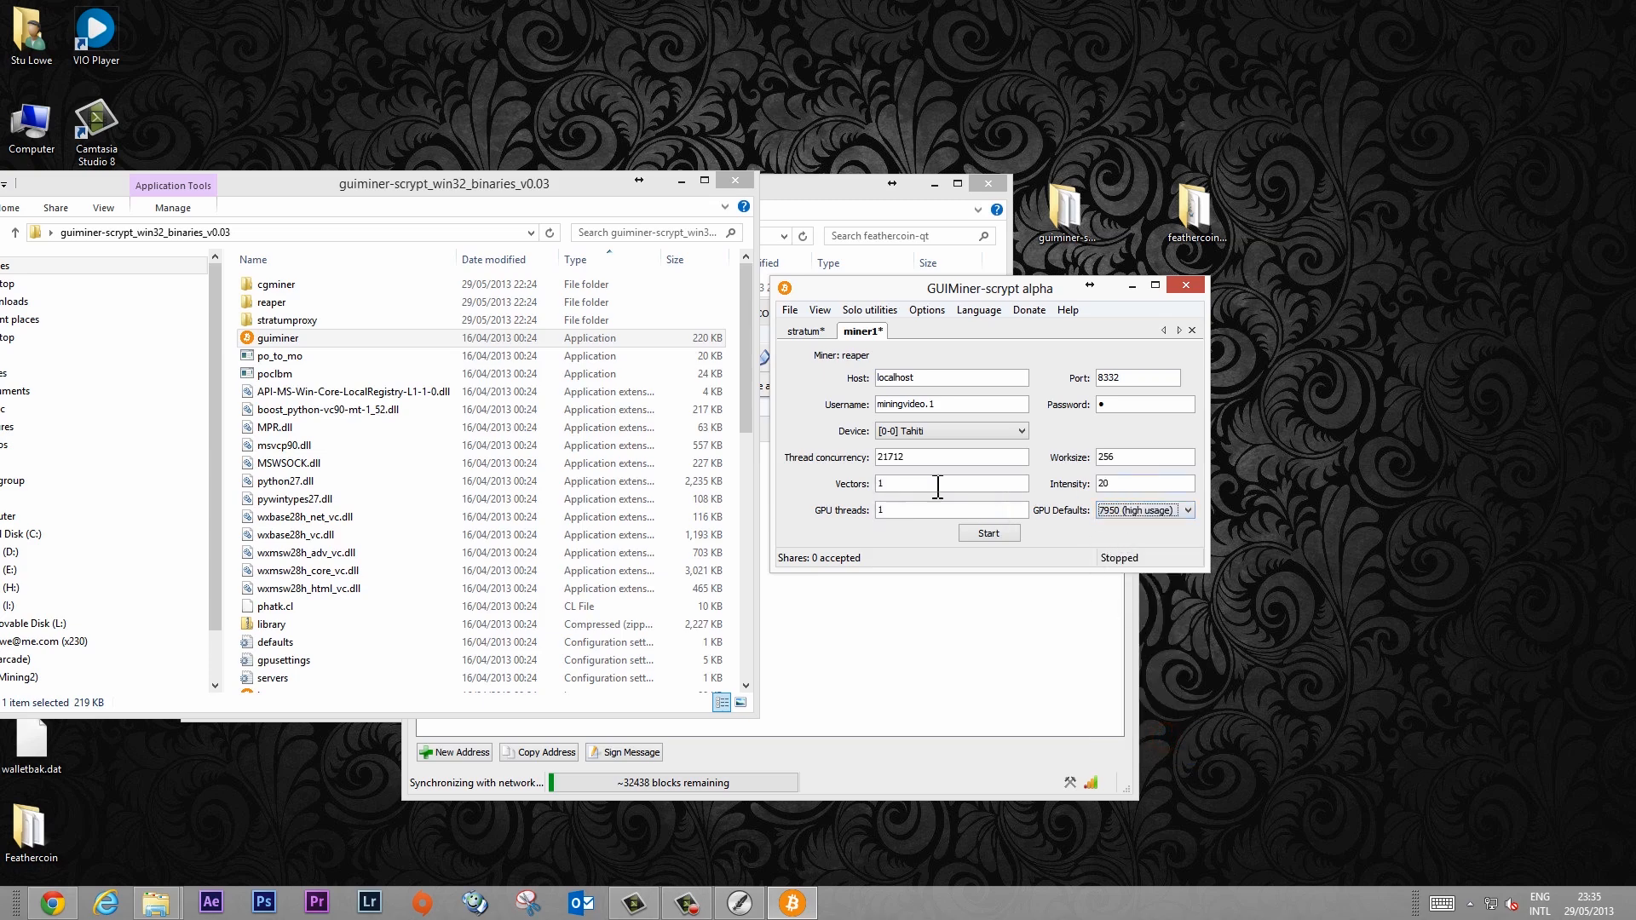
left_click(1142, 482)
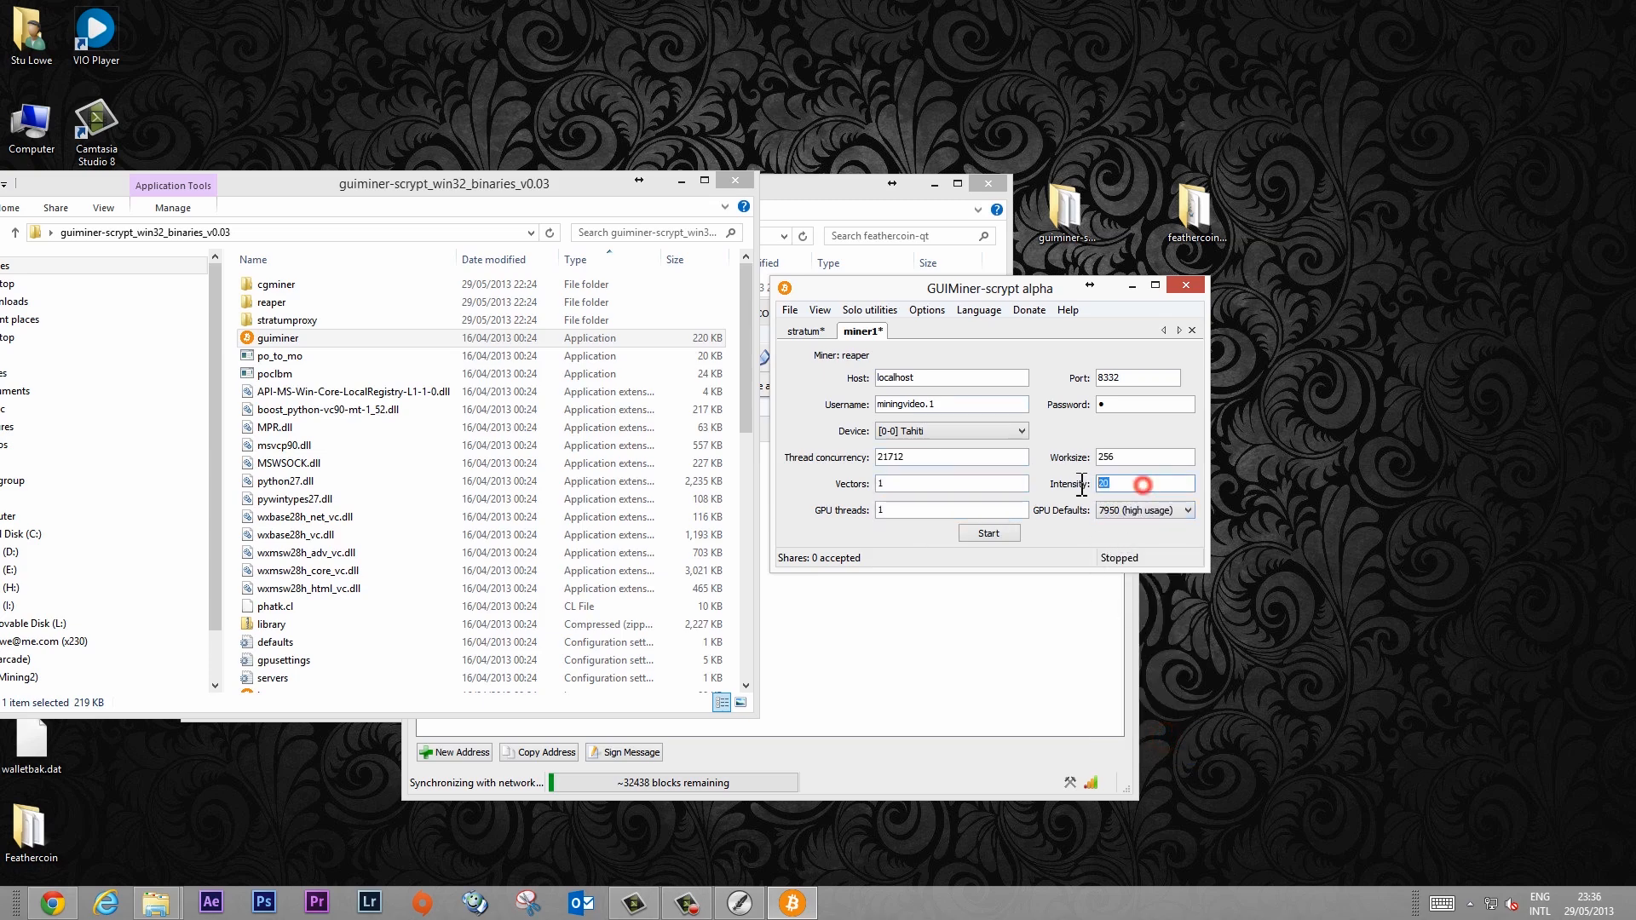
type("18")
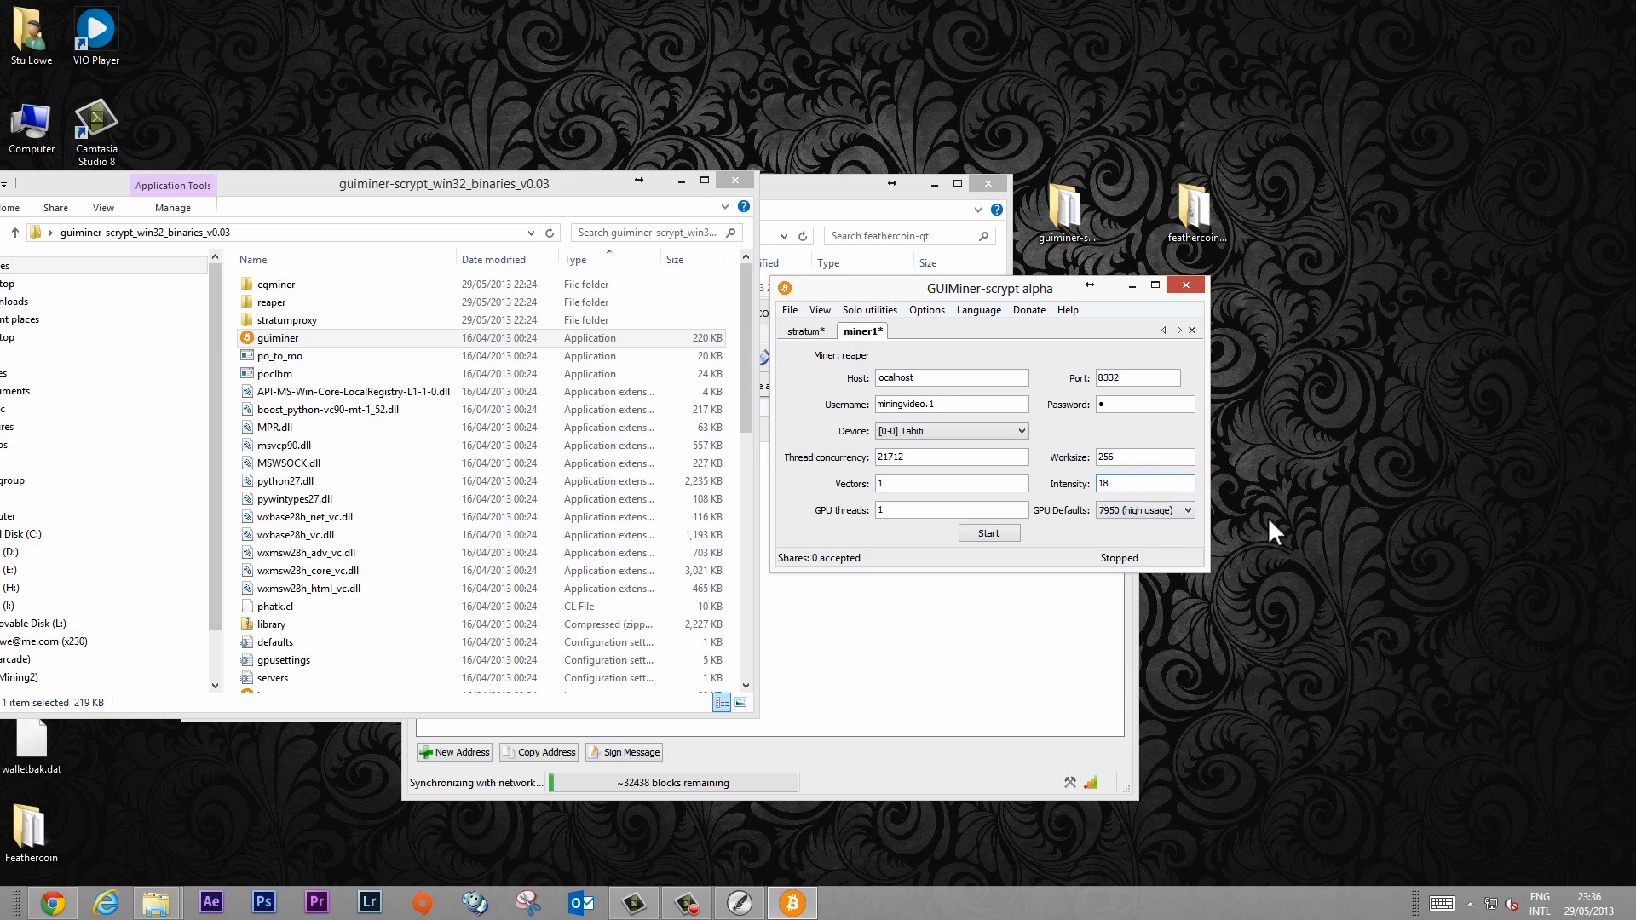
mouse_move(1156, 546)
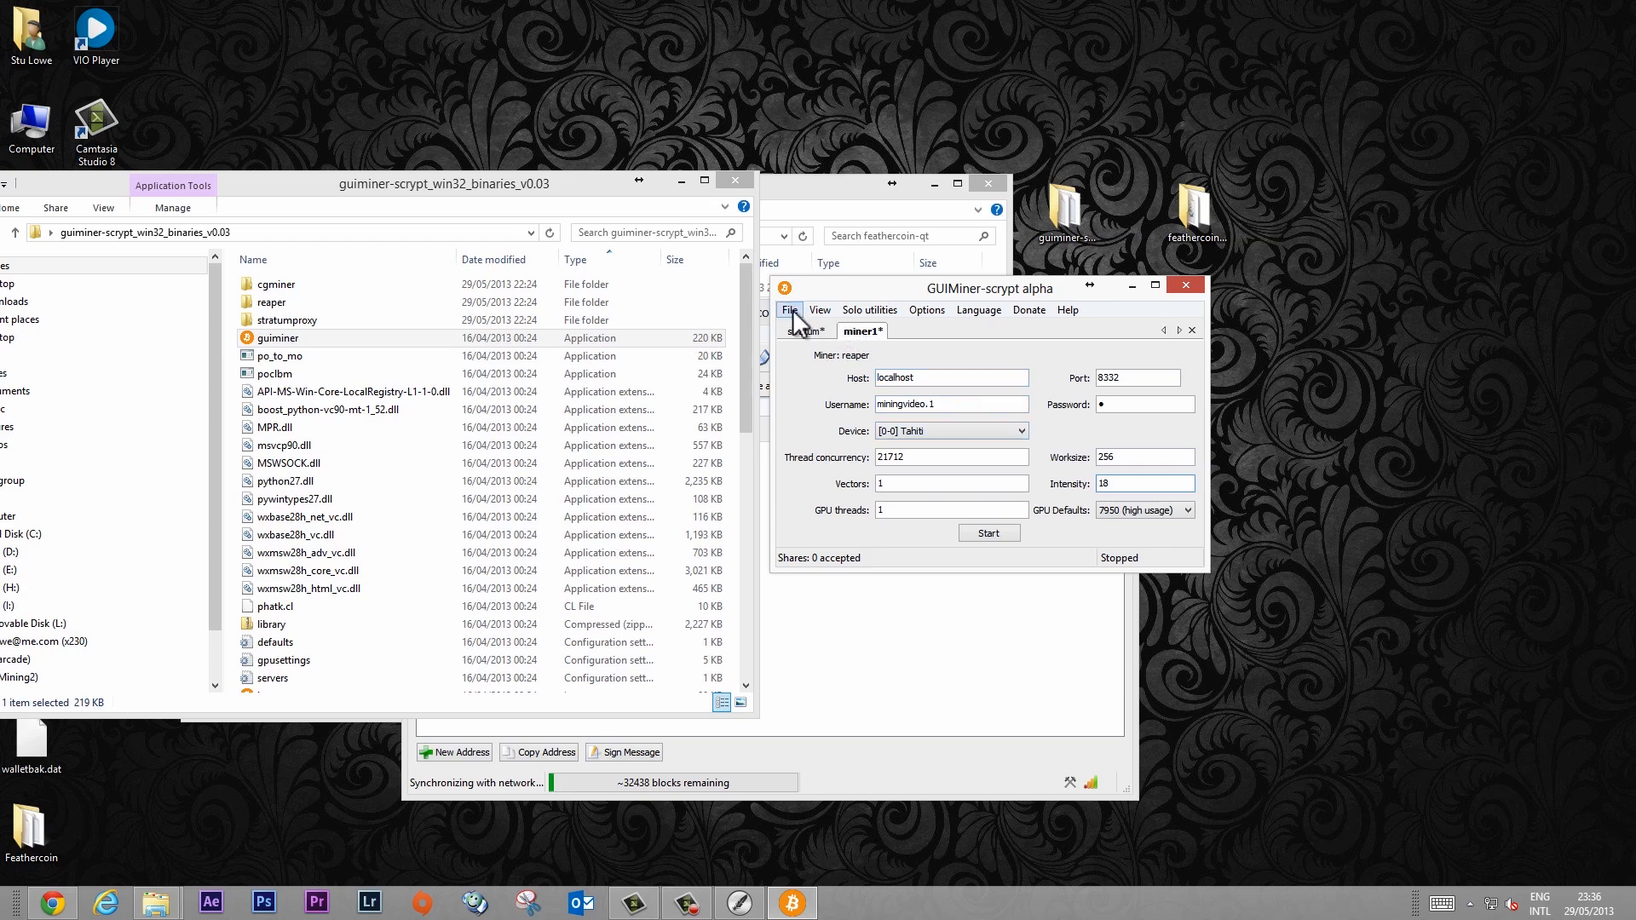
Step: Save the miner settings, dismiss the confirmation, and start the reaper miner
left_click(789, 310)
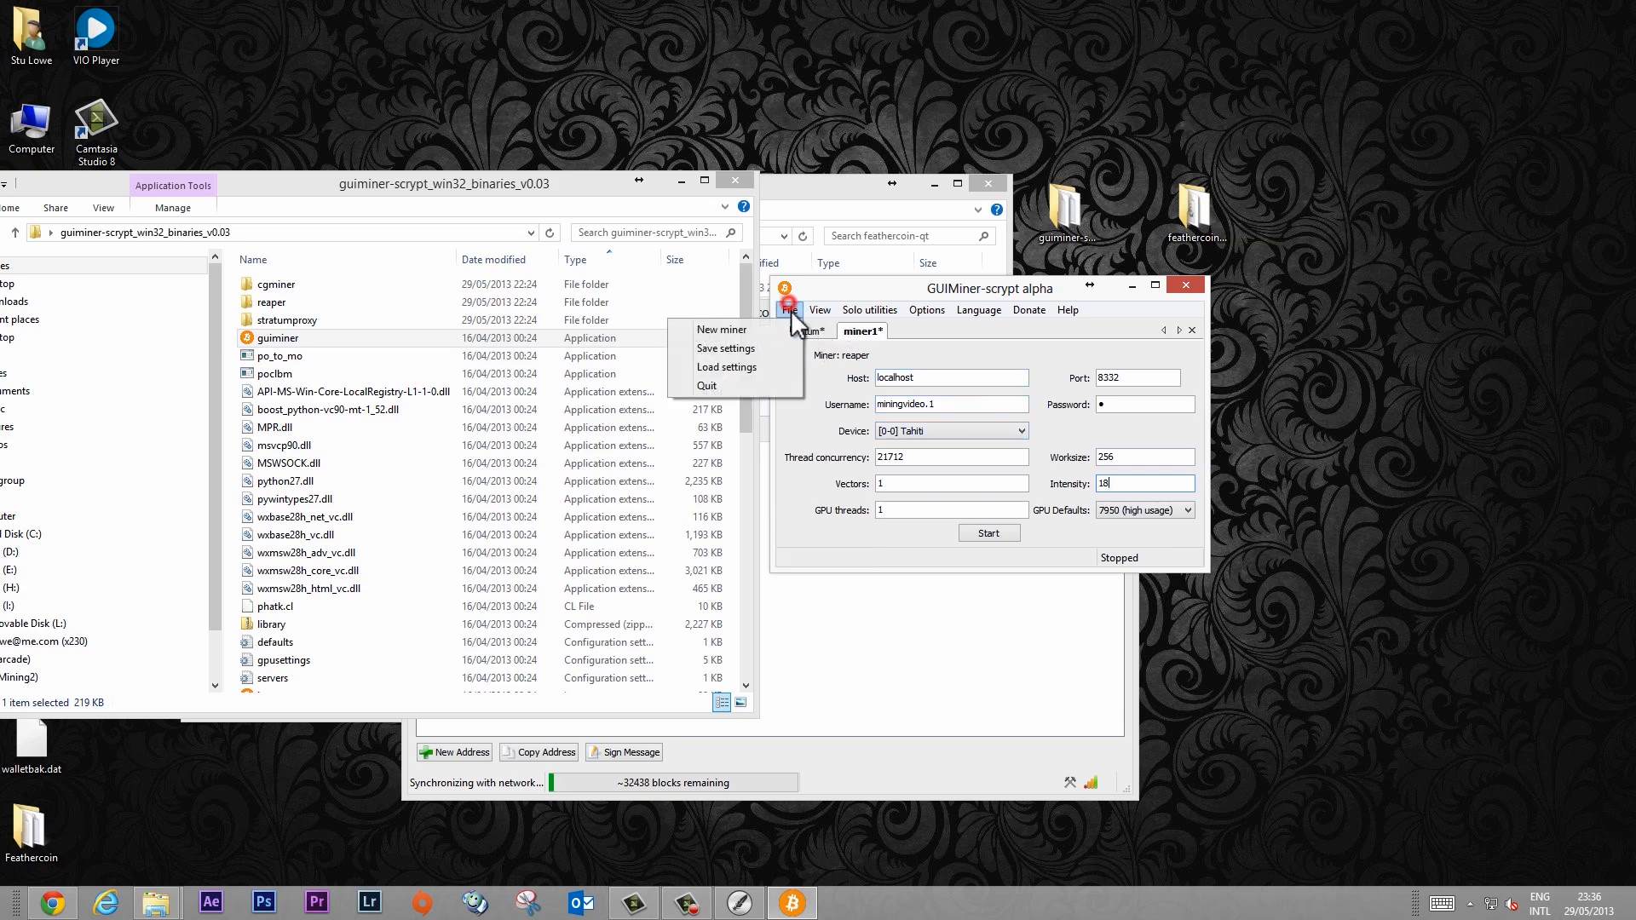
left_click(726, 348)
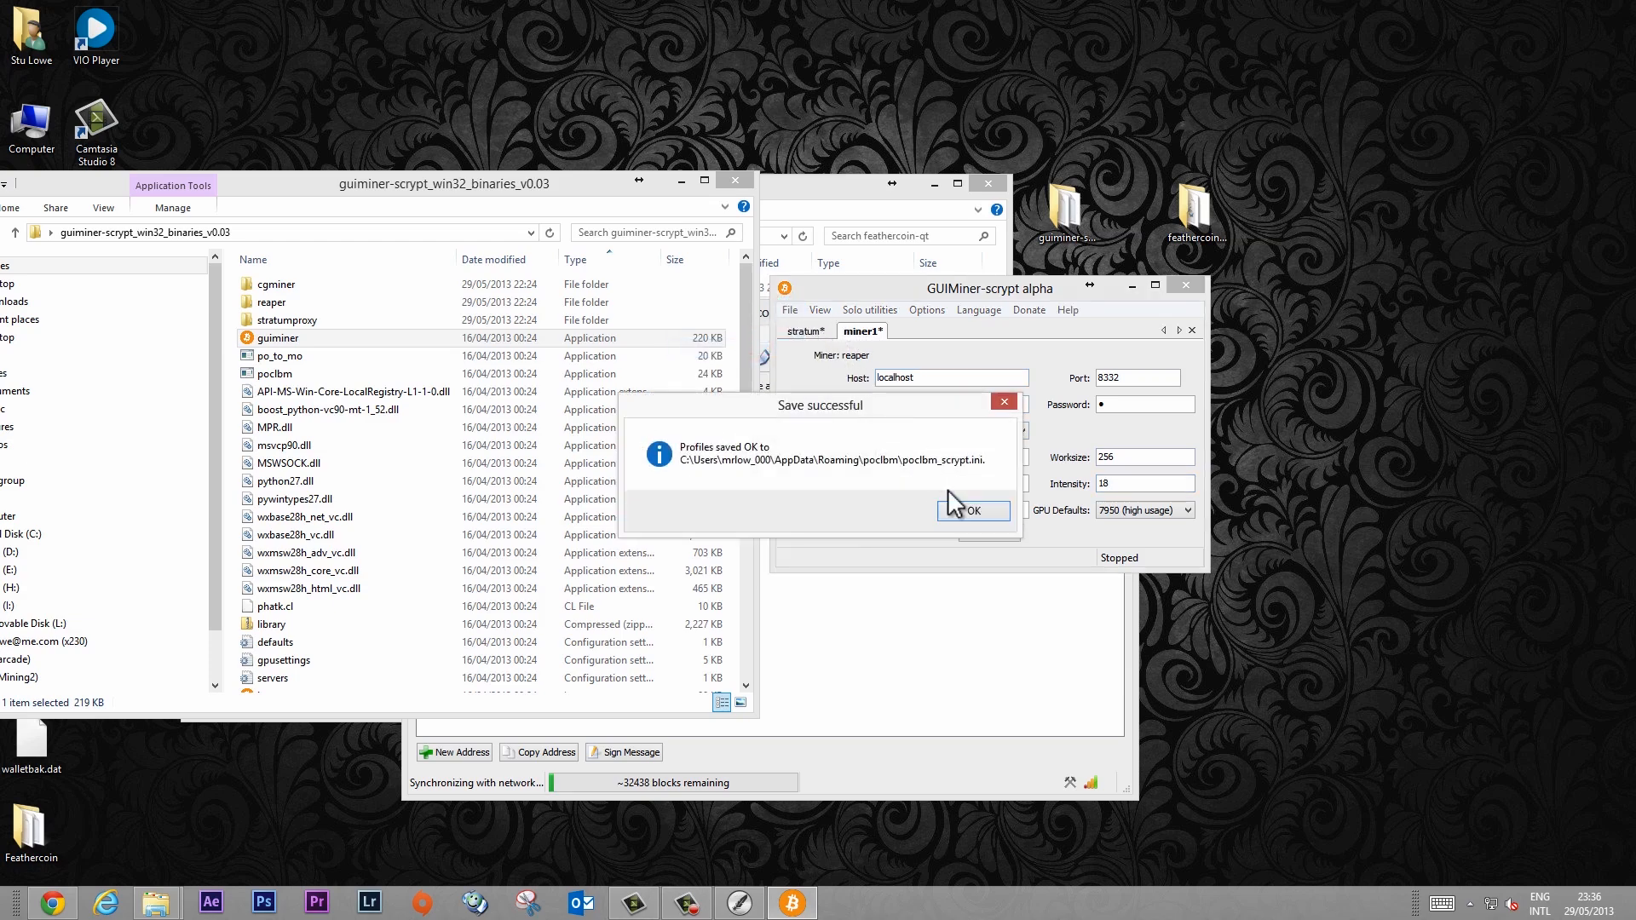
left_click(973, 510)
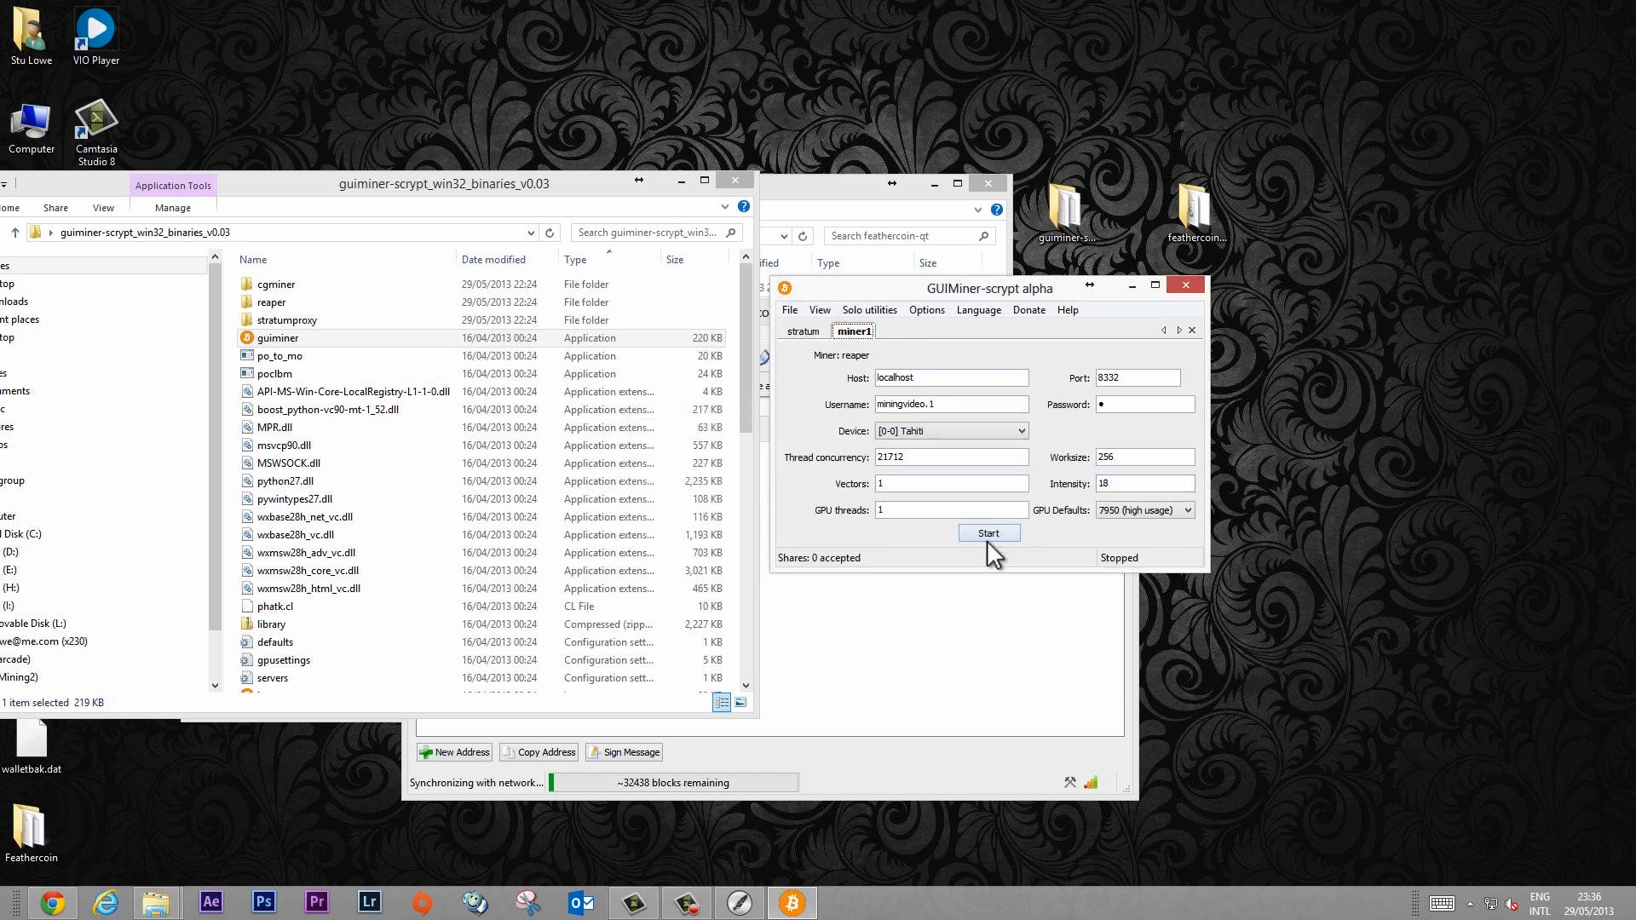
left_click(987, 532)
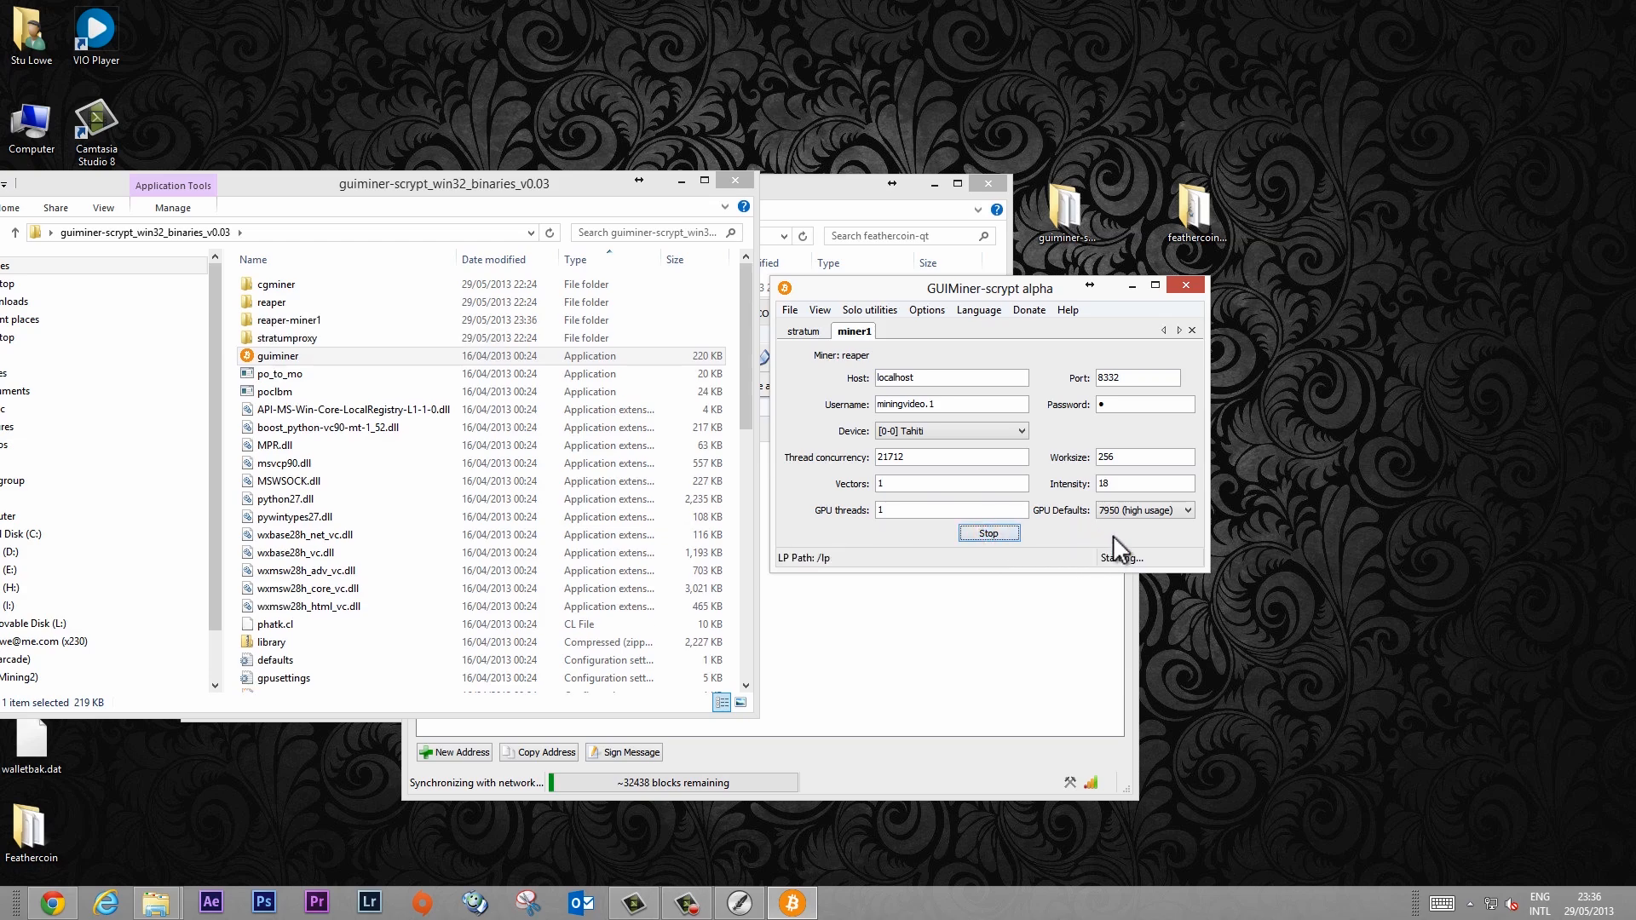
left_click(989, 533)
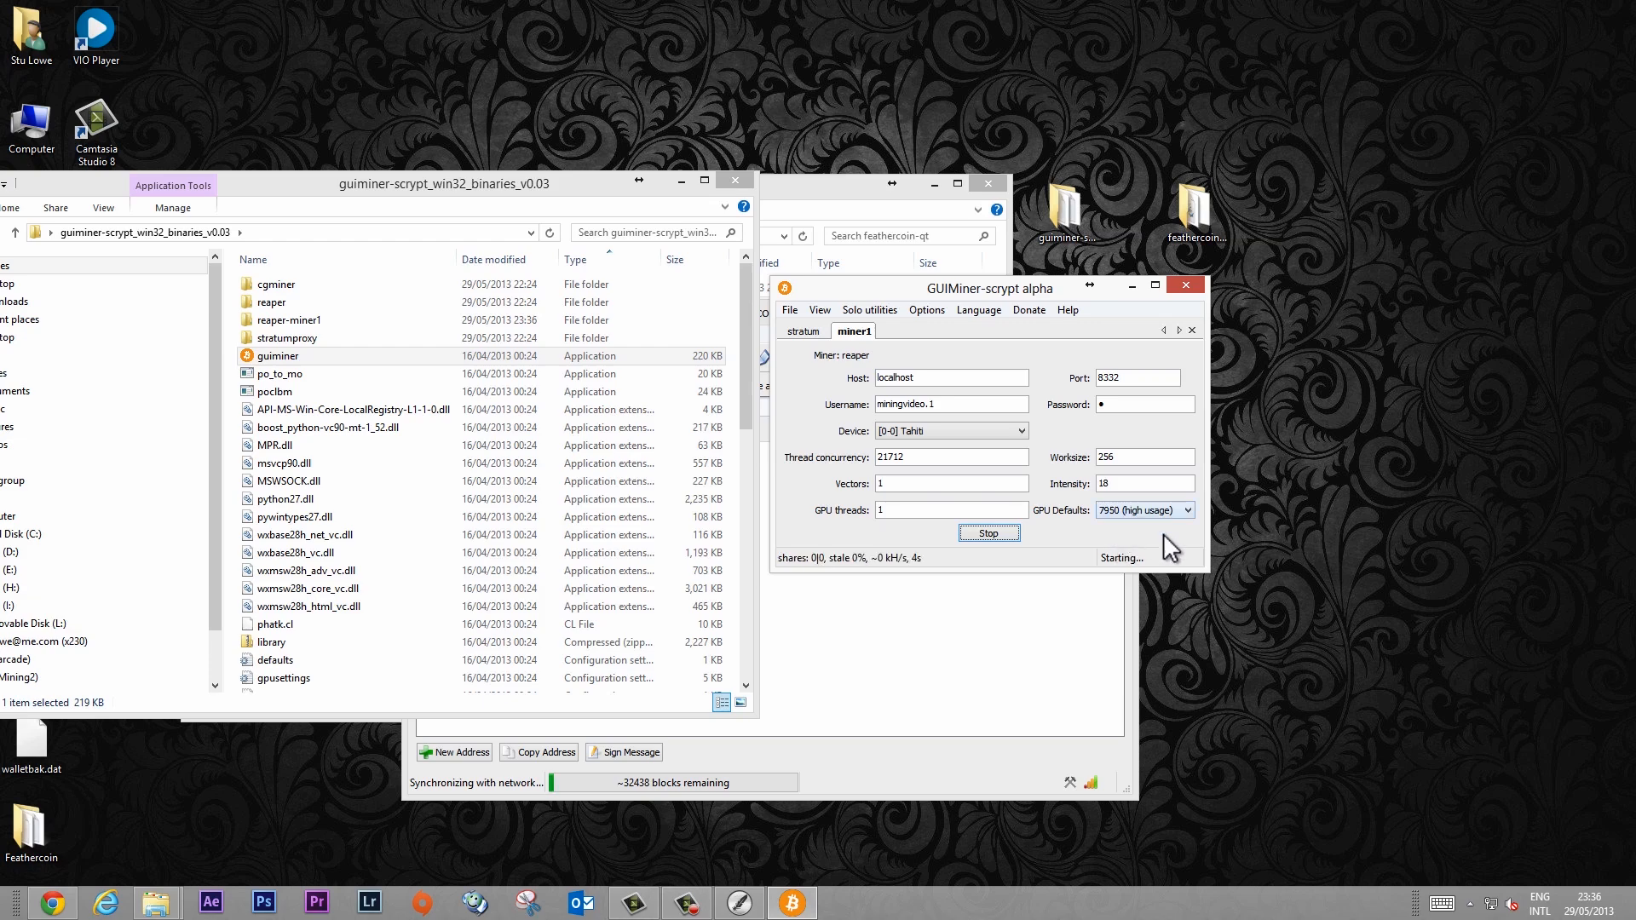
mouse_move(803, 345)
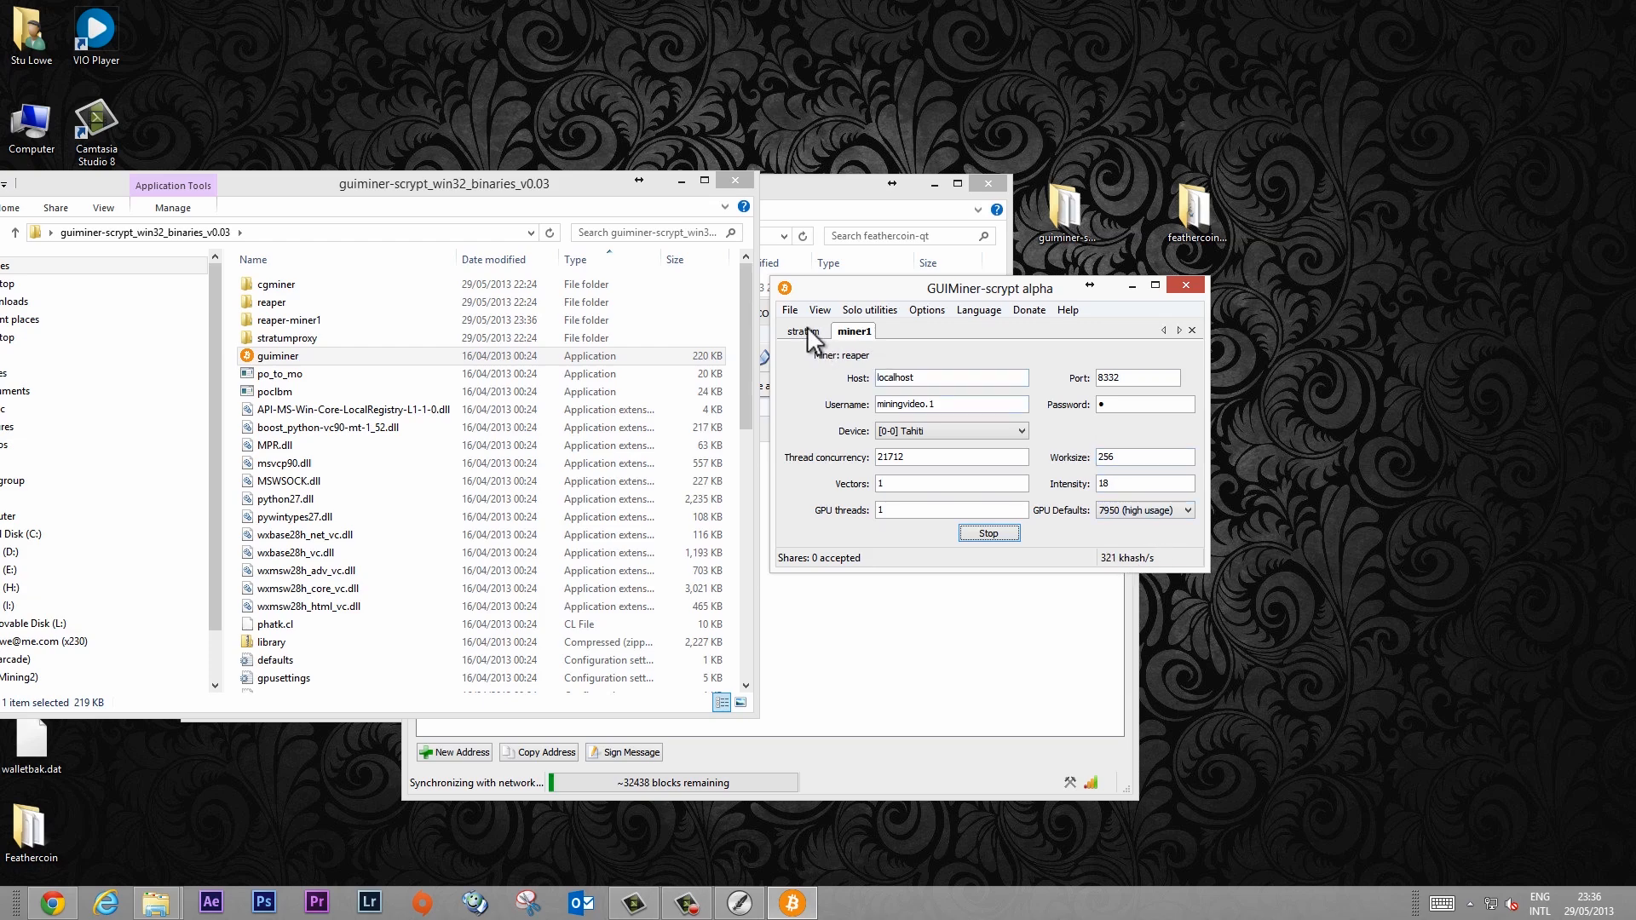
Step: Switch to the Coinotron My Account page showing the FTC payout and worker miningvideo.1
left_click(802, 331)
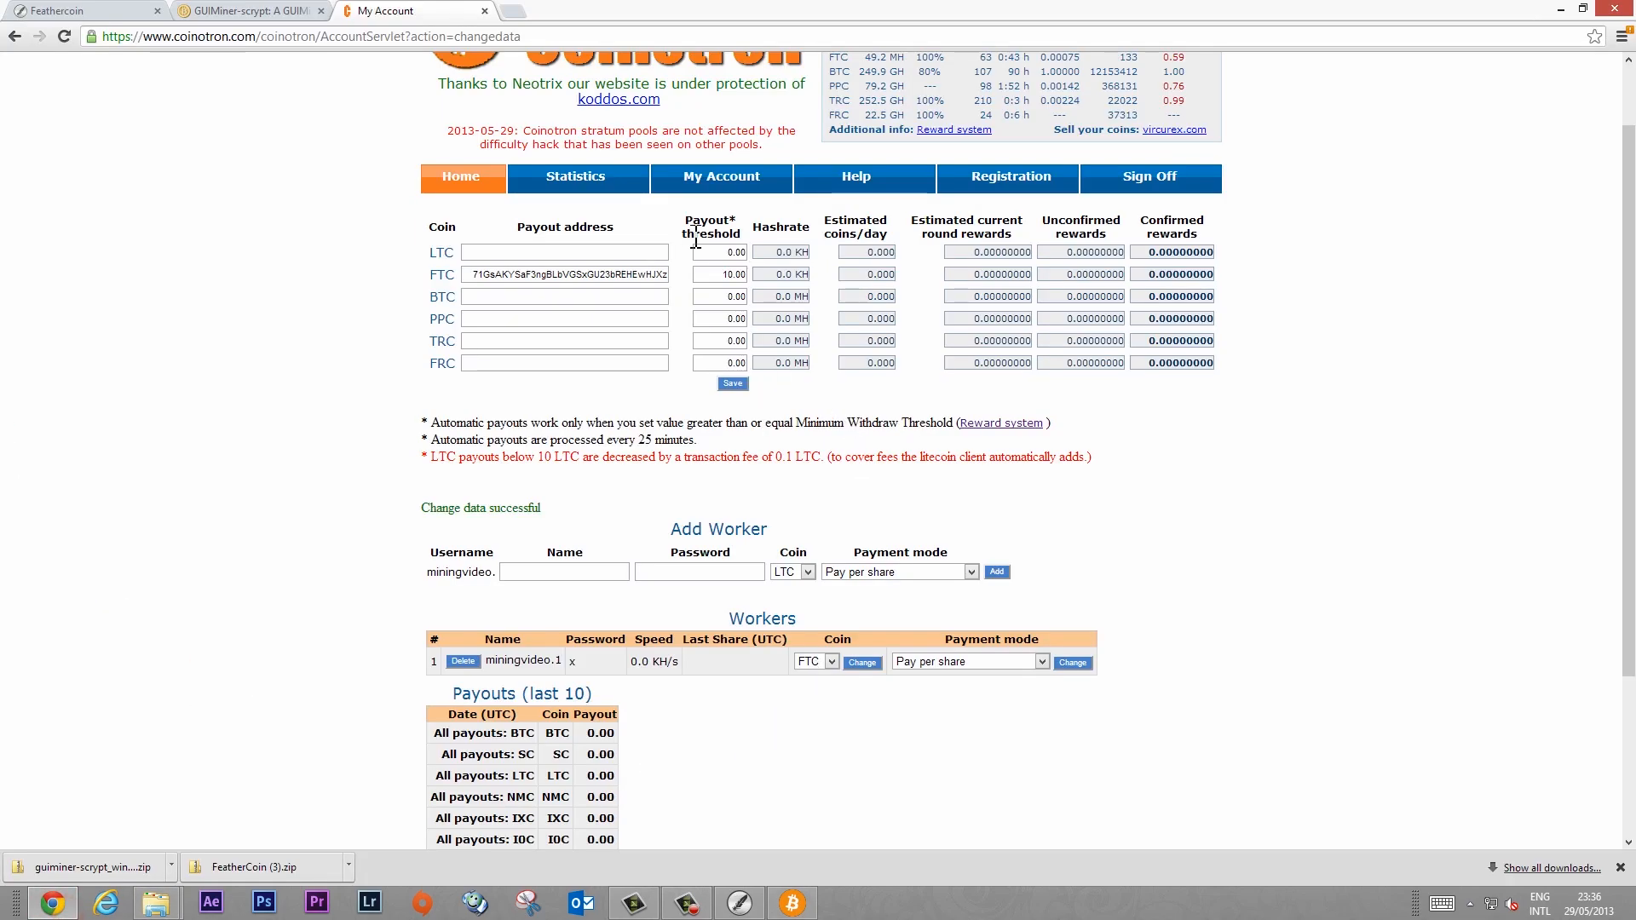
mouse_move(772, 297)
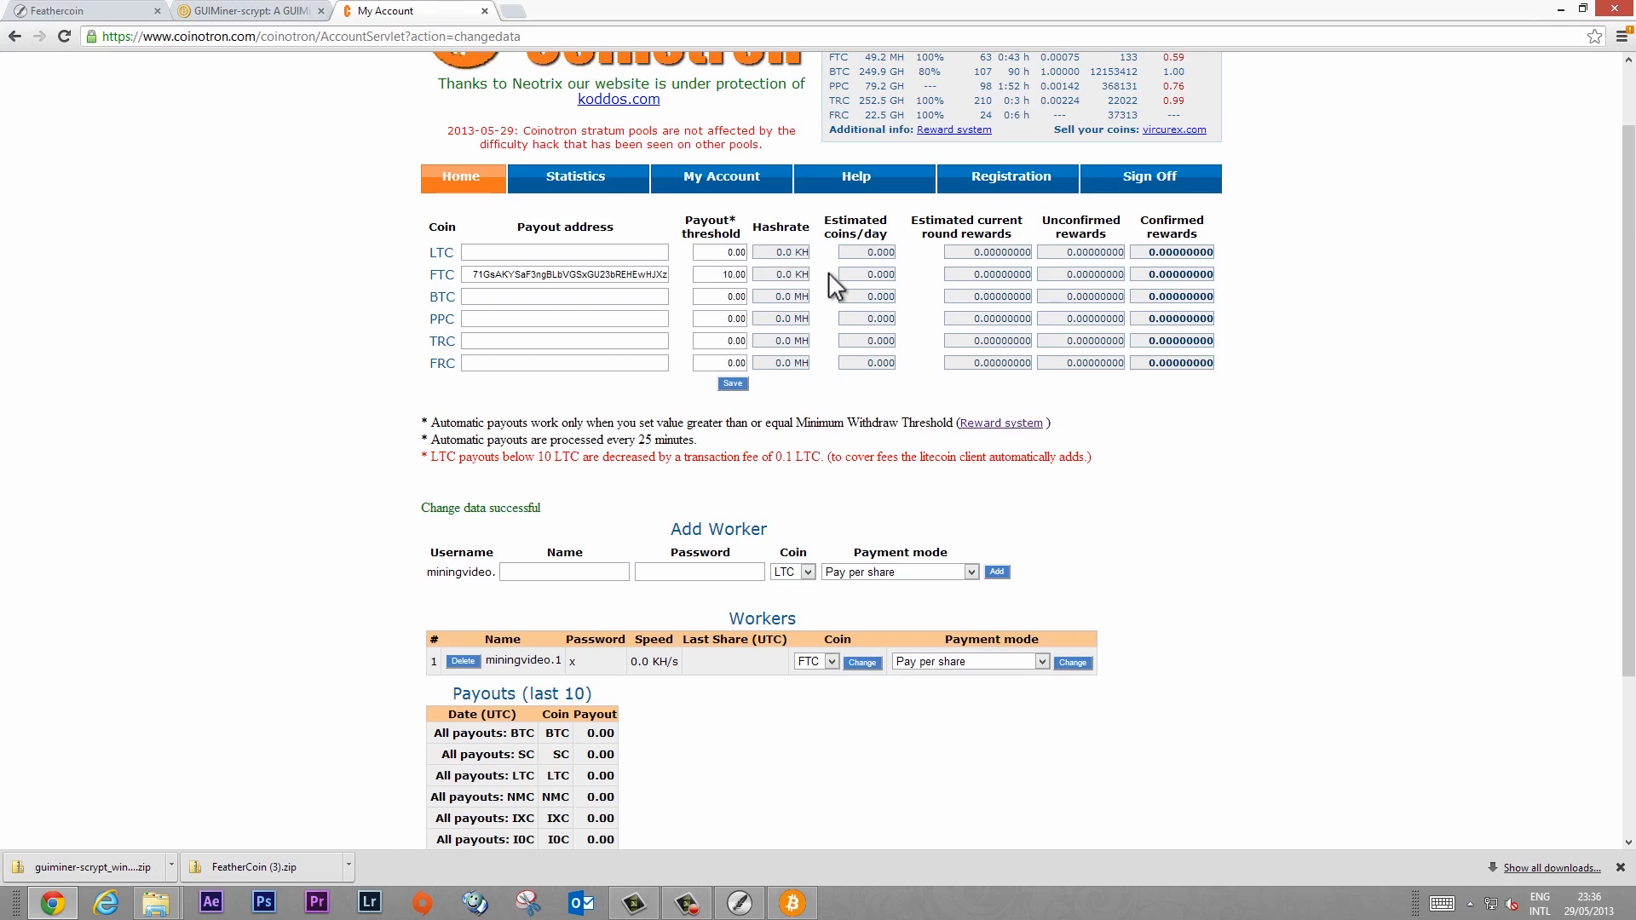
mouse_move(1119, 300)
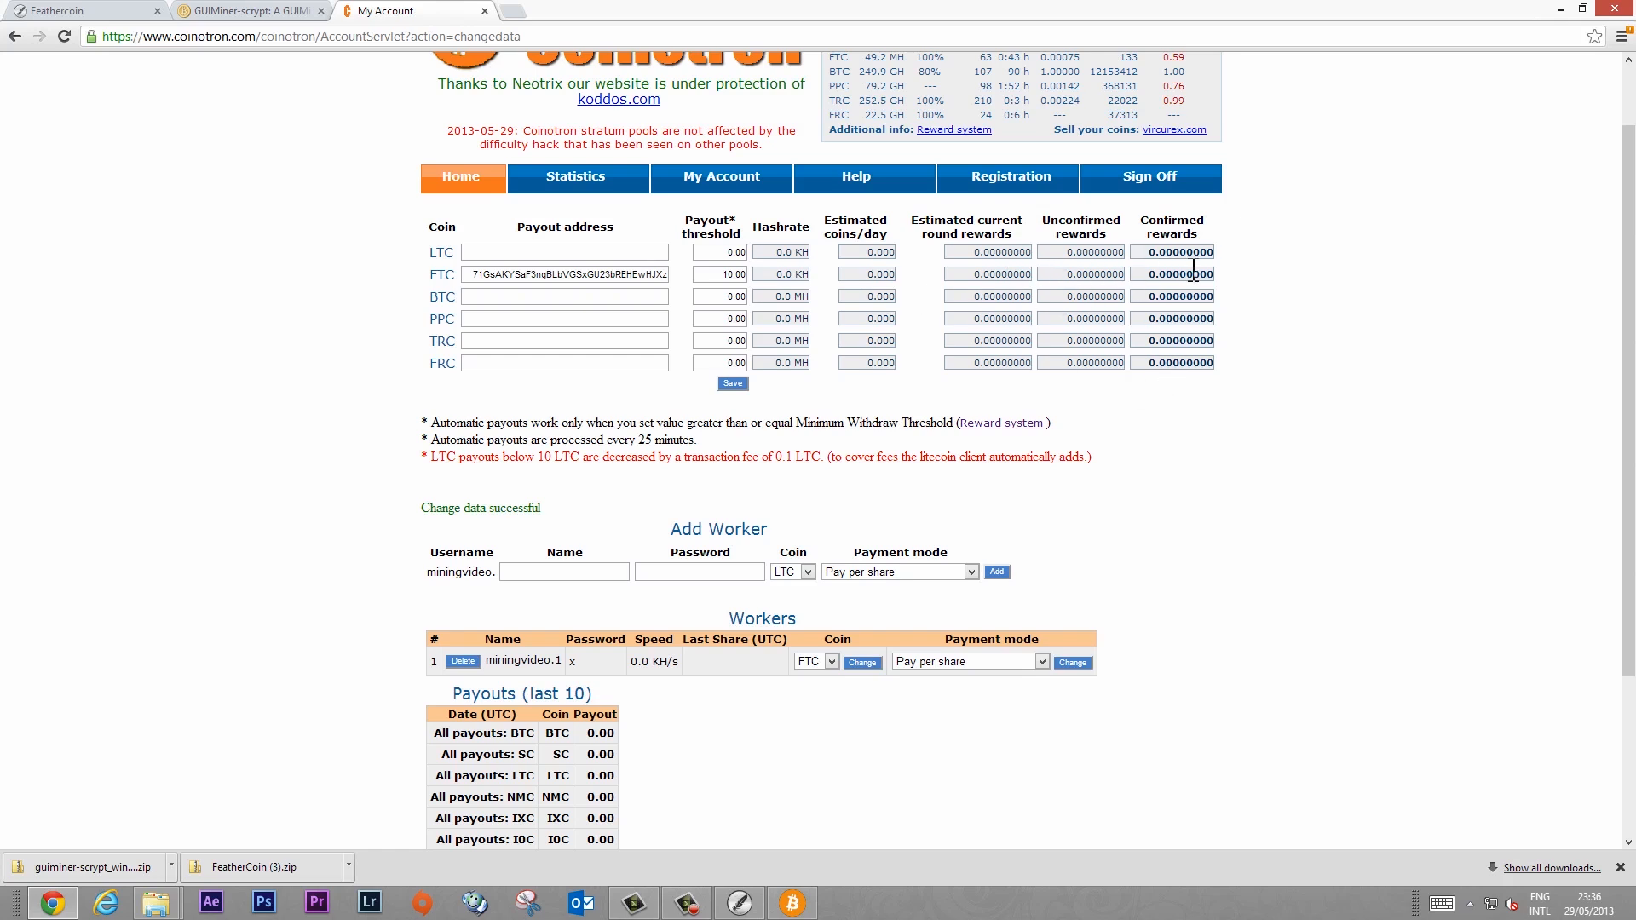
mouse_move(773, 292)
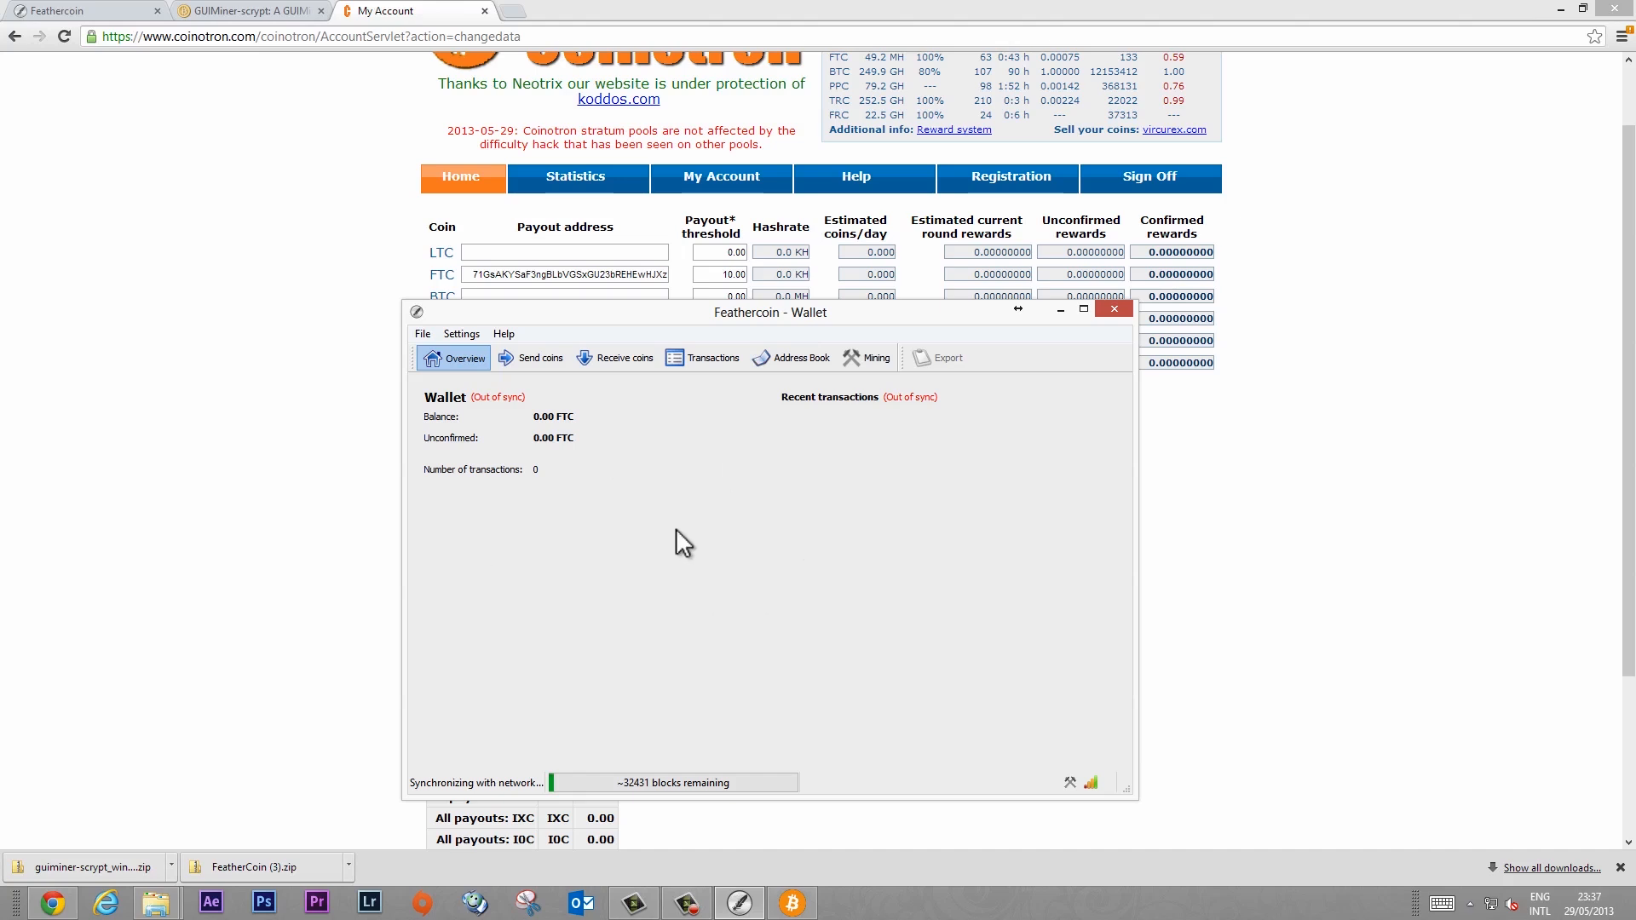
mouse_move(1249, 399)
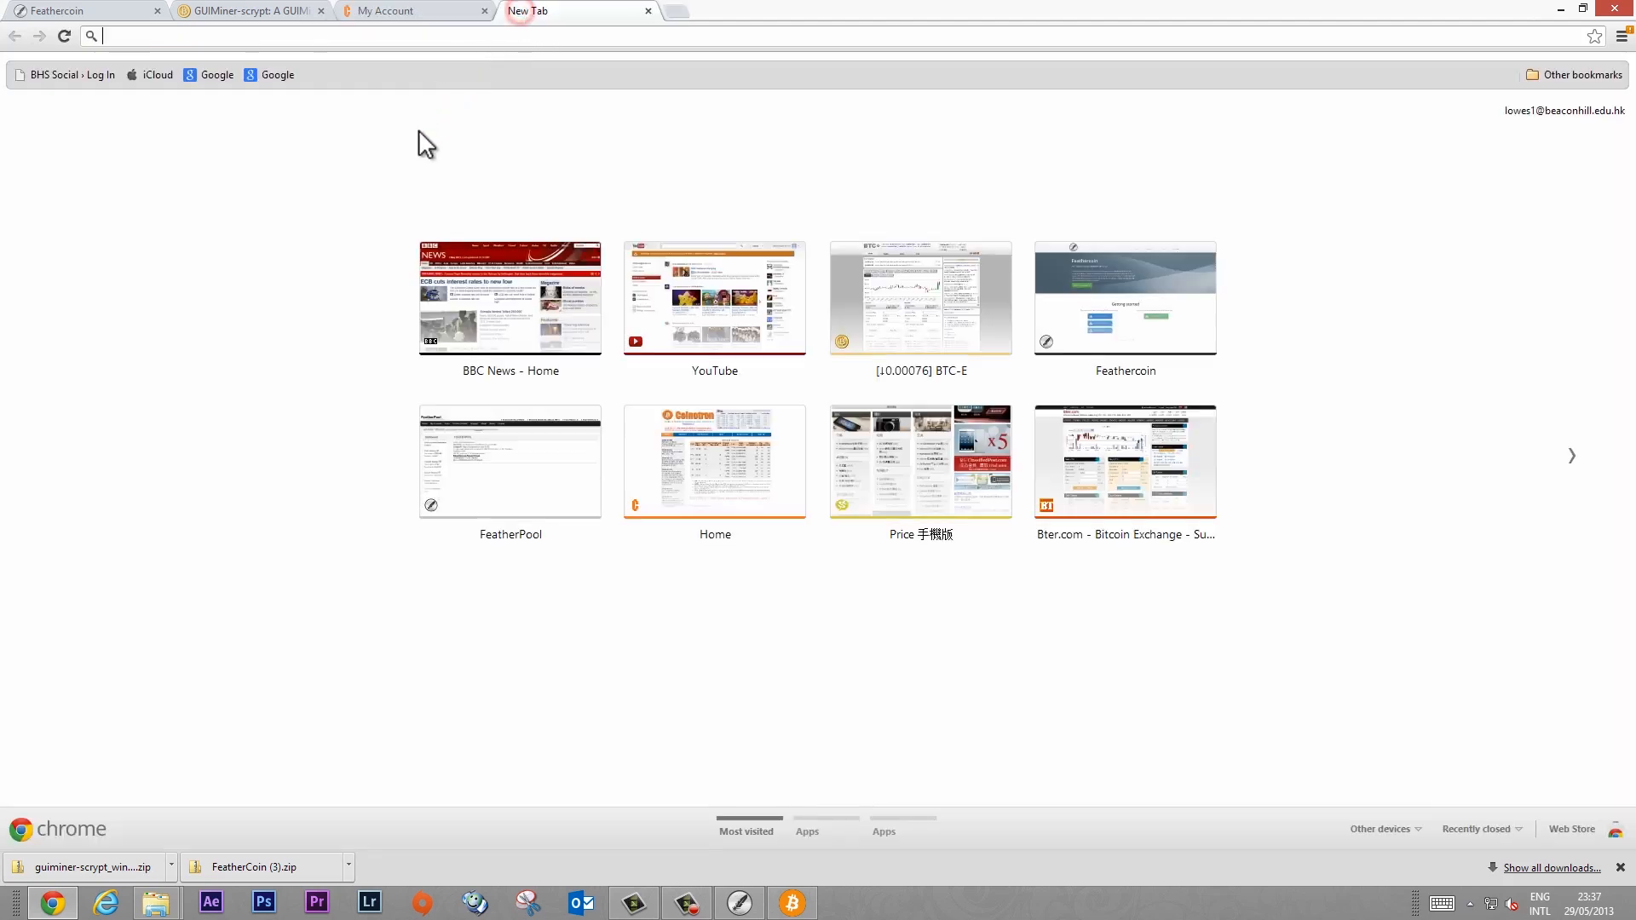
Step: Load btc-e.com in the new Chrome tab to view the BTC/USD and FTC/BTC rates
type("btc-e.com")
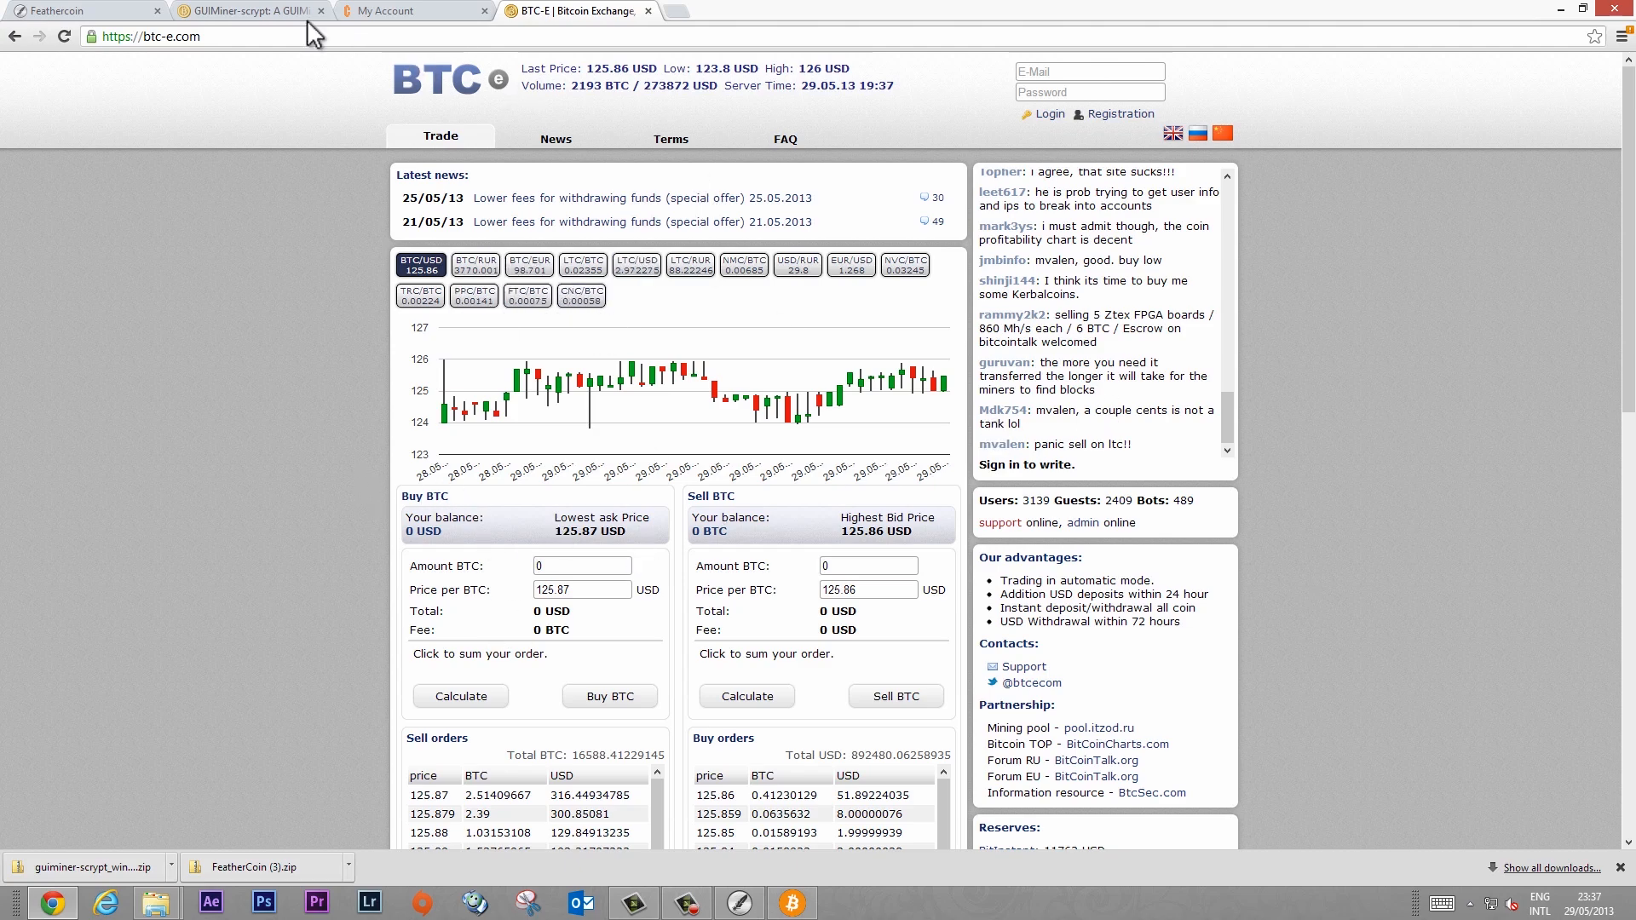
Step: Bring GUIMiner back up to see miner1's 9 accepted shares, then return to the Coinotron page
left_click(792, 901)
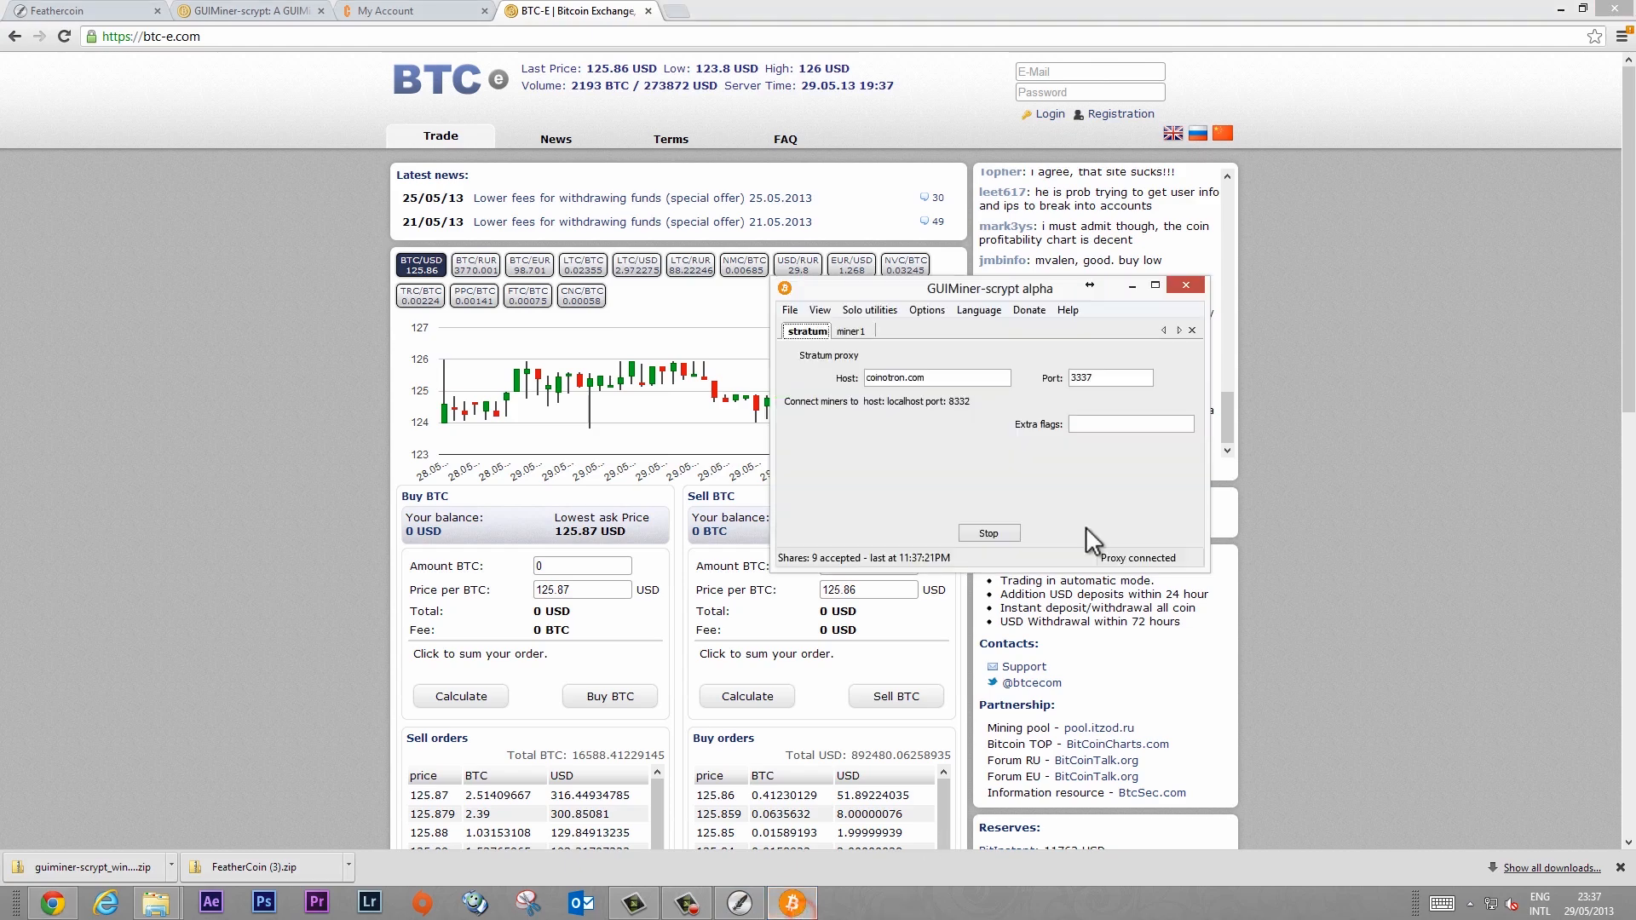
left_click(852, 330)
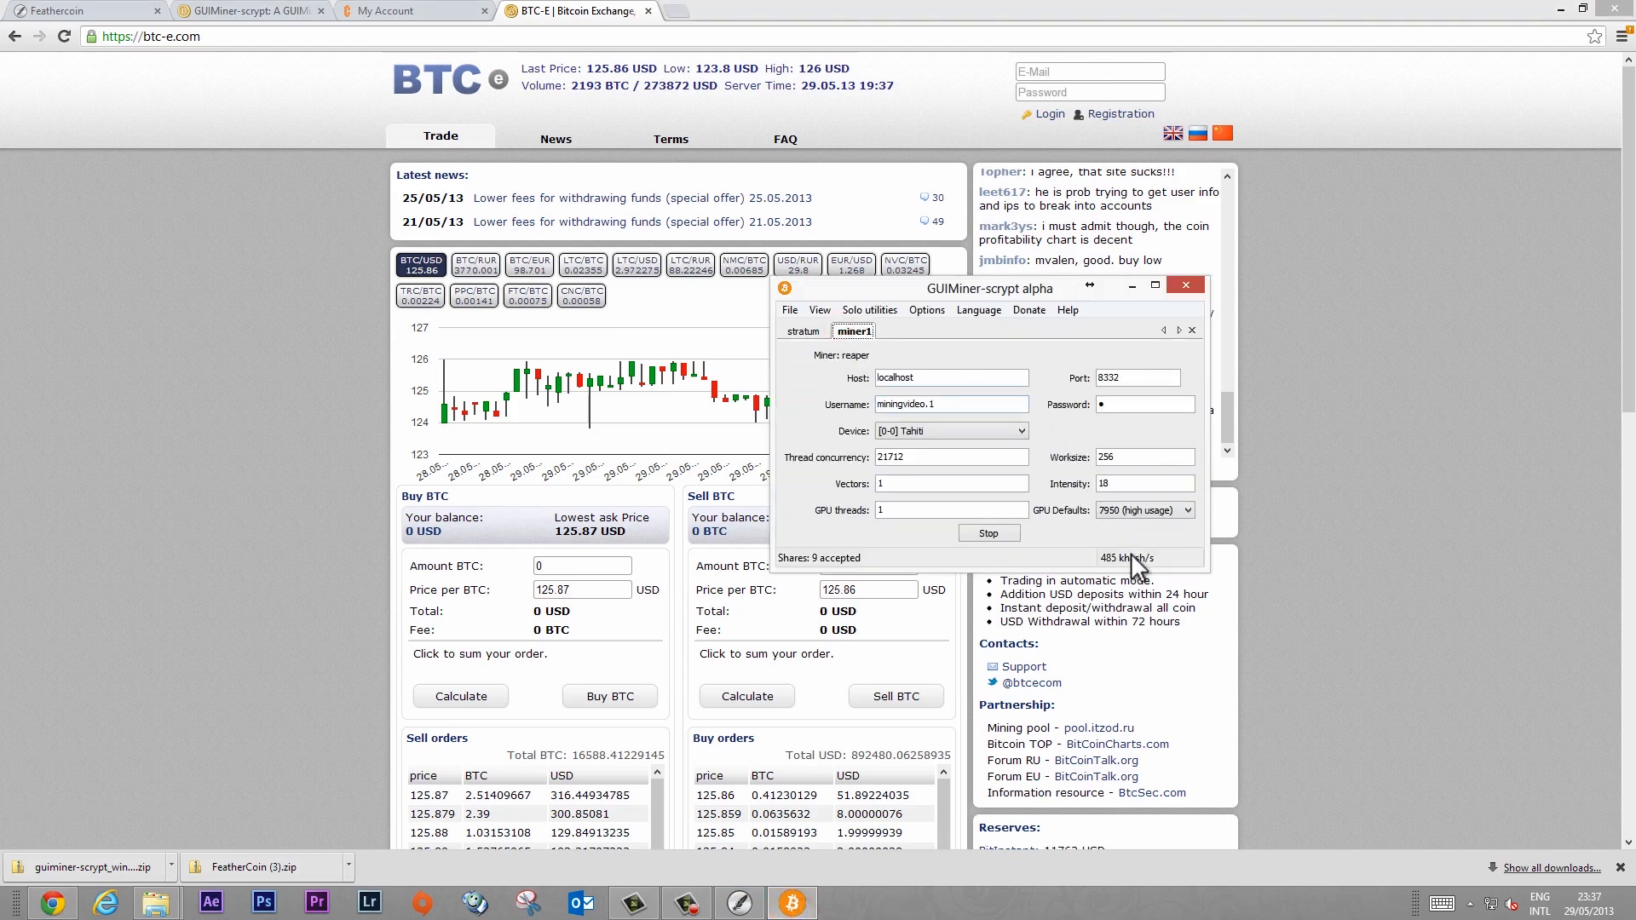
mouse_move(392, 142)
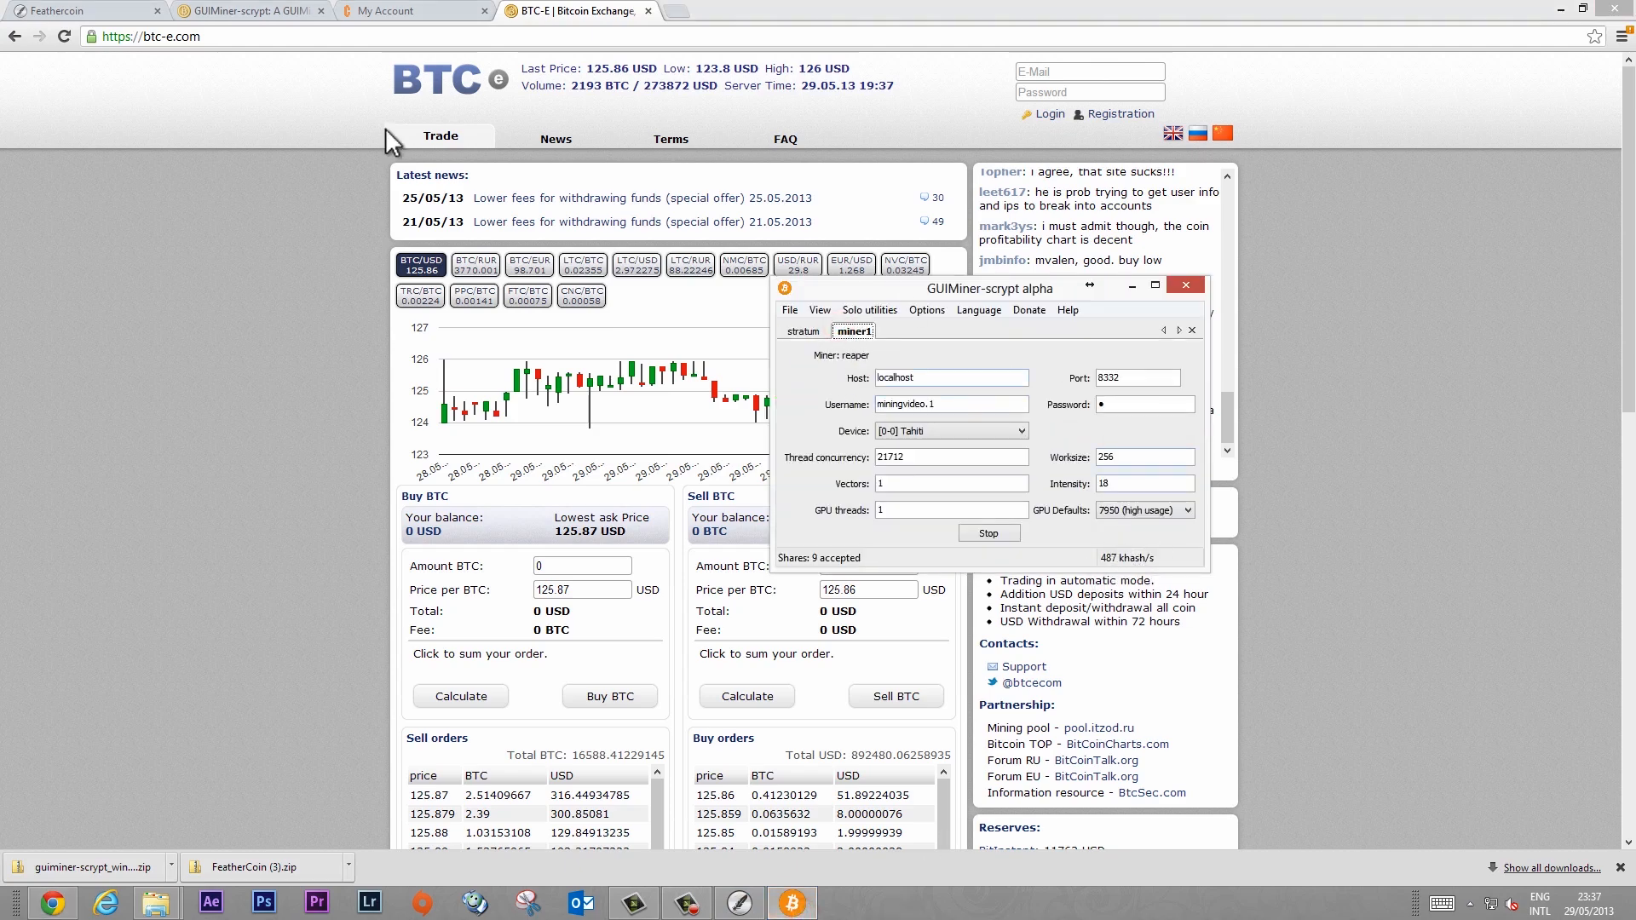
left_click(413, 11)
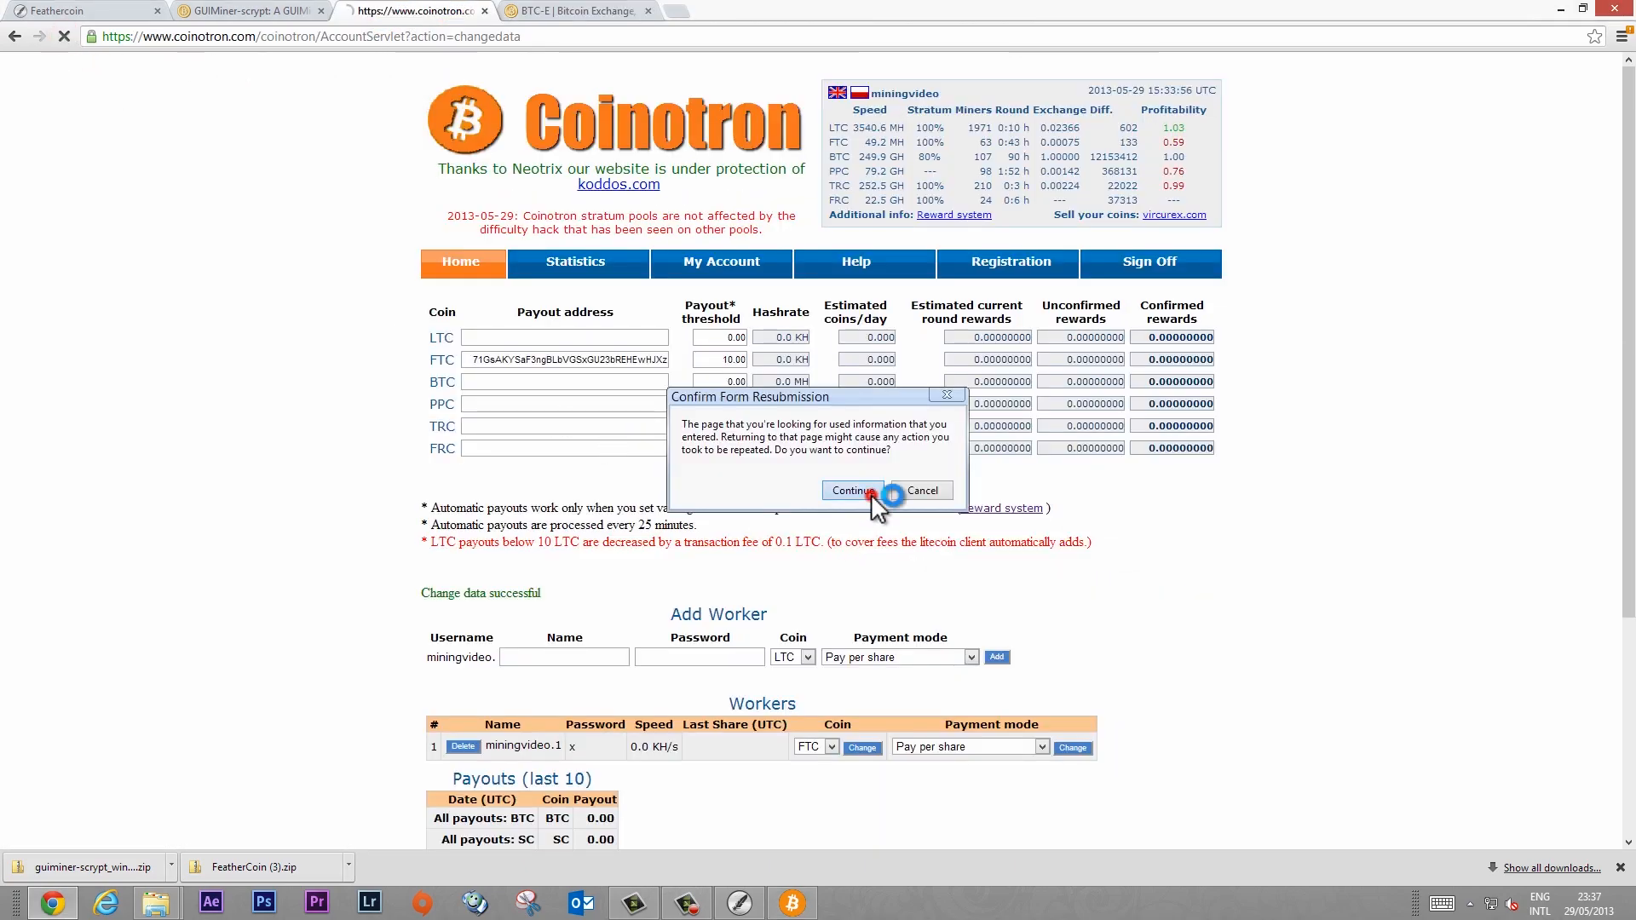
Step: Confirm the form resubmission so the Coinotron account page reloads with current stats
left_click(853, 491)
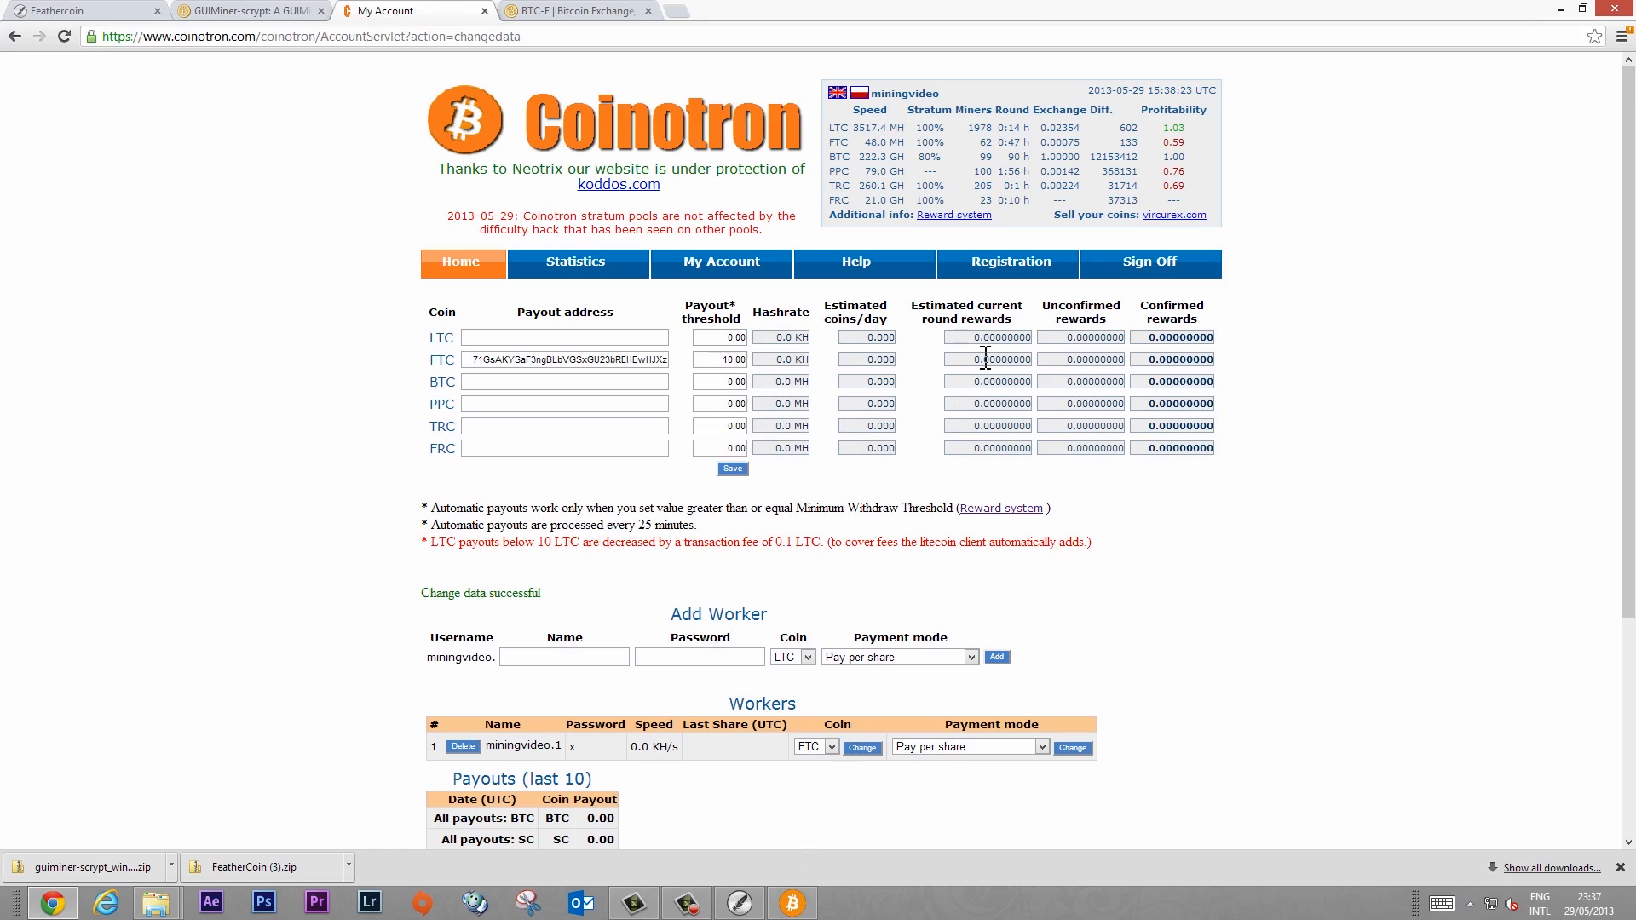
mouse_move(1019, 603)
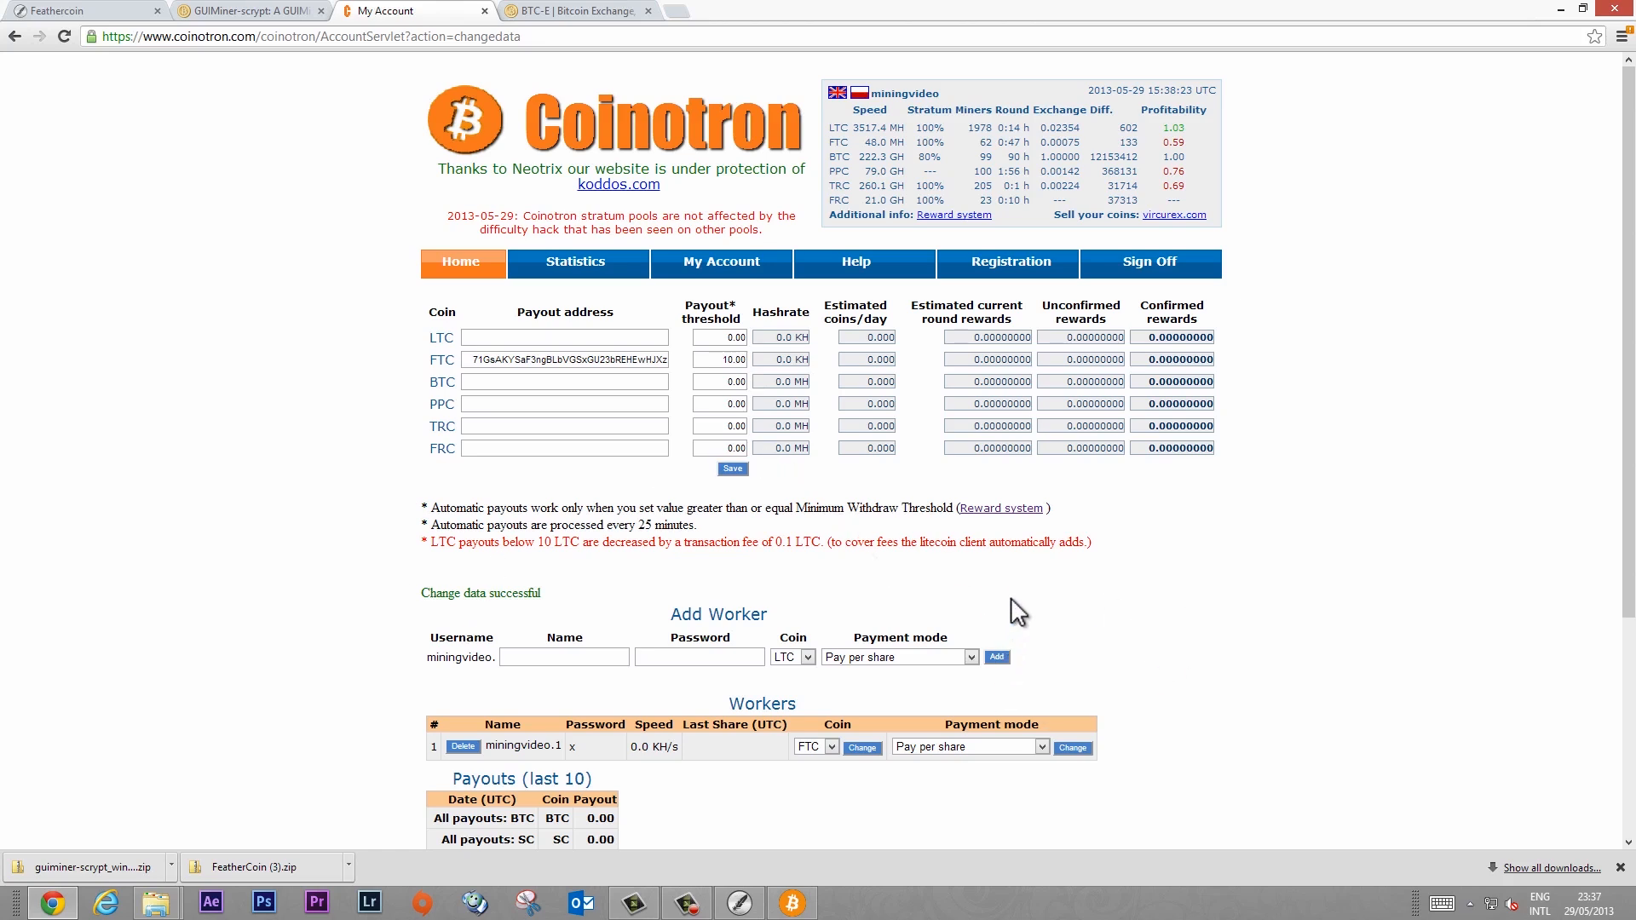
mouse_move(838, 481)
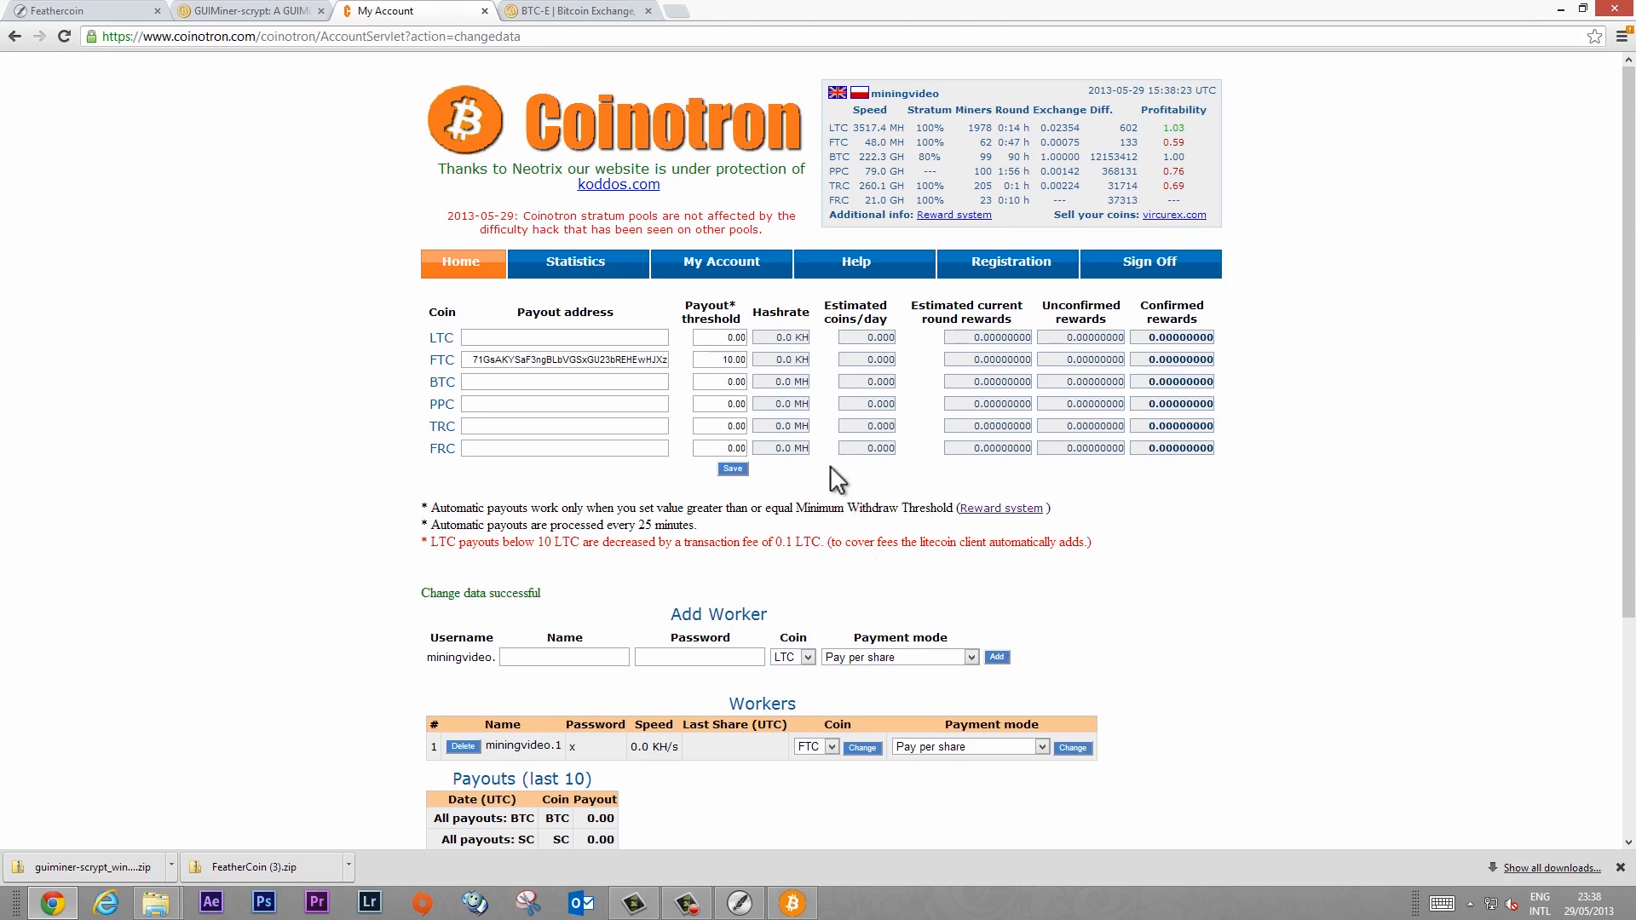